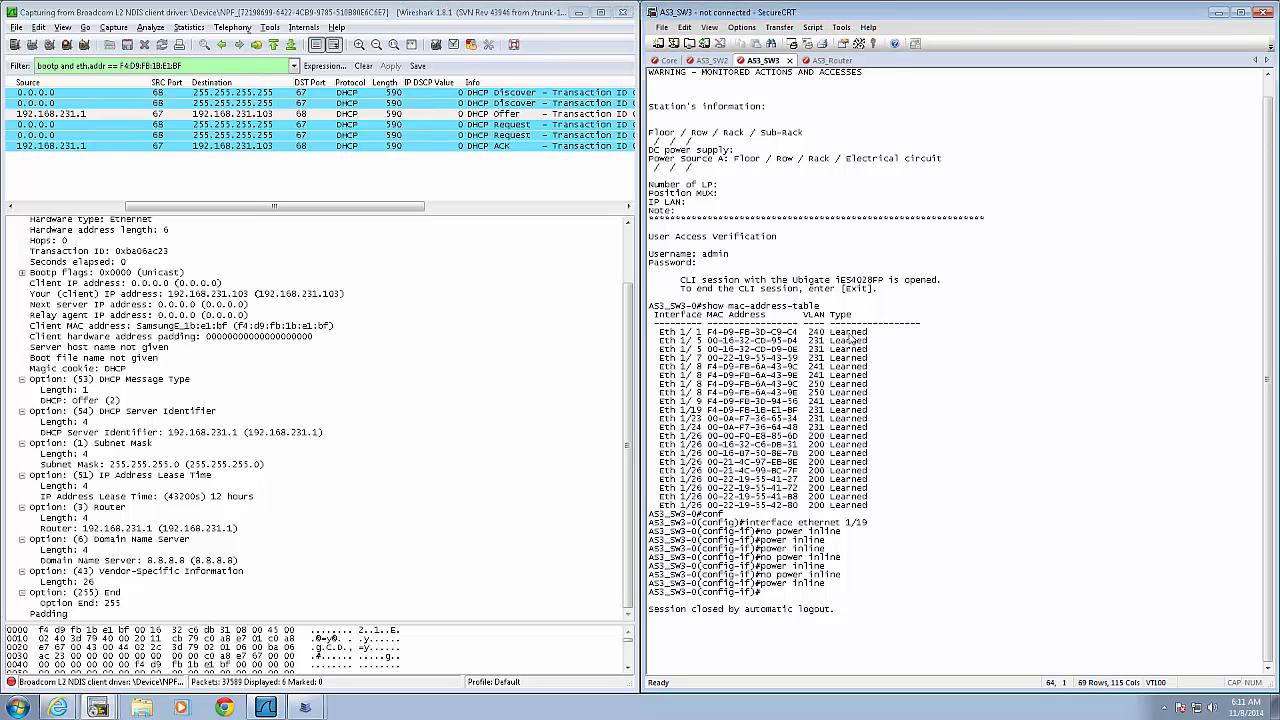
# - Review the AS3_Router address pools, noting vlan_231's option 43 pointing to tftp://192.168.231.10
pyautogui.click(113, 27)
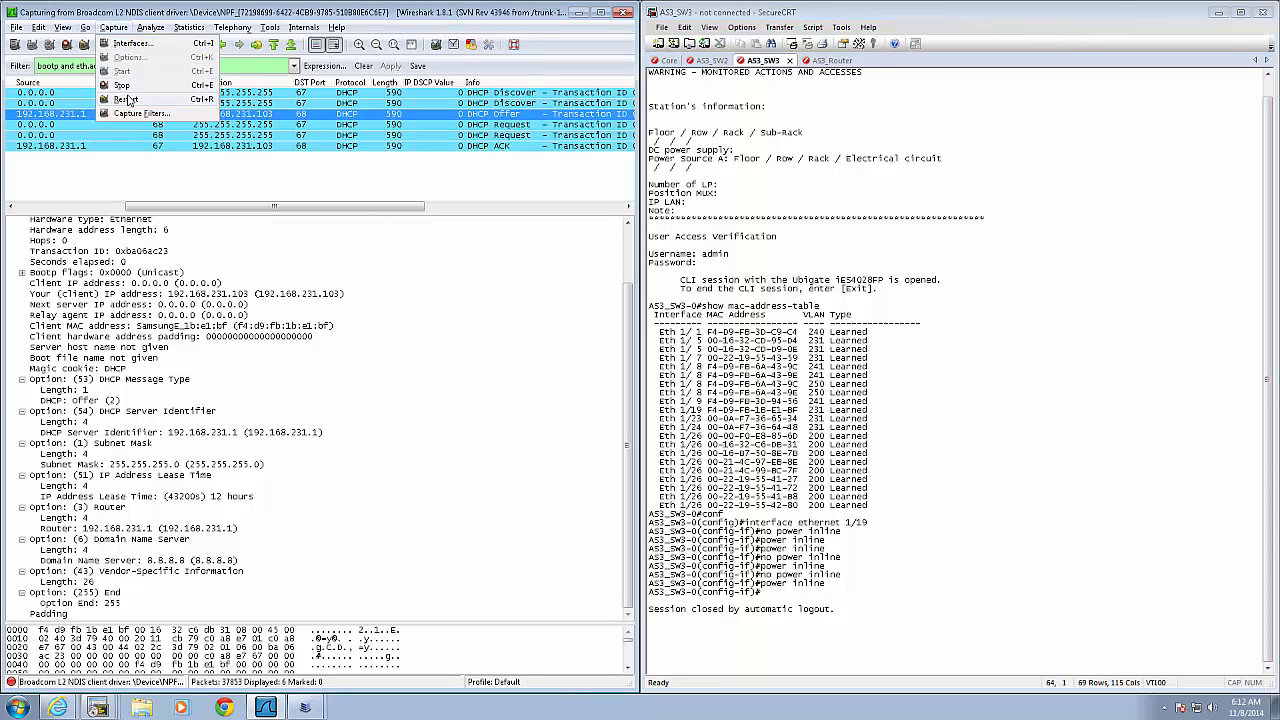
pyautogui.click(125, 99)
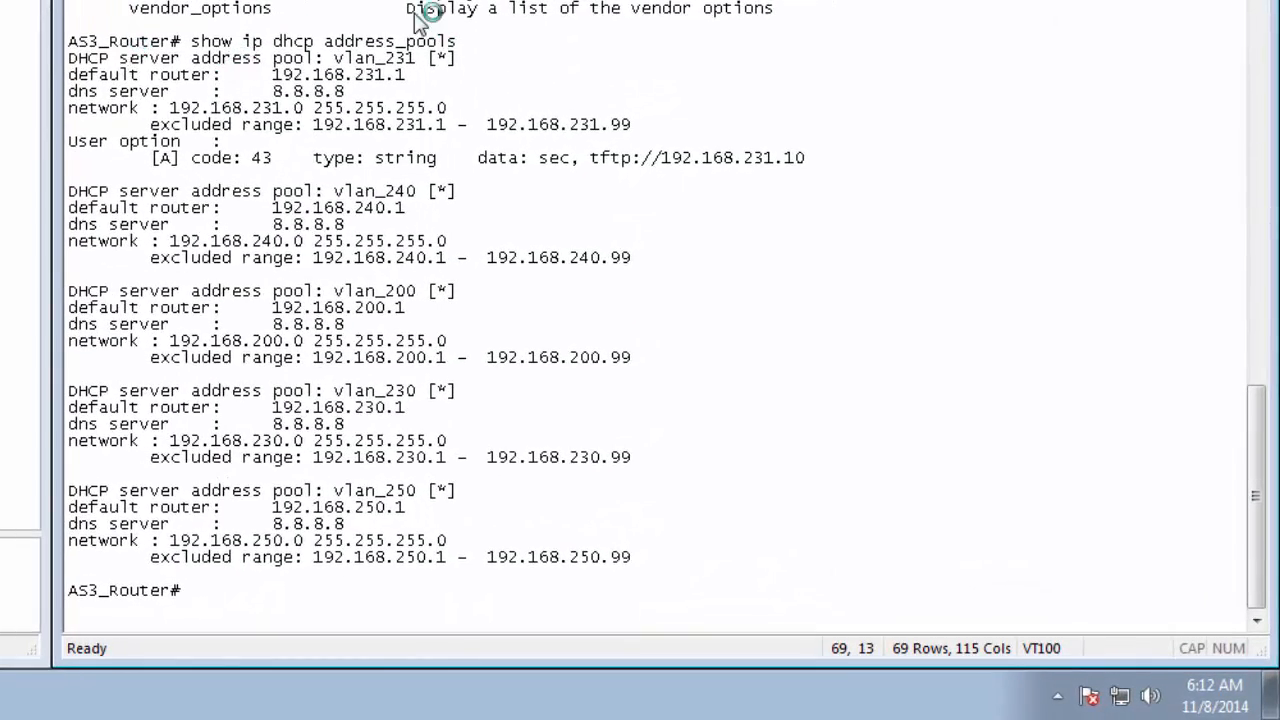
pyautogui.moveTo(270, 45)
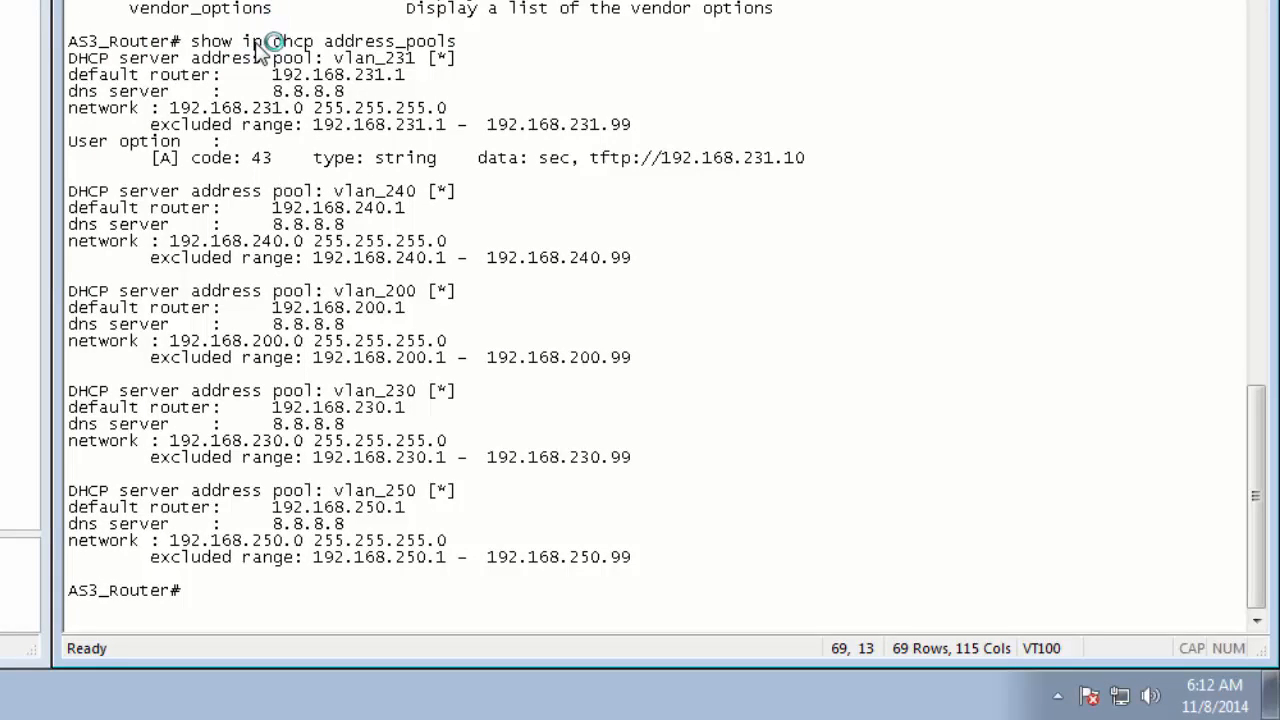
pyautogui.moveTo(370, 148)
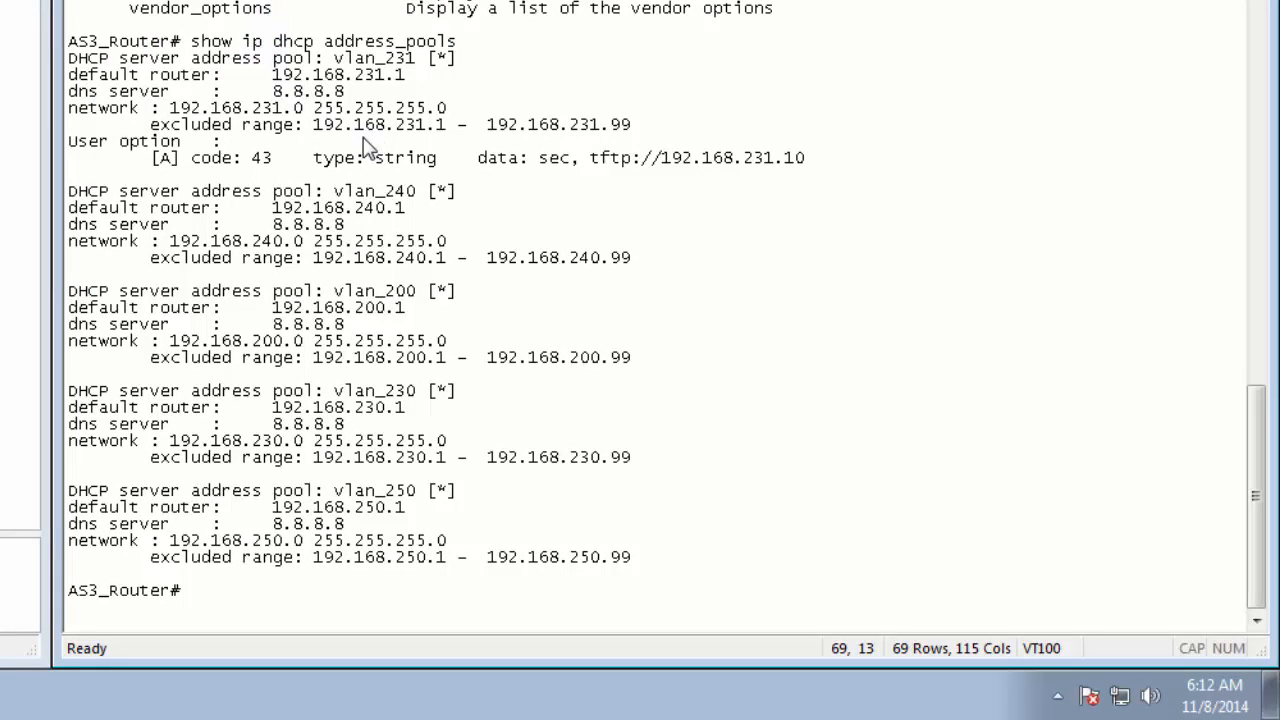
pyautogui.moveTo(195, 110)
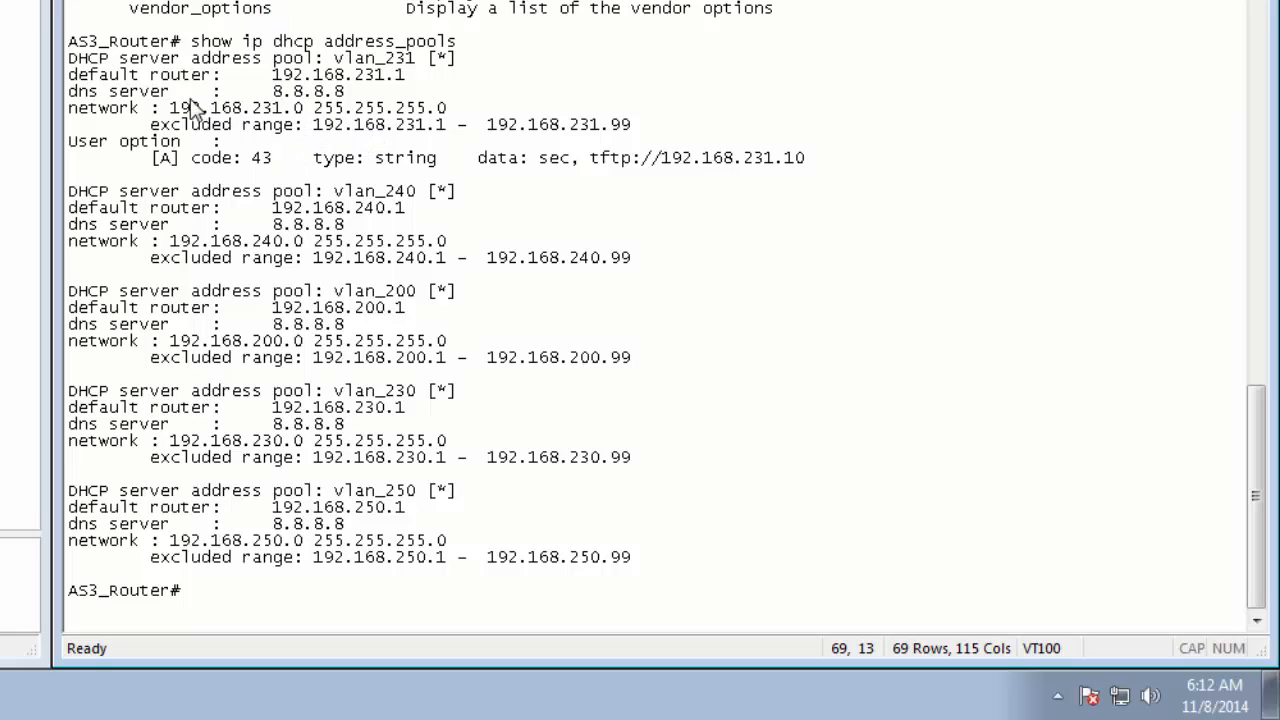
pyautogui.moveTo(100, 62)
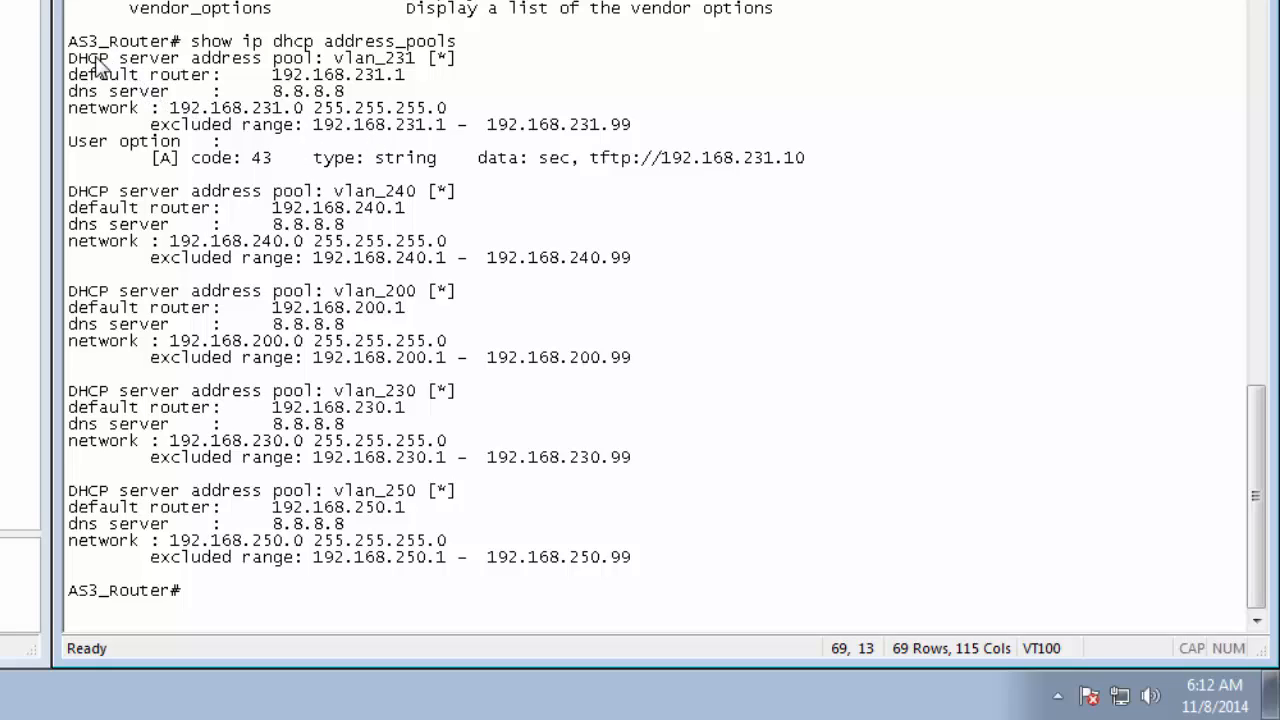
pyautogui.moveTo(300, 90)
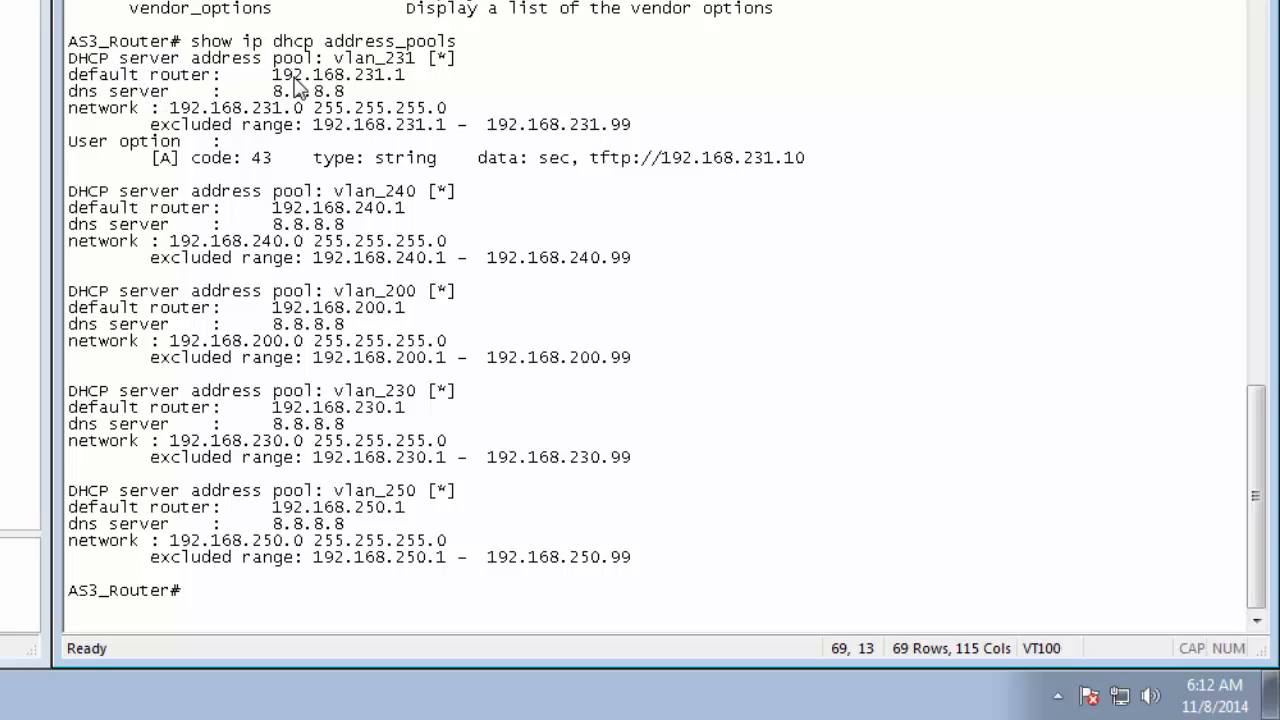
pyautogui.moveTo(447, 525)
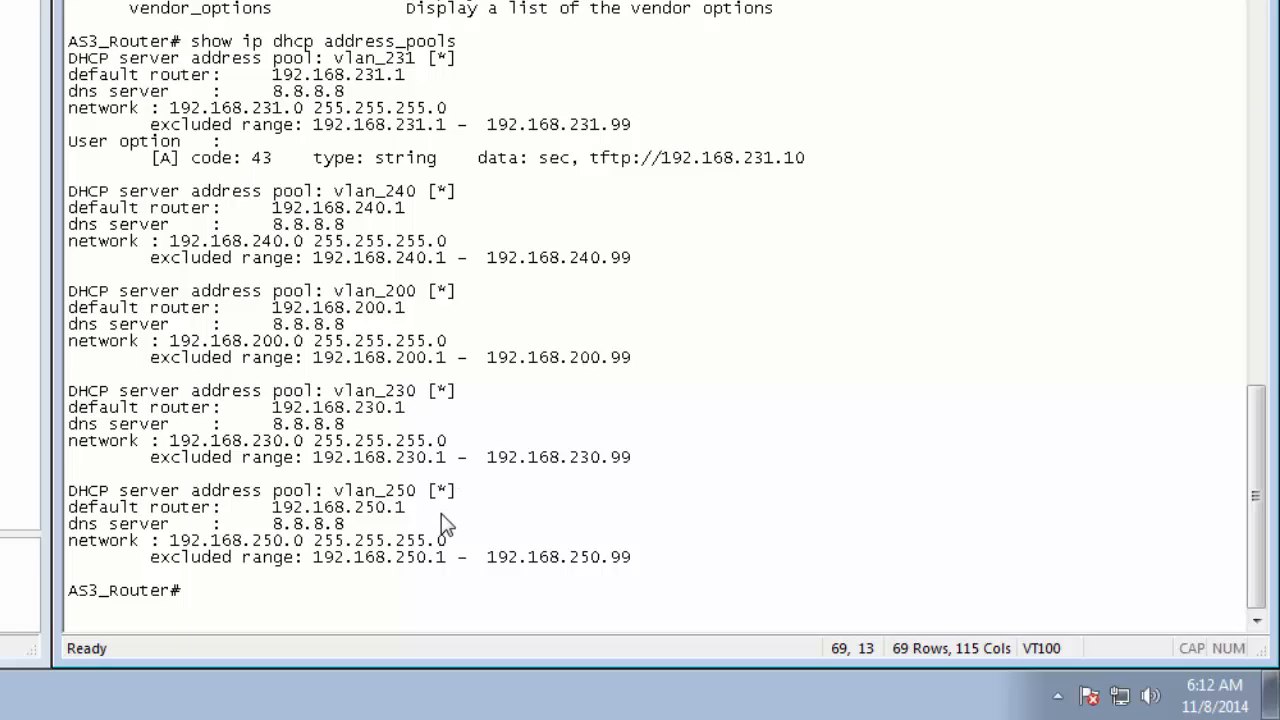
pyautogui.moveTo(352, 545)
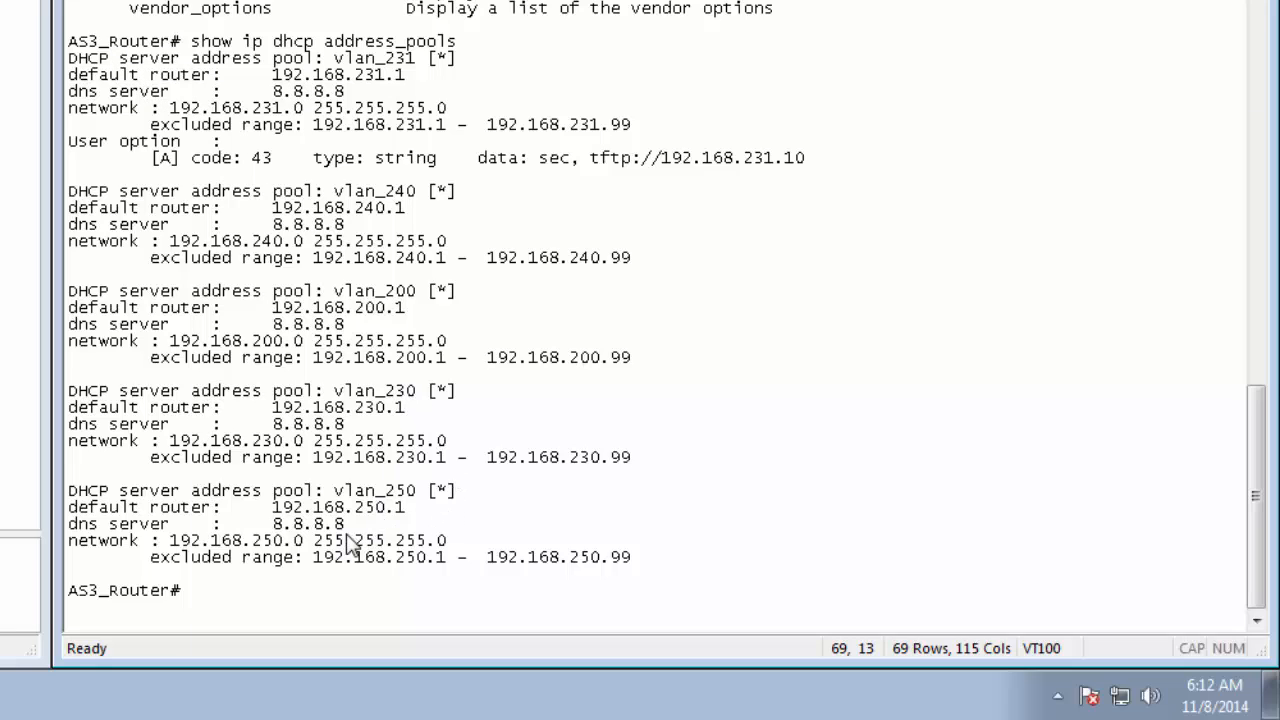
pyautogui.moveTo(392, 372)
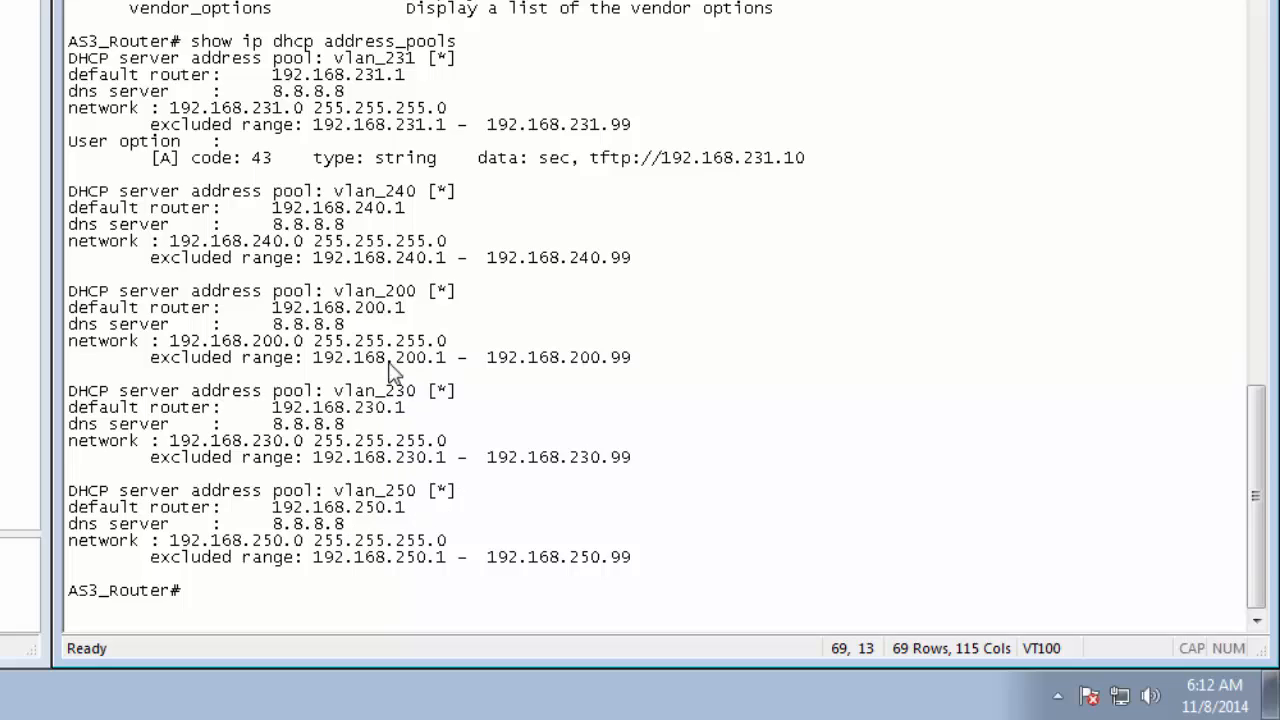
pyautogui.moveTo(445, 277)
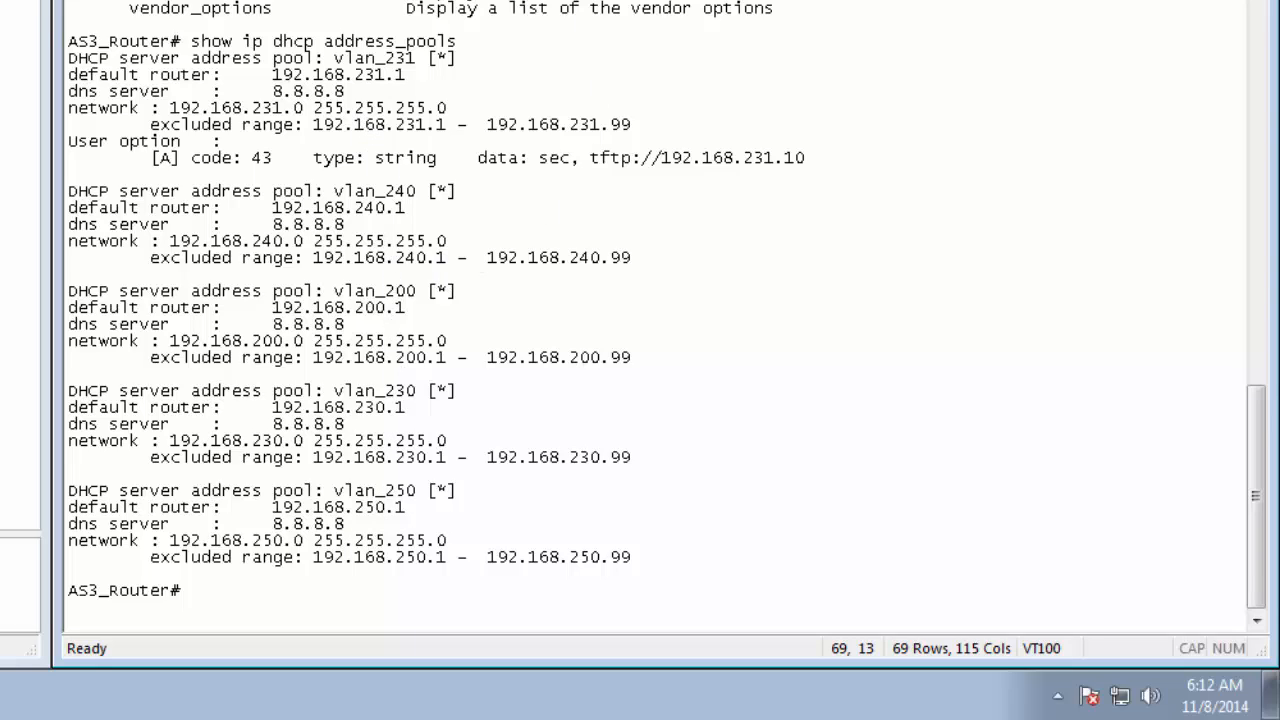
pyautogui.moveTo(503, 165)
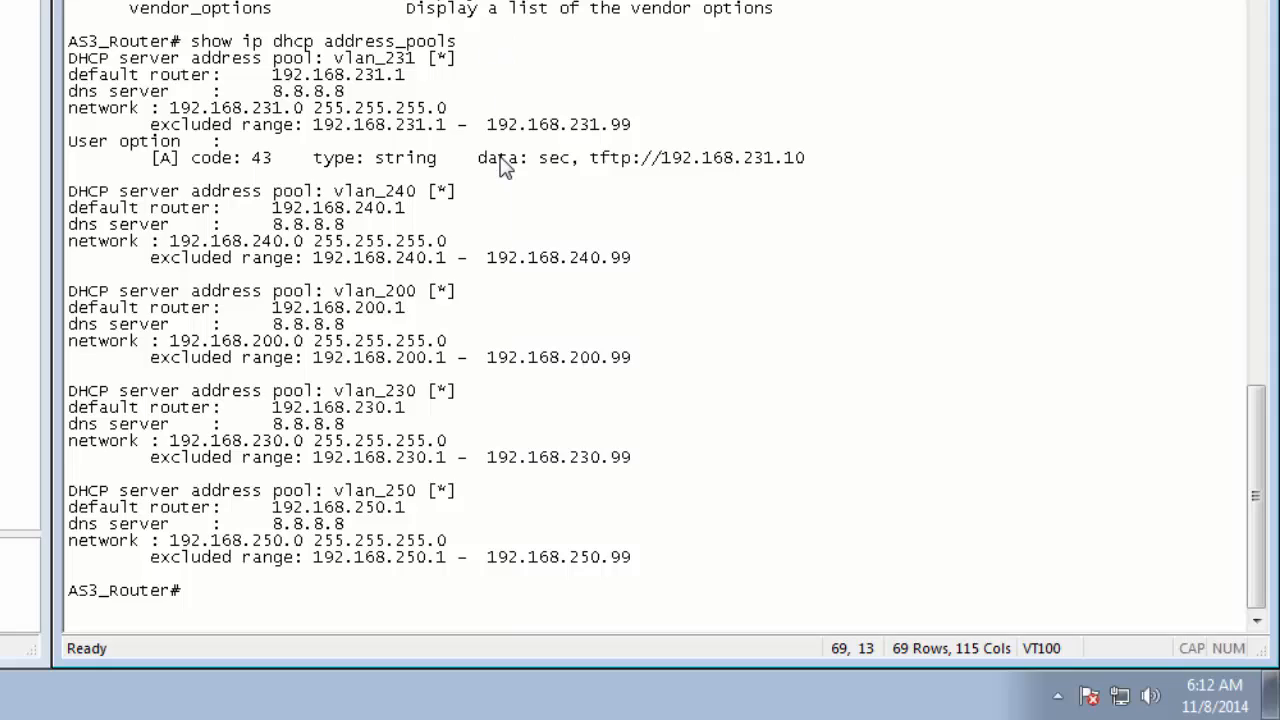
pyautogui.moveTo(400, 110)
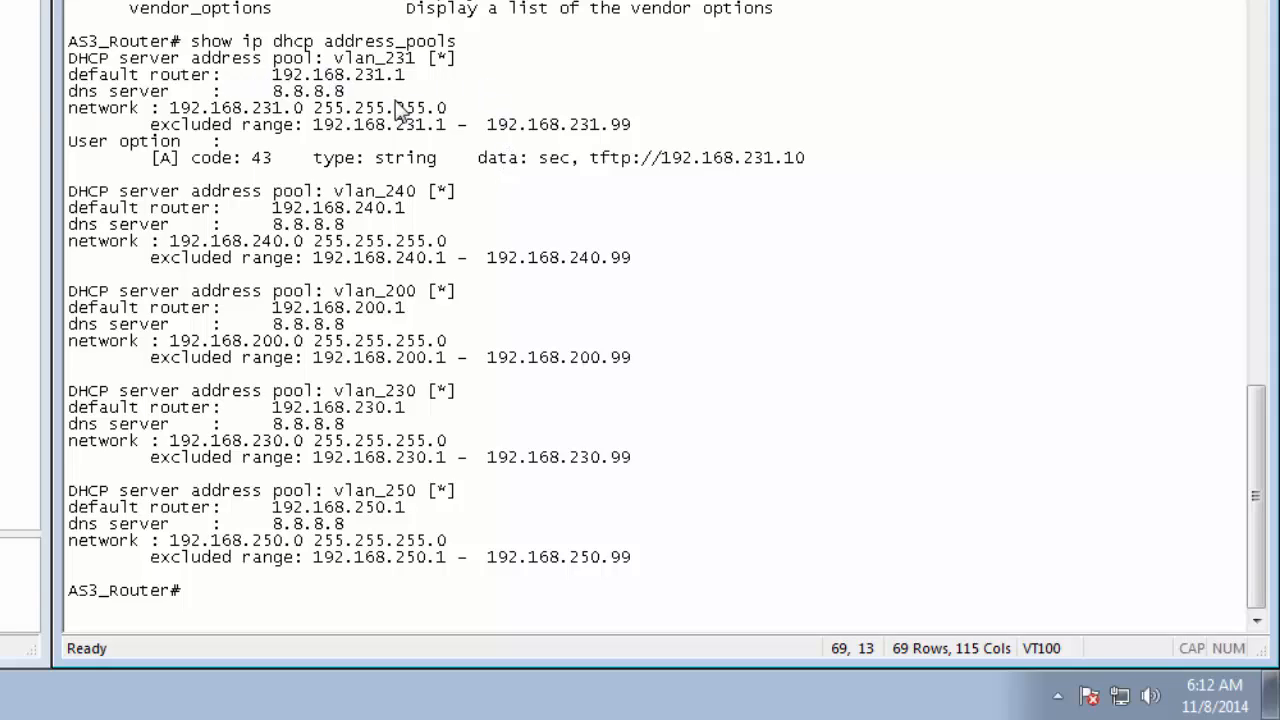
pyautogui.moveTo(463, 352)
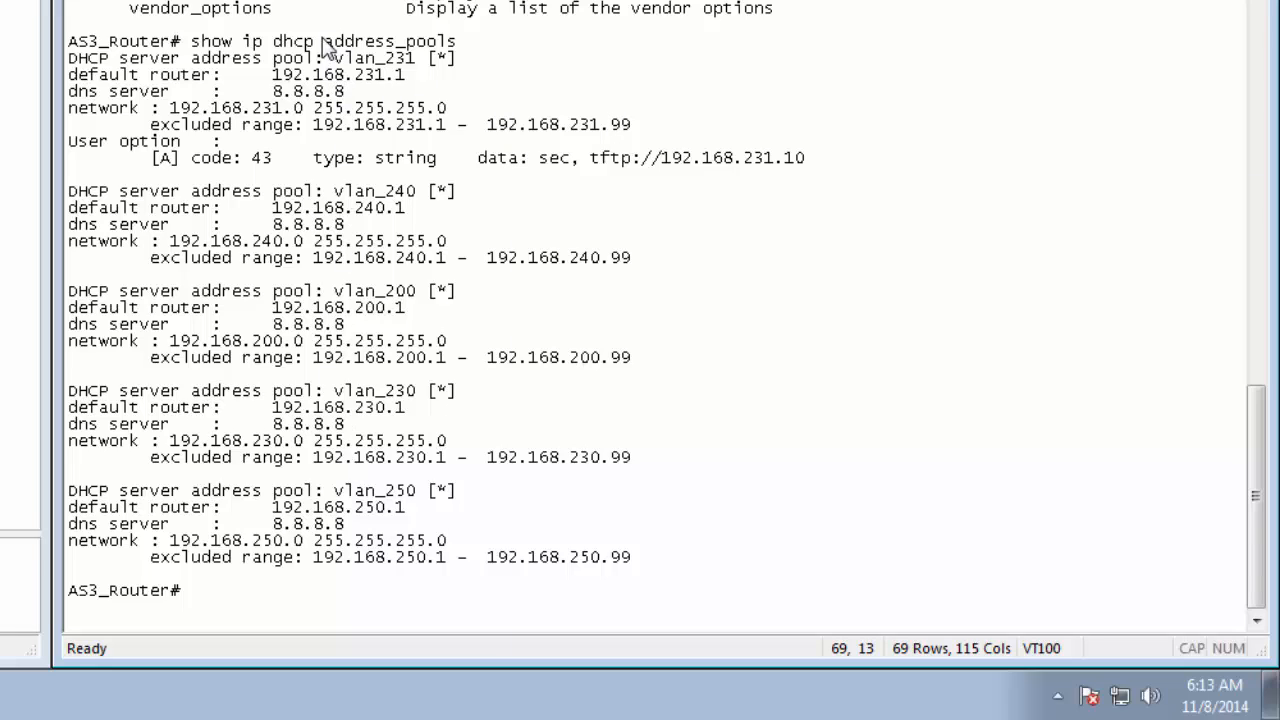
pyautogui.moveTo(375, 172)
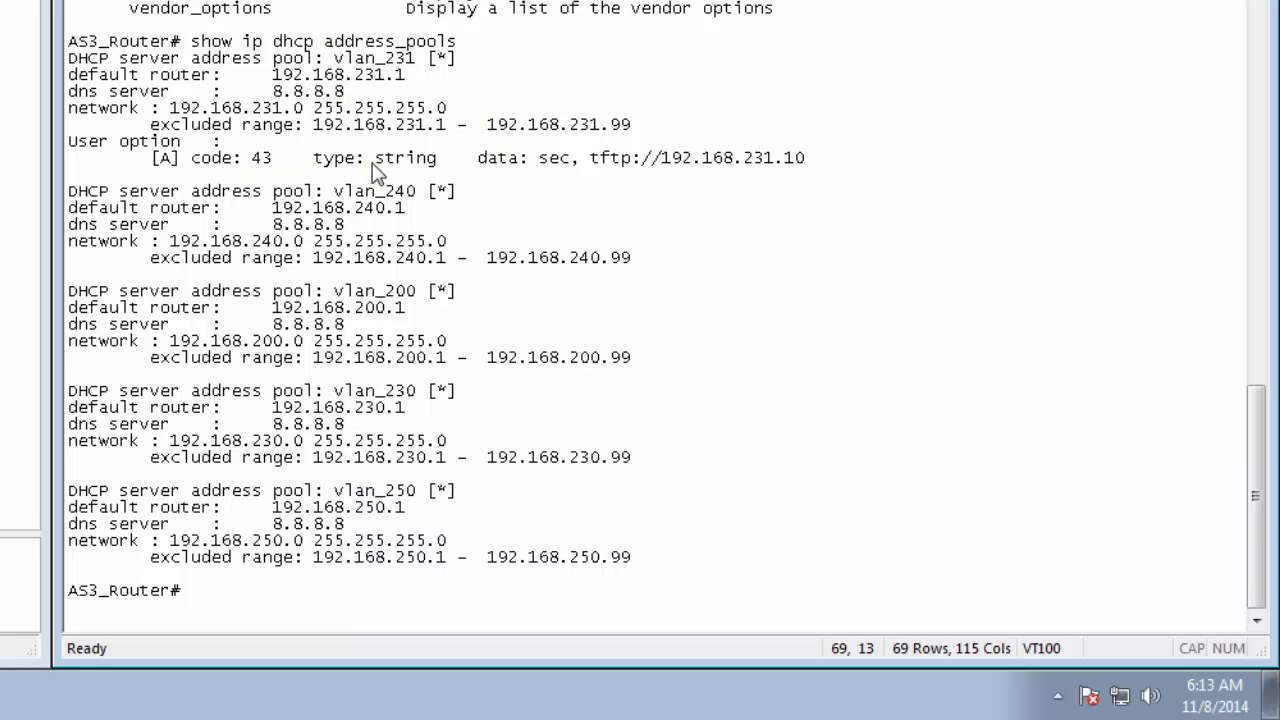
pyautogui.moveTo(345, 188)
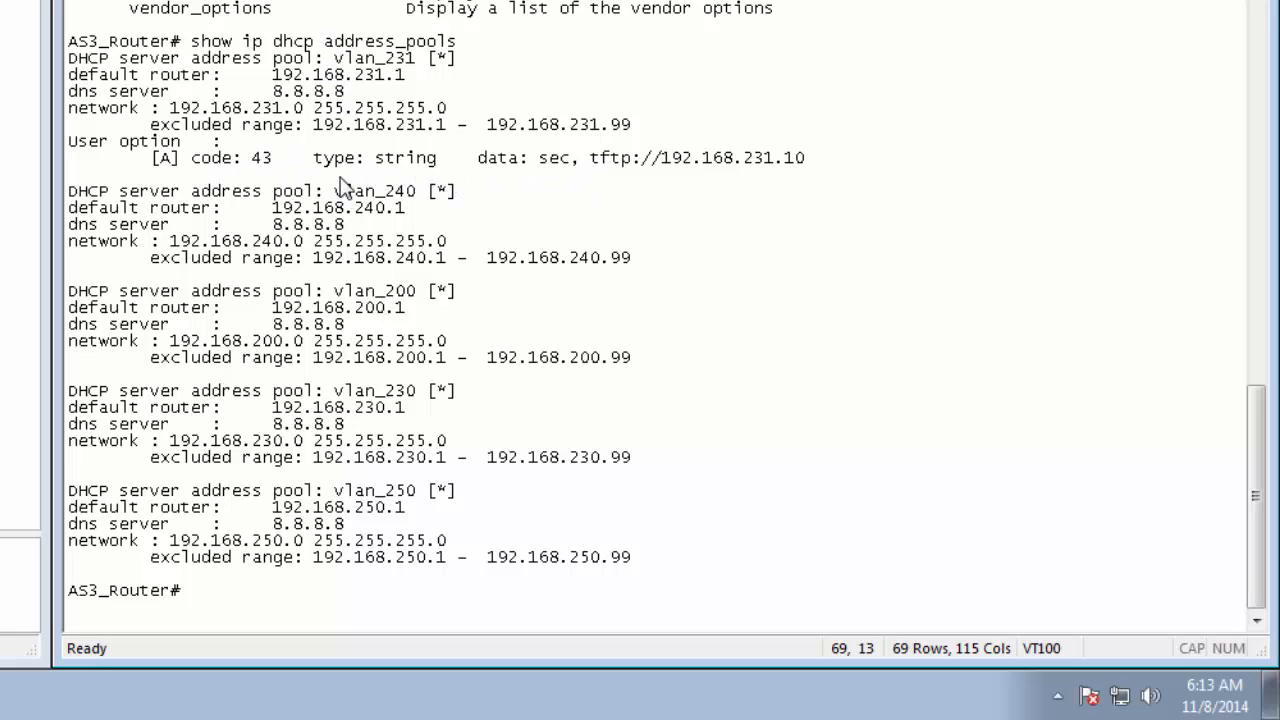
pyautogui.moveTo(485, 188)
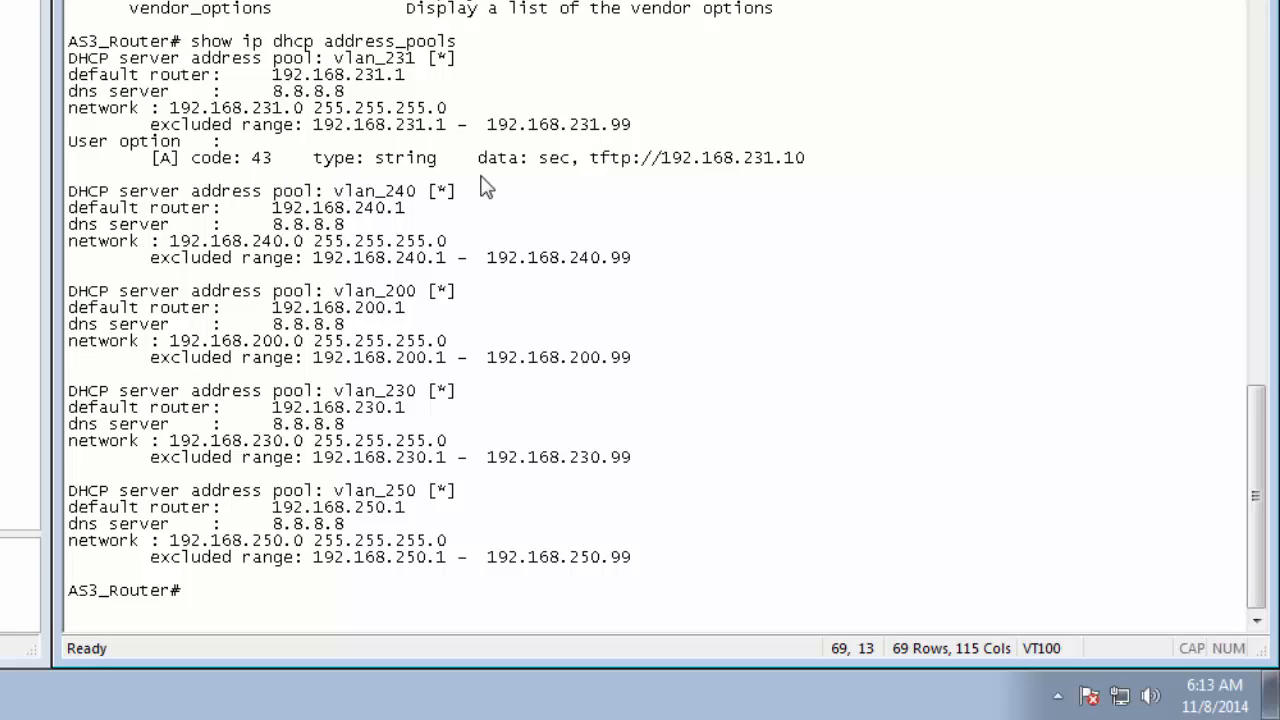
pyautogui.moveTo(330, 113)
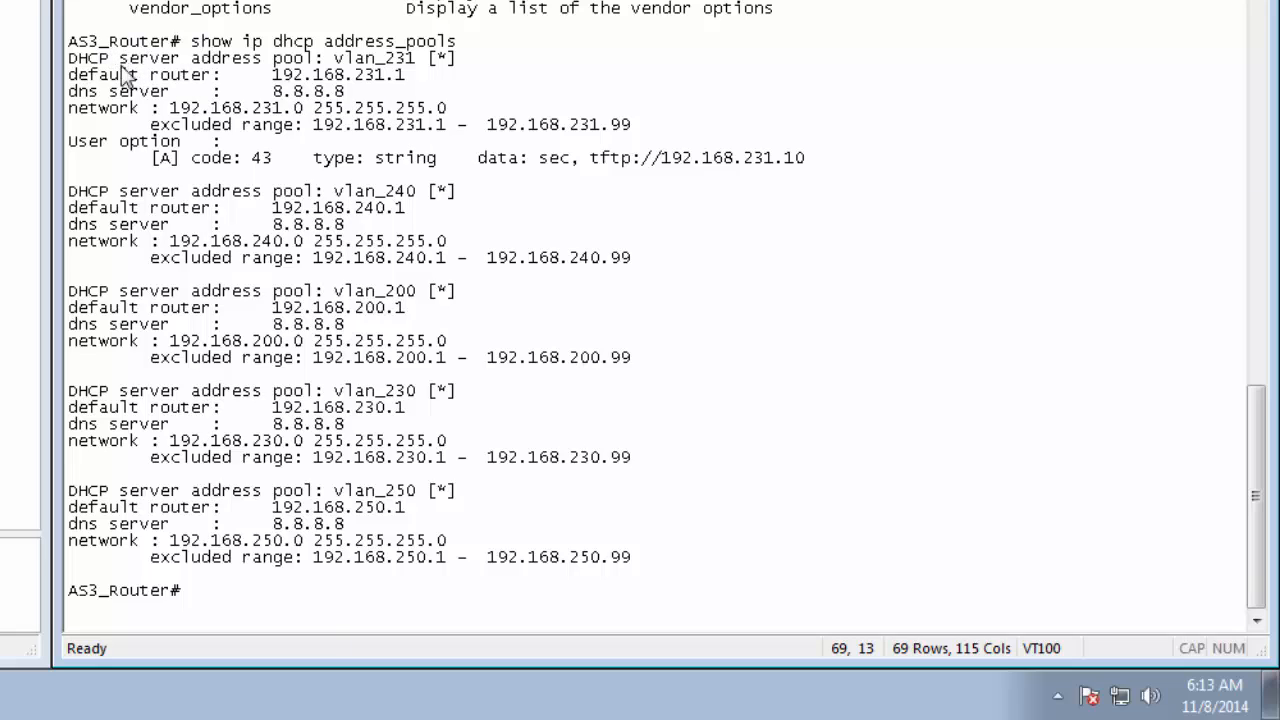
pyautogui.moveTo(365, 75)
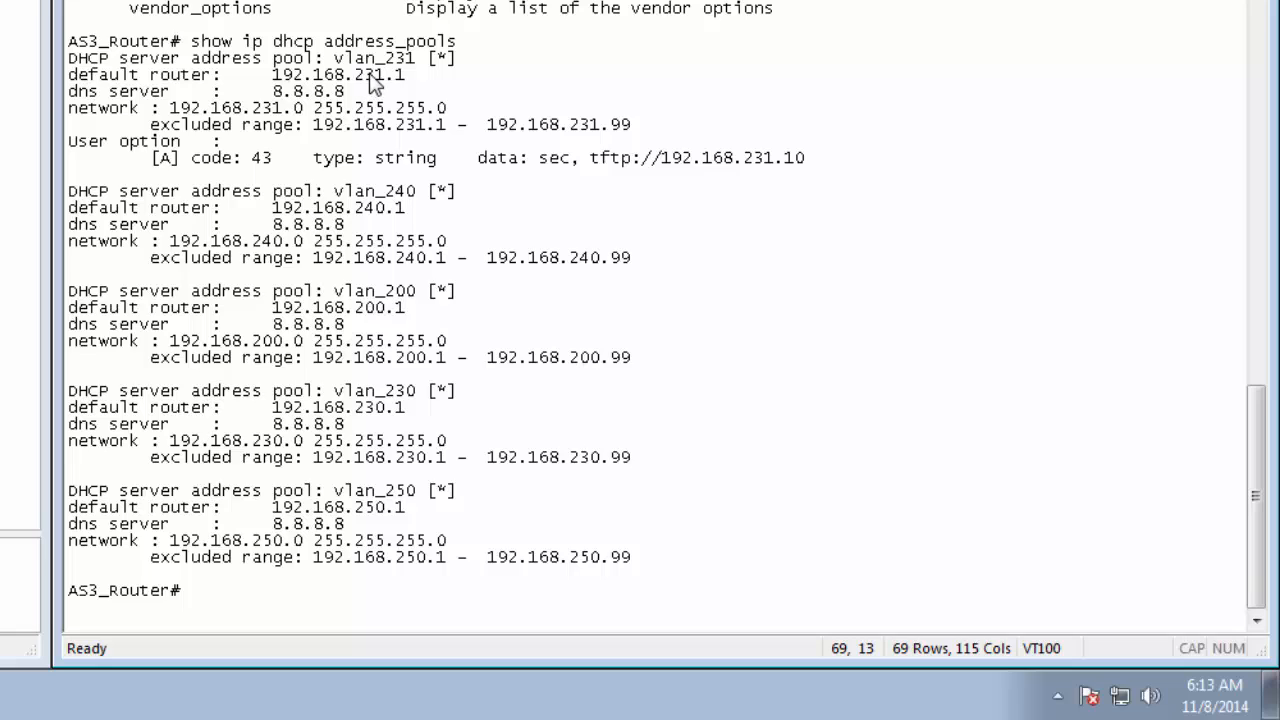
pyautogui.moveTo(185, 115)
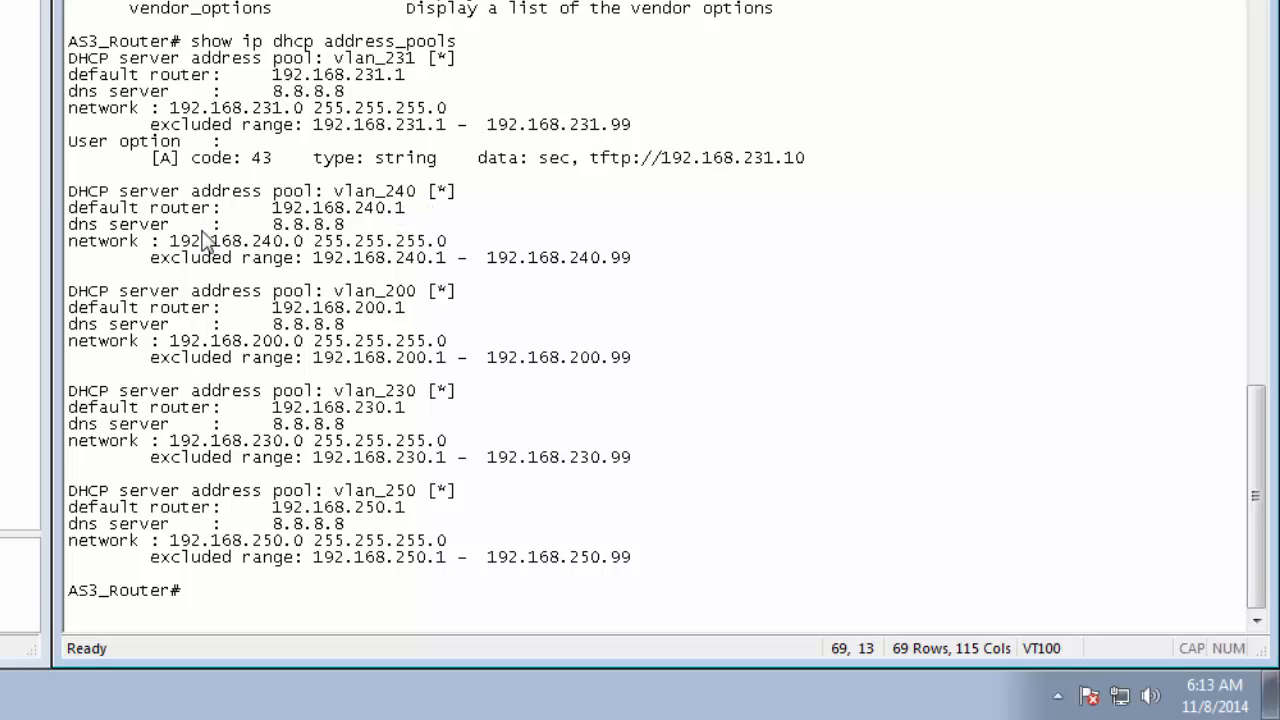
pyautogui.moveTo(380, 318)
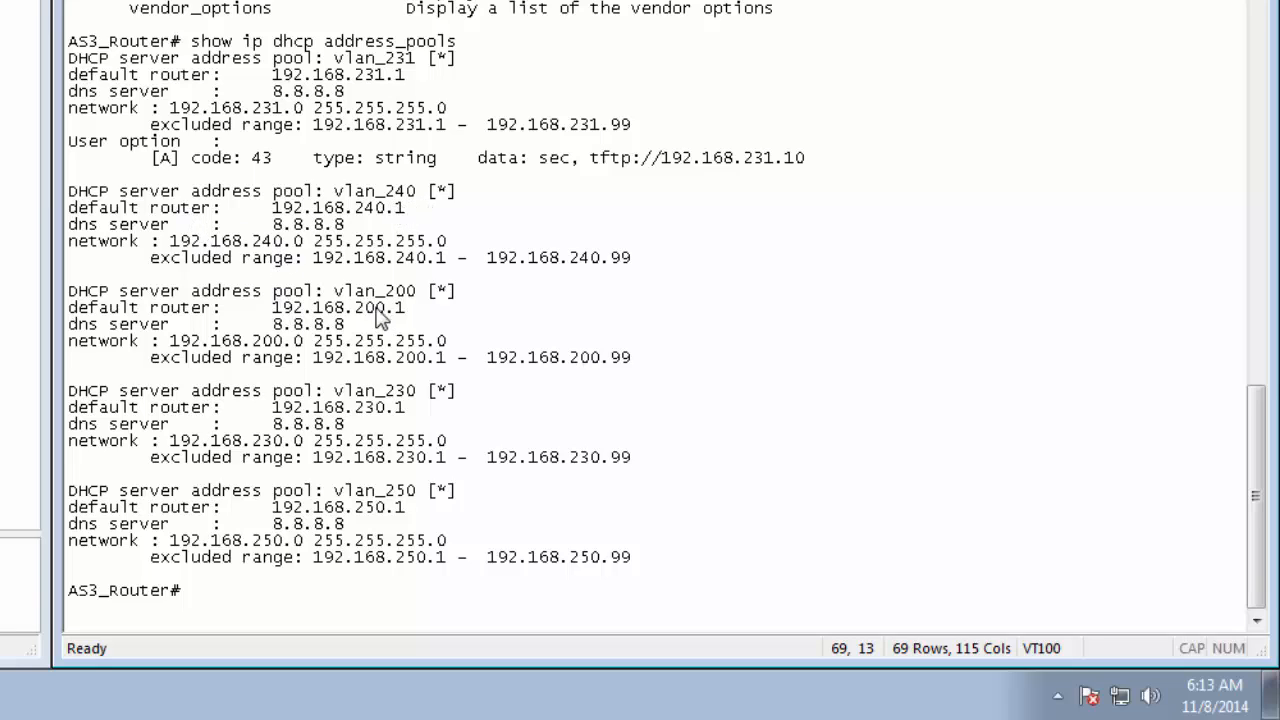
pyautogui.moveTo(320, 310)
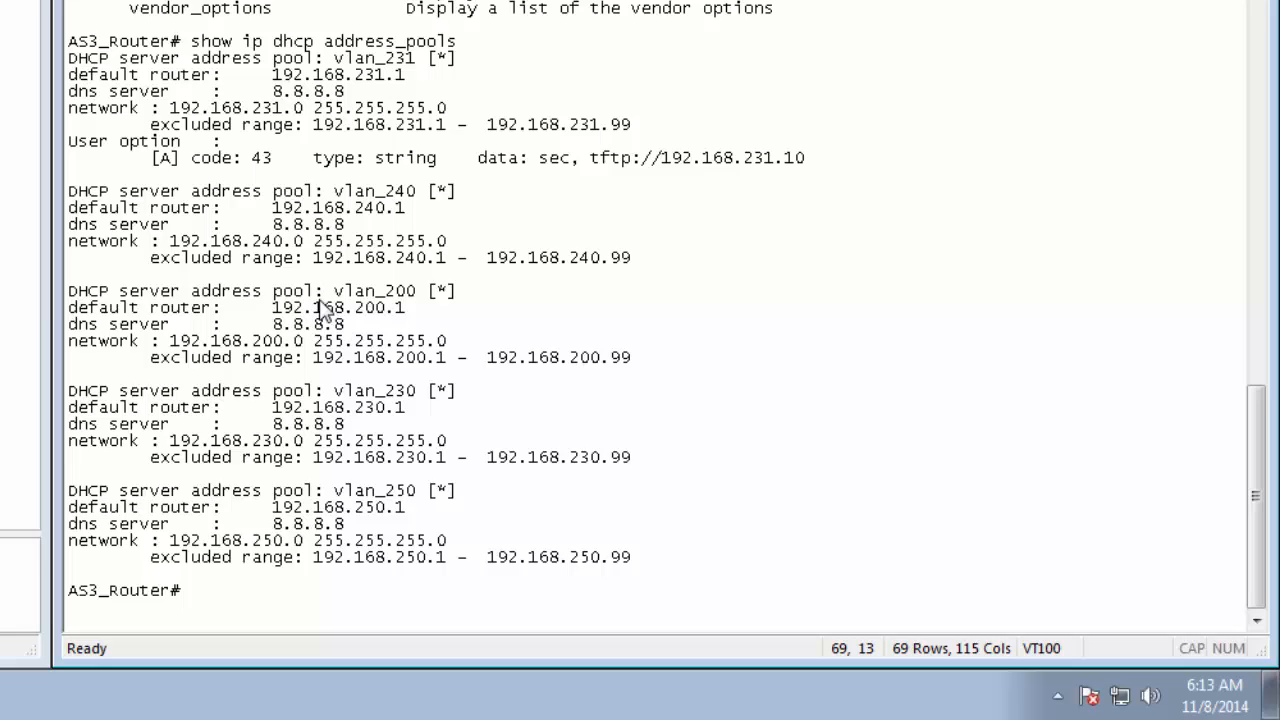
pyautogui.moveTo(185, 115)
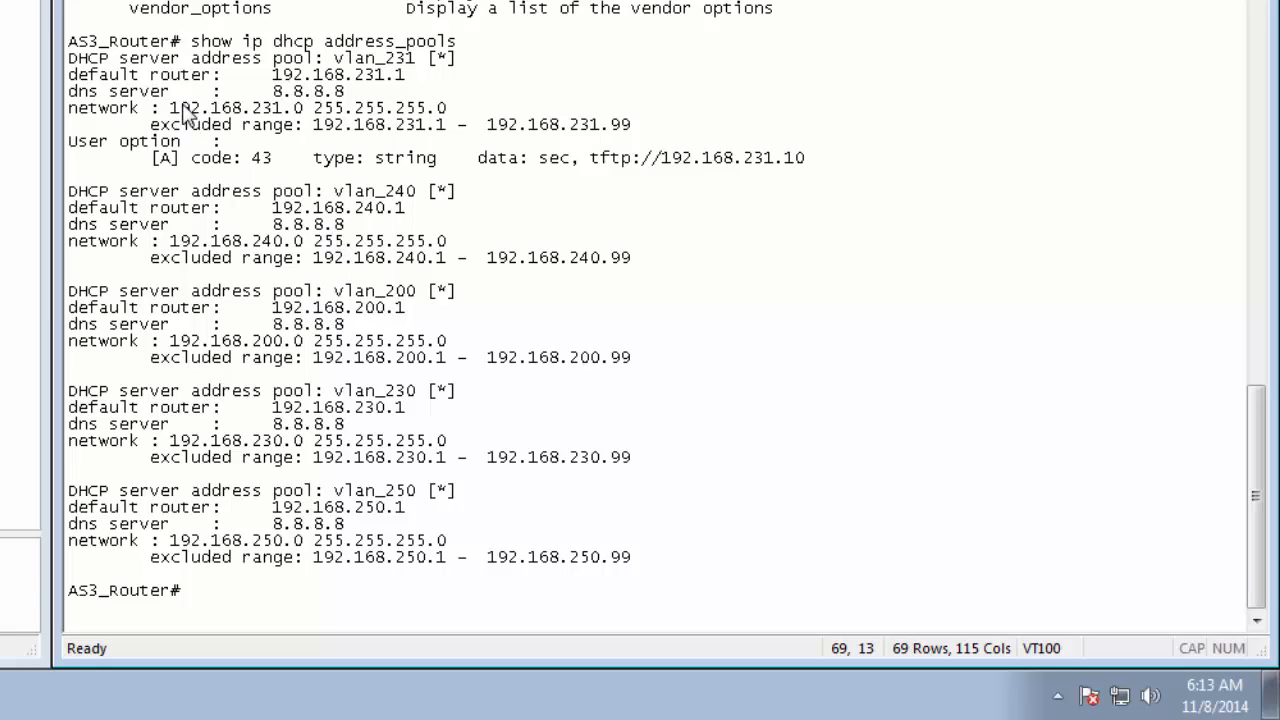
pyautogui.moveTo(175, 100)
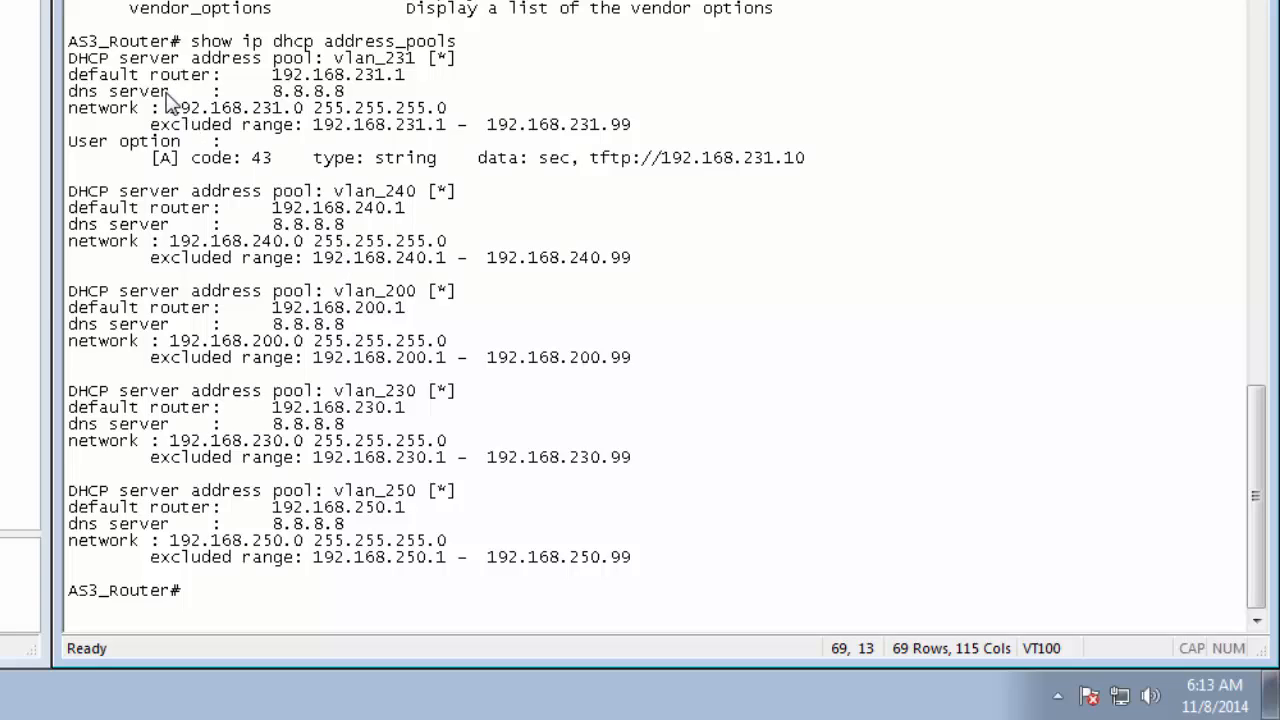
pyautogui.moveTo(340, 85)
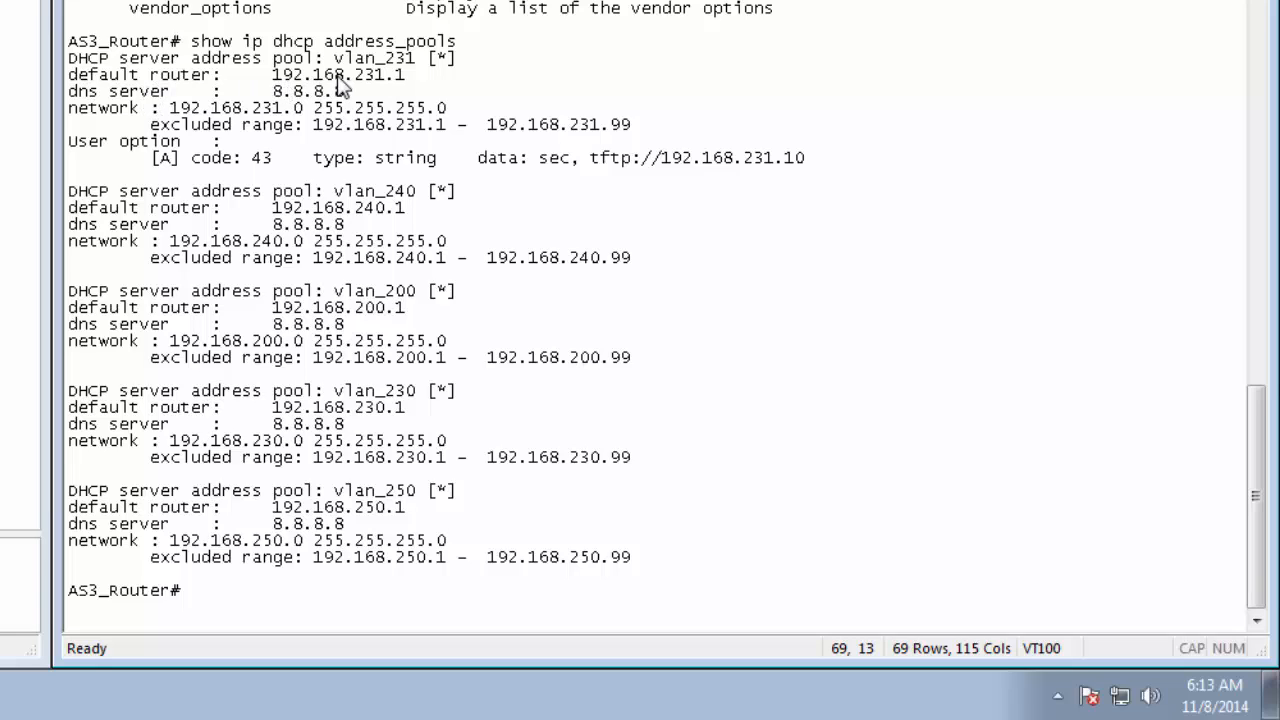
pyautogui.moveTo(135, 88)
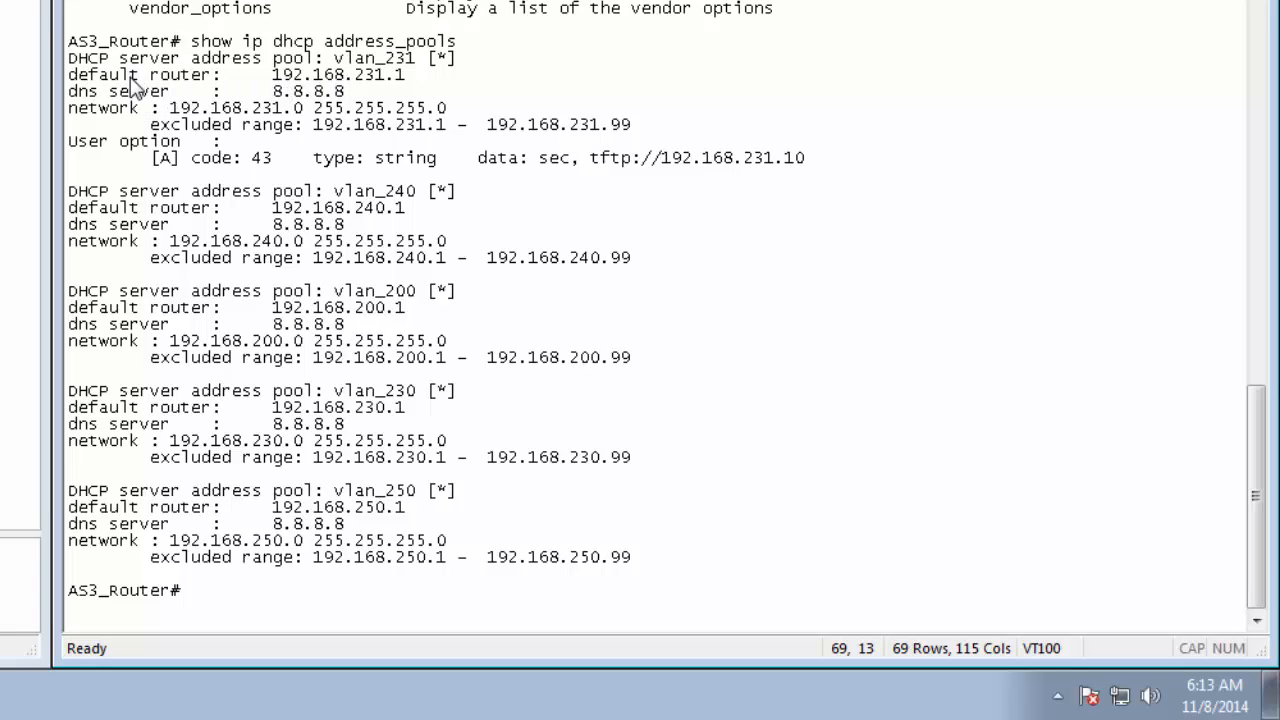
pyautogui.moveTo(135, 113)
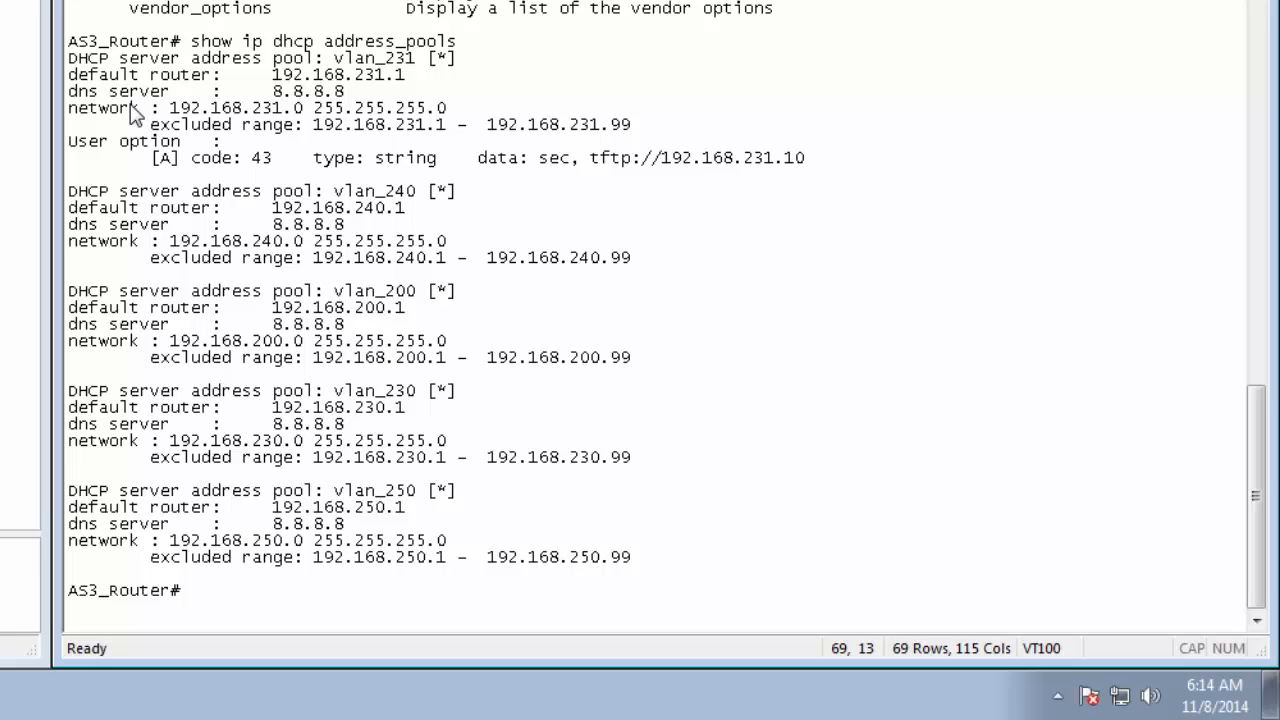
pyautogui.moveTo(400, 175)
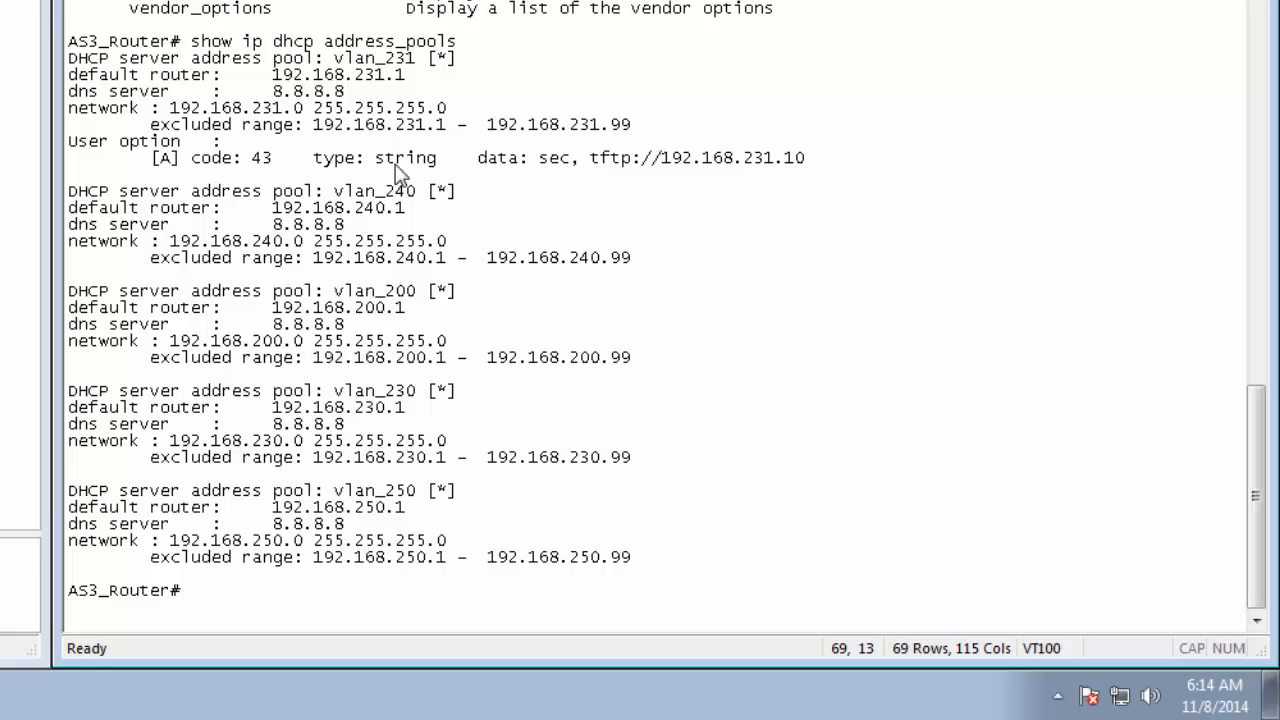
pyautogui.moveTo(677, 175)
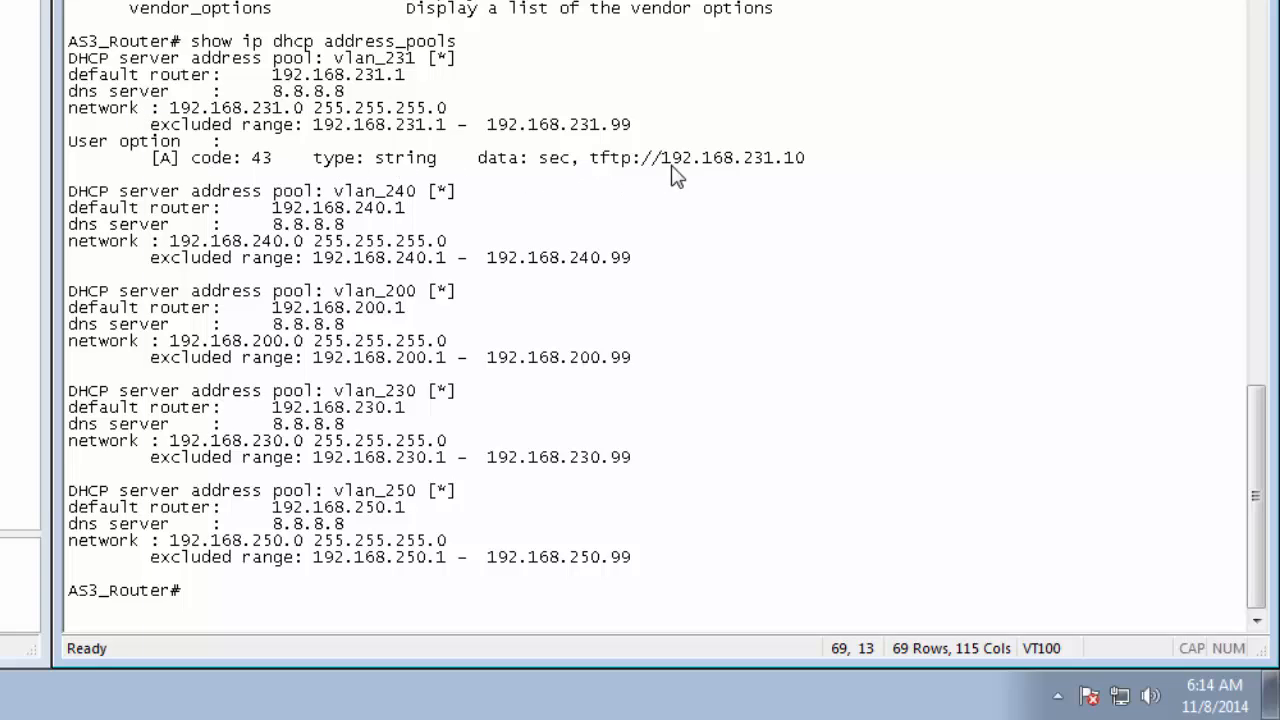
pyautogui.moveTo(725, 186)
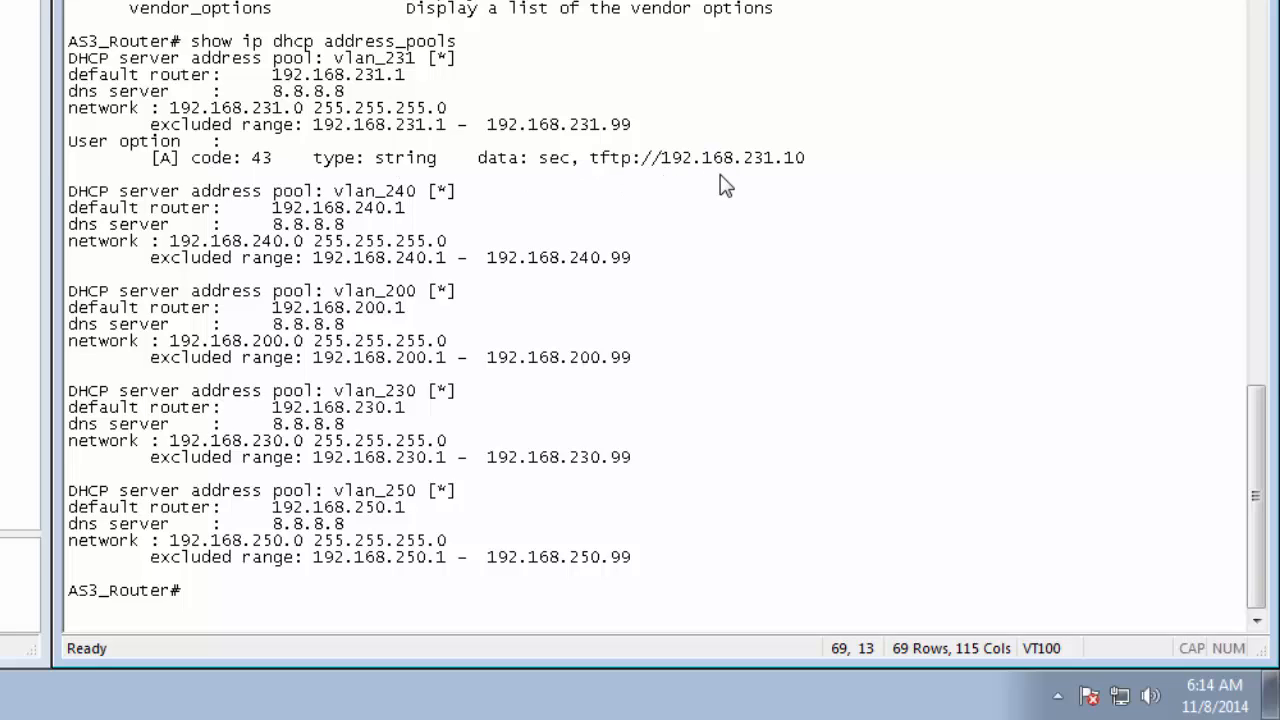
pyautogui.moveTo(784, 186)
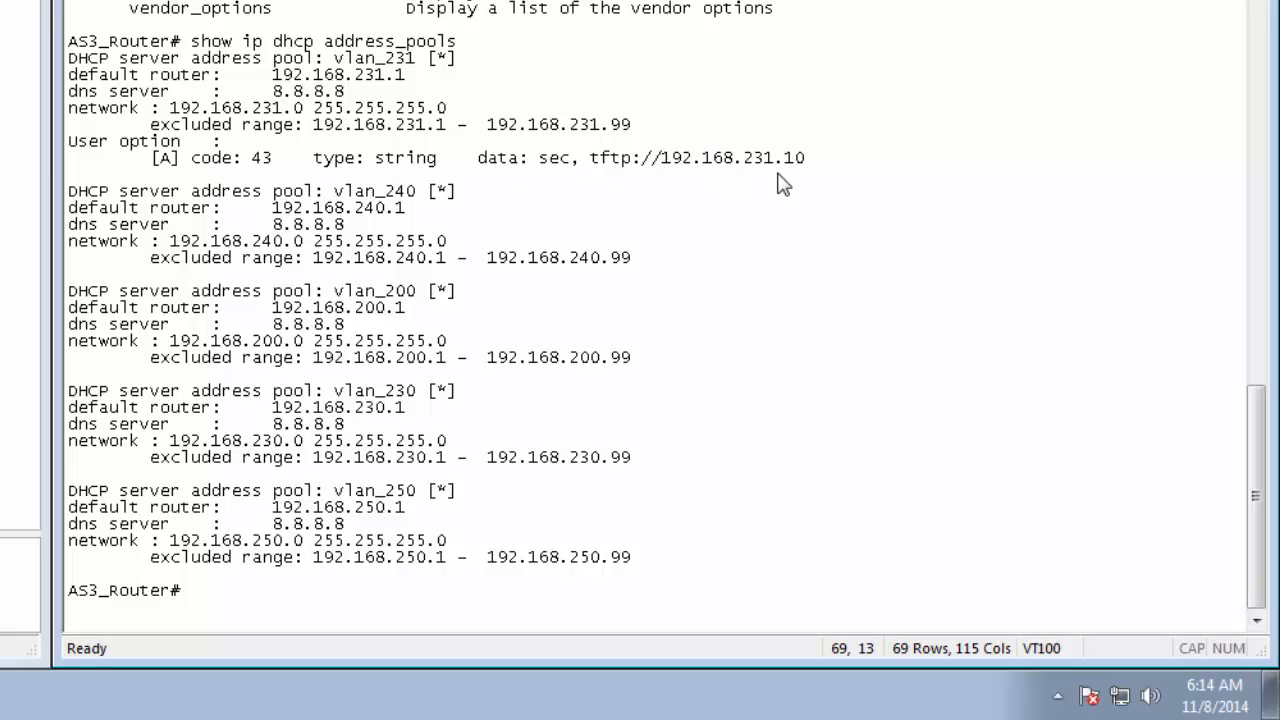
pyautogui.moveTo(404, 78)
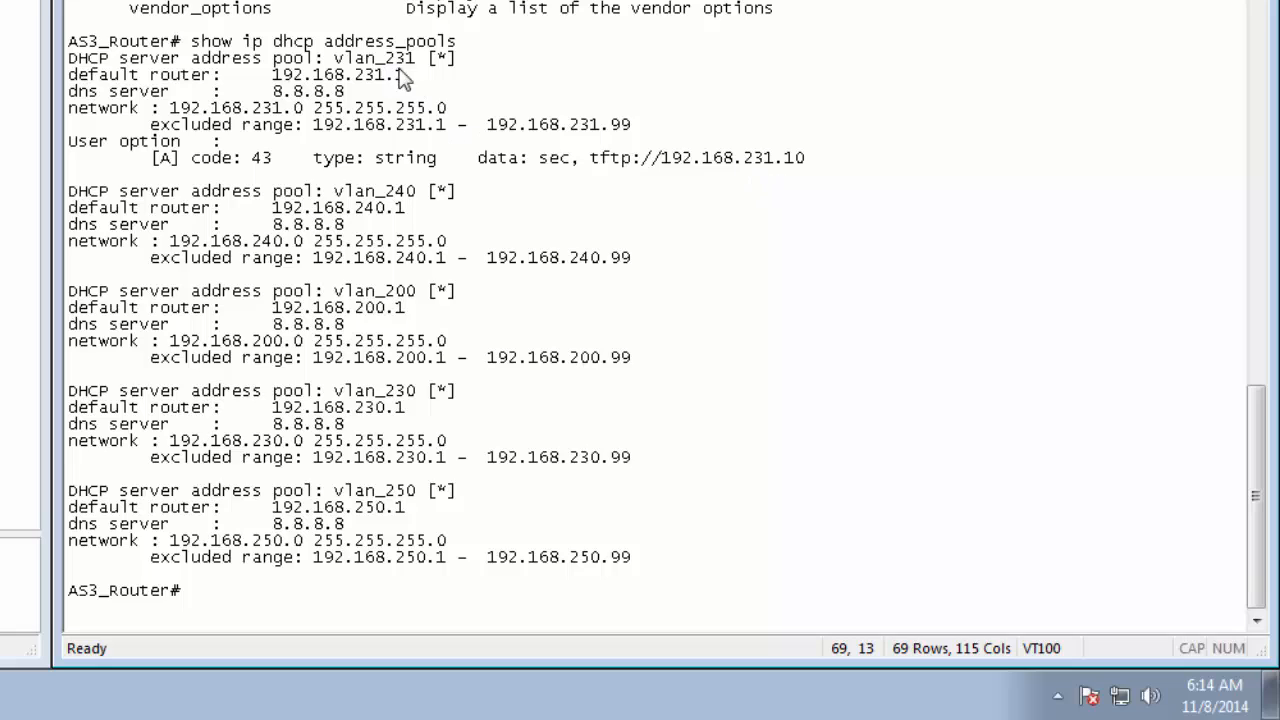
pyautogui.moveTo(200, 115)
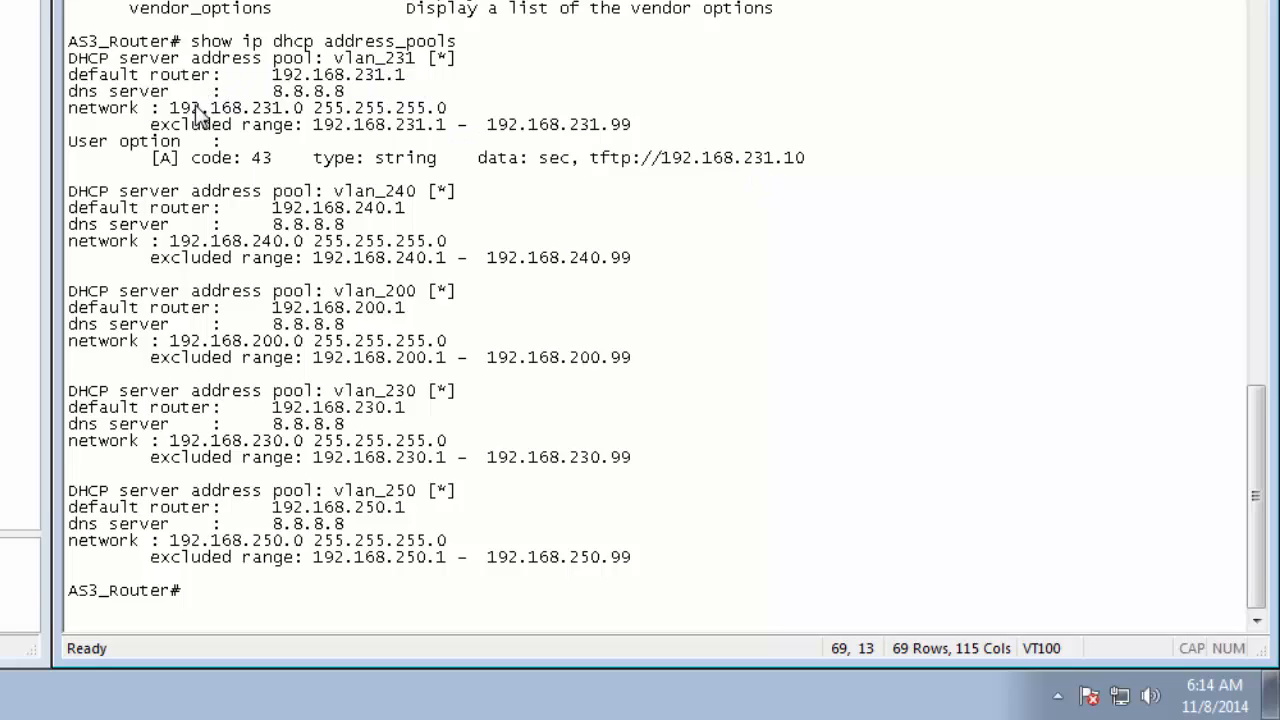
pyautogui.moveTo(603, 180)
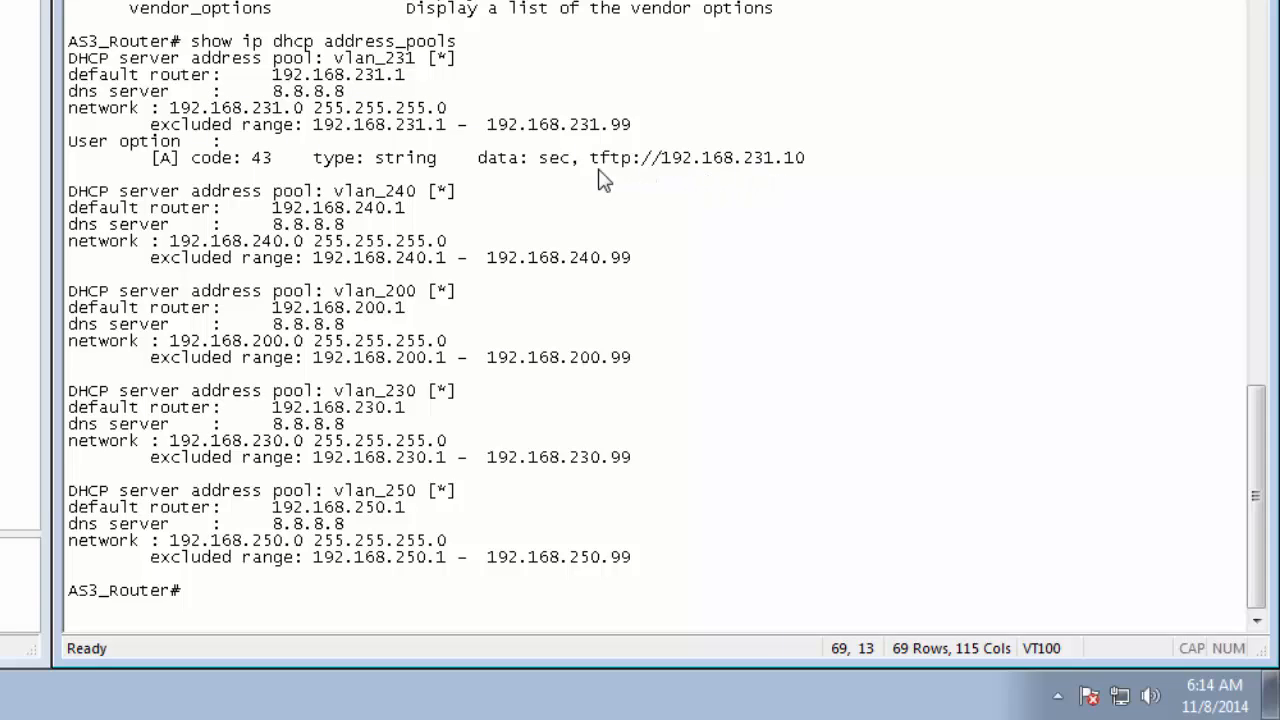
pyautogui.moveTo(548, 163)
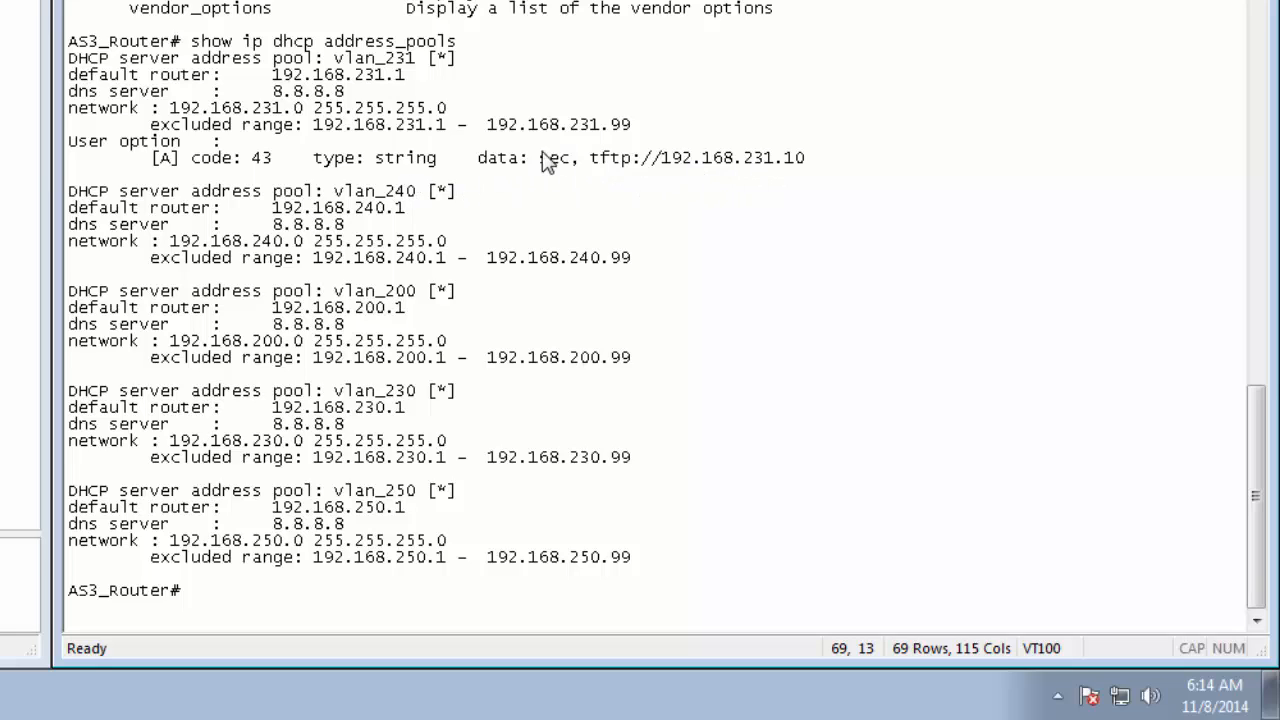
pyautogui.moveTo(458, 178)
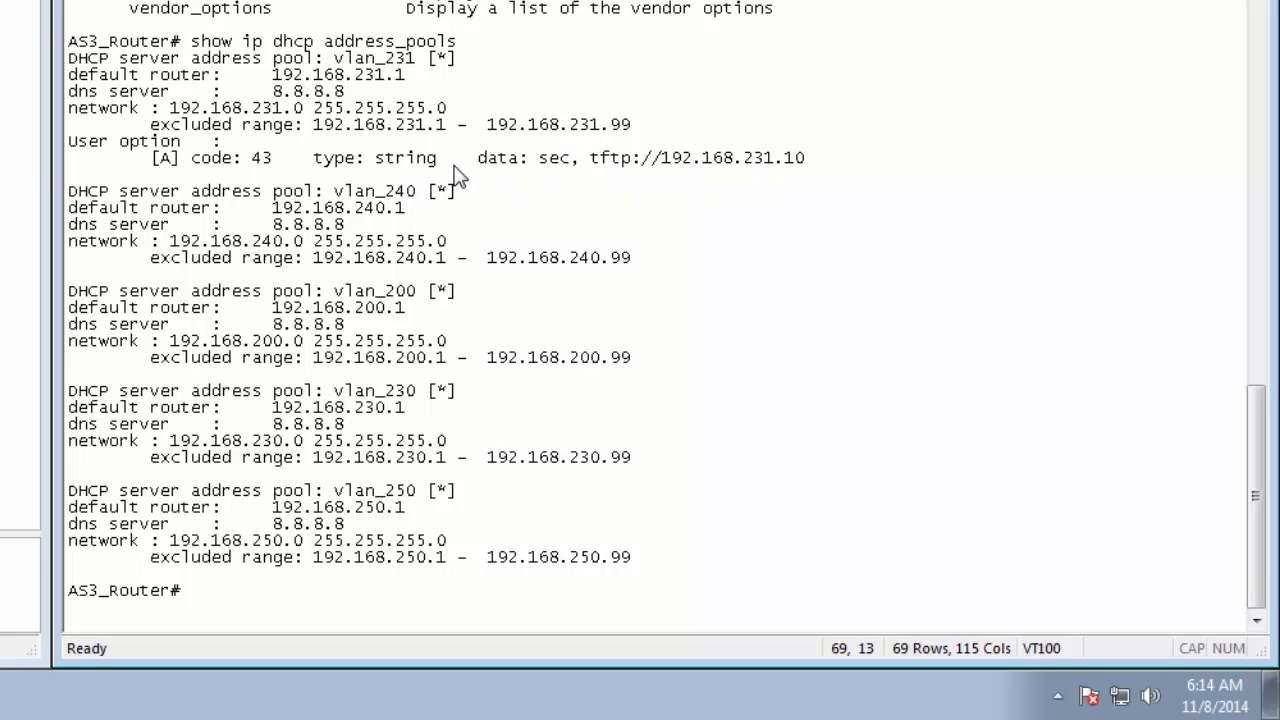
pyautogui.moveTo(290, 108)
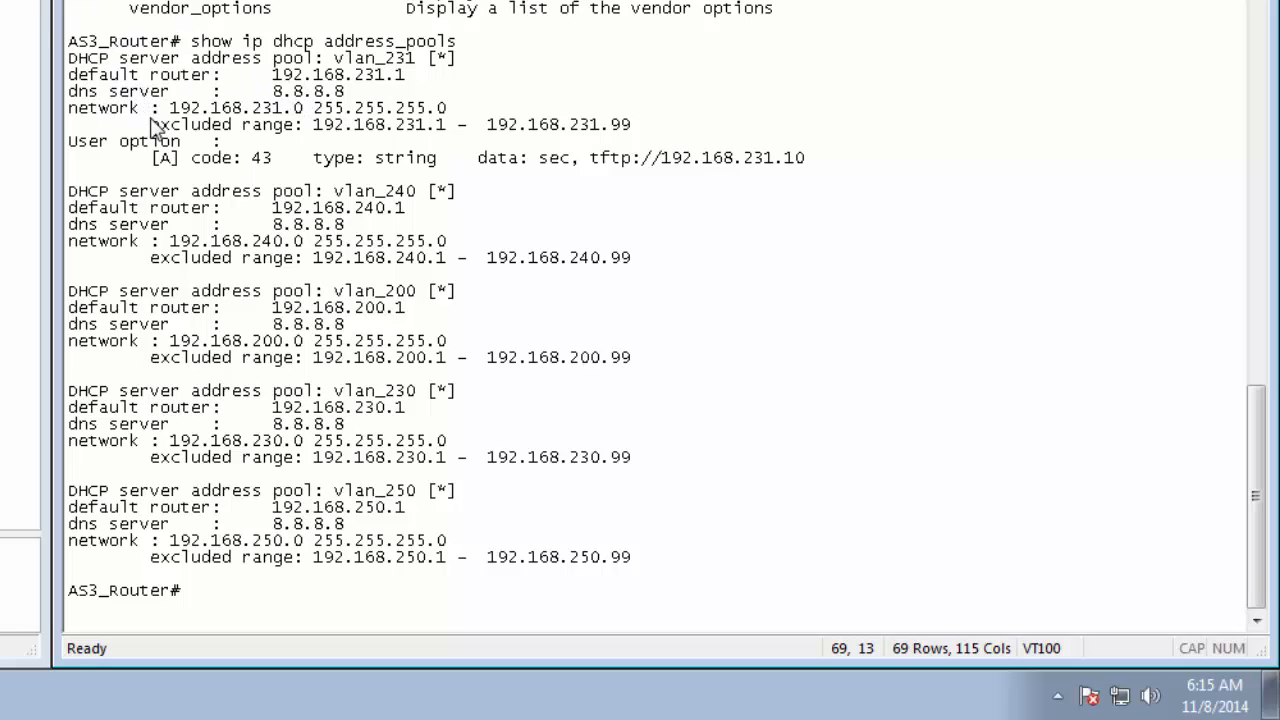
pyautogui.moveTo(135, 120)
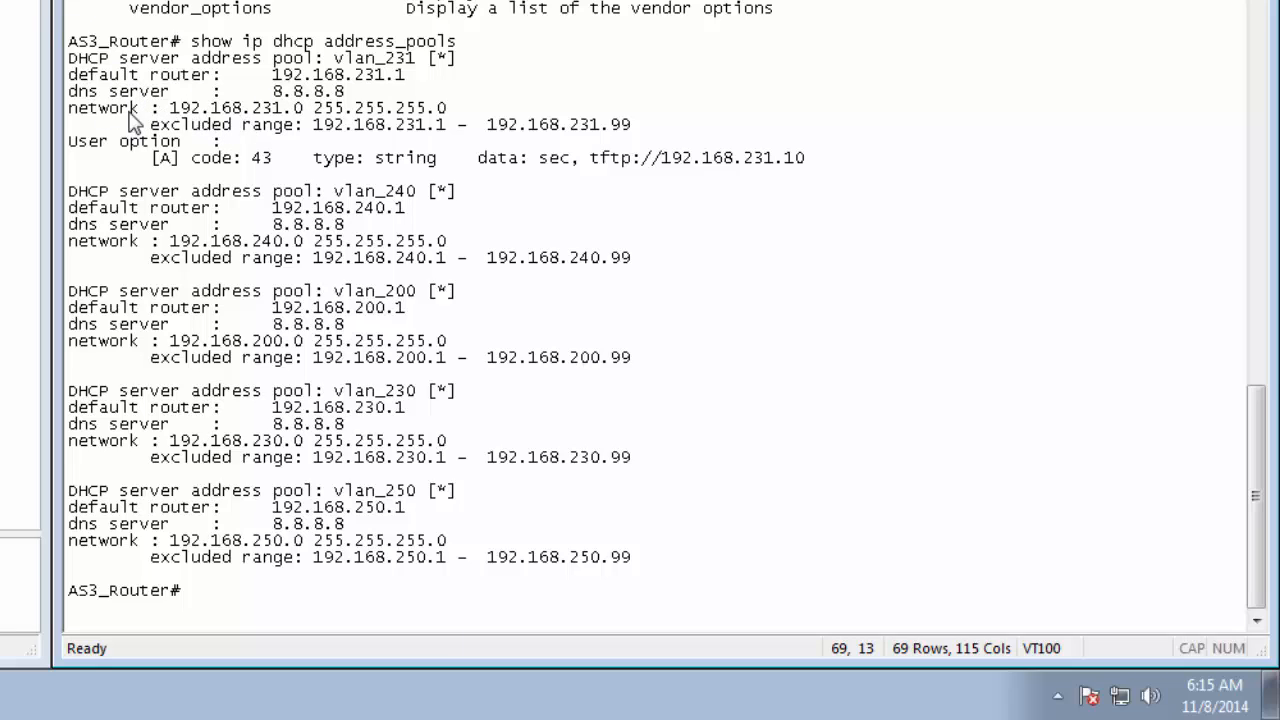
pyautogui.moveTo(363, 124)
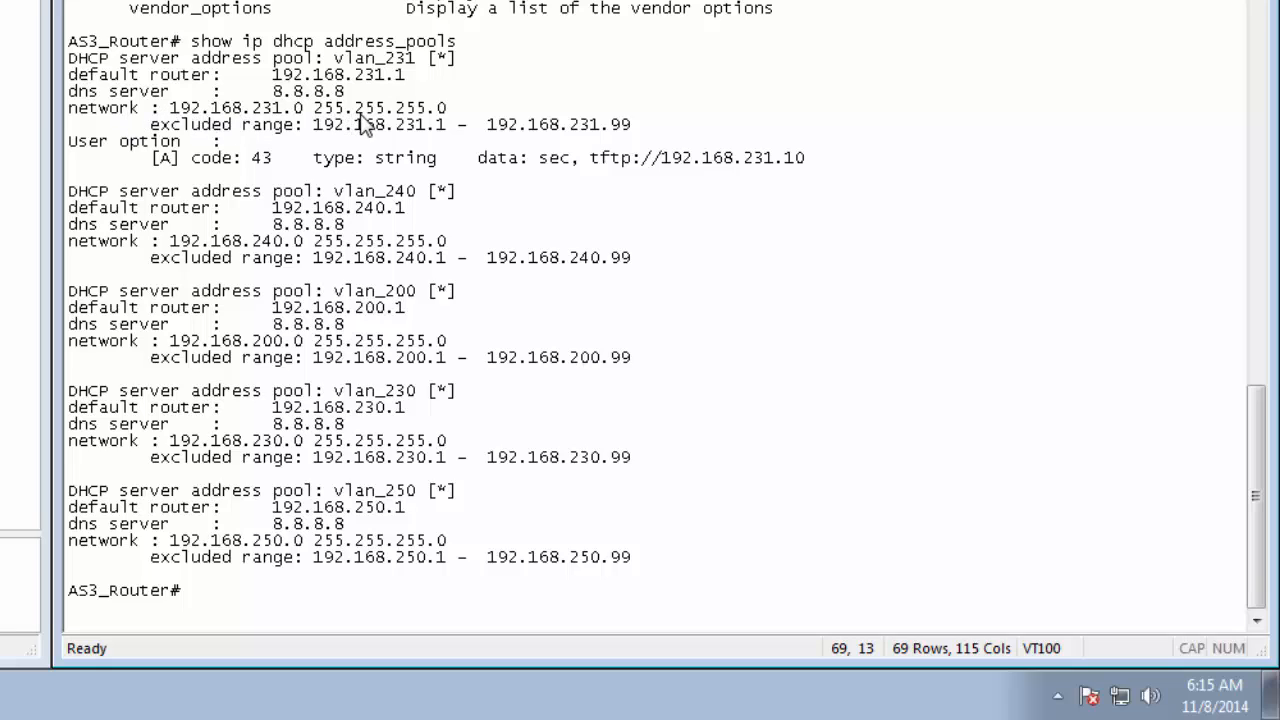
pyautogui.moveTo(150, 130)
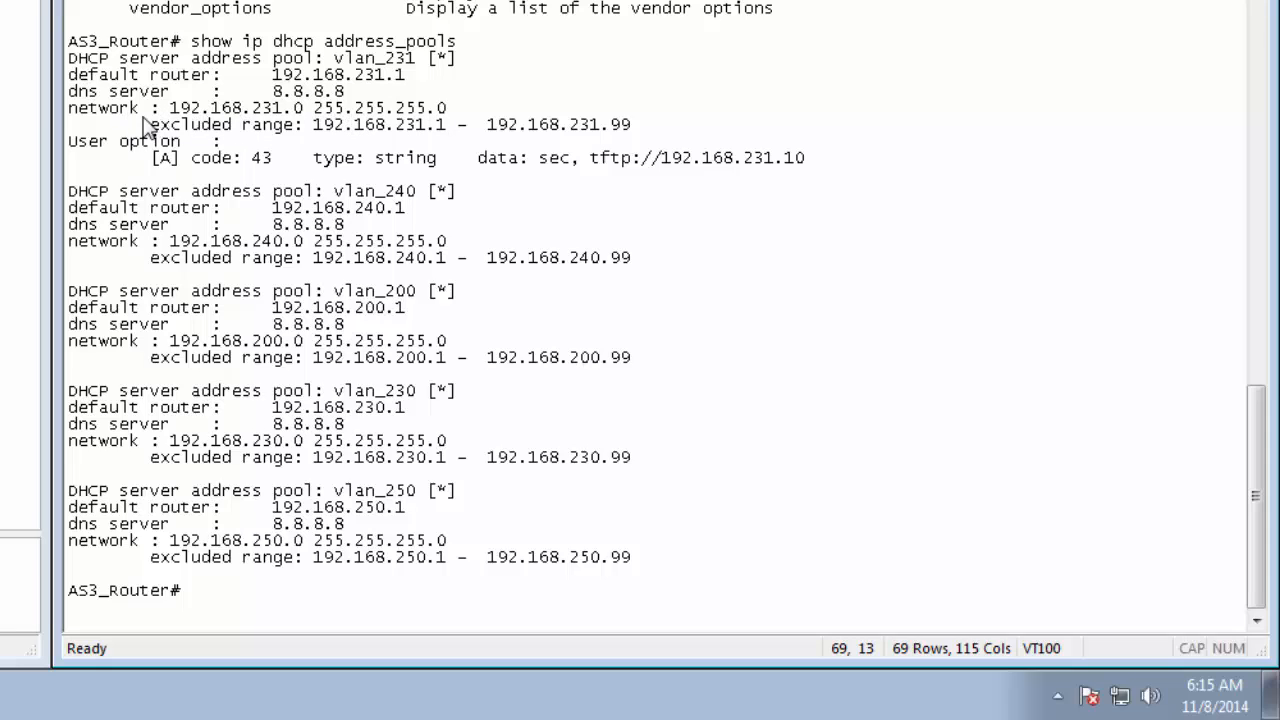
pyautogui.moveTo(190, 138)
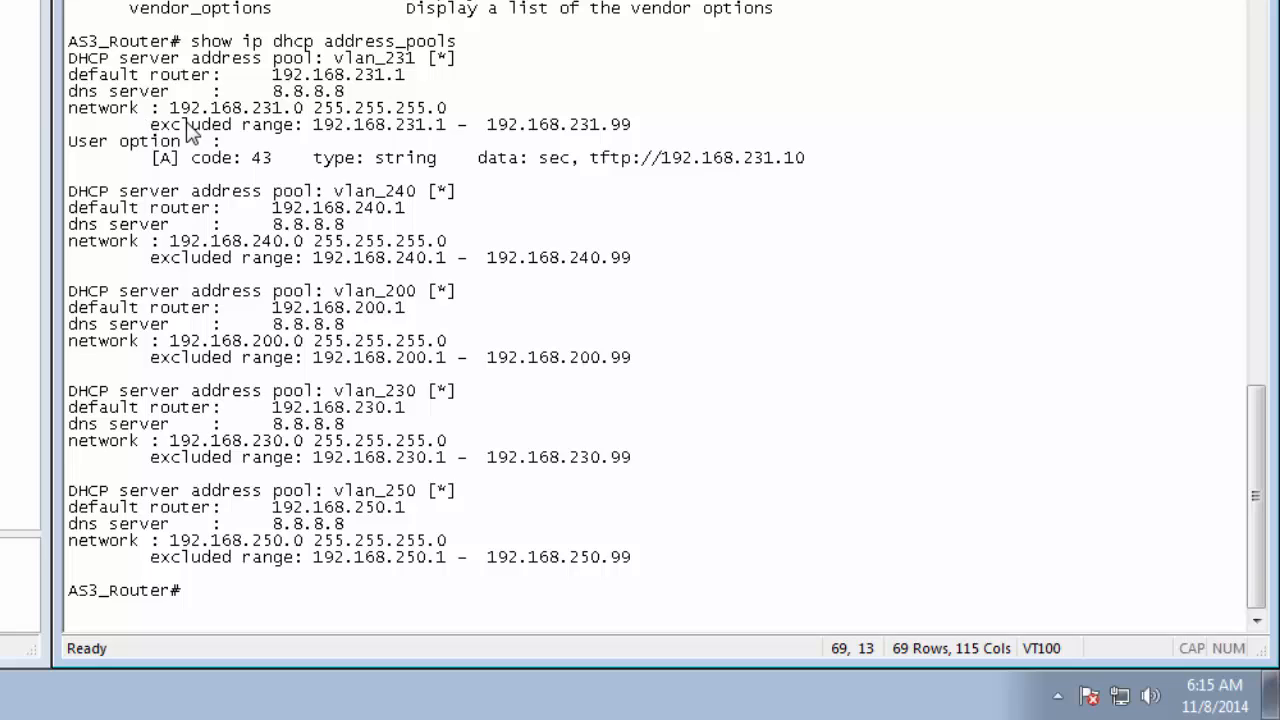
pyautogui.moveTo(410, 125)
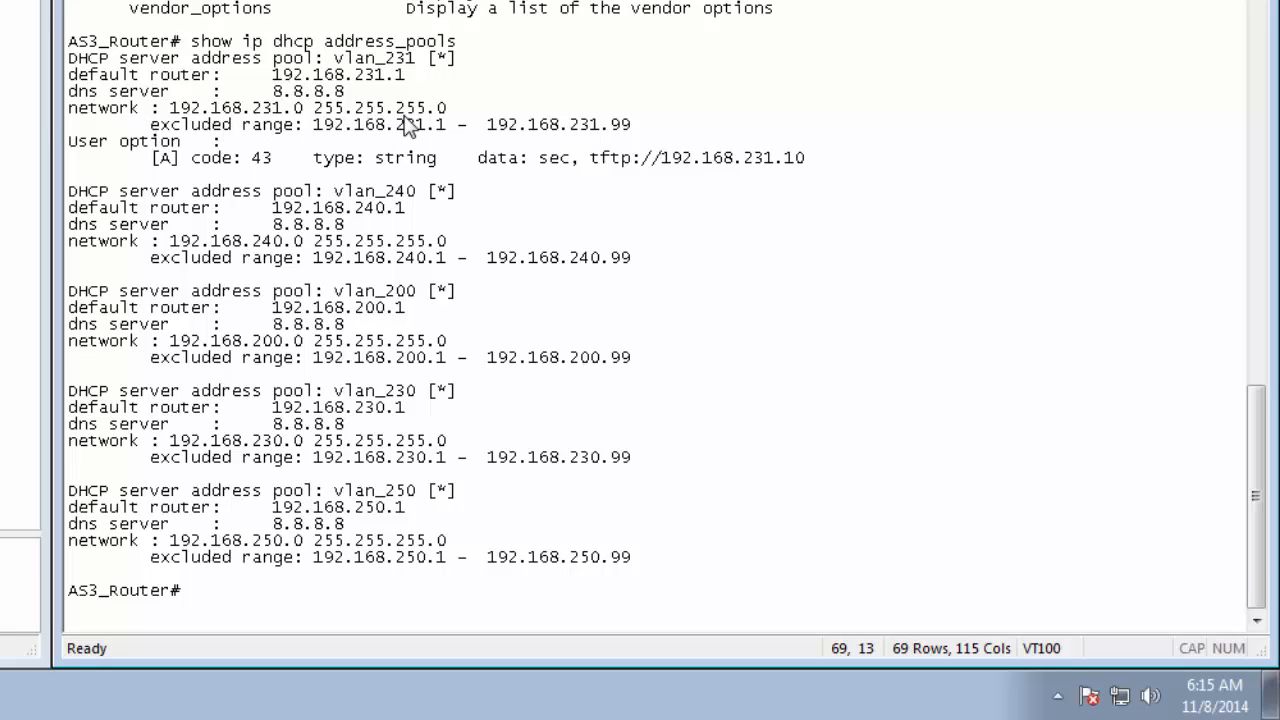
pyautogui.moveTo(300, 125)
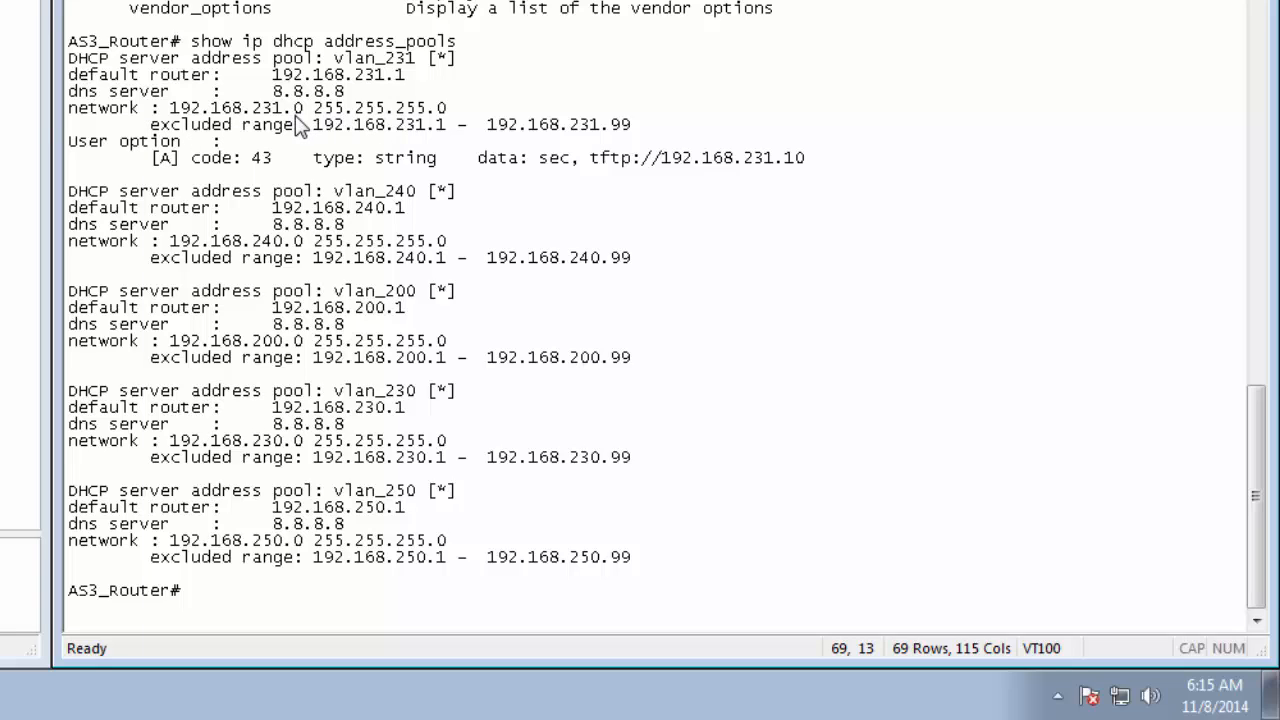
pyautogui.moveTo(262, 125)
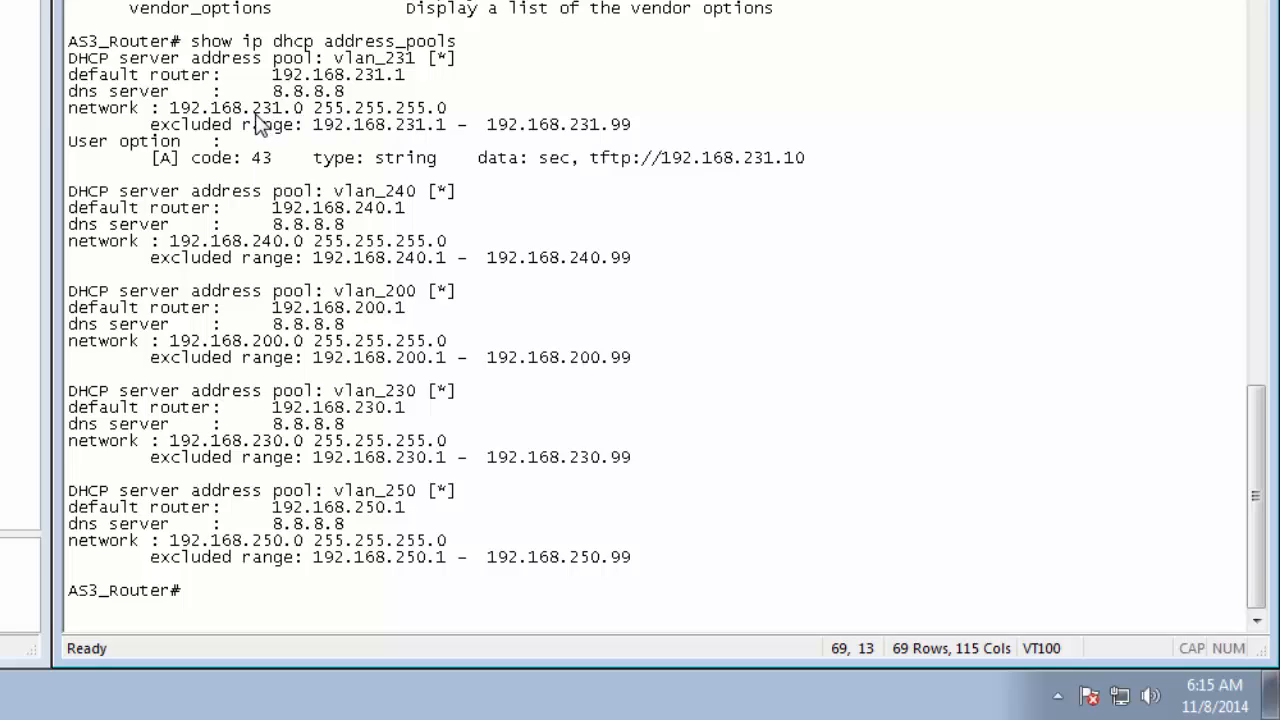
pyautogui.moveTo(325, 120)
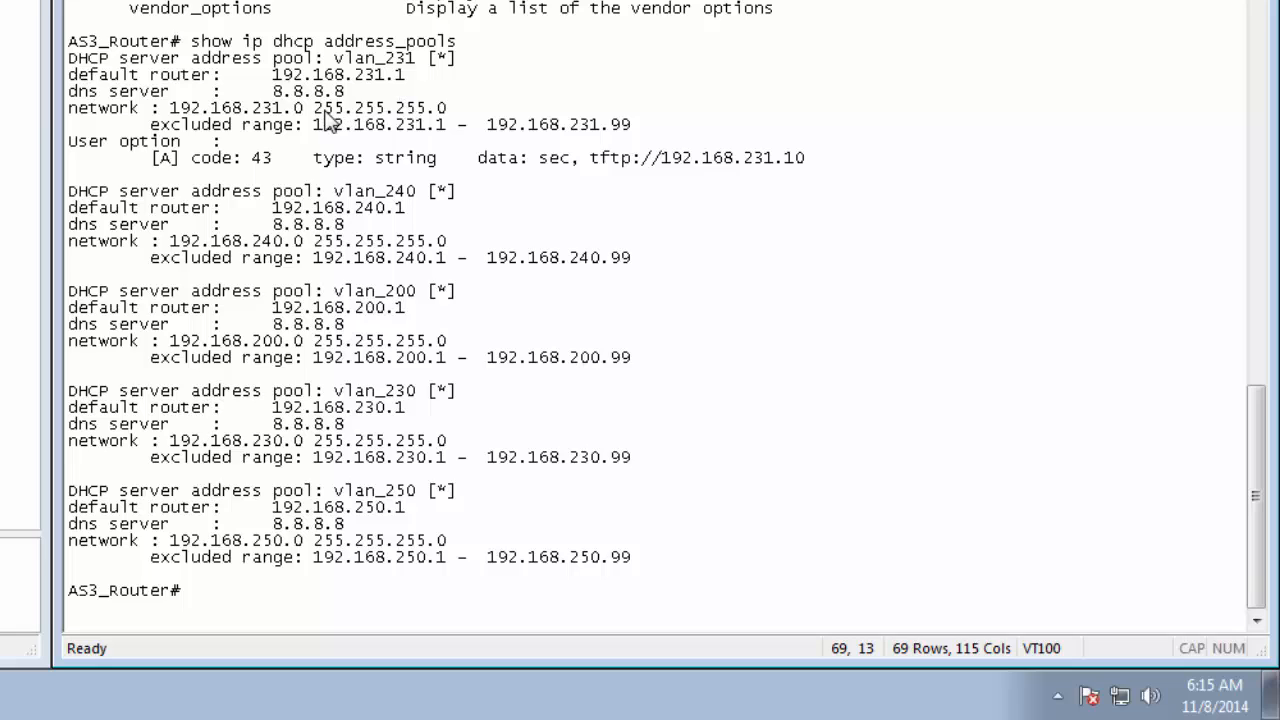
pyautogui.moveTo(230, 140)
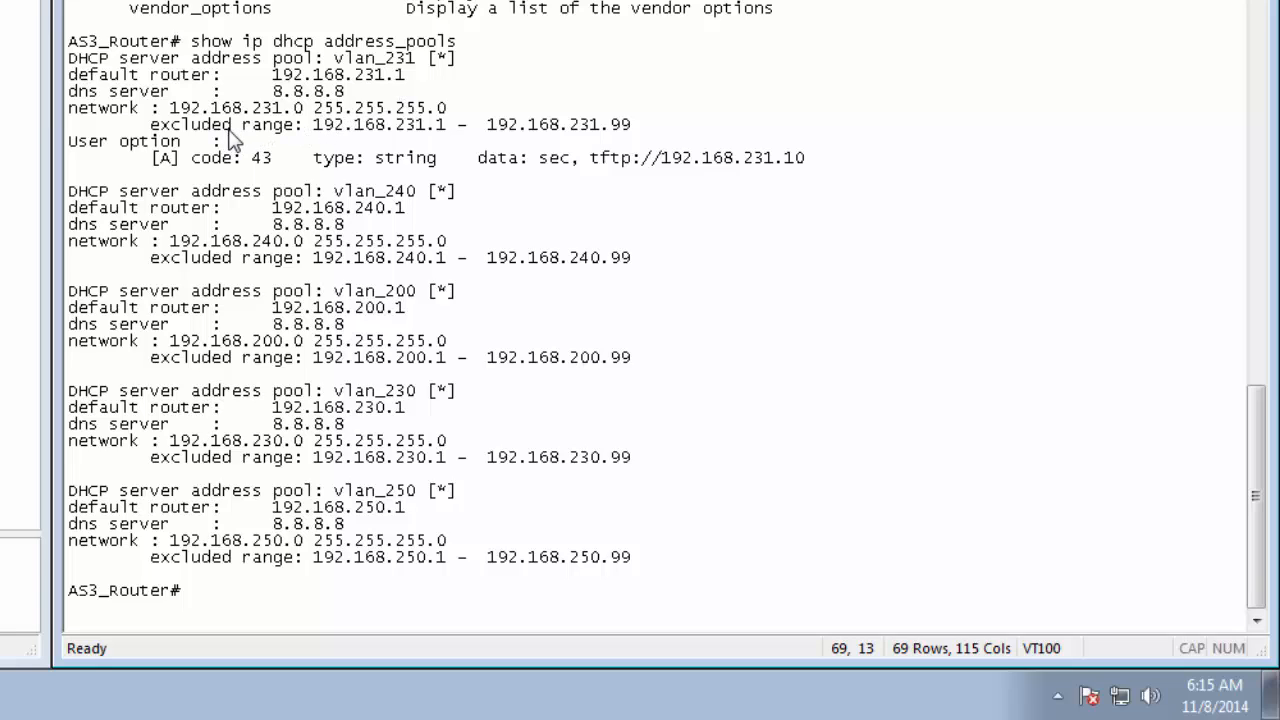
pyautogui.moveTo(293, 147)
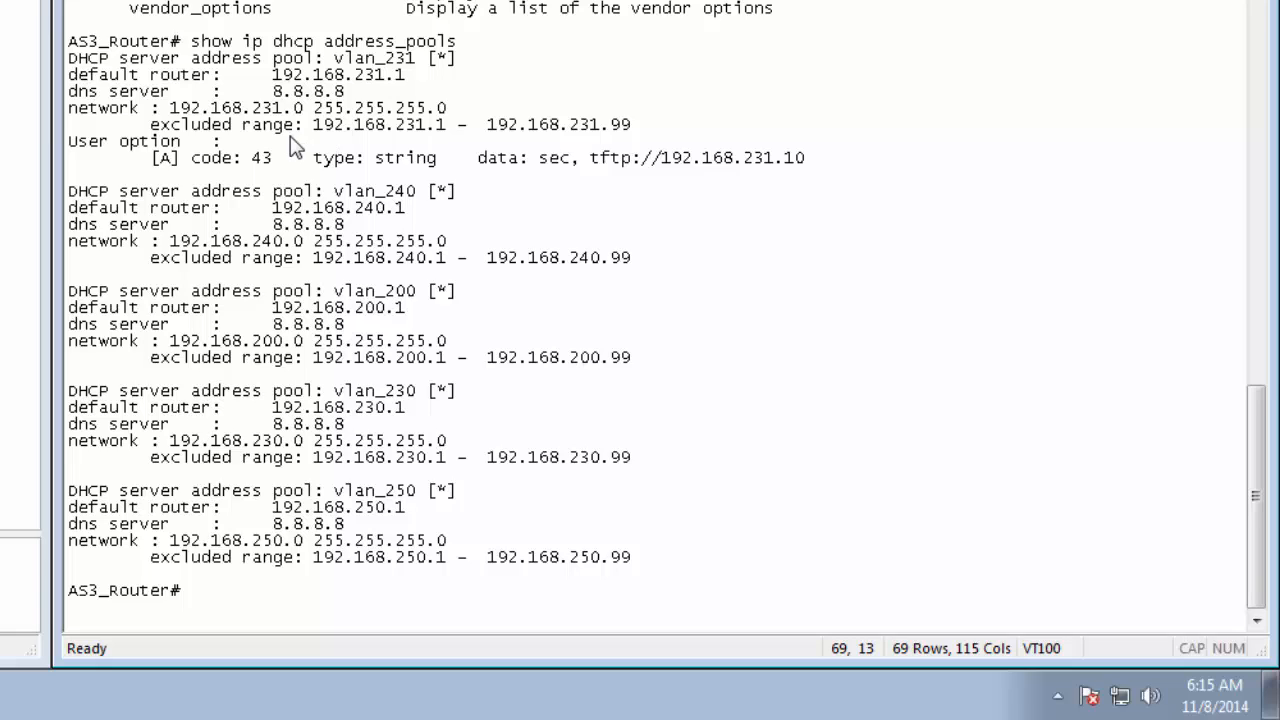
pyautogui.moveTo(305, 133)
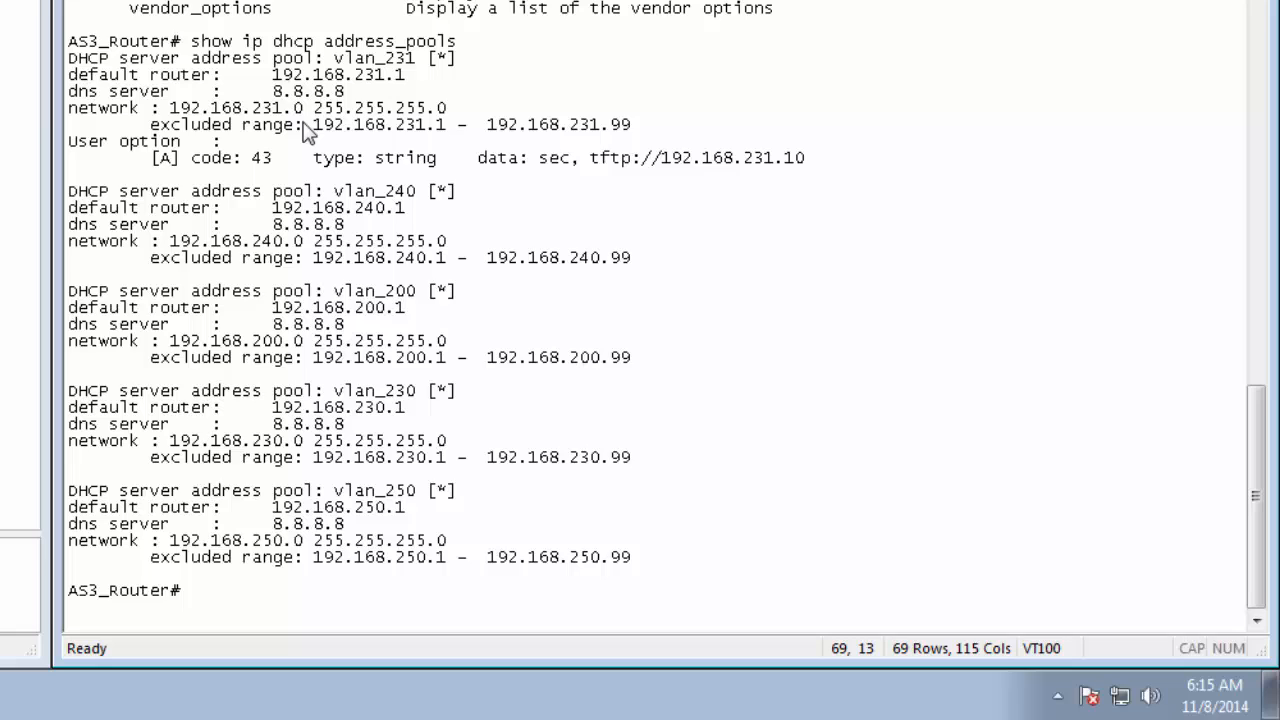
pyautogui.moveTo(570, 145)
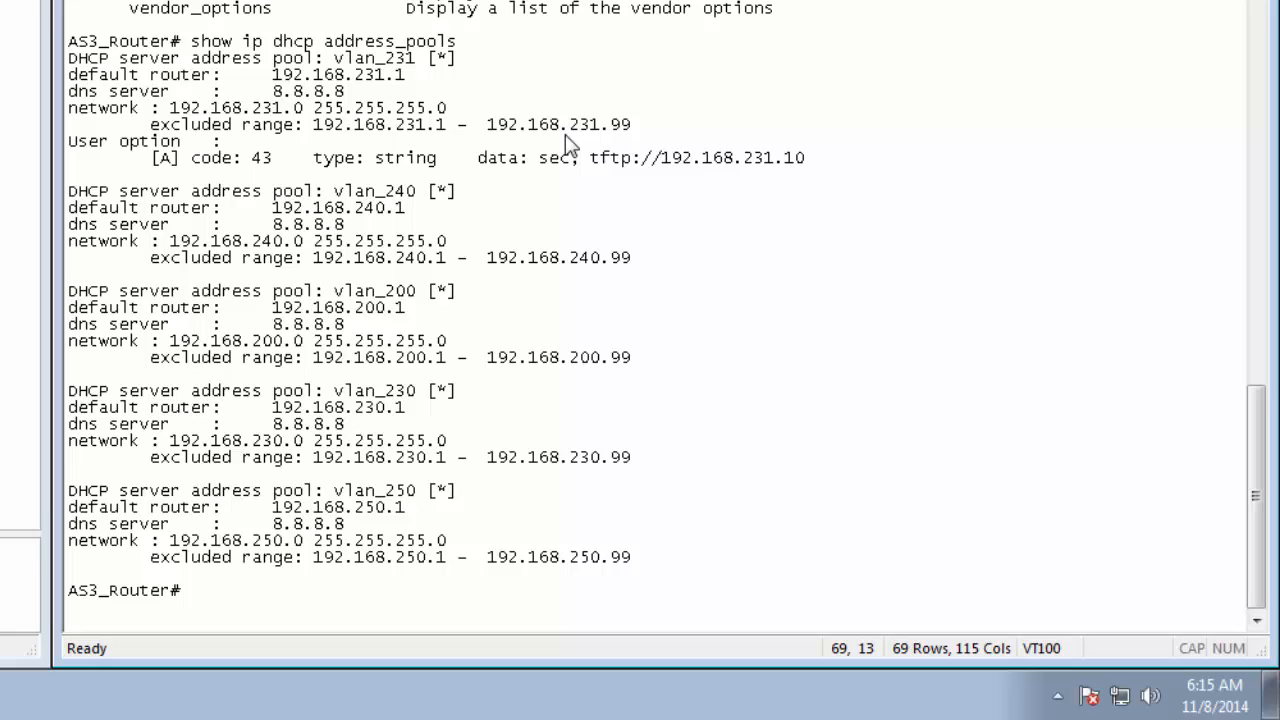
pyautogui.moveTo(545, 212)
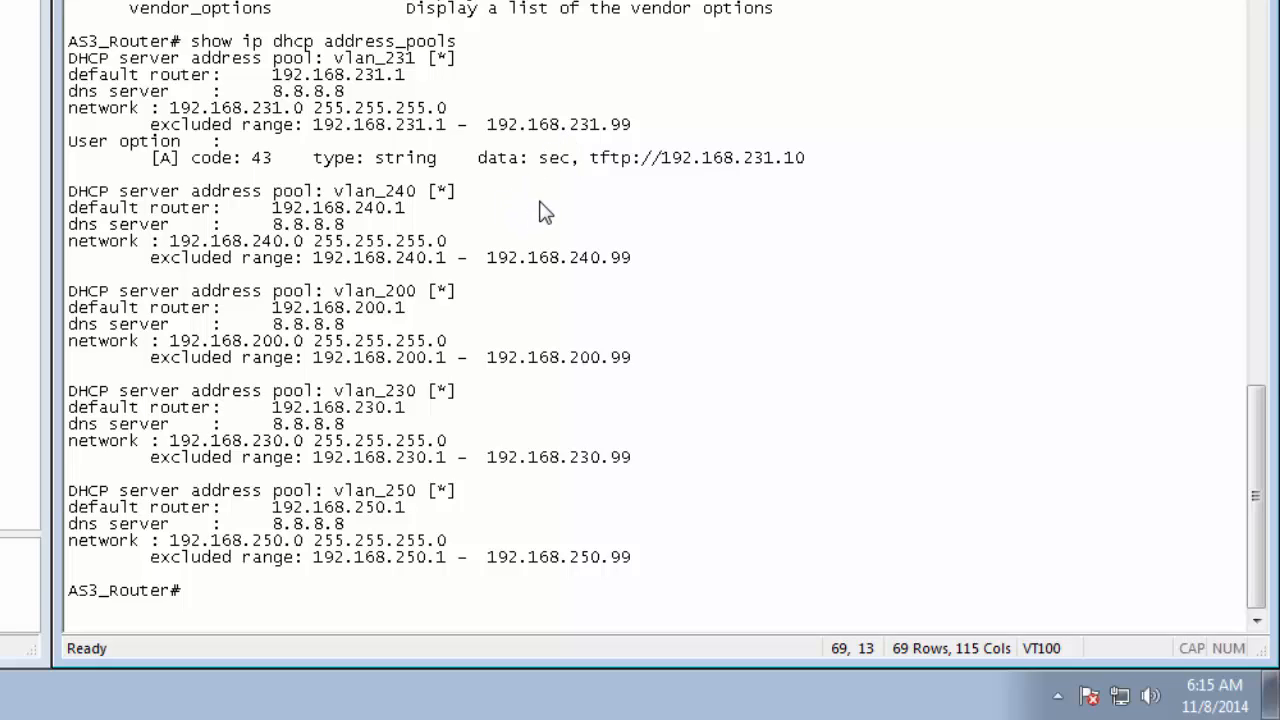
pyautogui.moveTo(240, 272)
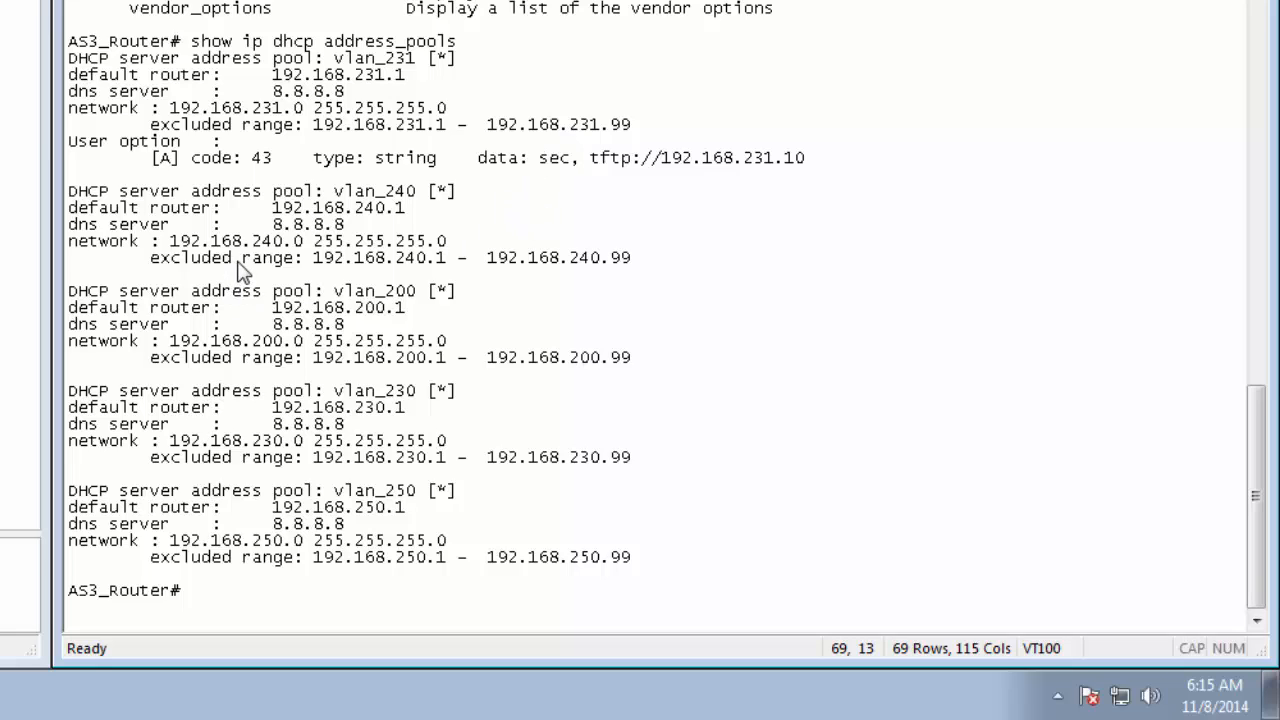
pyautogui.moveTo(250, 272)
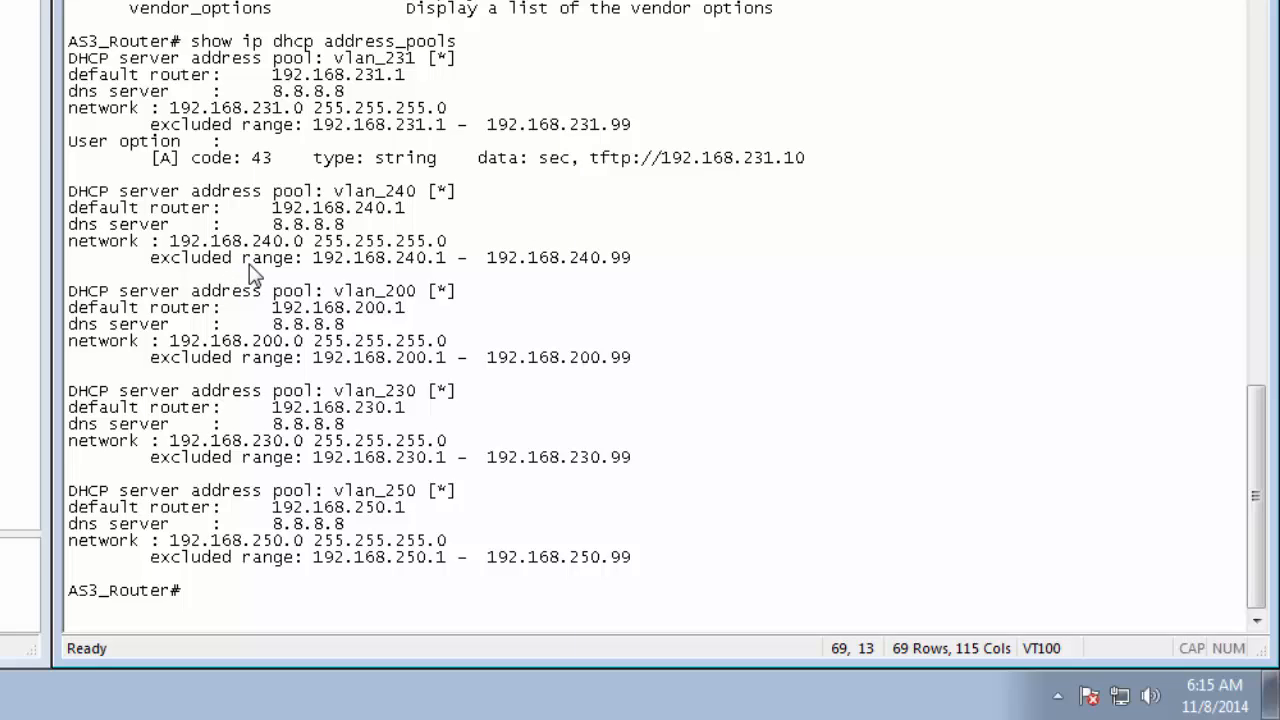
pyautogui.moveTo(461, 273)
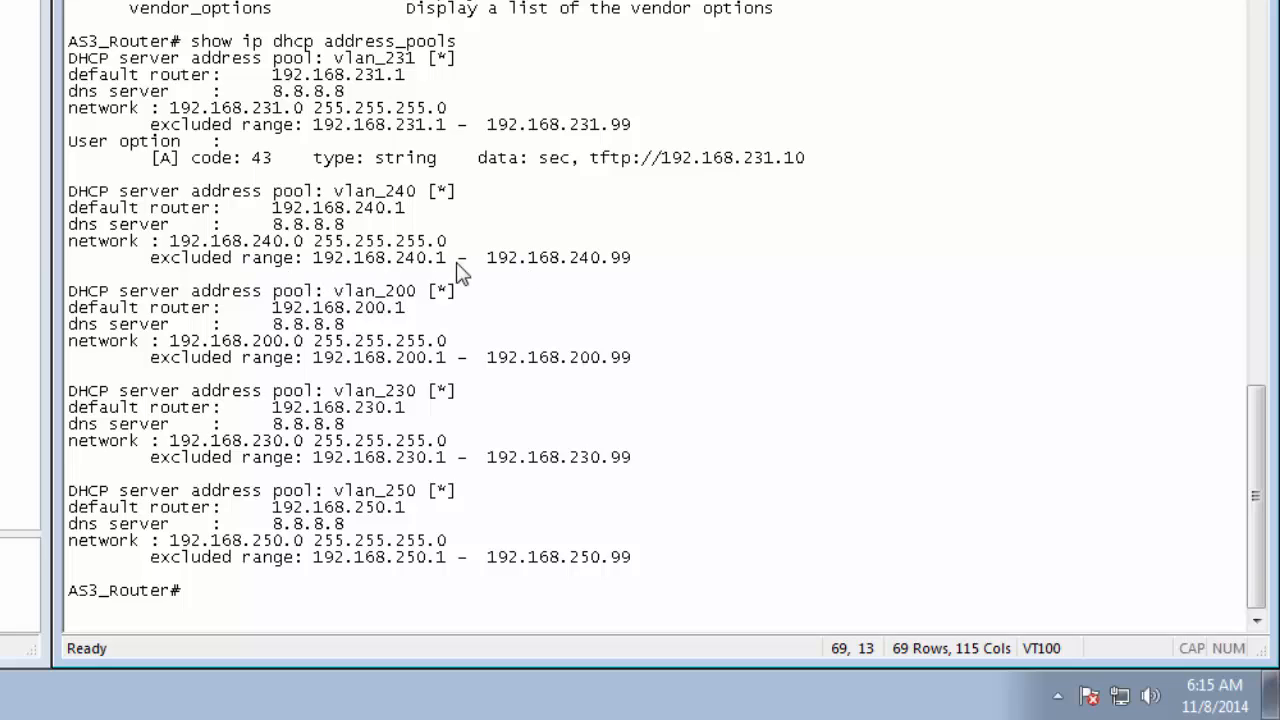
pyautogui.moveTo(343, 278)
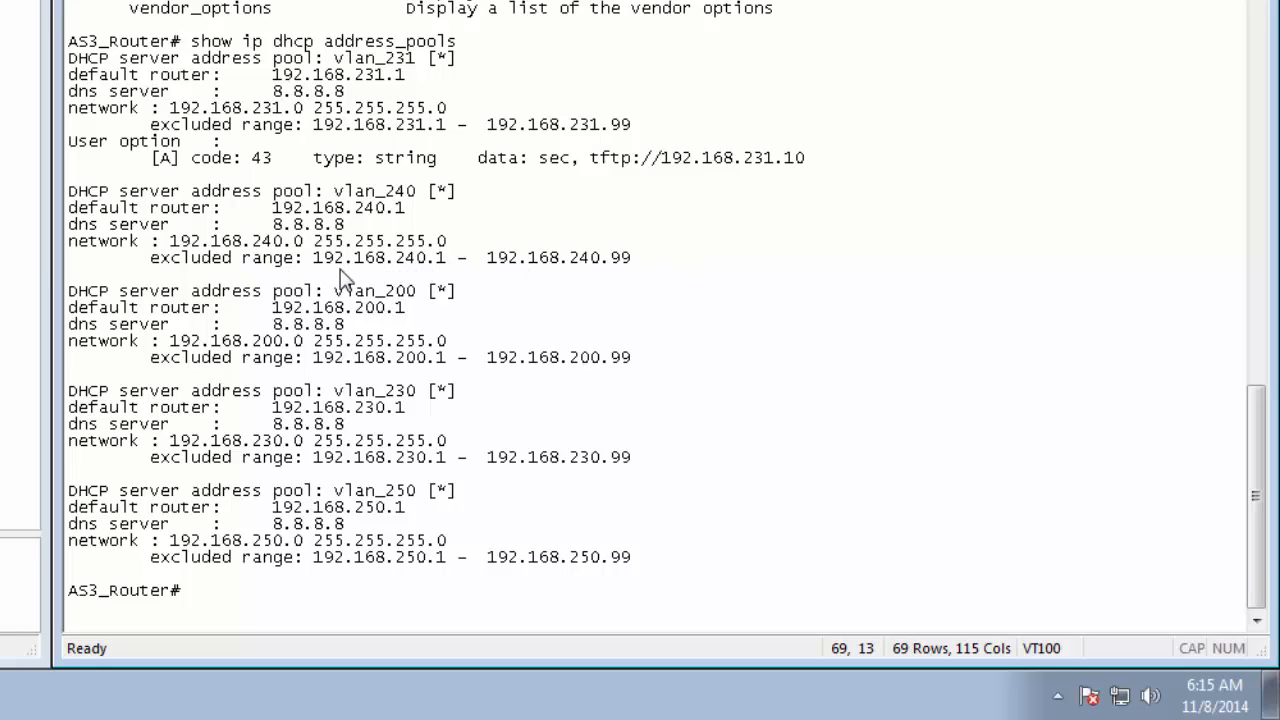
pyautogui.moveTo(425, 280)
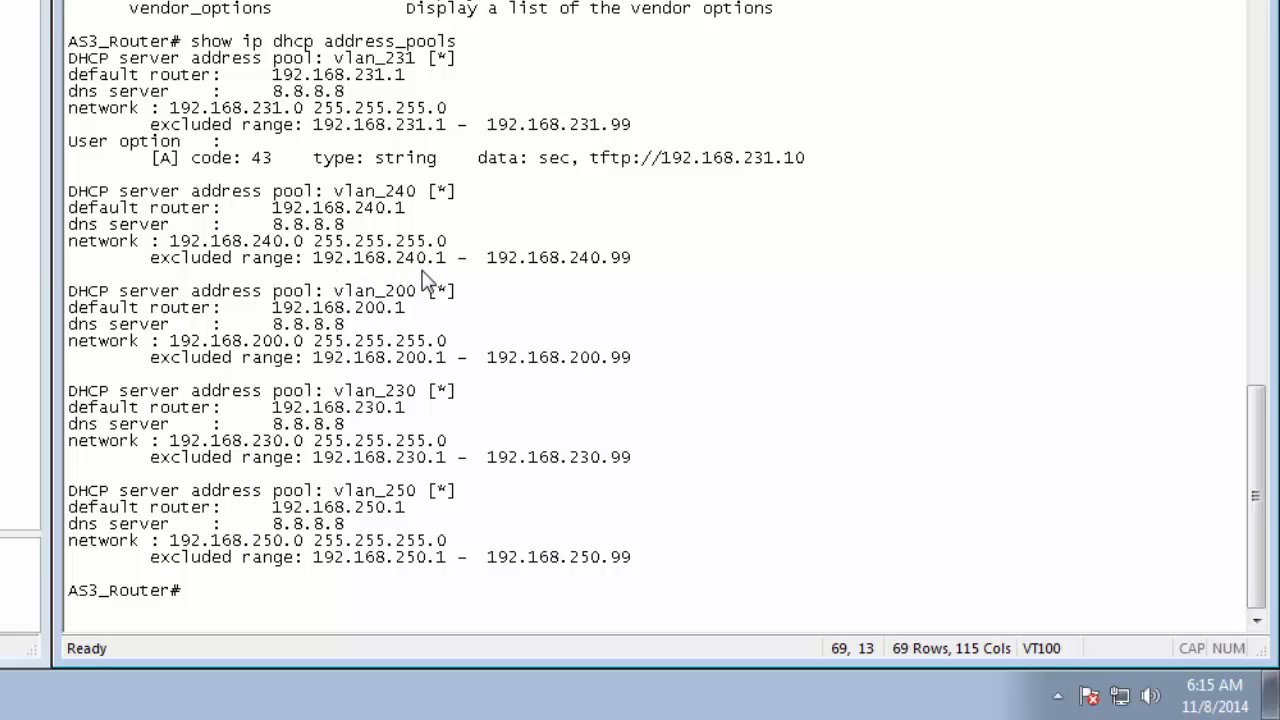
pyautogui.moveTo(418, 147)
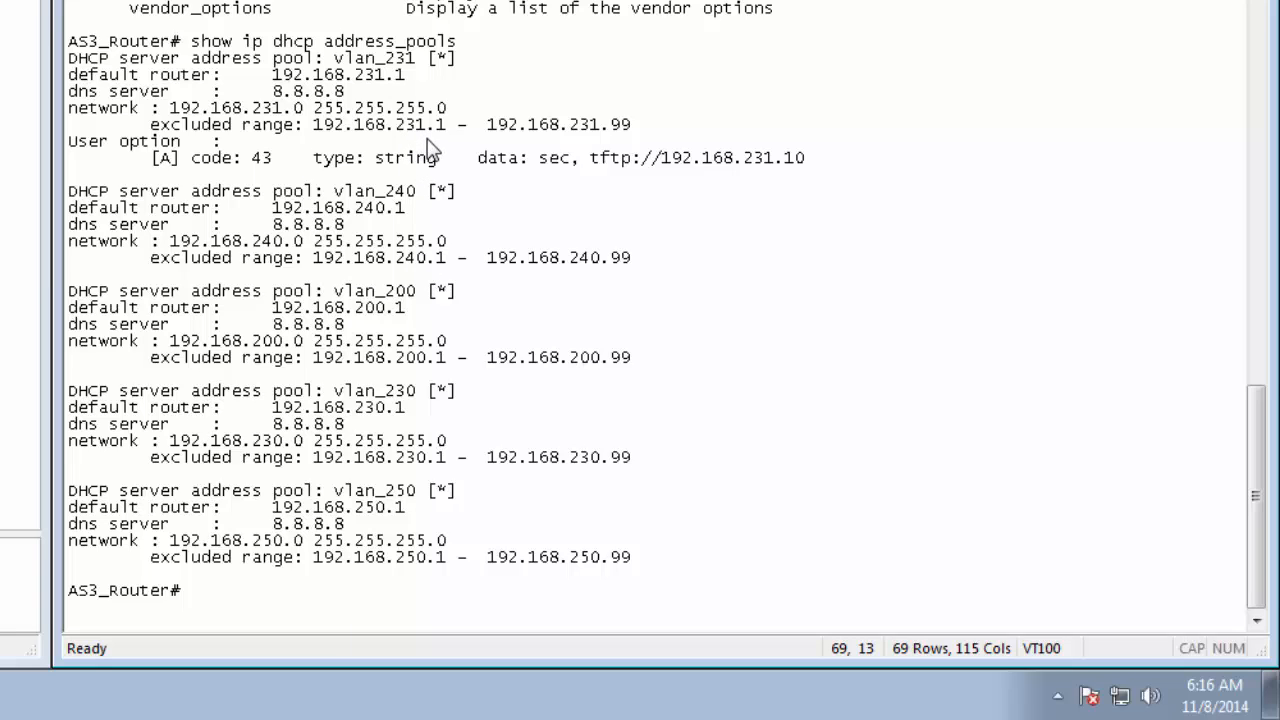
pyautogui.moveTo(688, 135)
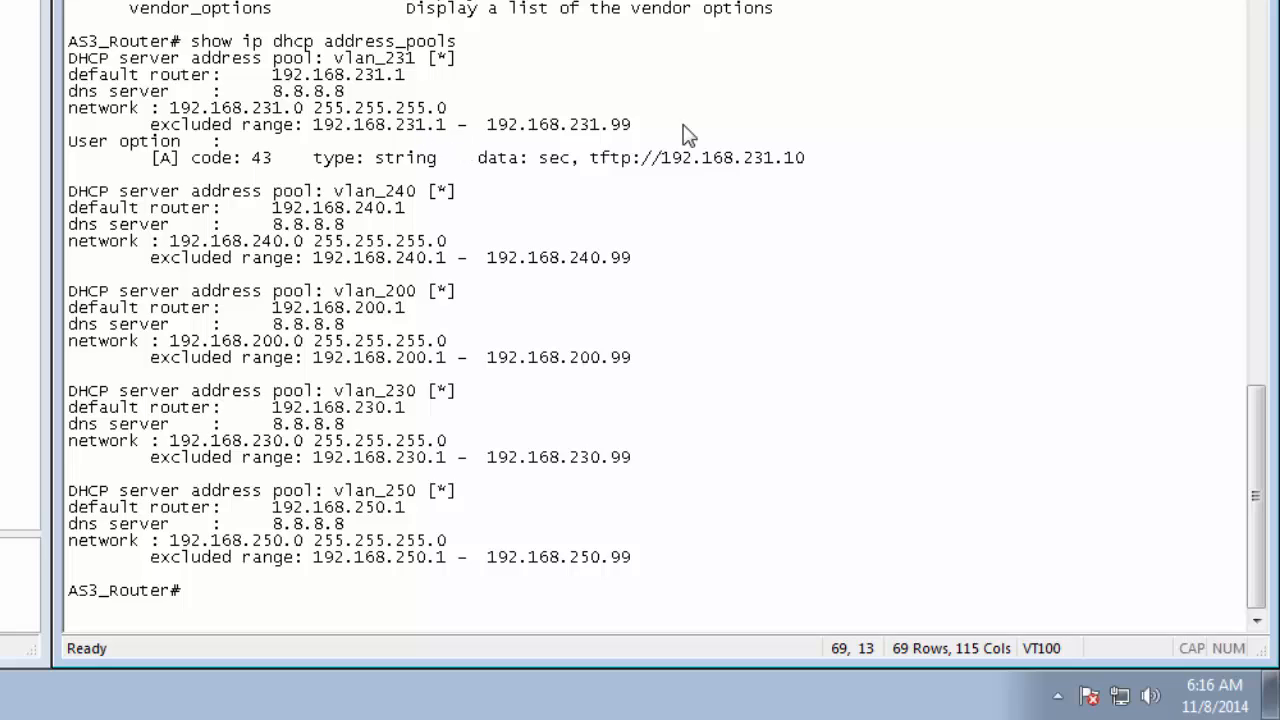
pyautogui.moveTo(658, 140)
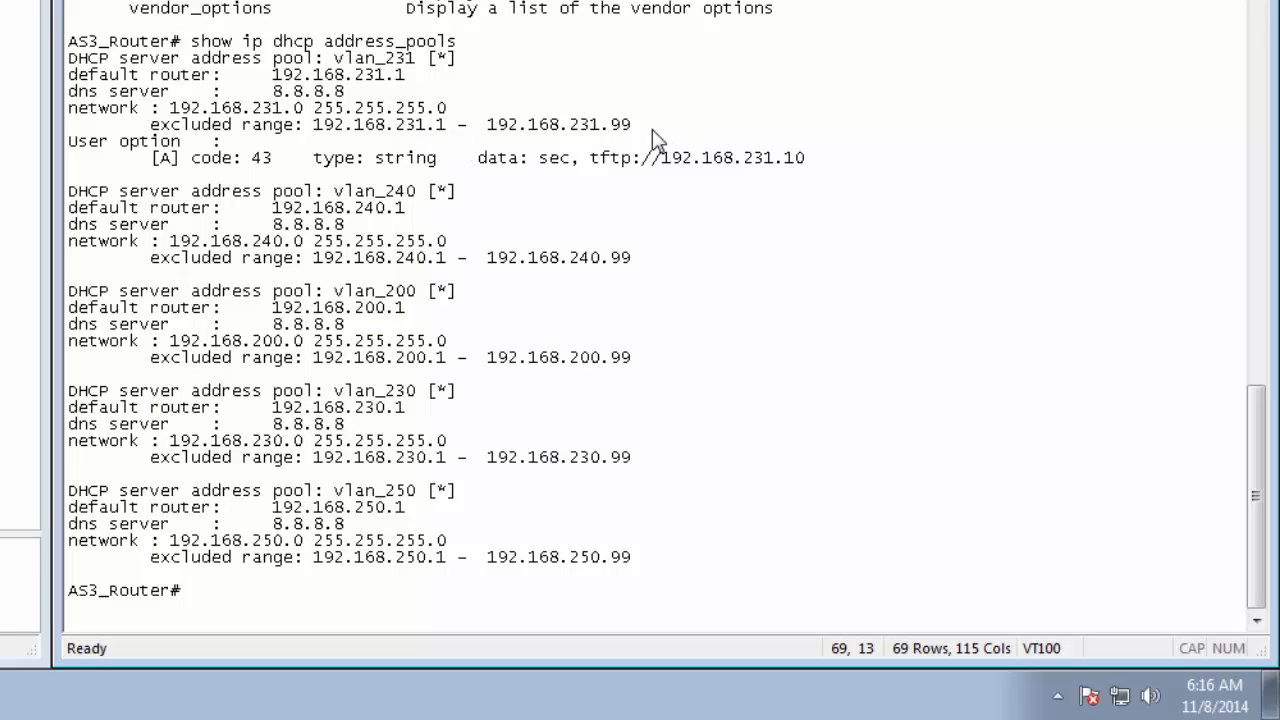
pyautogui.moveTo(472, 133)
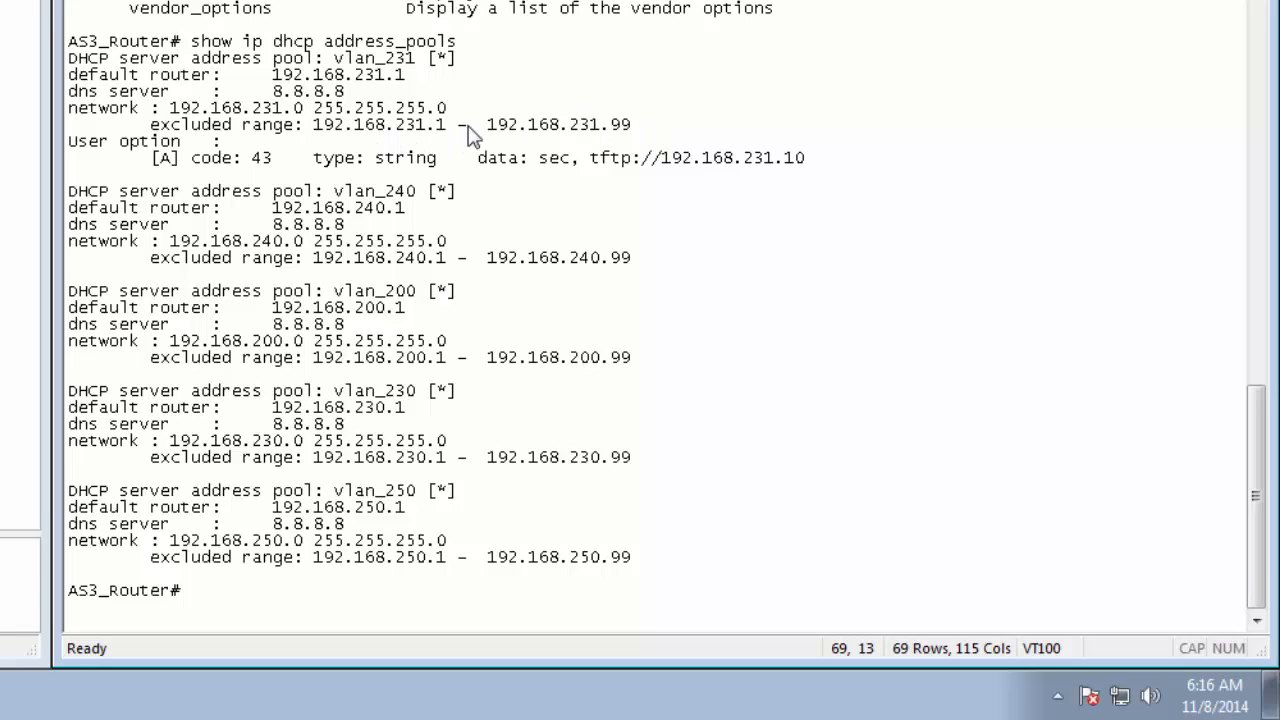
pyautogui.moveTo(560, 130)
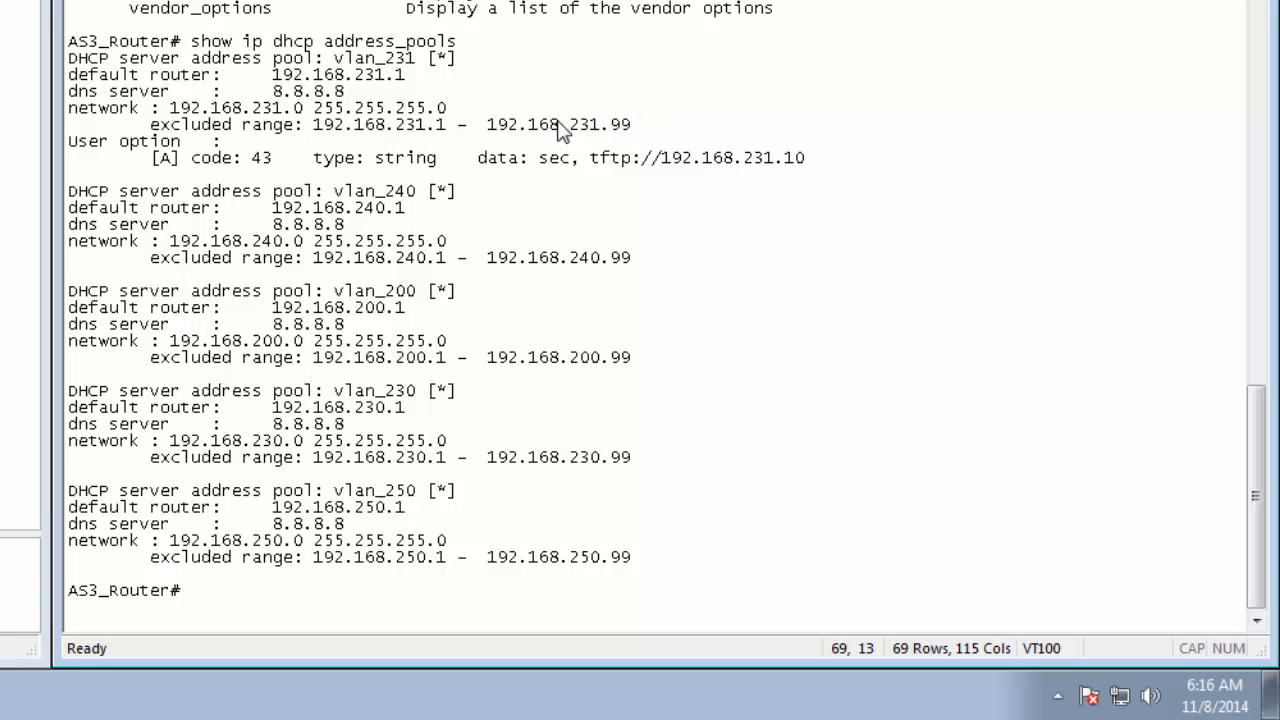
pyautogui.moveTo(258, 118)
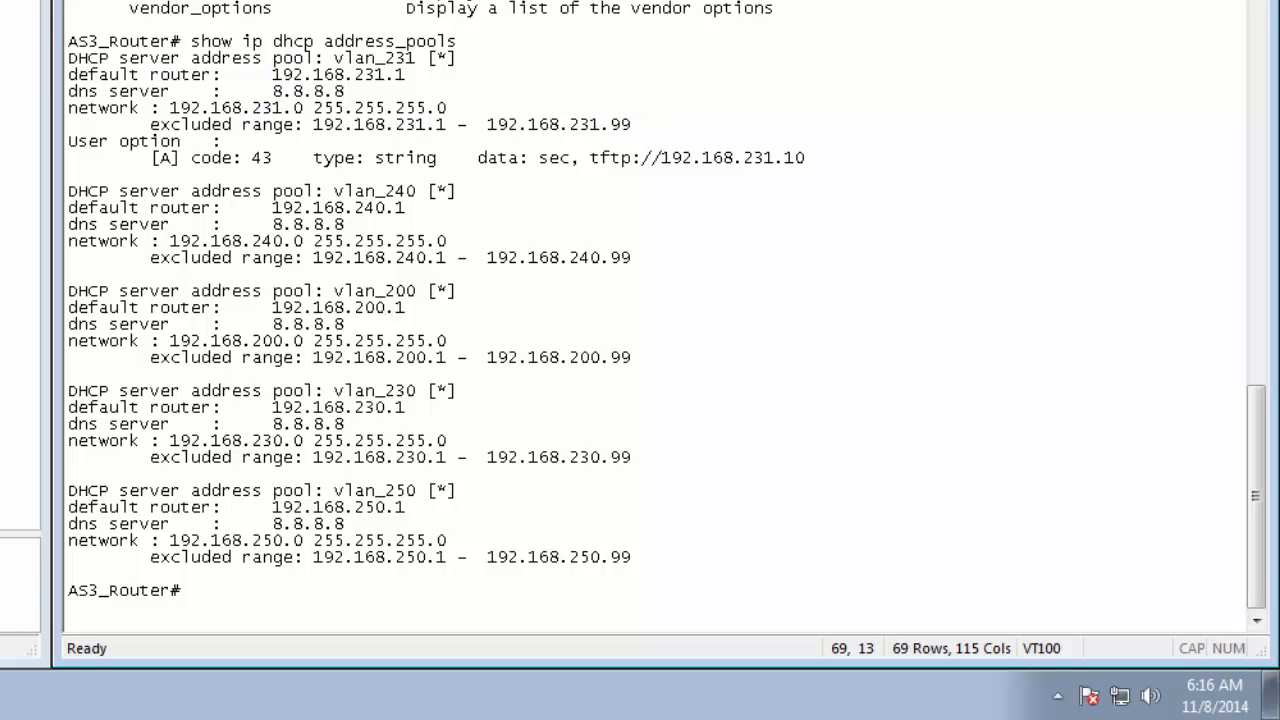
pyautogui.moveTo(305, 135)
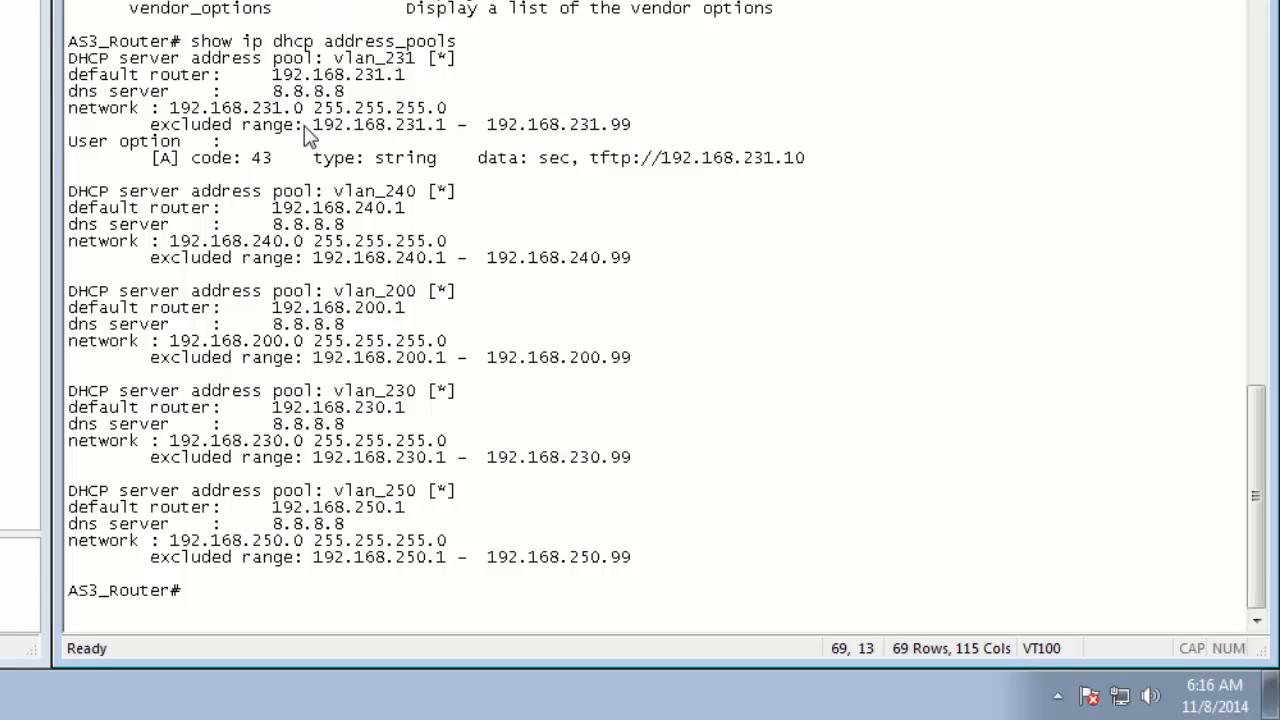
pyautogui.moveTo(640, 138)
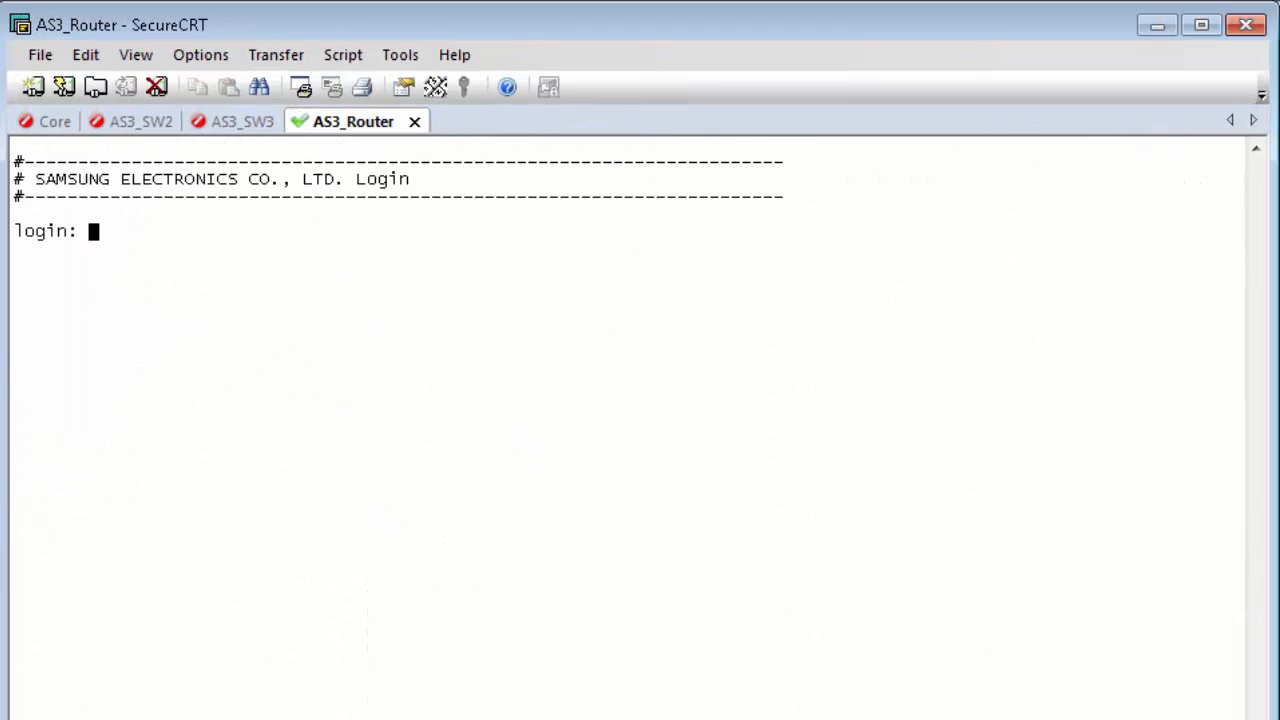
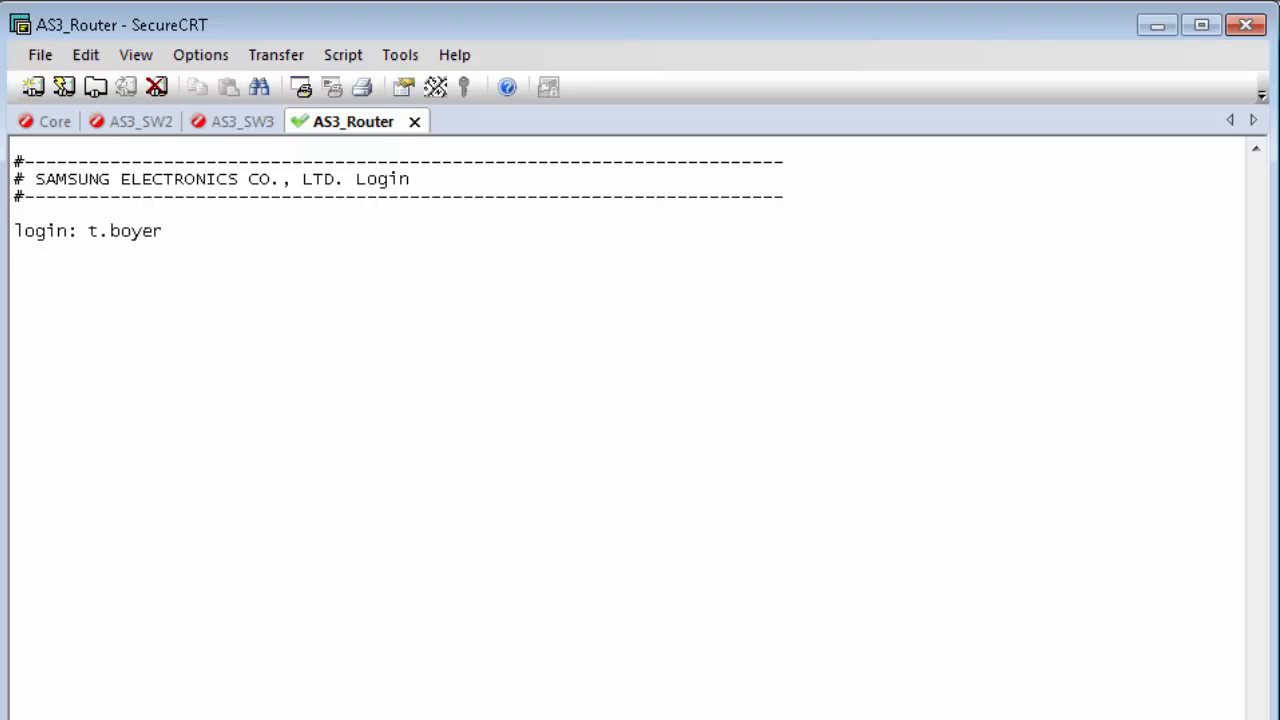
pyautogui.press('Return')
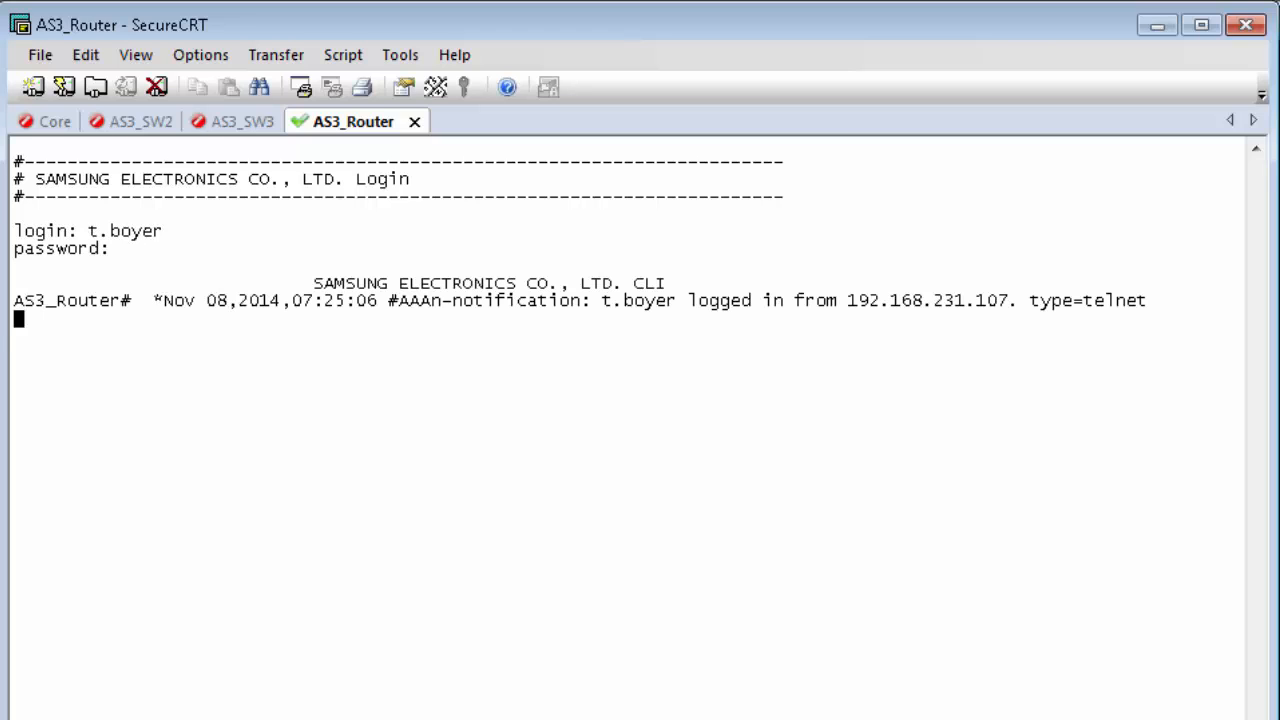
pyautogui.write('sh')
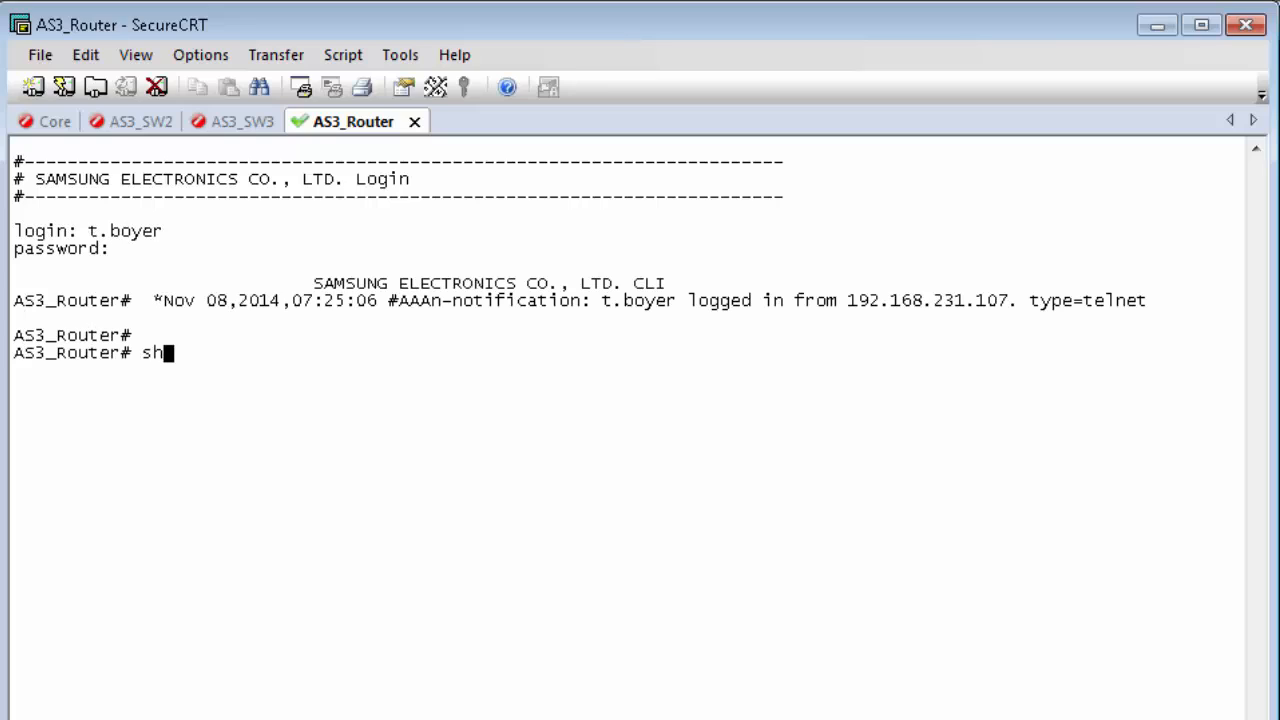
pyautogui.write('ow ip')
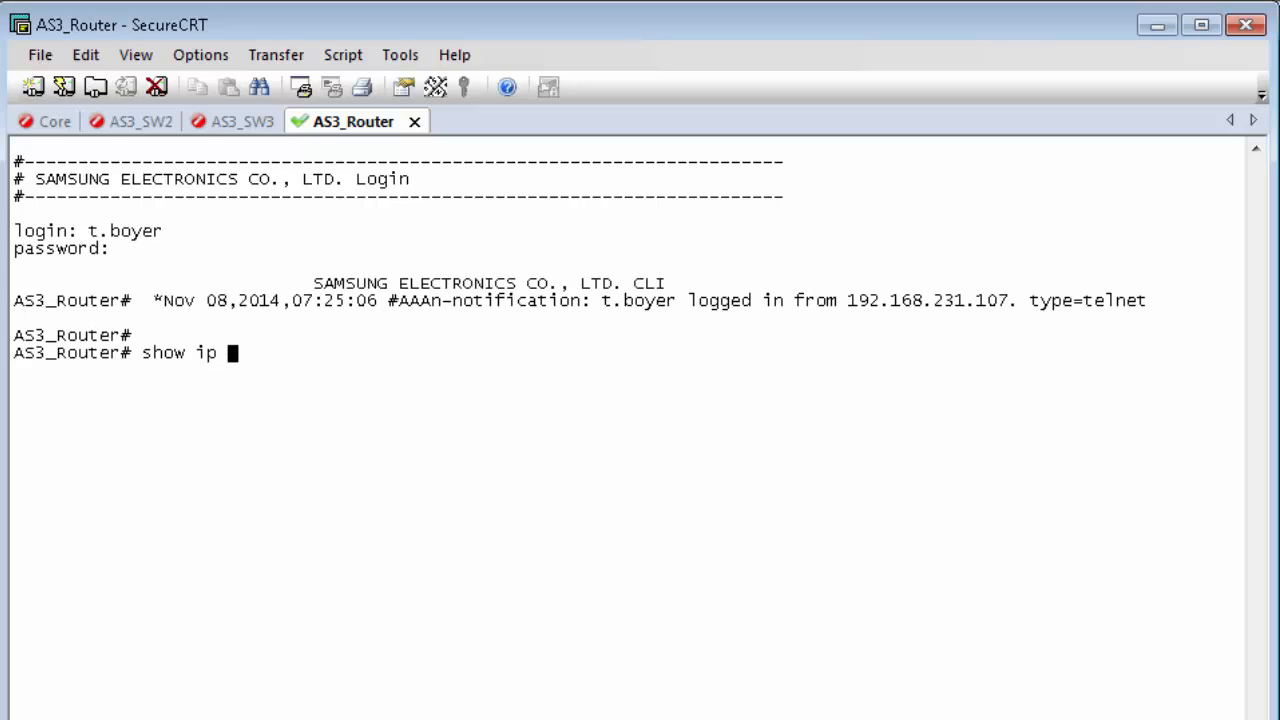
pyautogui.write('dhcp b')
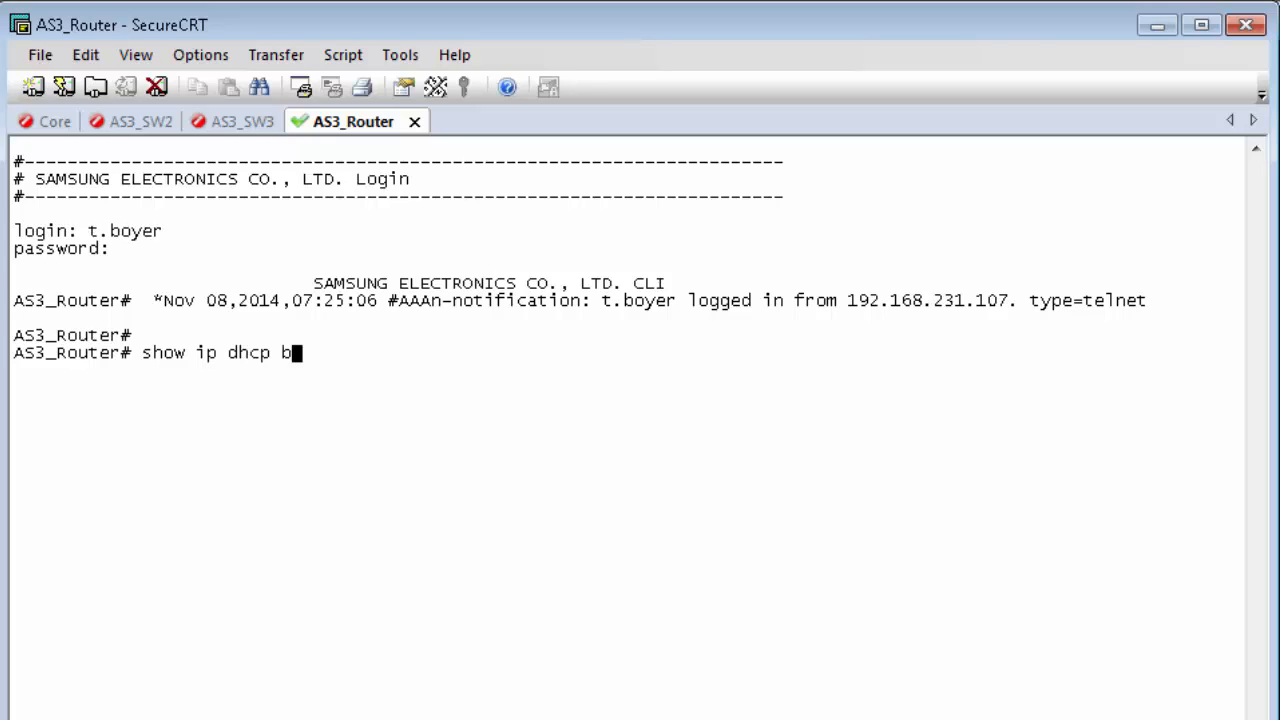
pyautogui.write('ind')
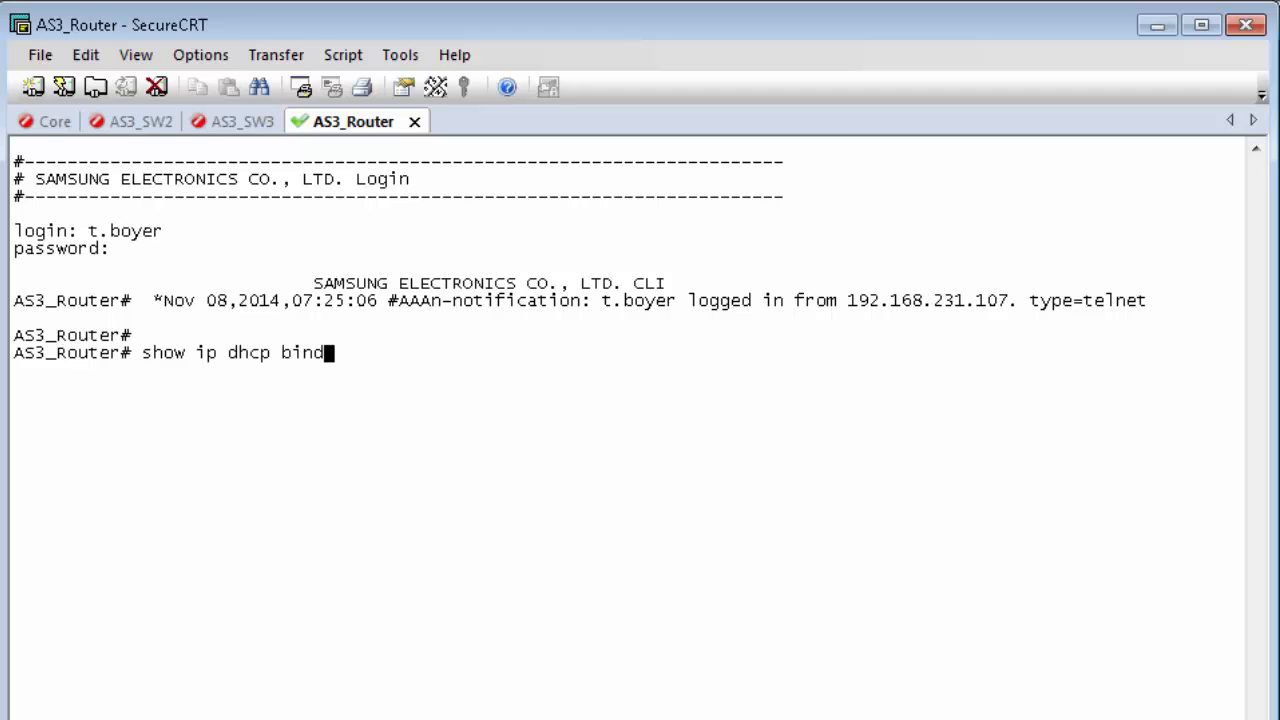
pyautogui.press('Return')
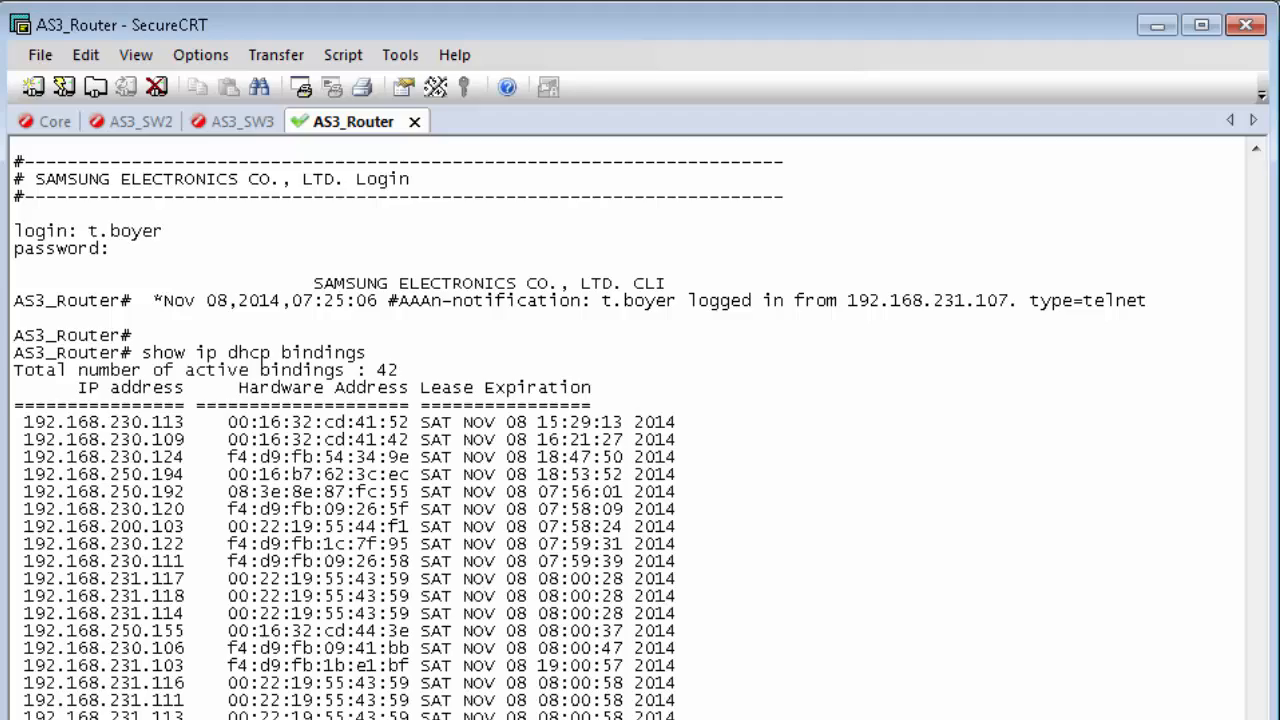
pyautogui.scroll(-3)
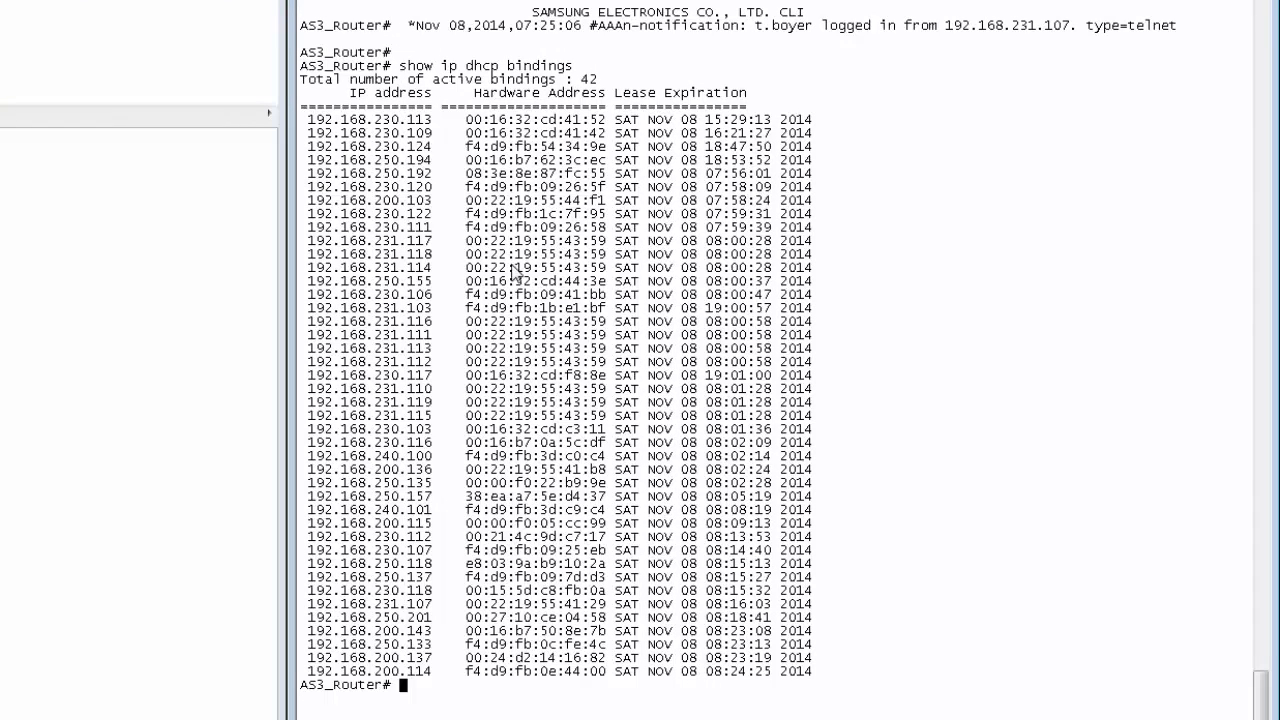
pyautogui.moveTo(535, 197)
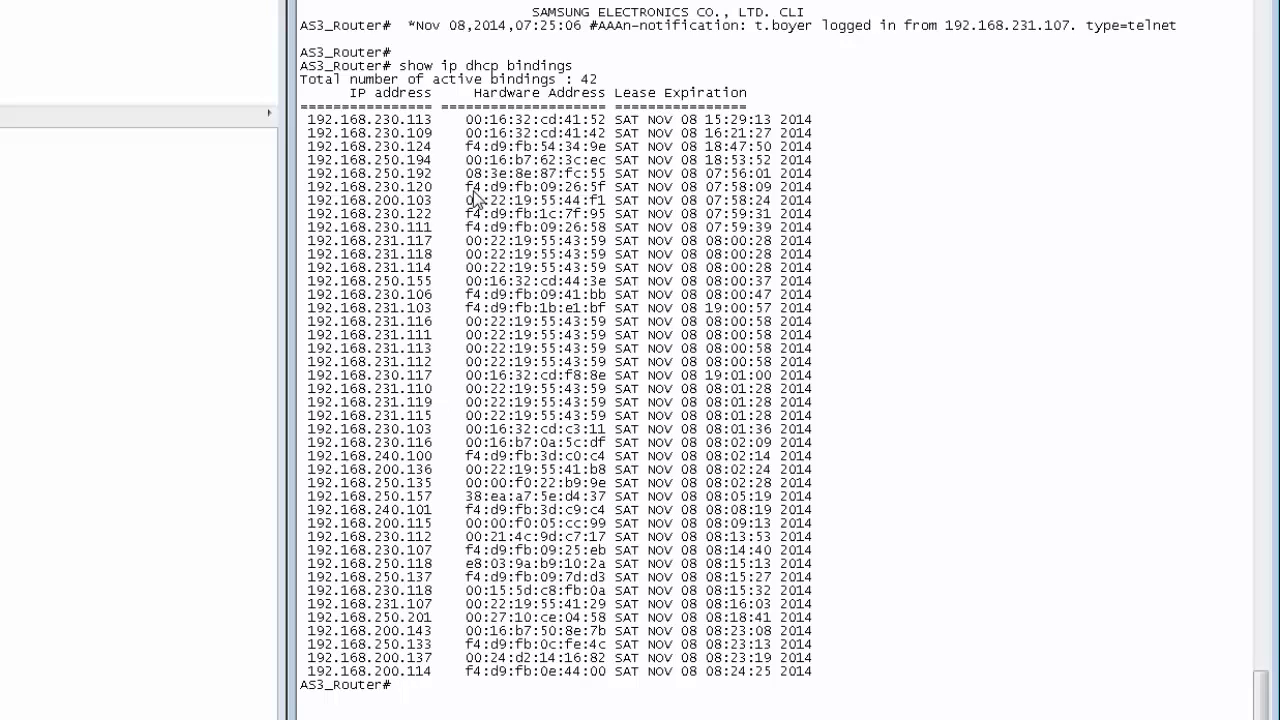
pyautogui.moveTo(485, 125)
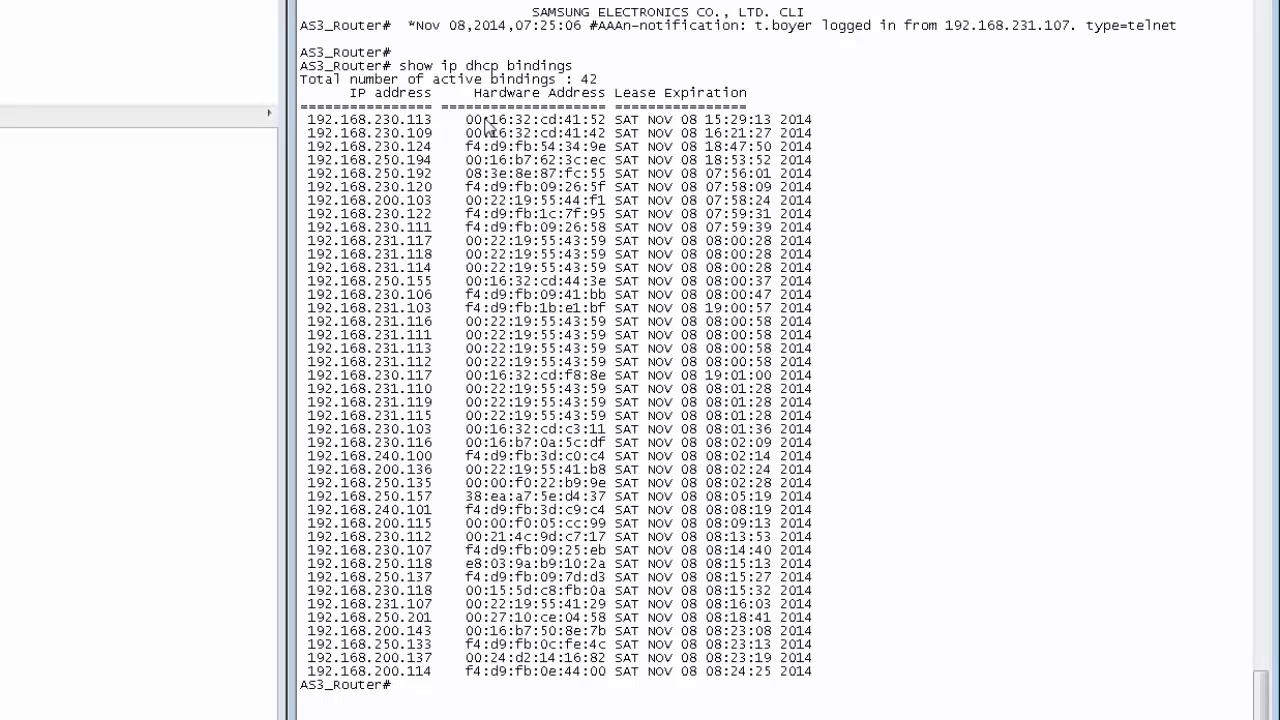
pyautogui.moveTo(452, 172)
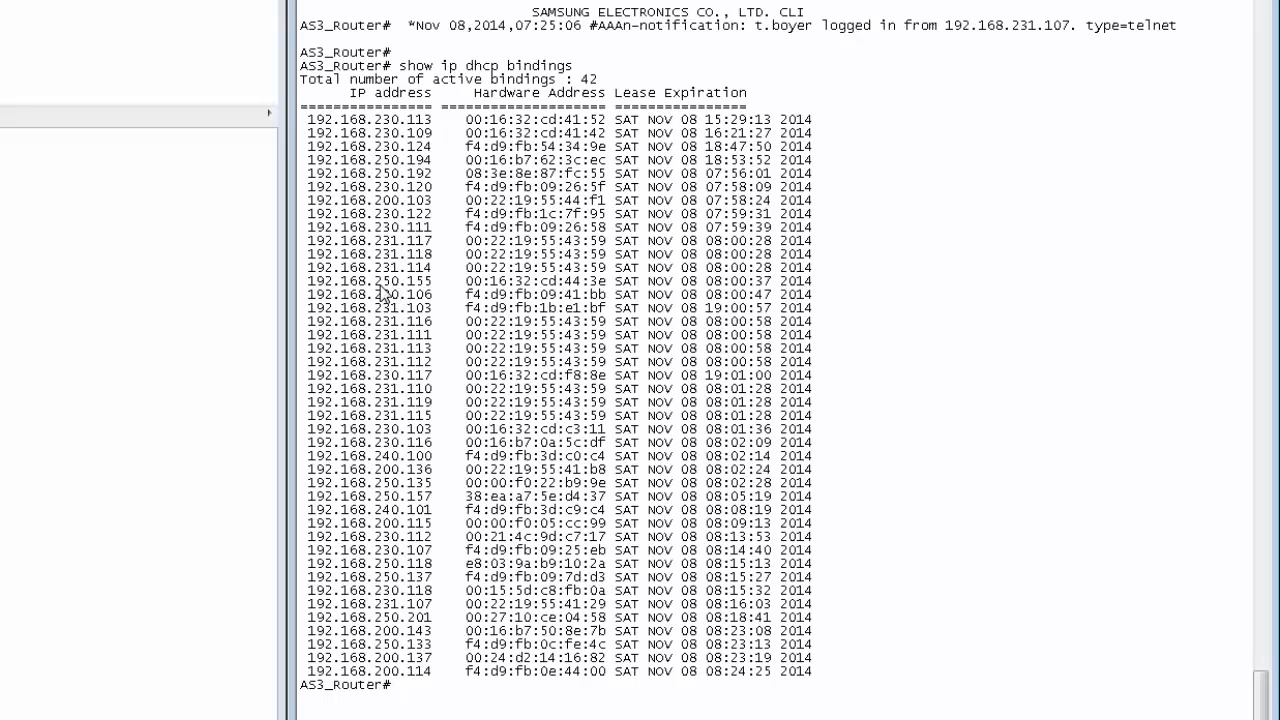
pyautogui.moveTo(400, 322)
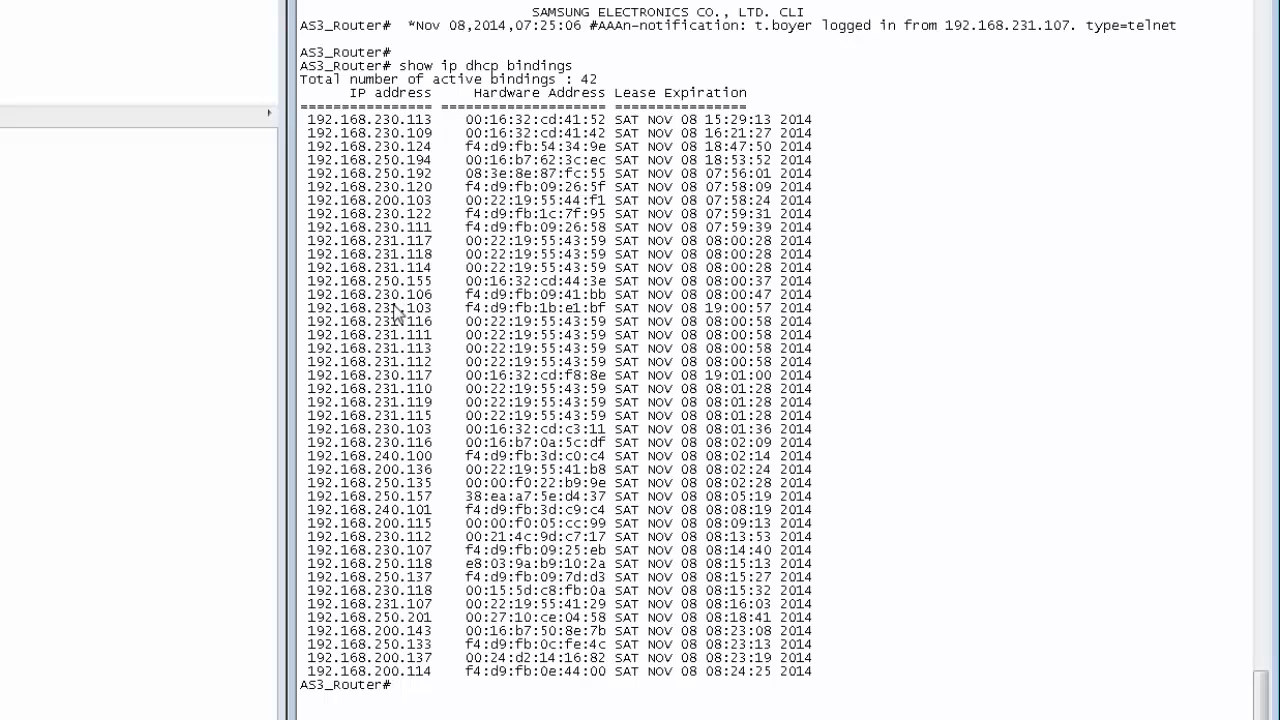
pyautogui.moveTo(373, 499)
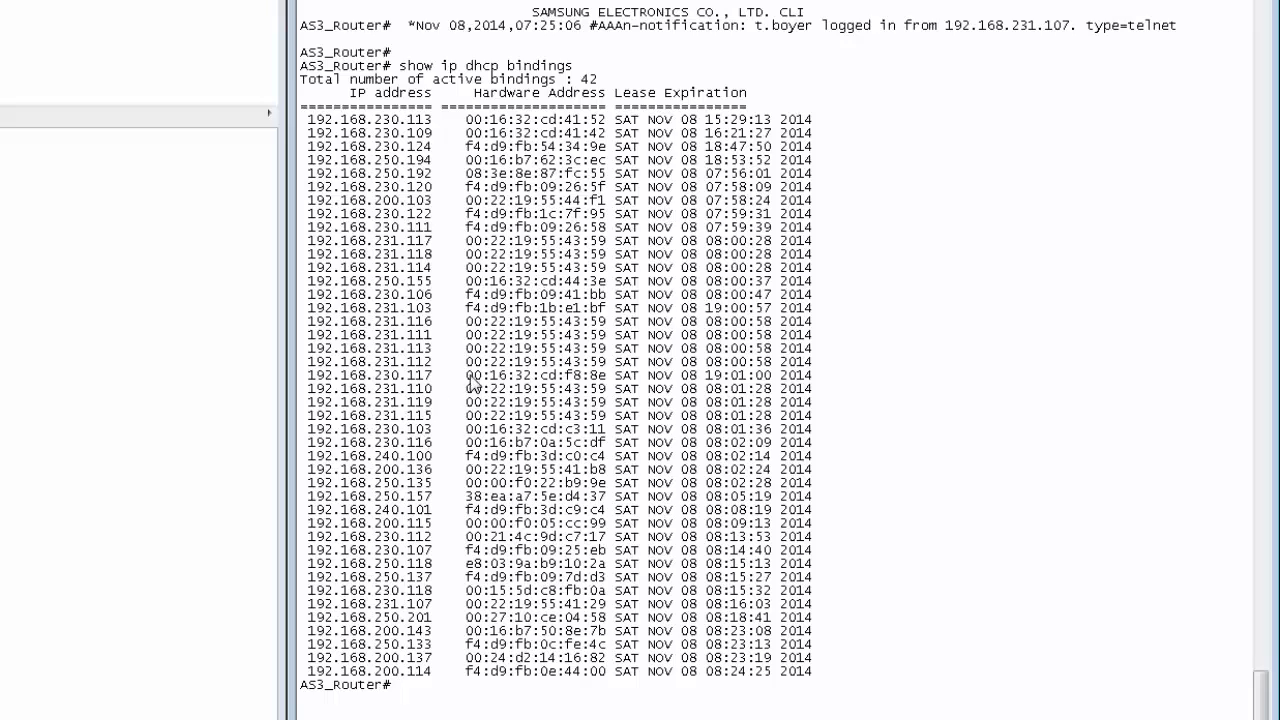
pyautogui.moveTo(497, 535)
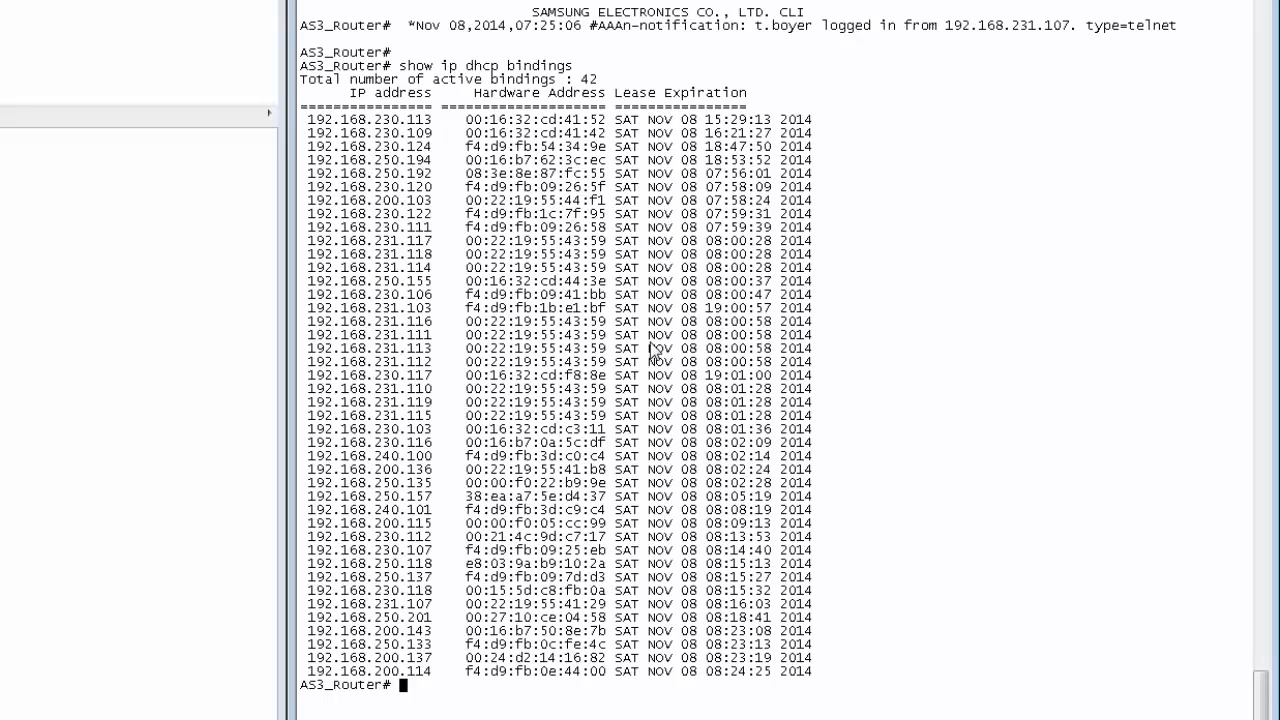
pyautogui.moveTo(662, 112)
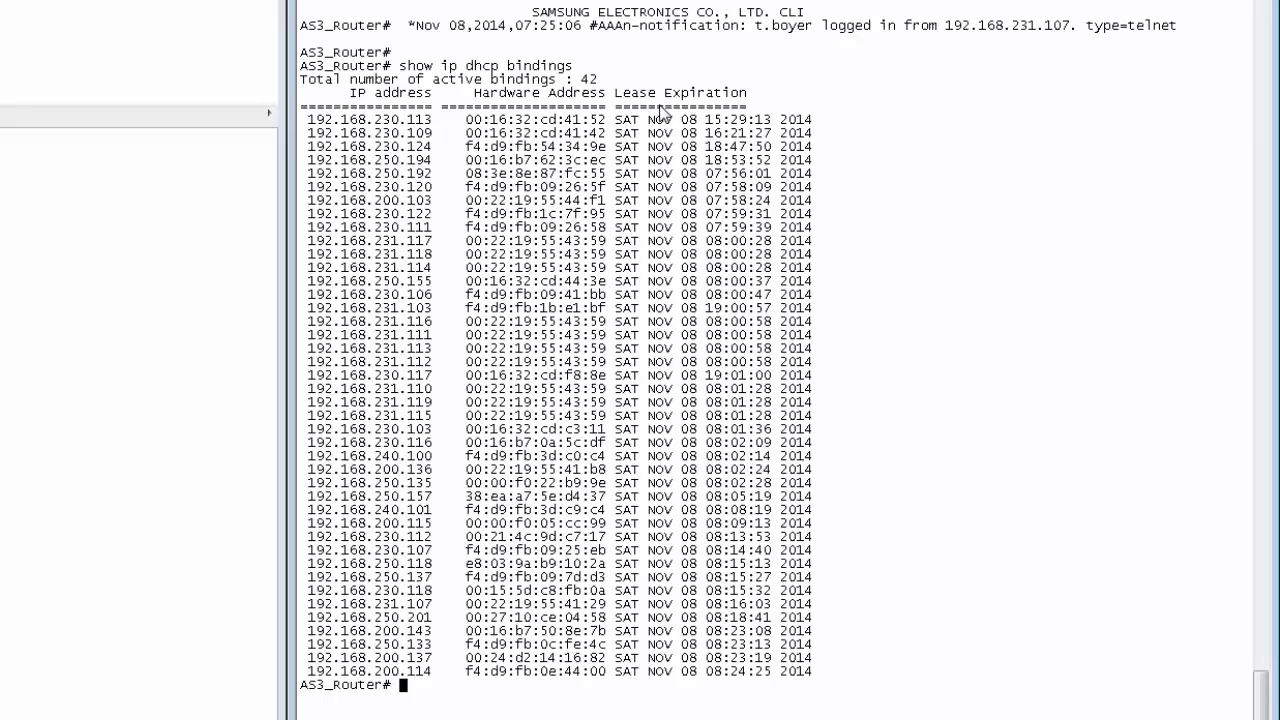
pyautogui.moveTo(703, 199)
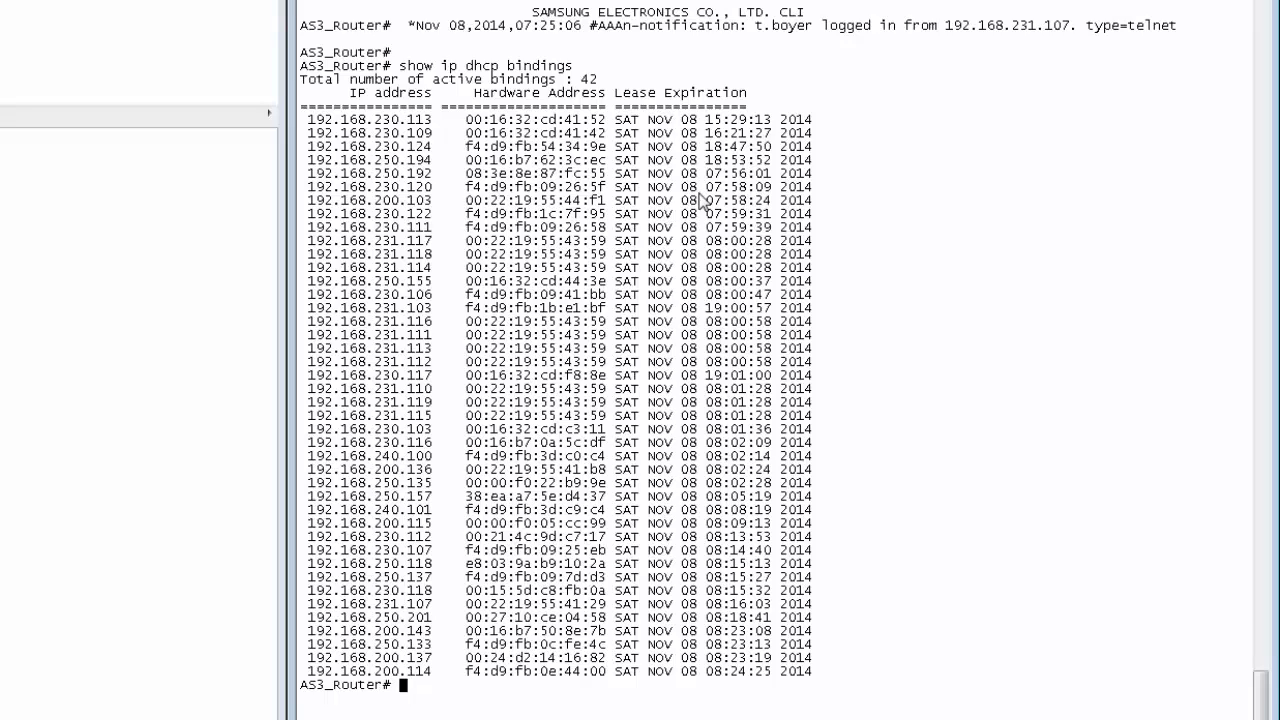
pyautogui.moveTo(675, 185)
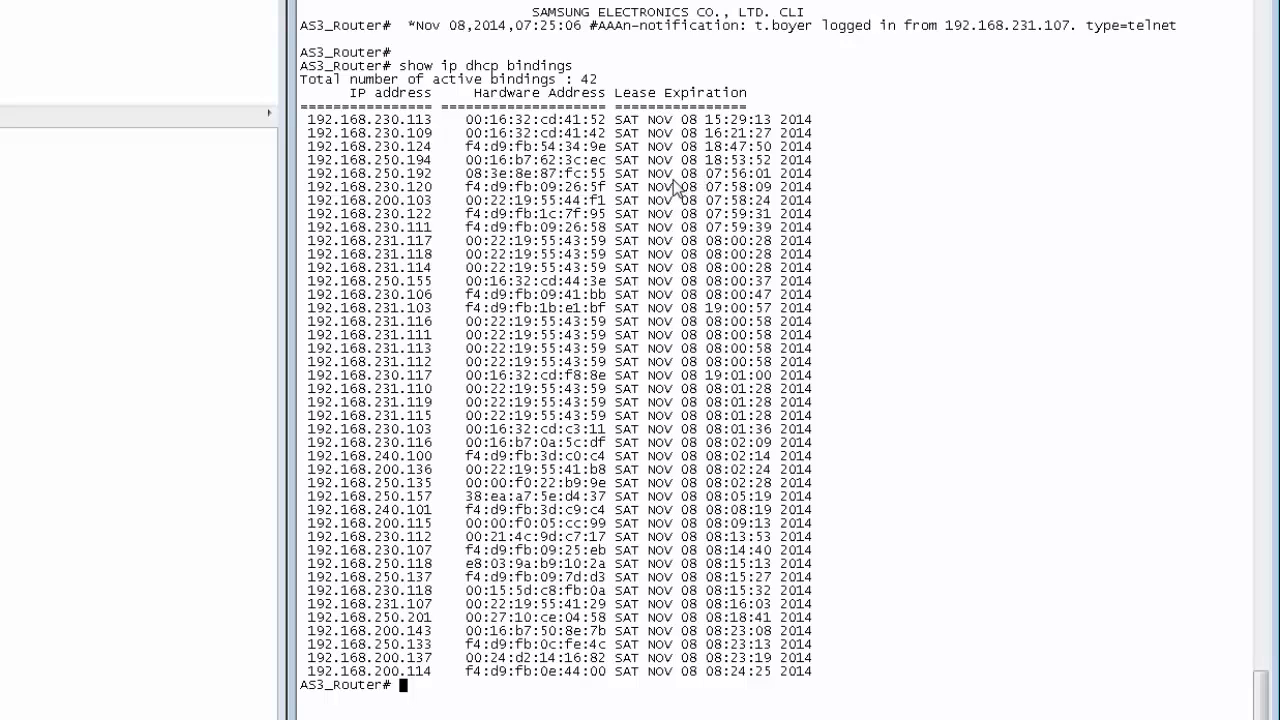
pyautogui.moveTo(630, 320)
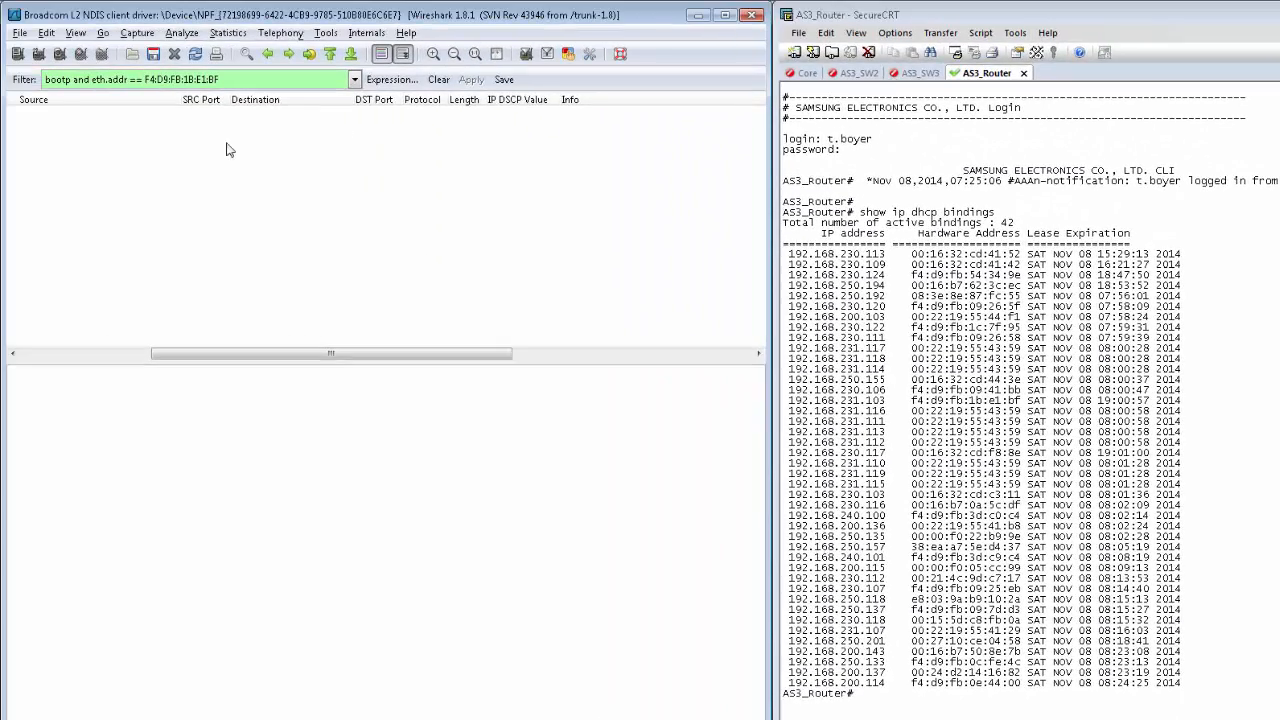
# - Start a fresh Wireshark capture without saving old packets, then switch to the AS3_SW3 session
pyautogui.click(137, 33)
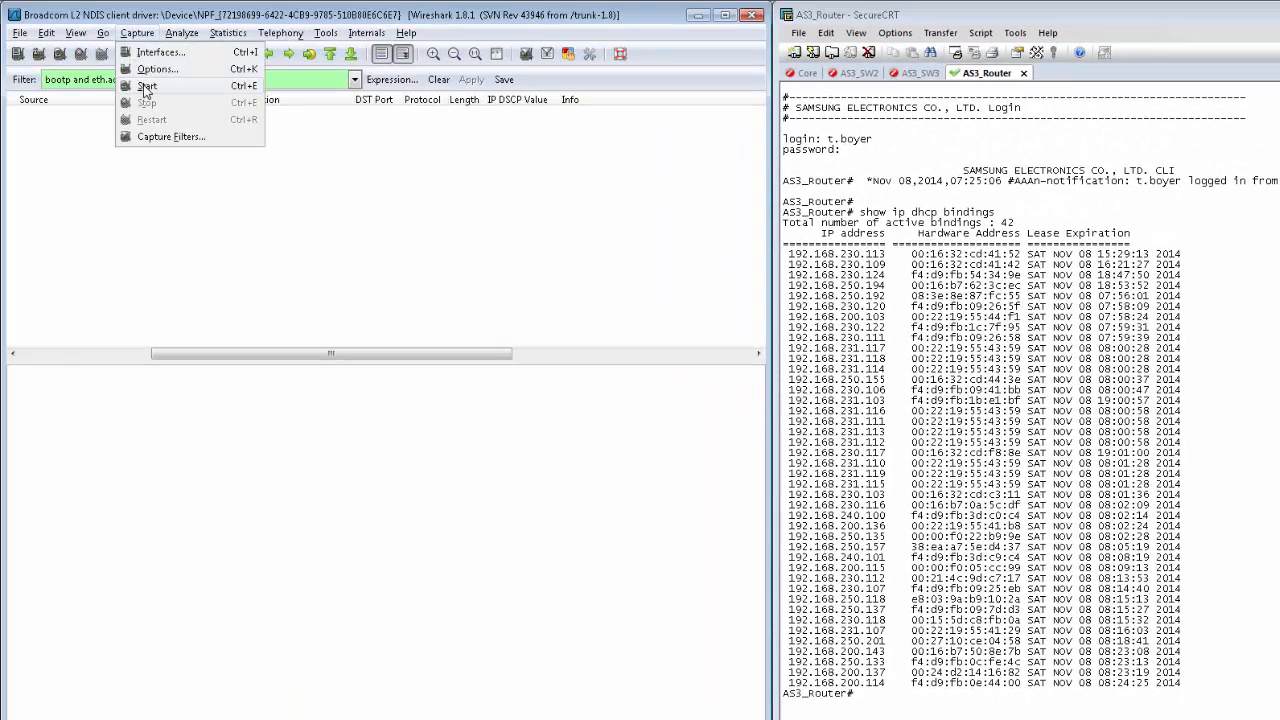
pyautogui.click(146, 86)
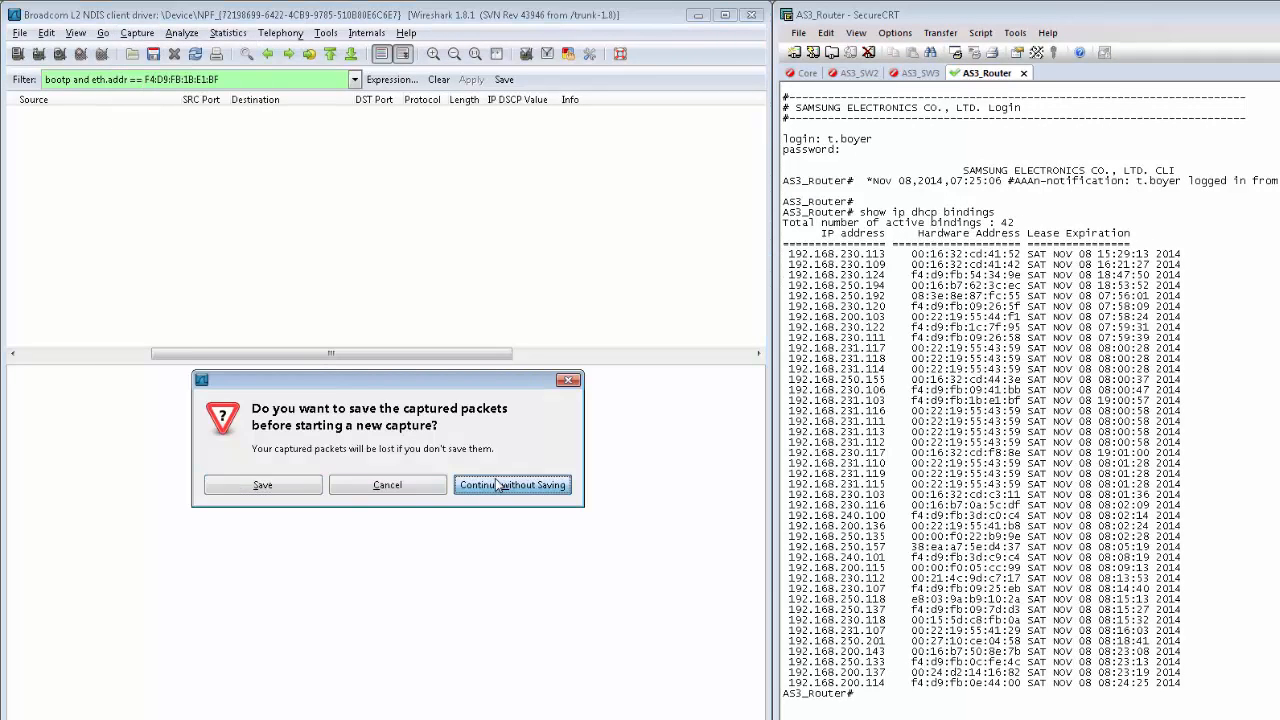
pyautogui.click(512, 484)
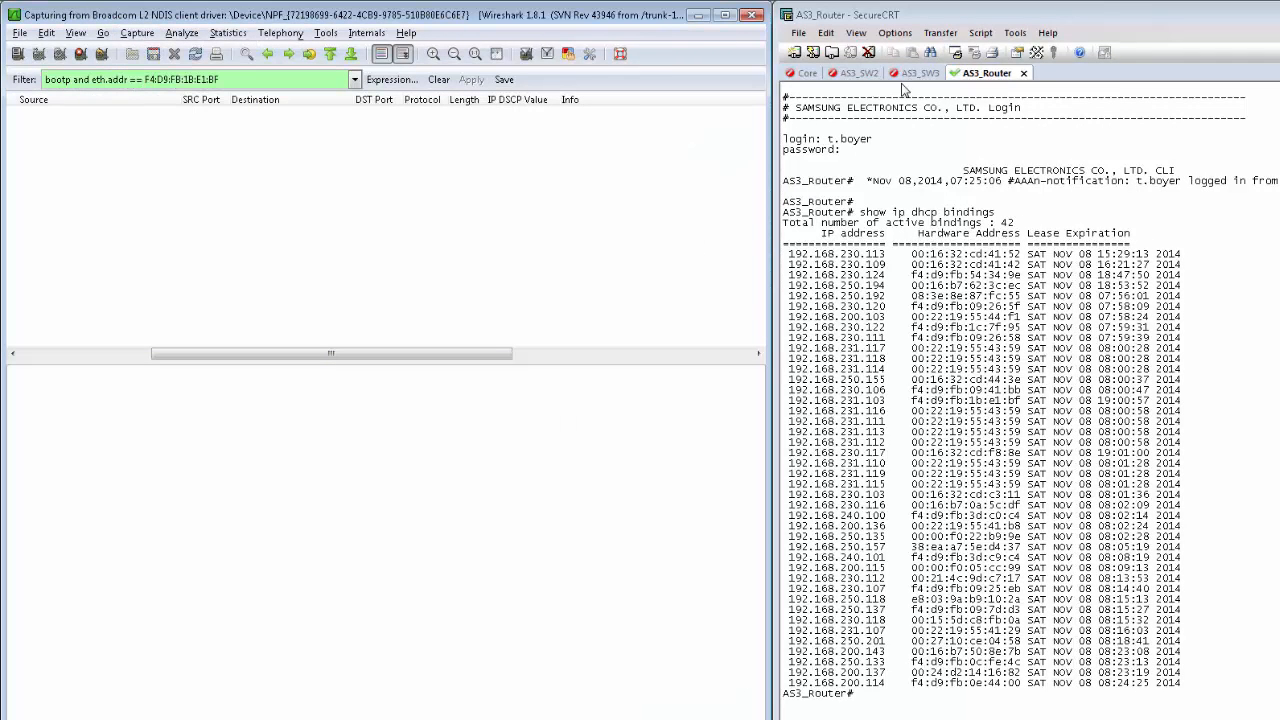
pyautogui.moveTo(858, 72)
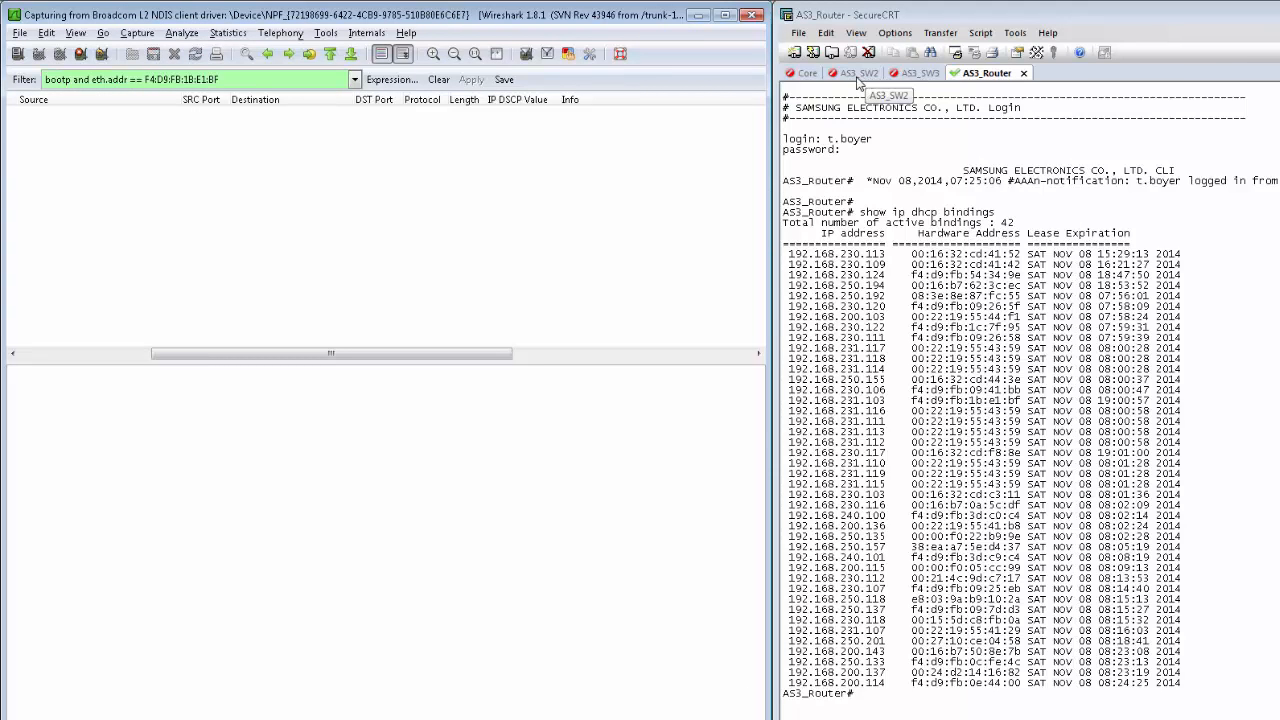
pyautogui.click(919, 72)
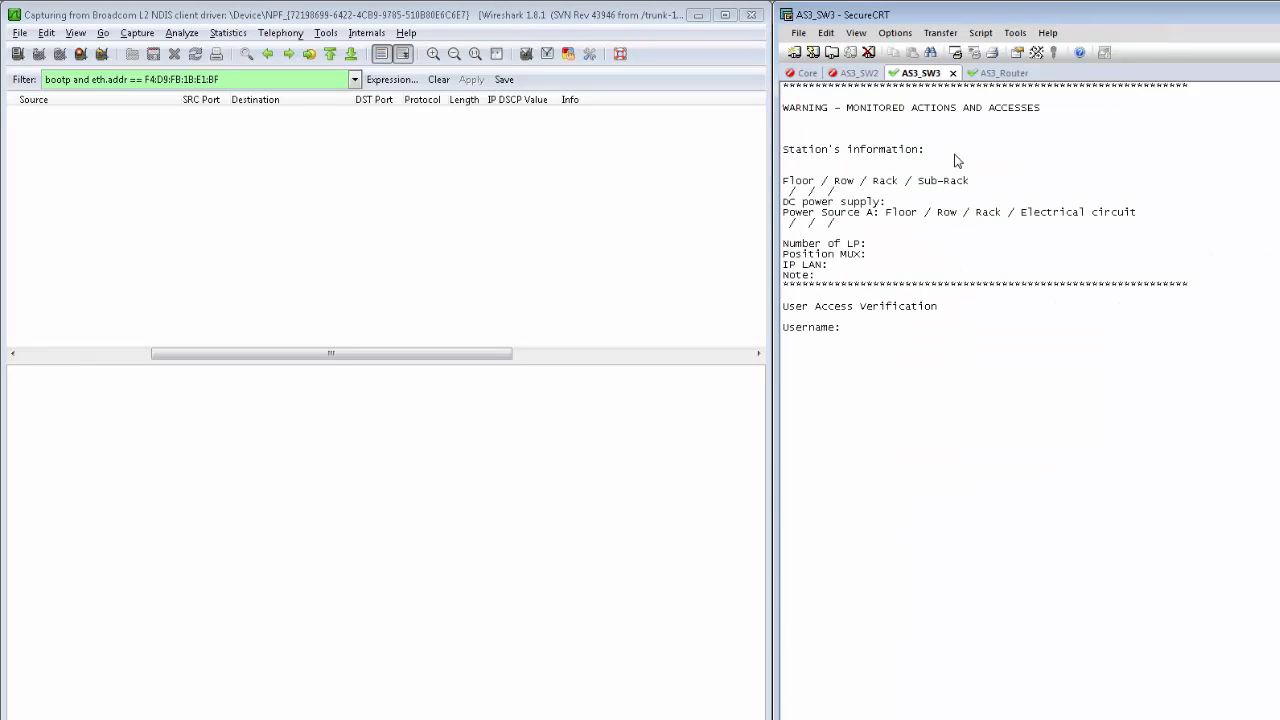
# - Log in to AS3_SW3 as admin and enter configuration for interface ethernet 1/19
pyautogui.write('admin')
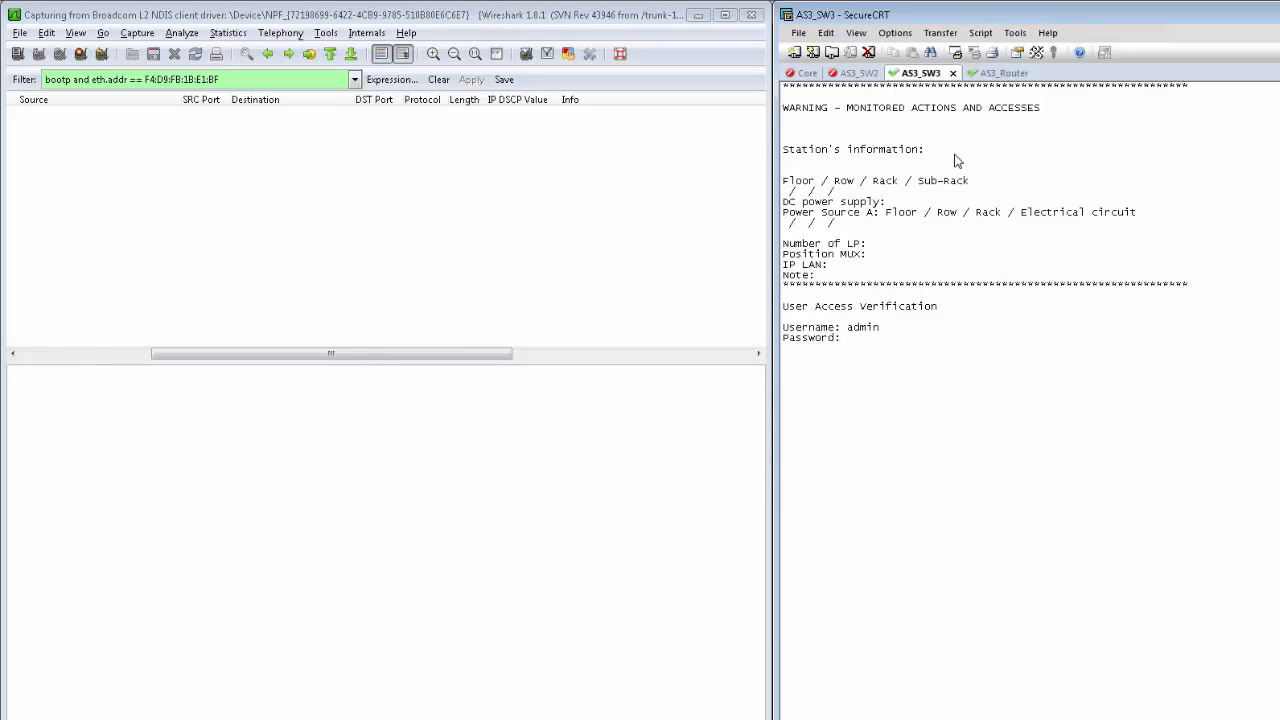
pyautogui.press('Return')
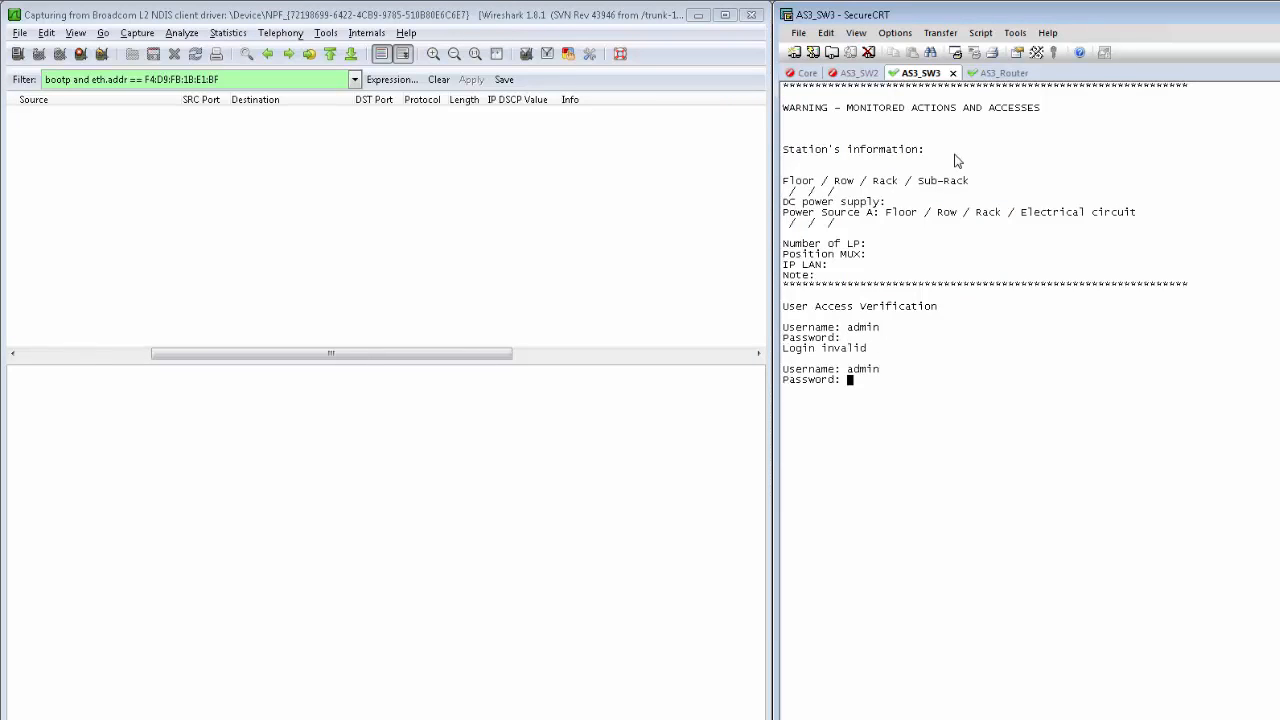
pyautogui.press('Return')
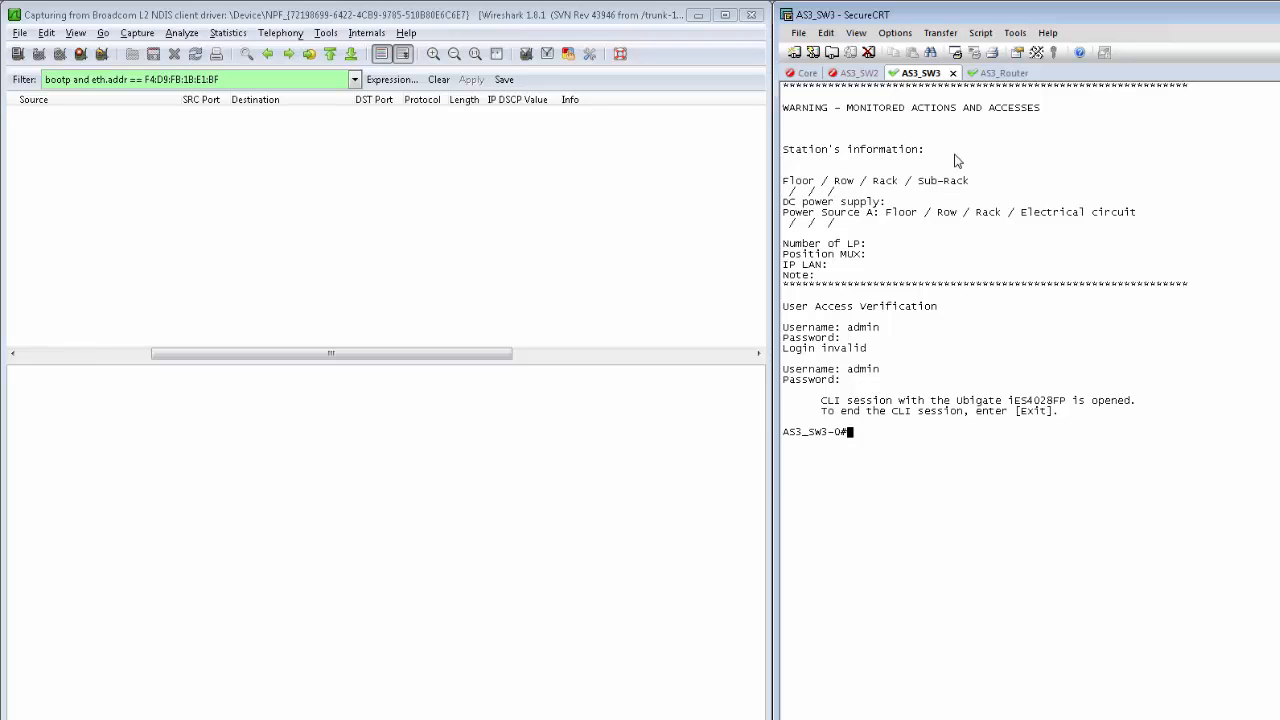
pyautogui.write('conf')
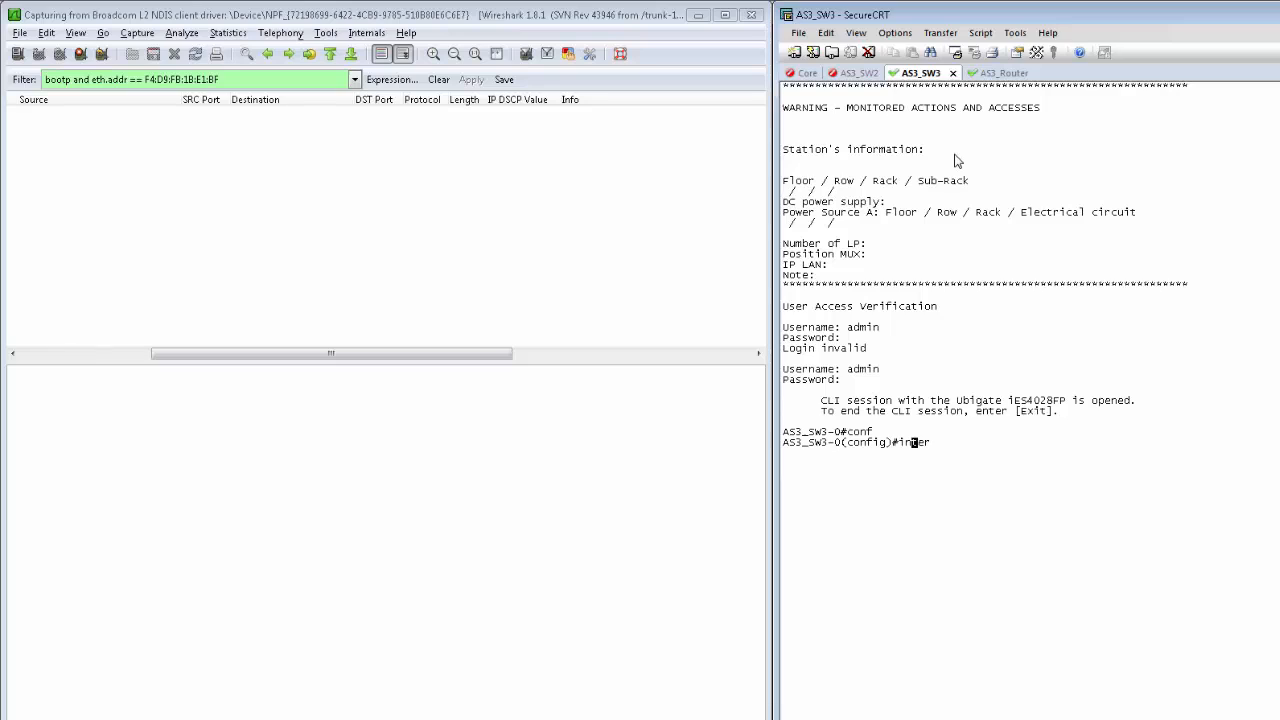
pyautogui.write('interface ethernet 1.2')
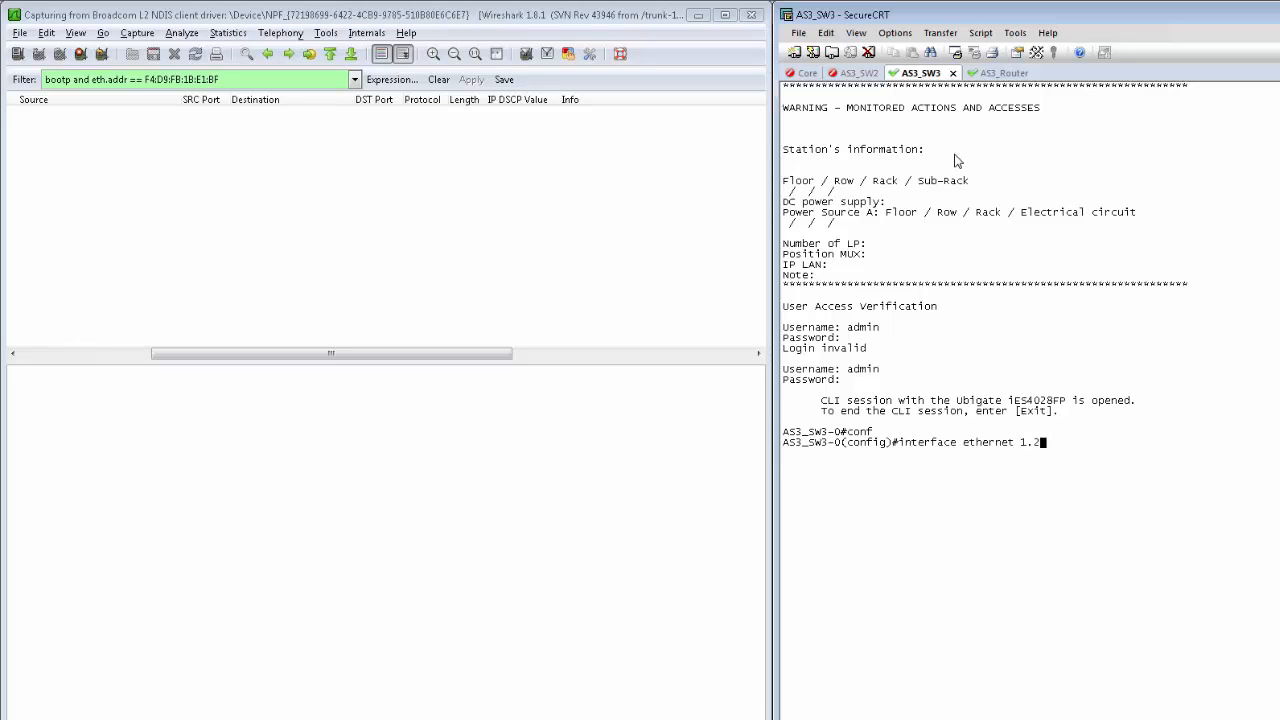
pyautogui.write('/')
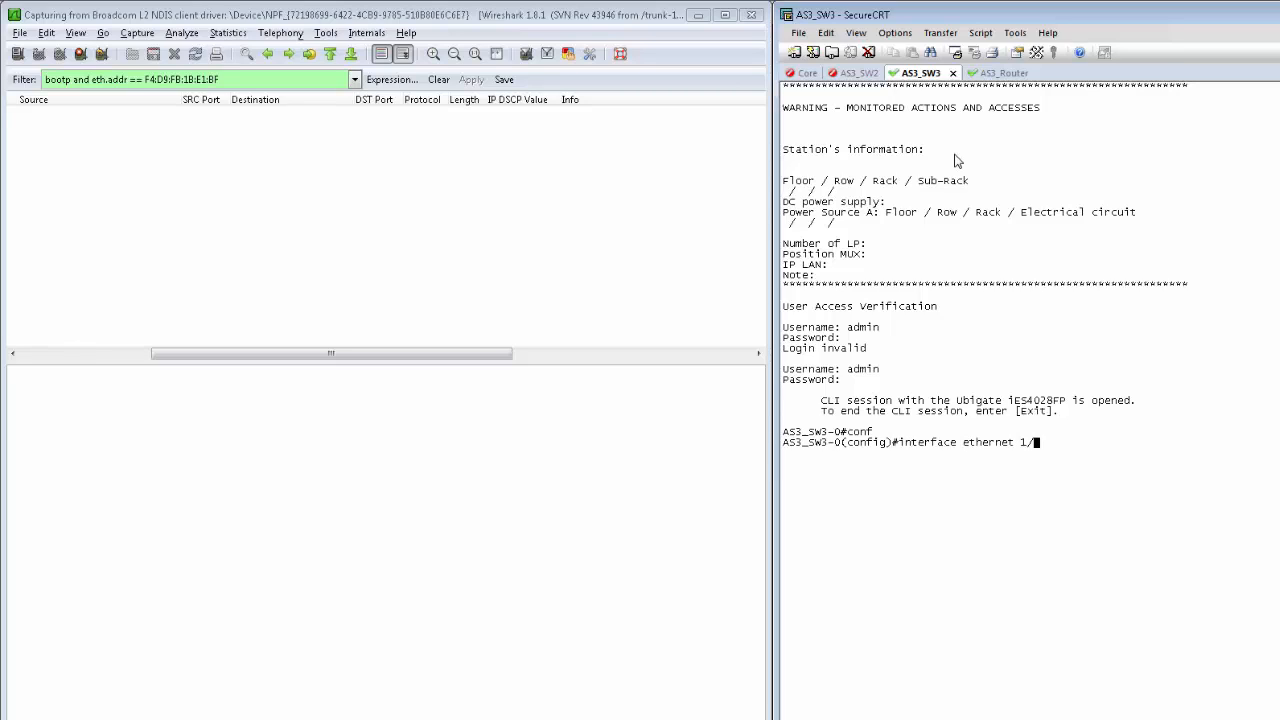
pyautogui.write('19')
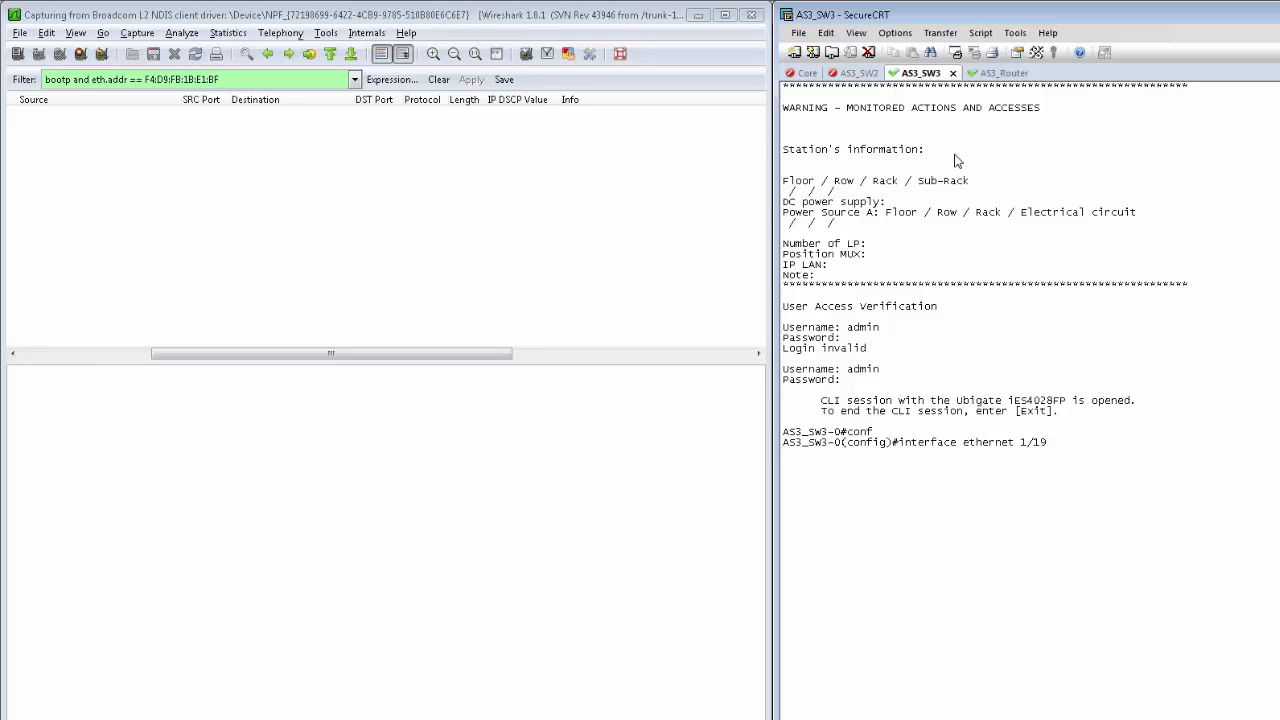
pyautogui.press('Return')
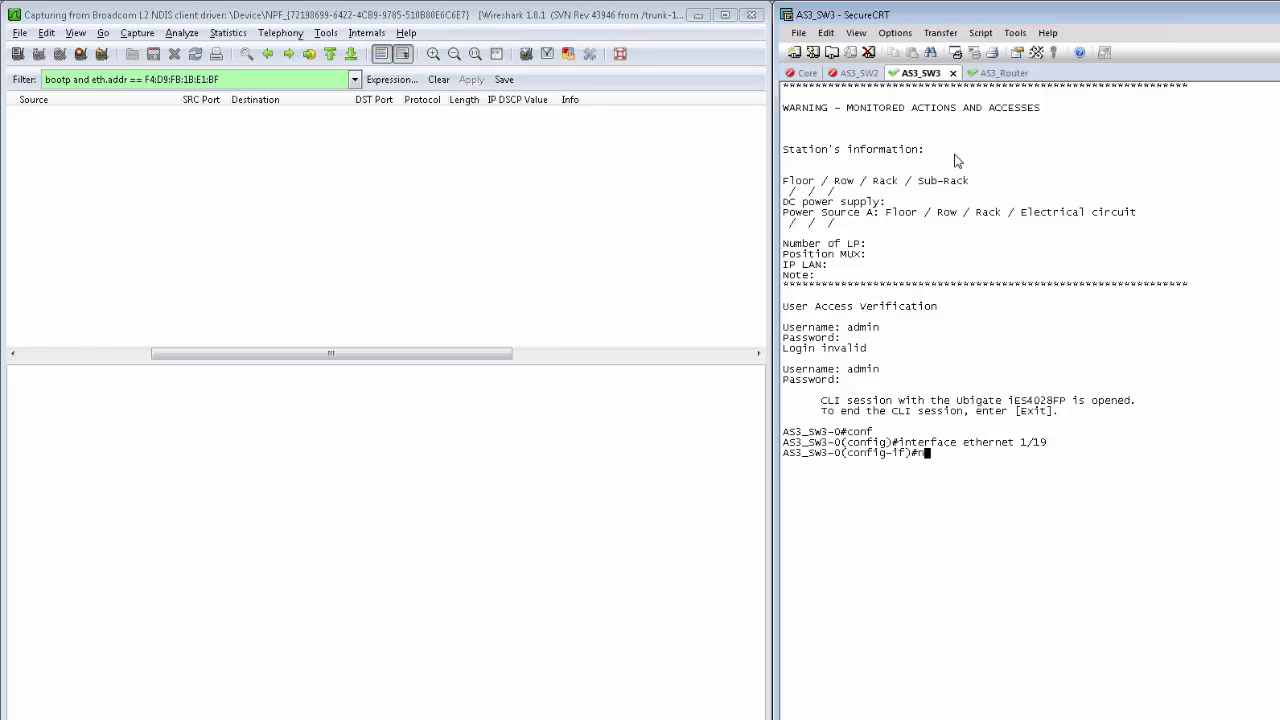
# - Turn power inline off and back on for port 1/19 to power-cycle the phone
pyautogui.write('o power')
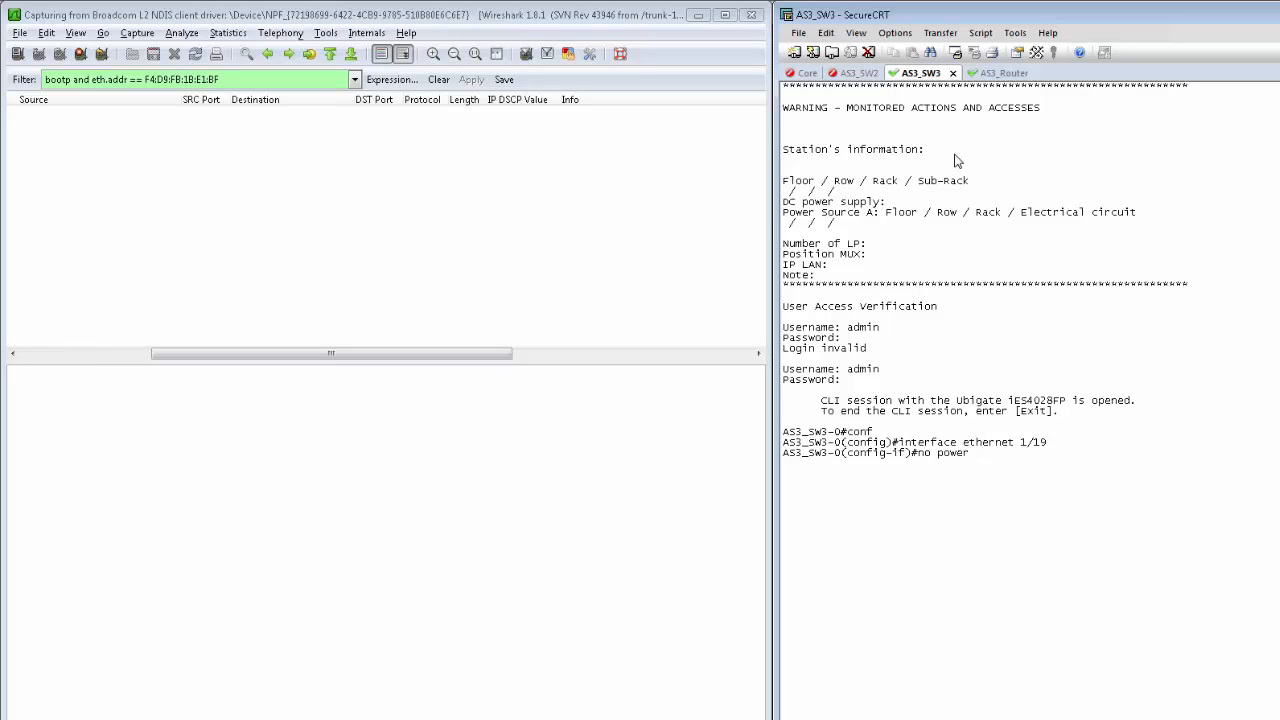
pyautogui.write('in')
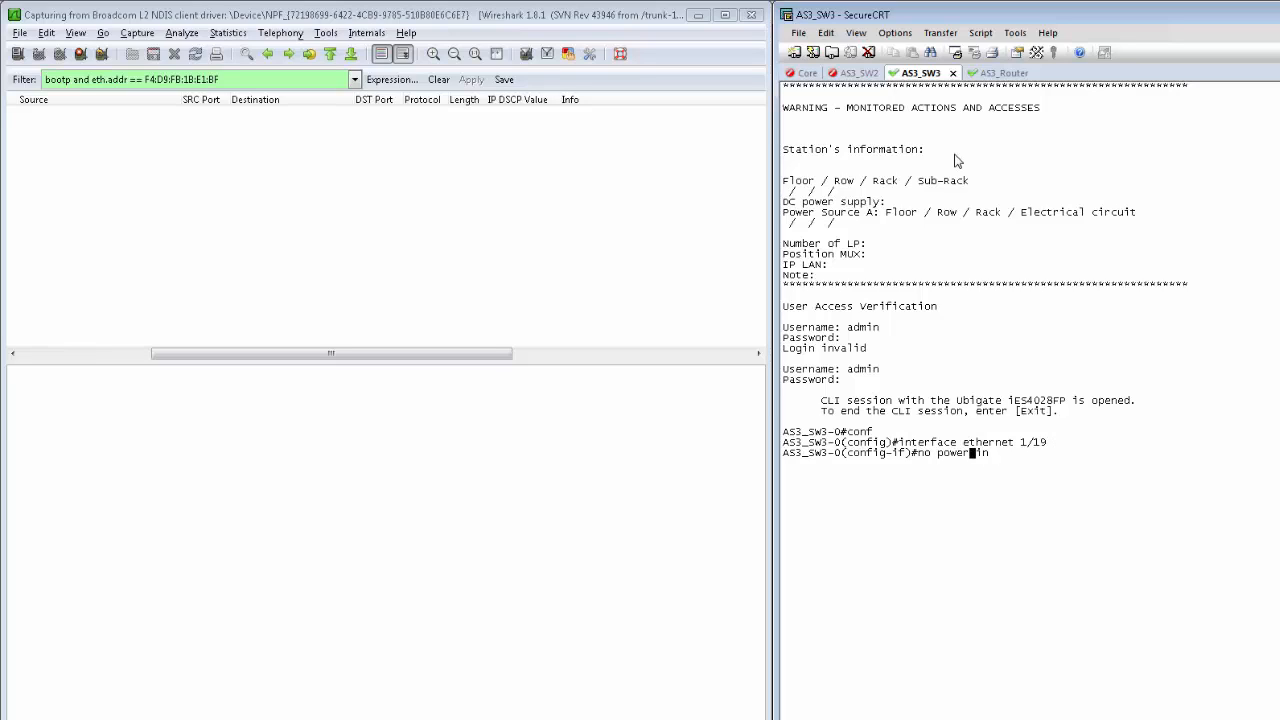
pyautogui.press('Return')
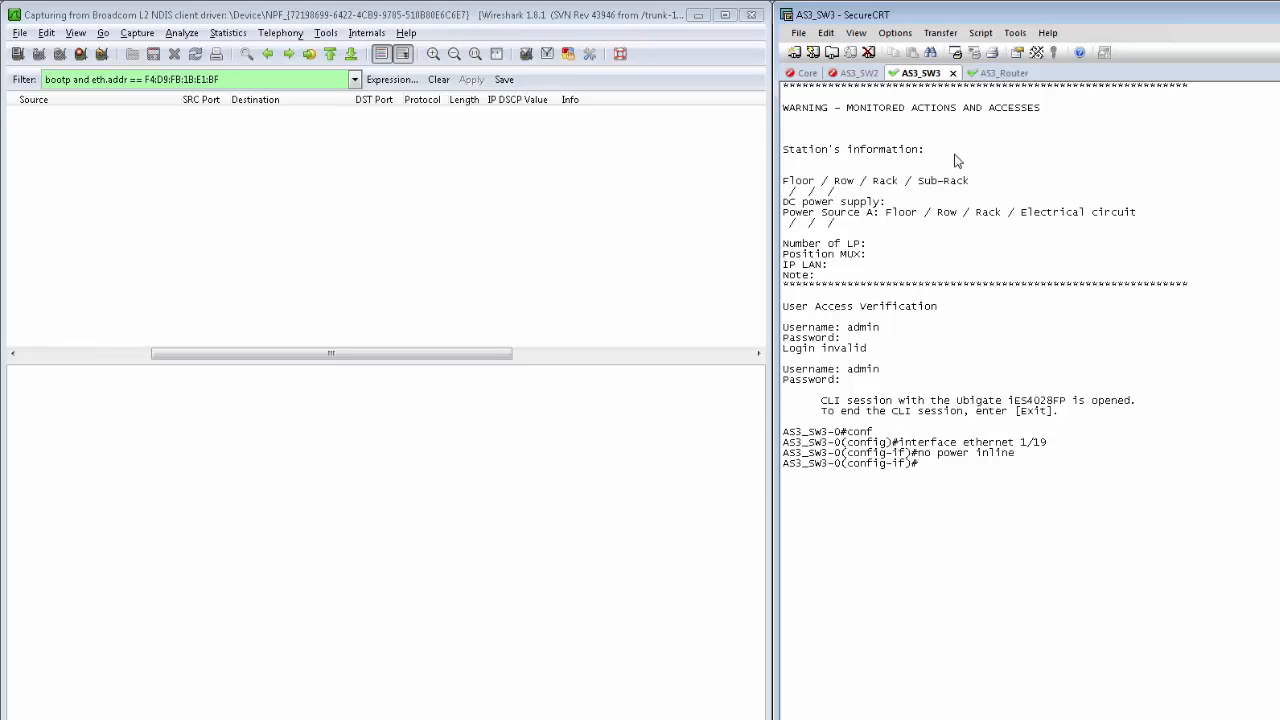
pyautogui.write('power')
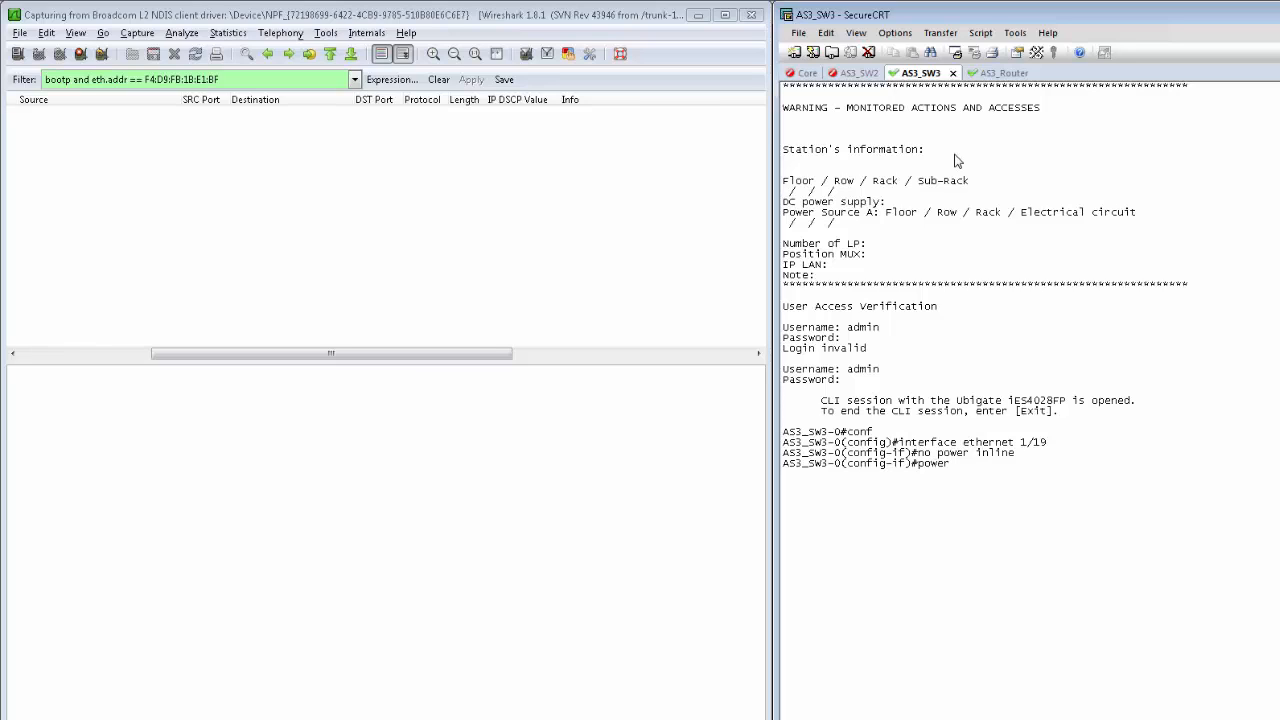
pyautogui.press('Return')
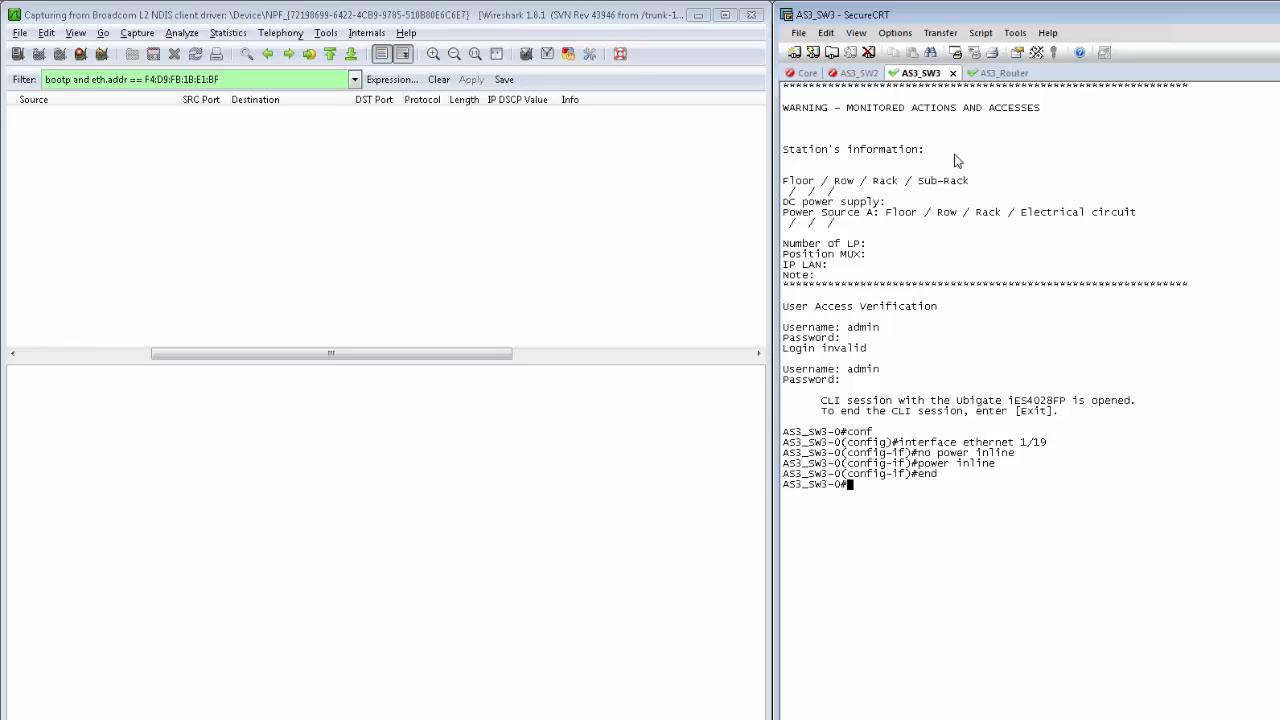
pyautogui.write('sh')
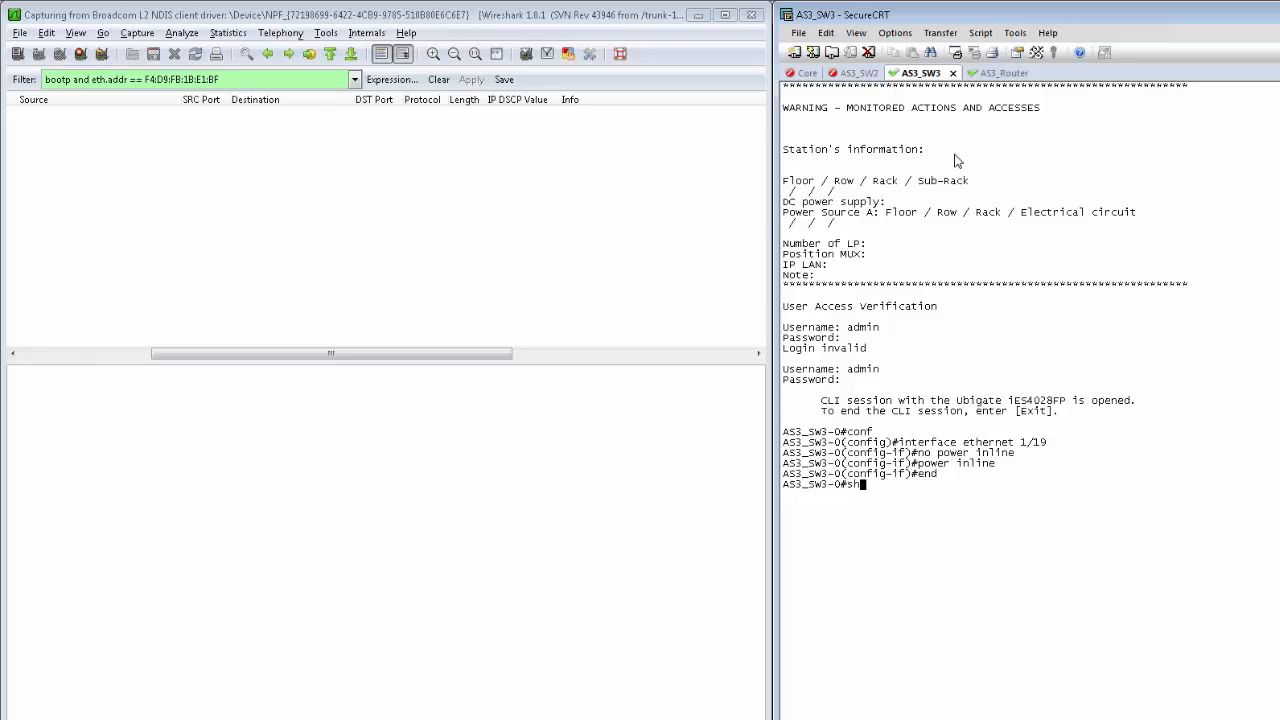
pyautogui.moveTo(158, 33)
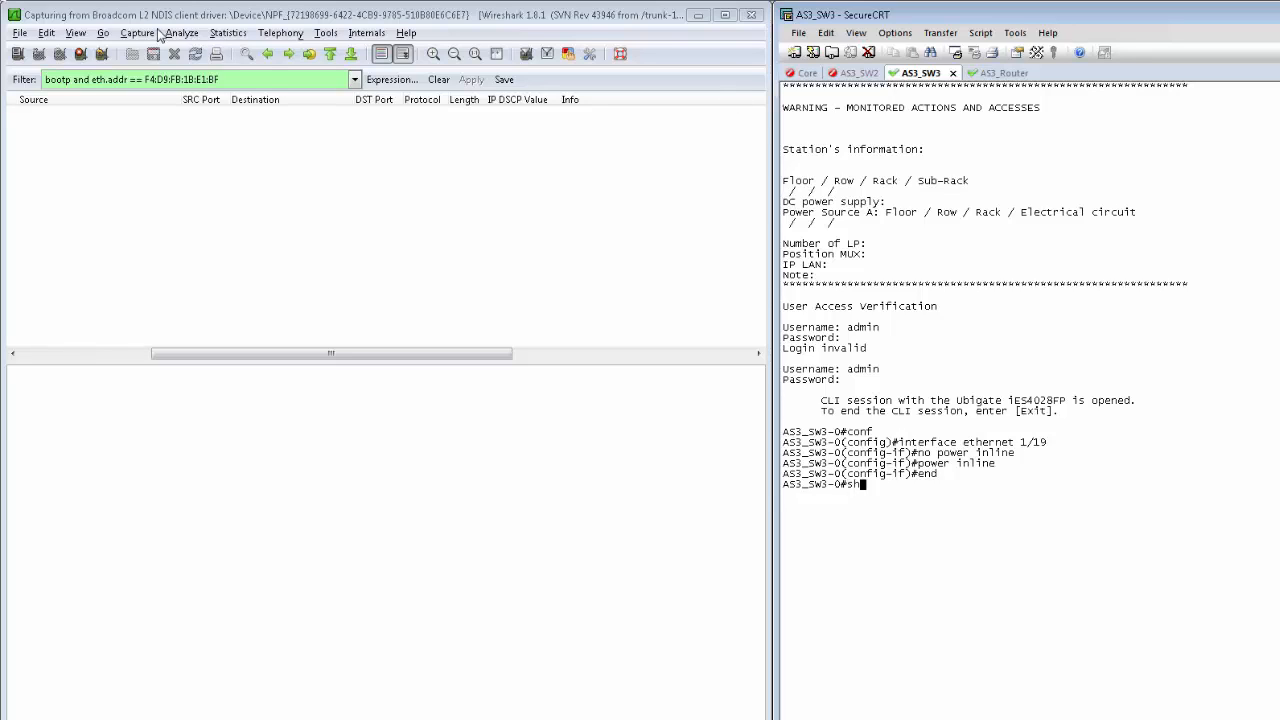
# - Run 'show mac-a' to list the switch's MAC address table per interface and VLAN
pyautogui.click(137, 32)
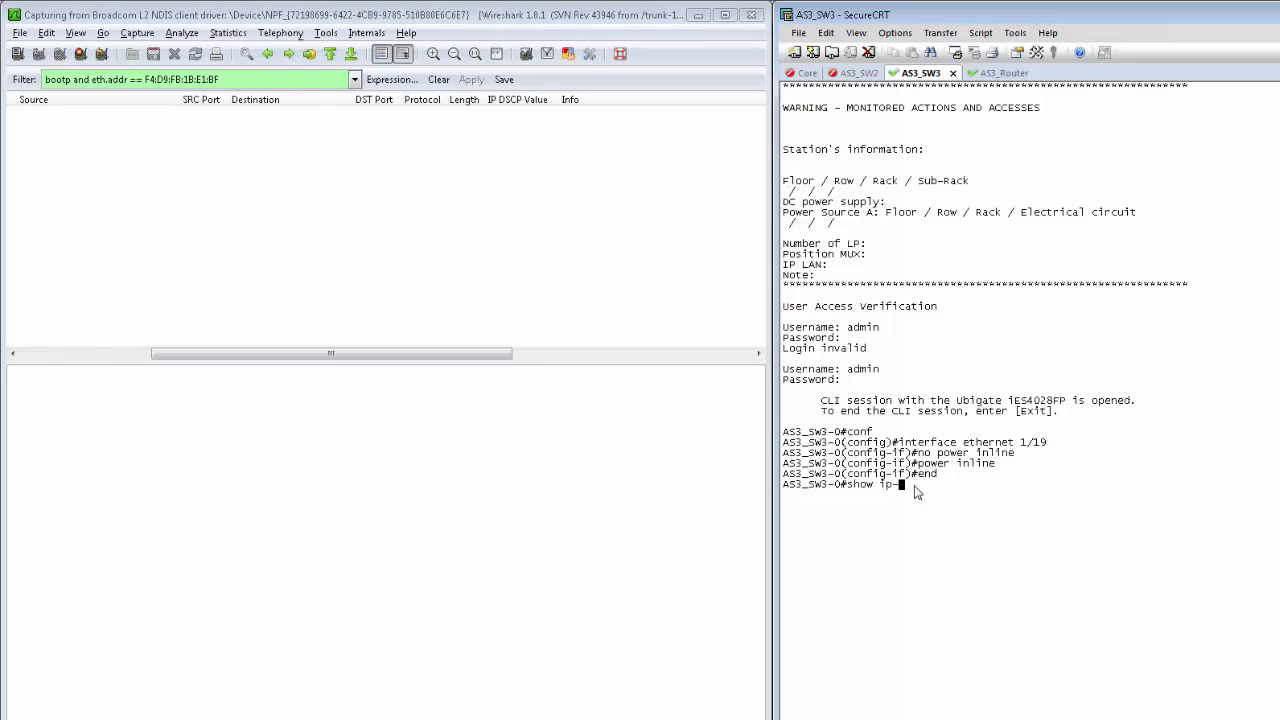
pyautogui.write('m')
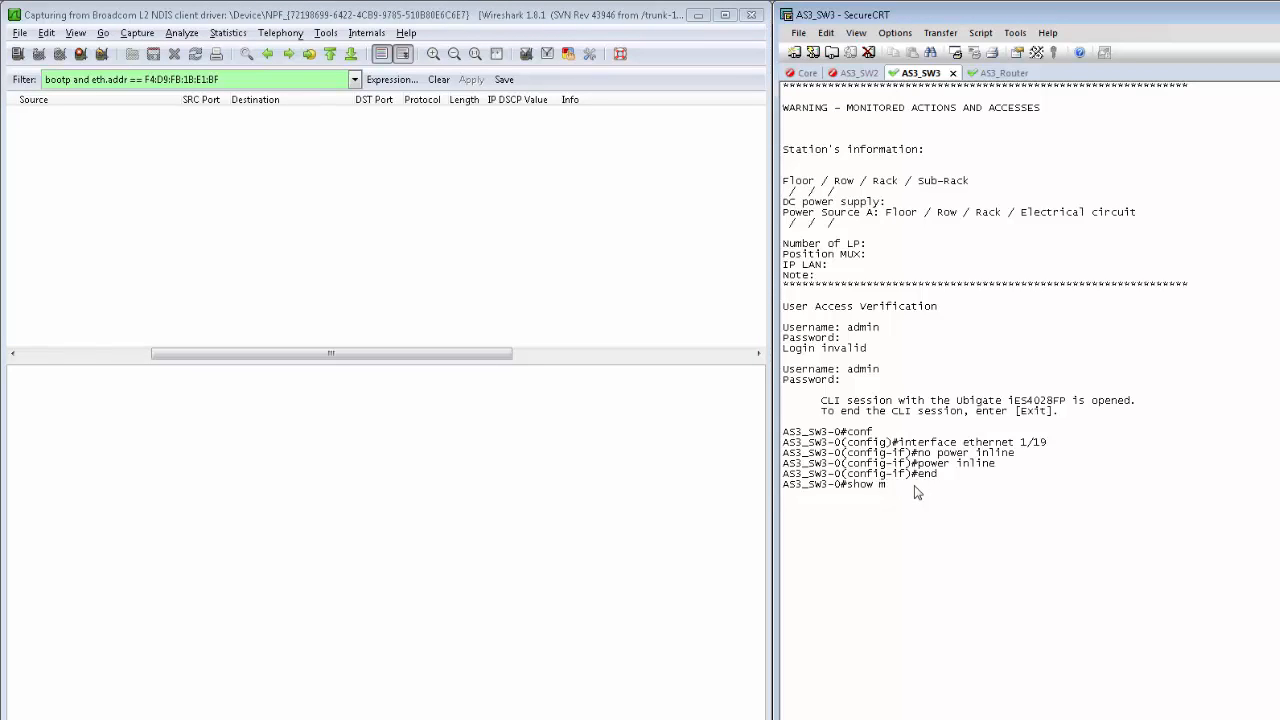
pyautogui.write('ac-a')
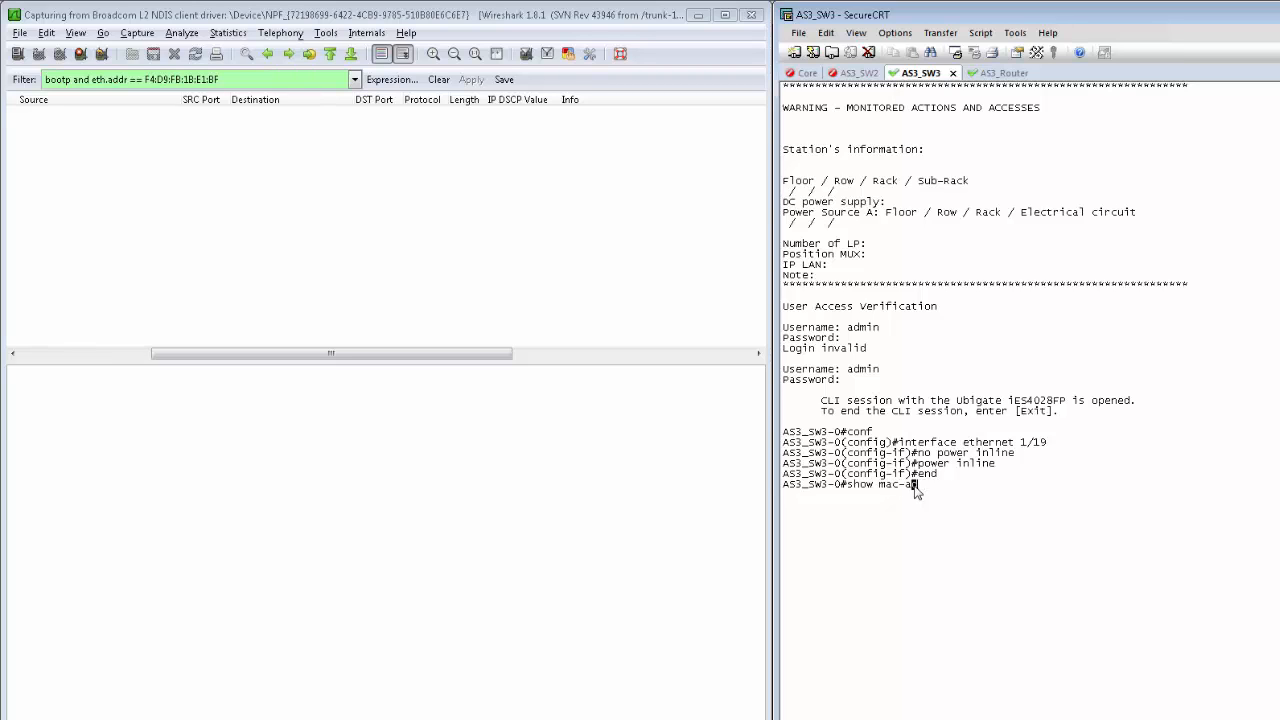
pyautogui.press('Return')
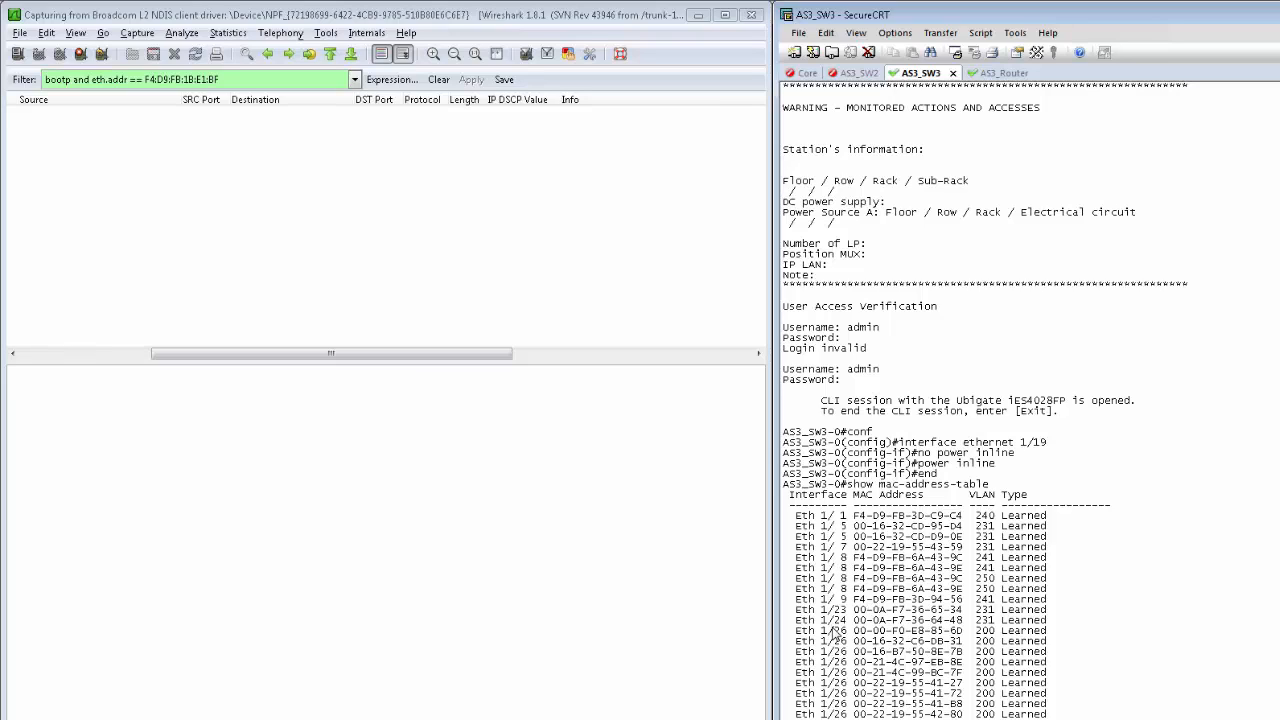
pyautogui.moveTo(908, 535)
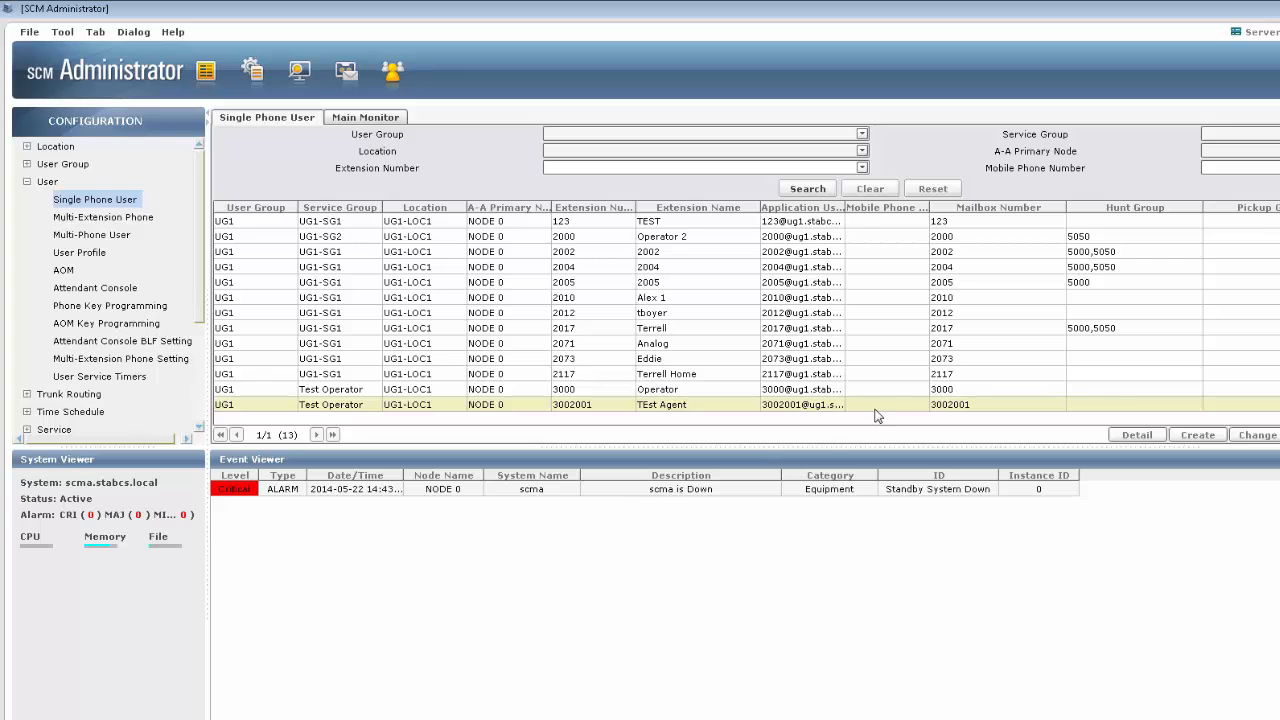
# - Open the Test Agent phone user's settings and compare its MAC F4:D9:FB:1B:E1:BF with port 1/19's entry
pyautogui.click(1255, 434)
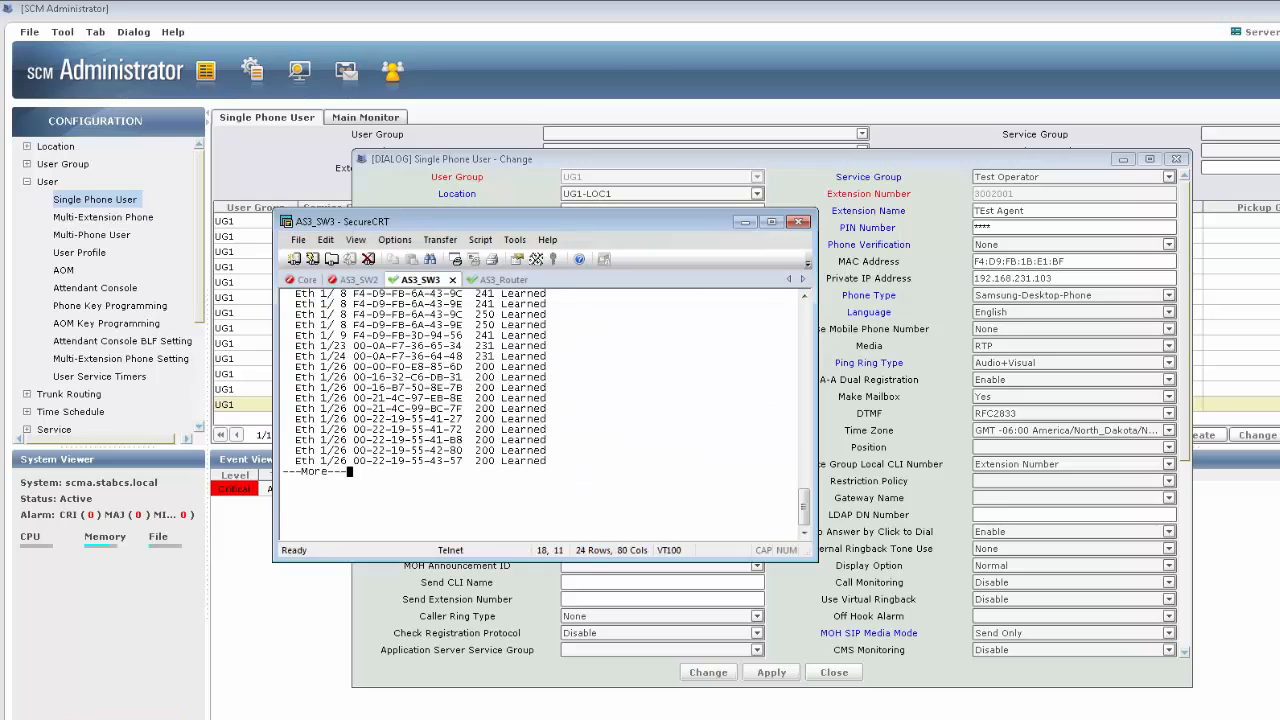
pyautogui.moveTo(547, 500)
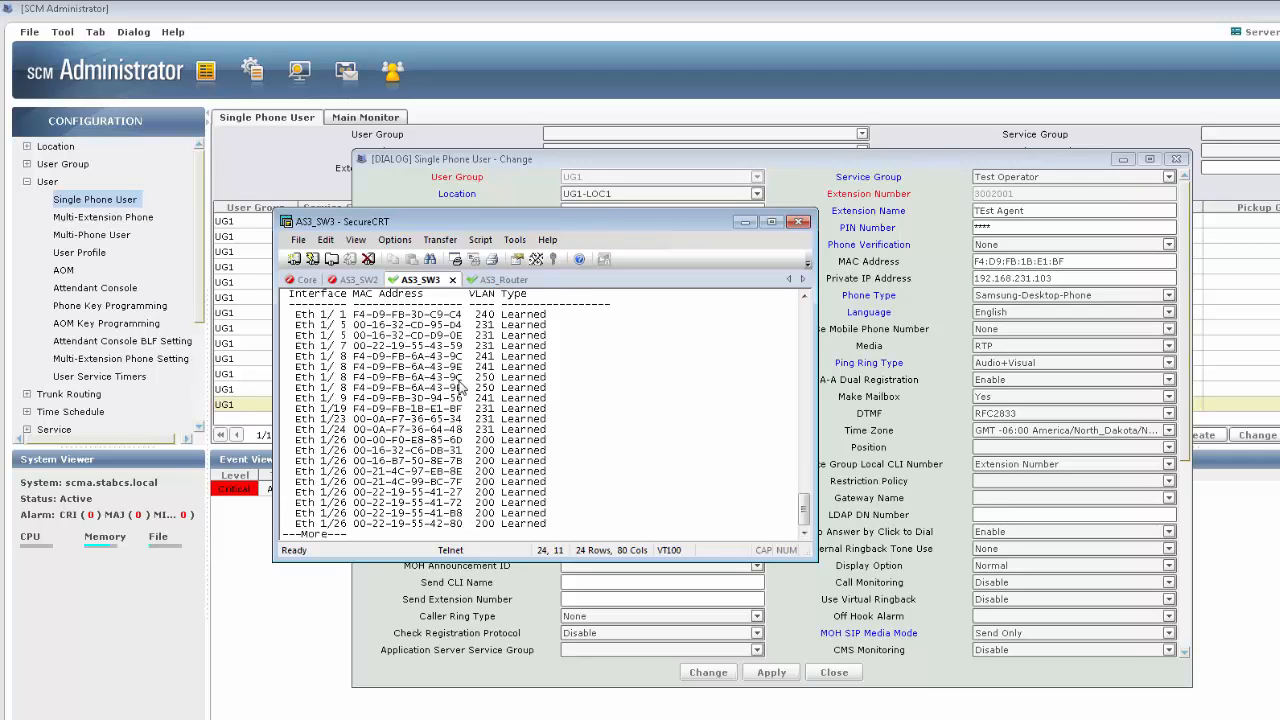
pyautogui.moveTo(453, 422)
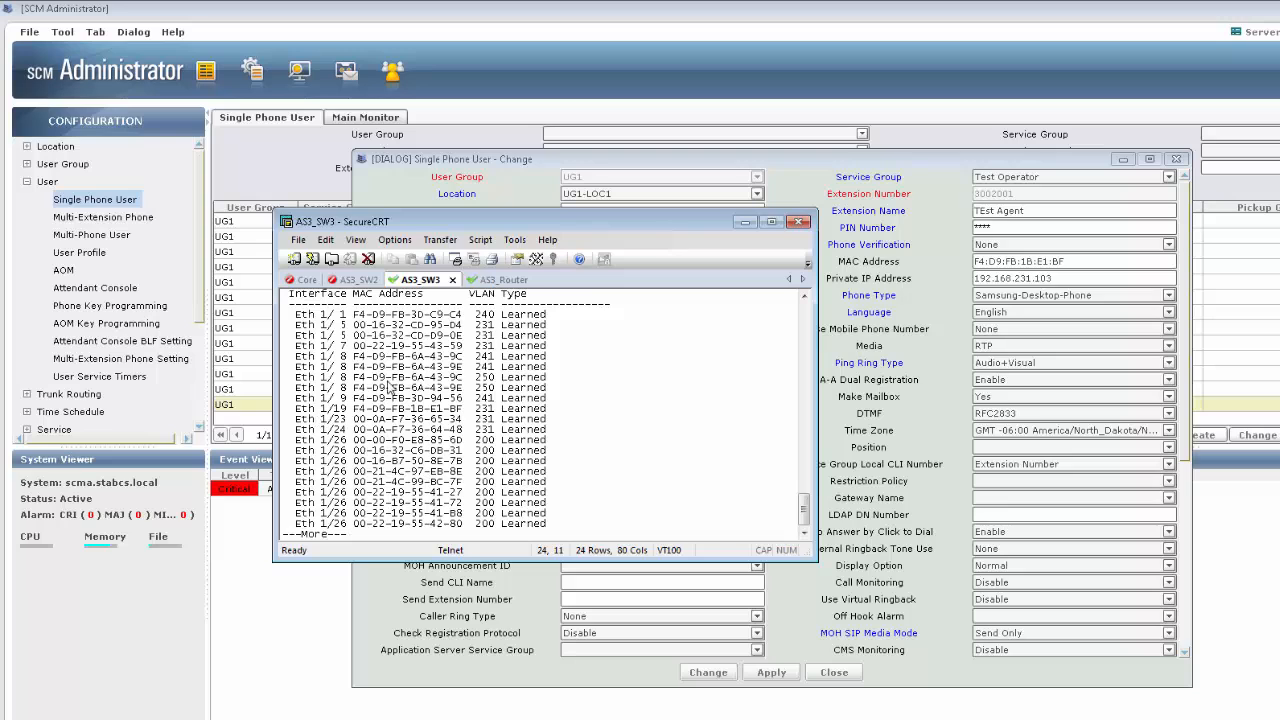
pyautogui.moveTo(763, 220)
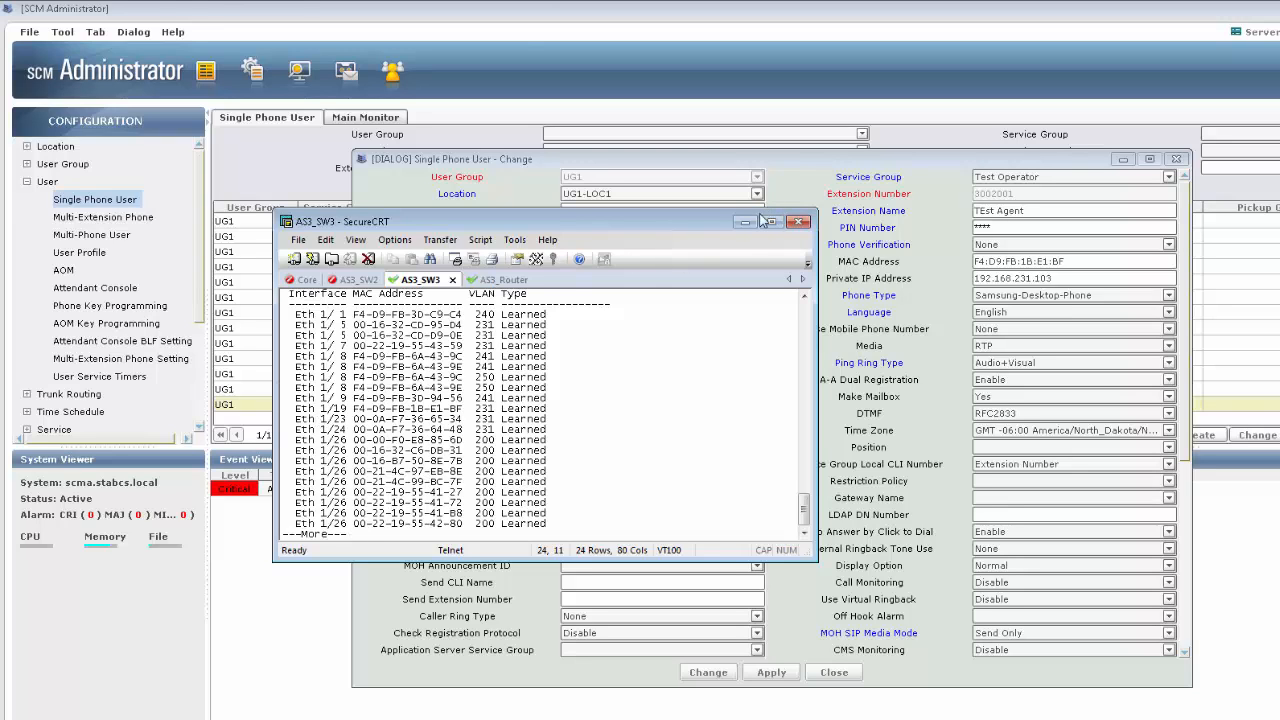
pyautogui.click(769, 221)
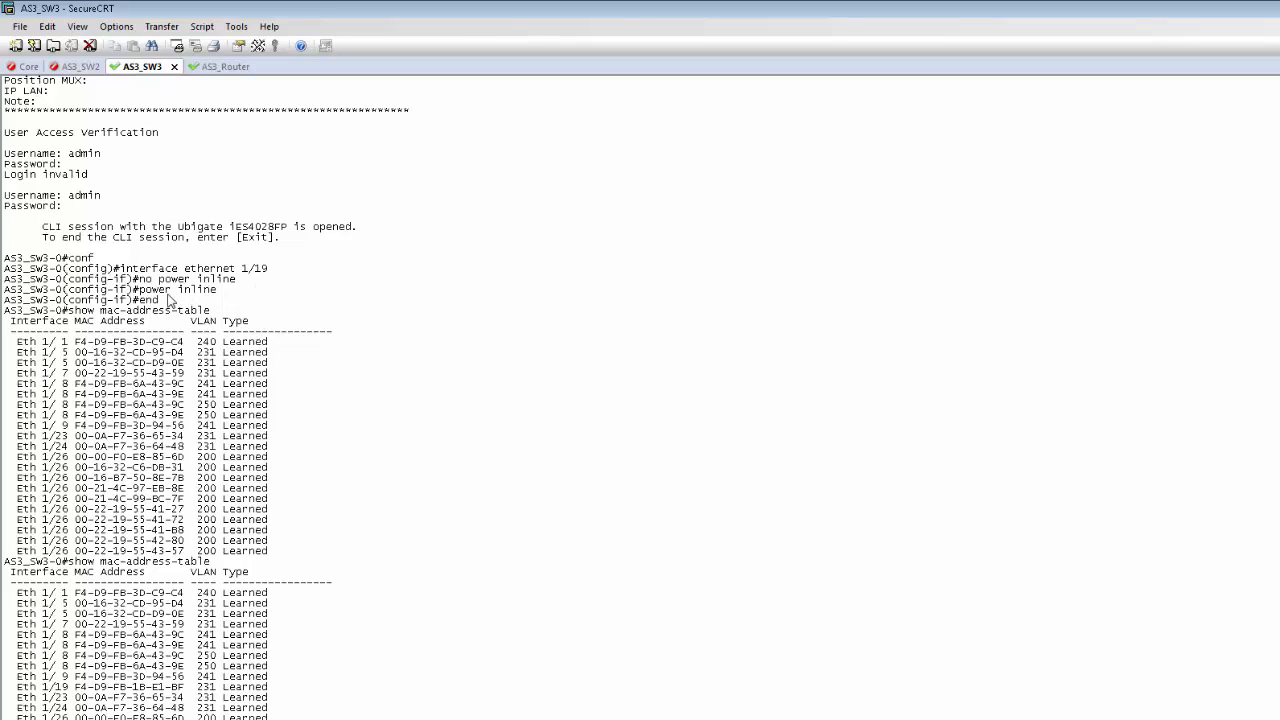
pyautogui.moveTo(160, 305)
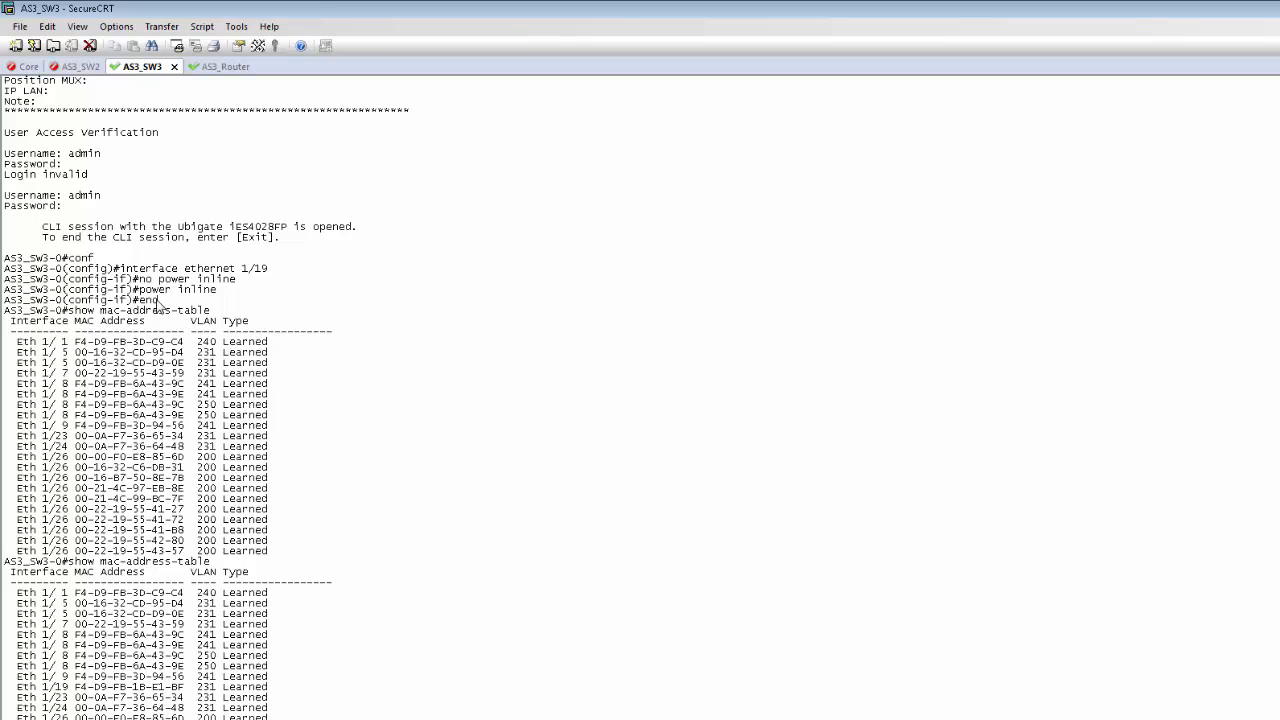
pyautogui.moveTo(205, 70)
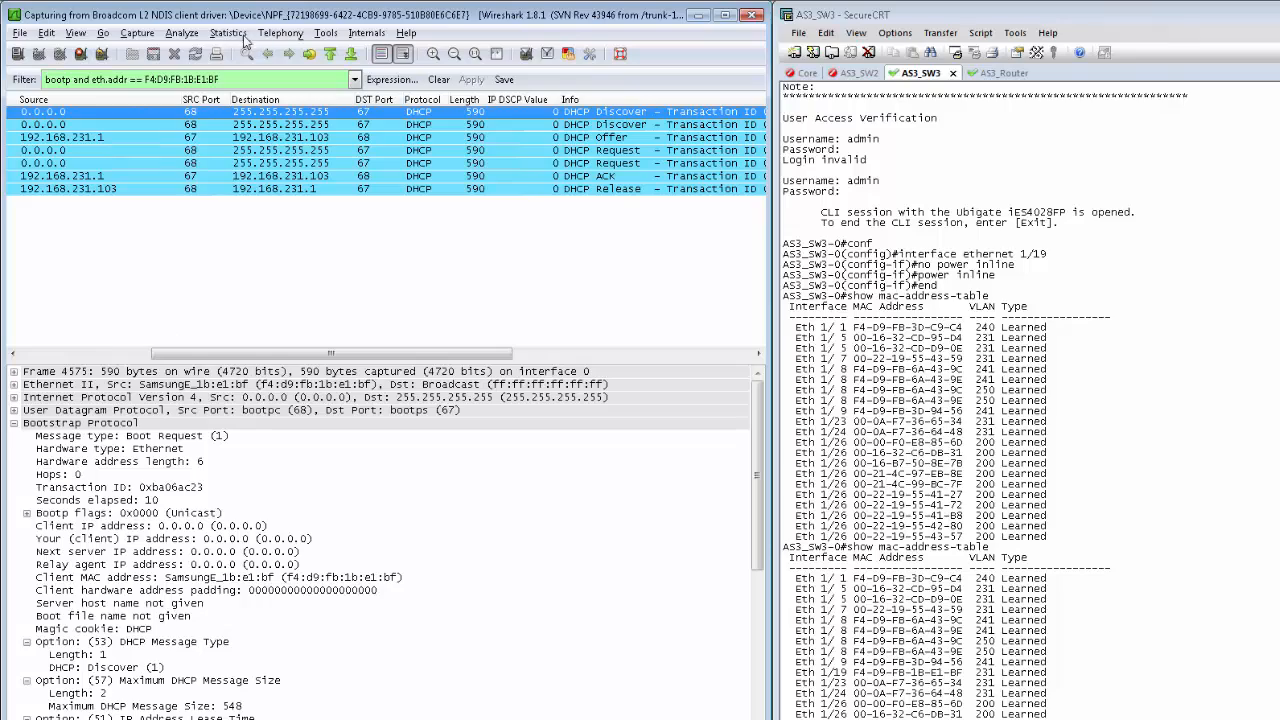
# - Stop the live Wireshark capture holding the phone's seven DHCP packets
pyautogui.click(137, 33)
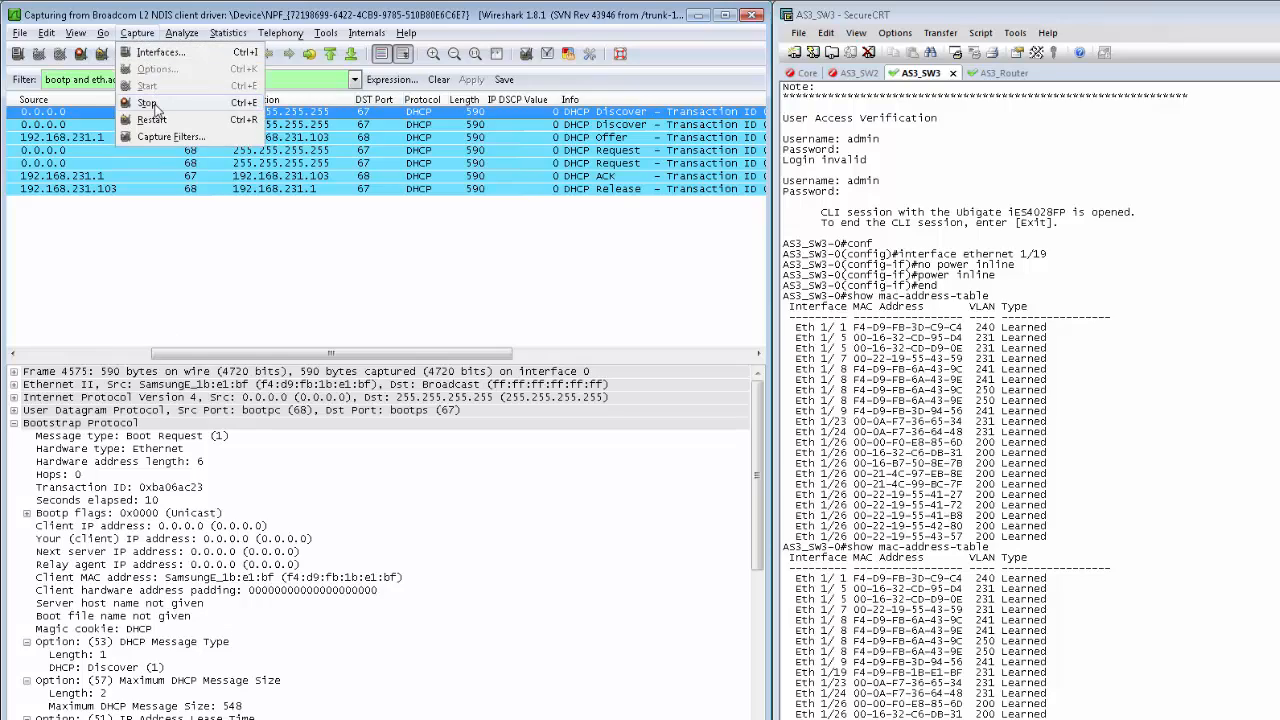
pyautogui.click(146, 103)
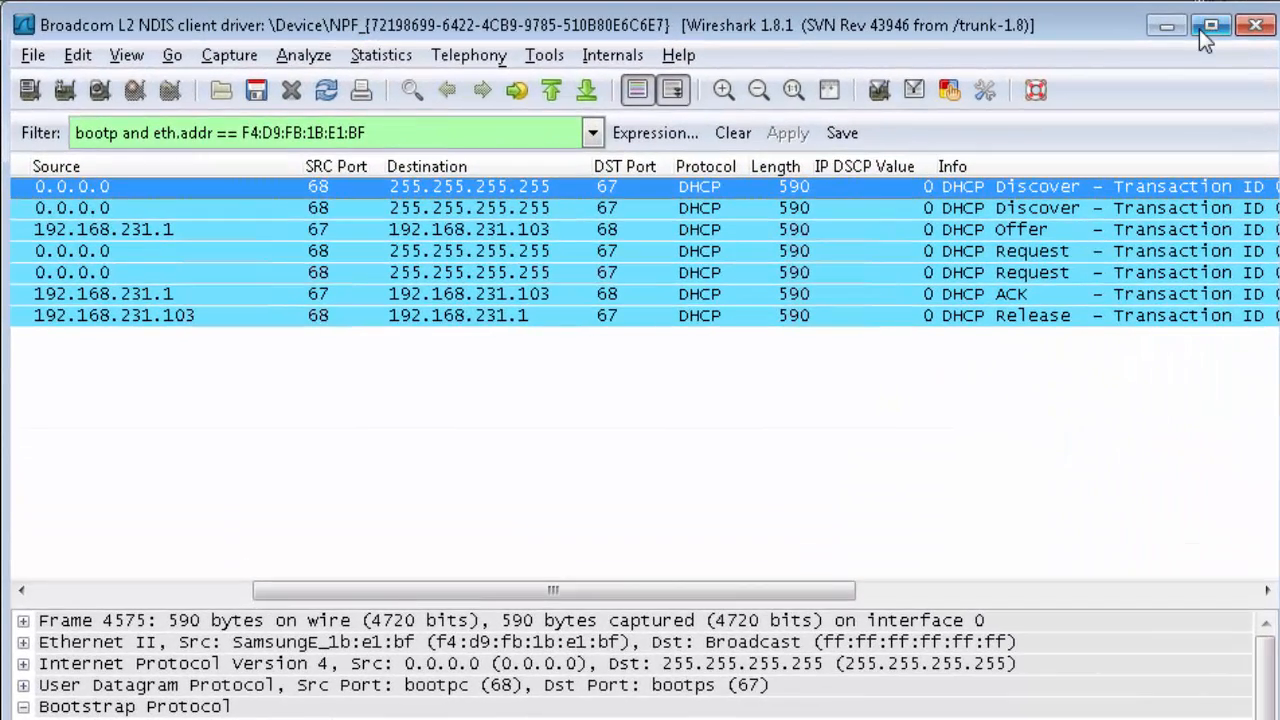
pyautogui.moveTo(1185, 65)
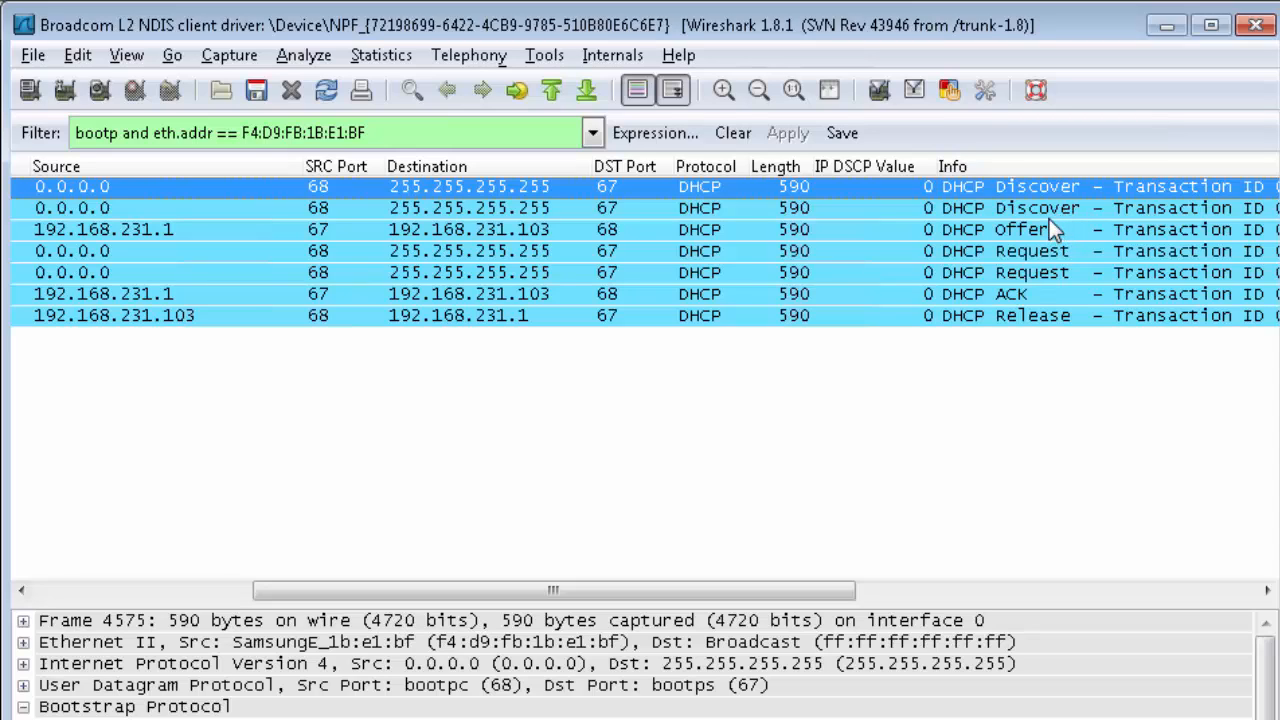
pyautogui.moveTo(1050, 251)
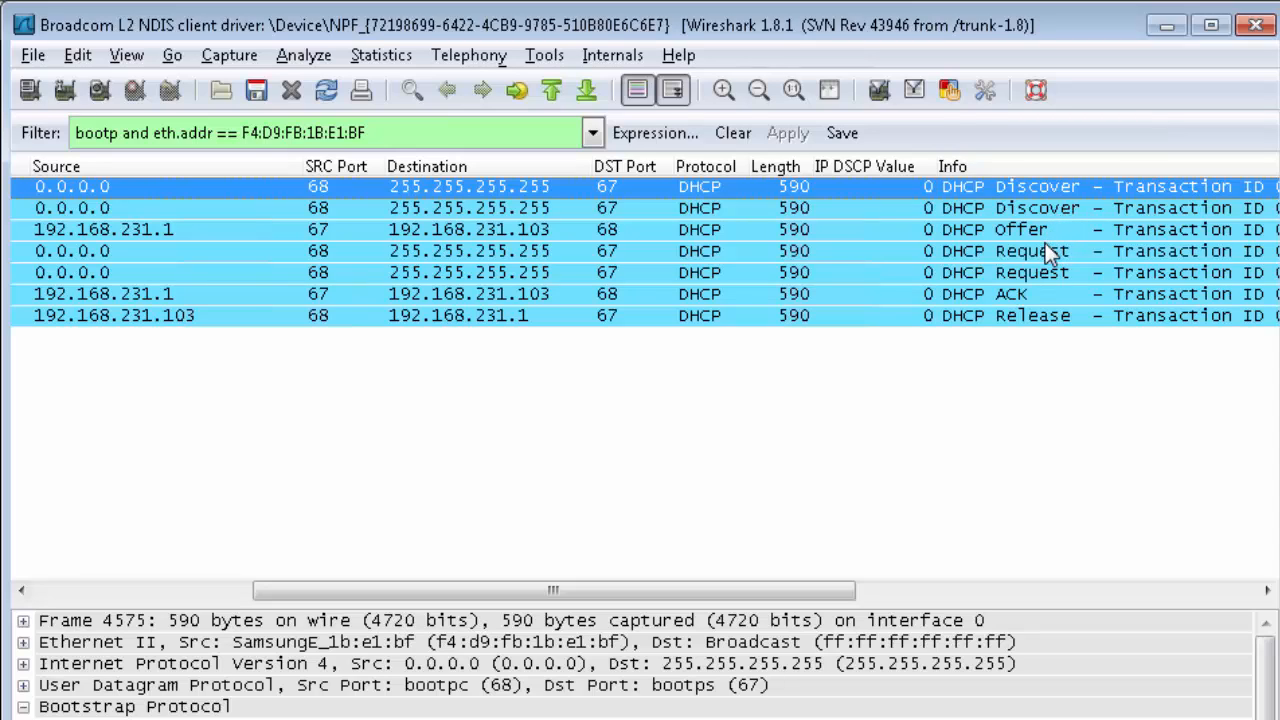
pyautogui.moveTo(1017, 300)
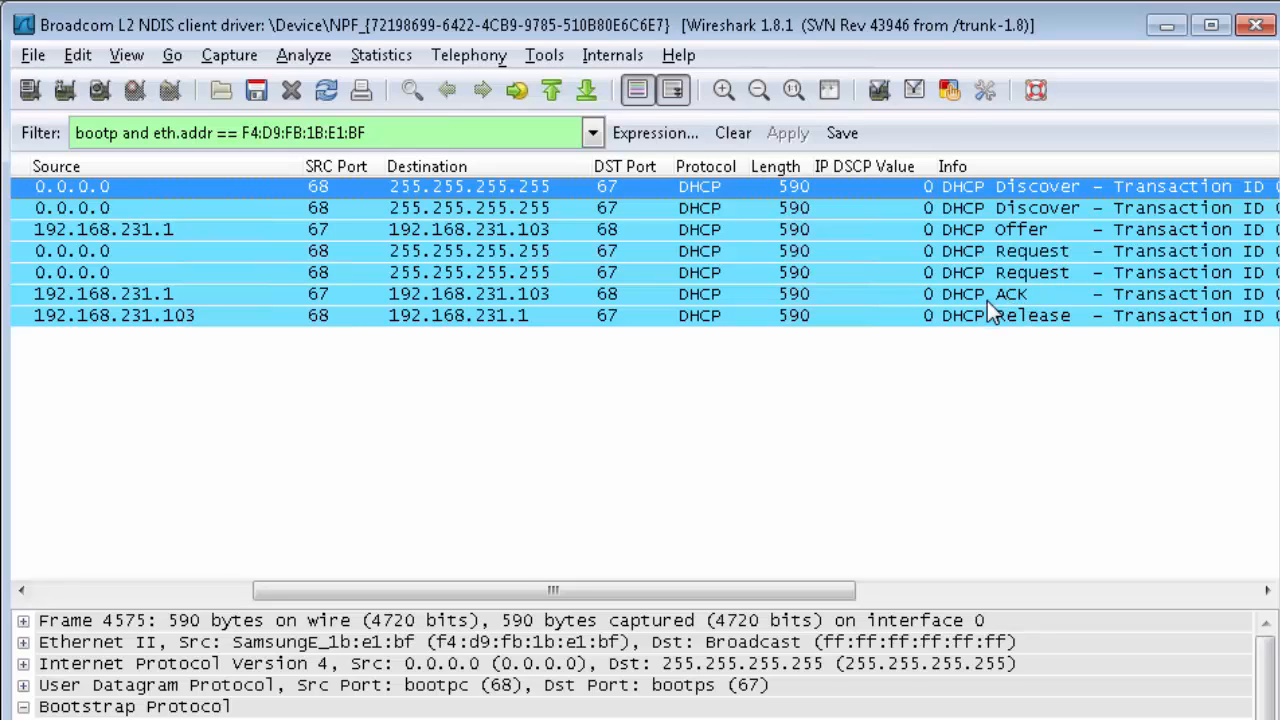
pyautogui.moveTo(1190, 167)
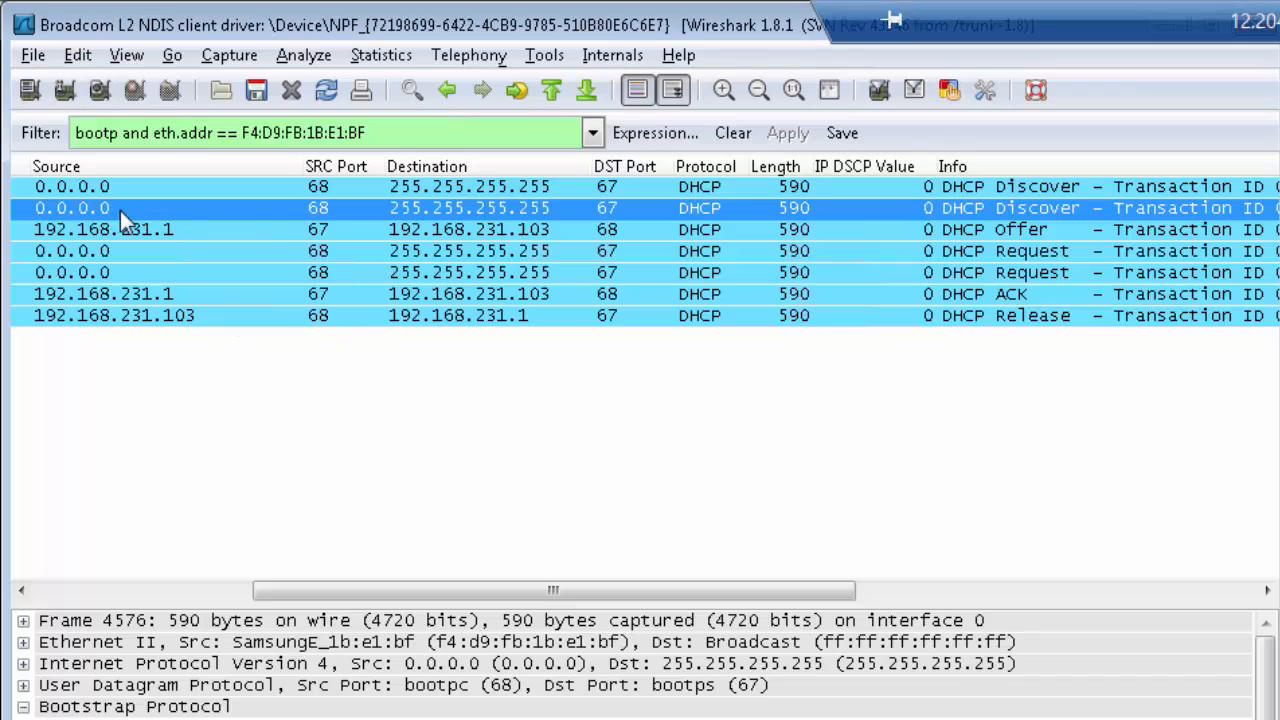
pyautogui.moveTo(480, 225)
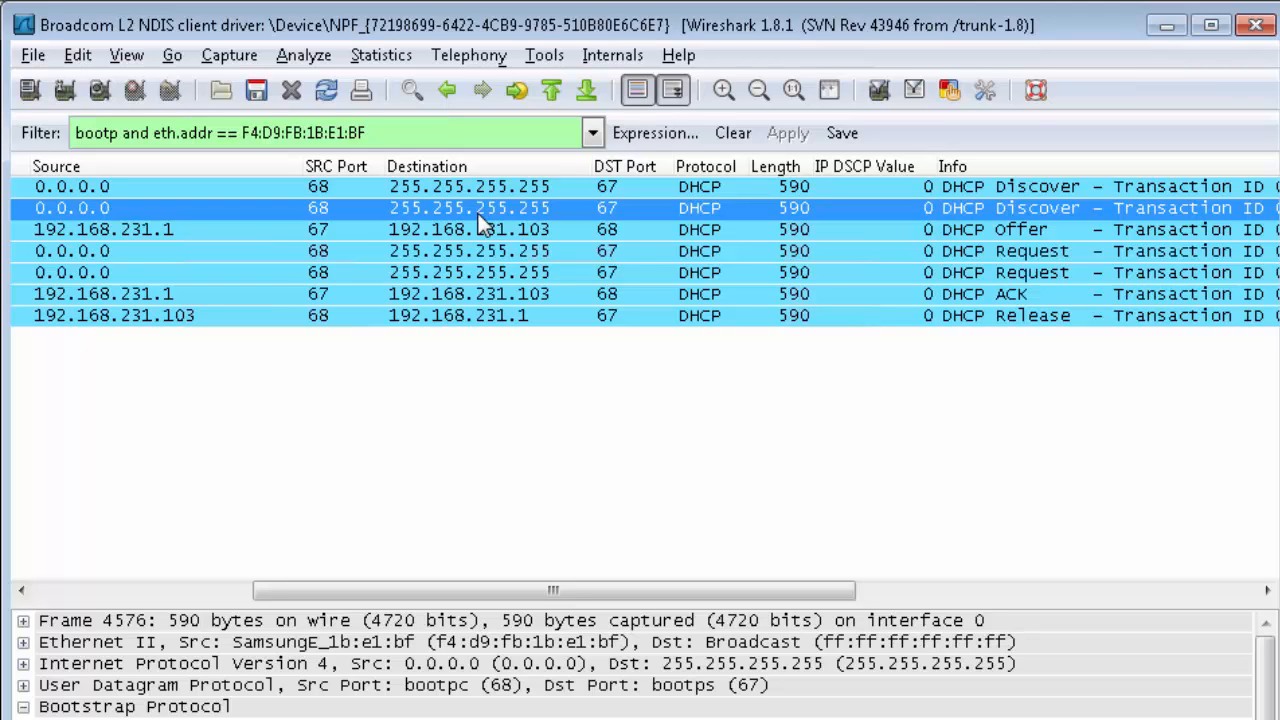
pyautogui.moveTo(440, 213)
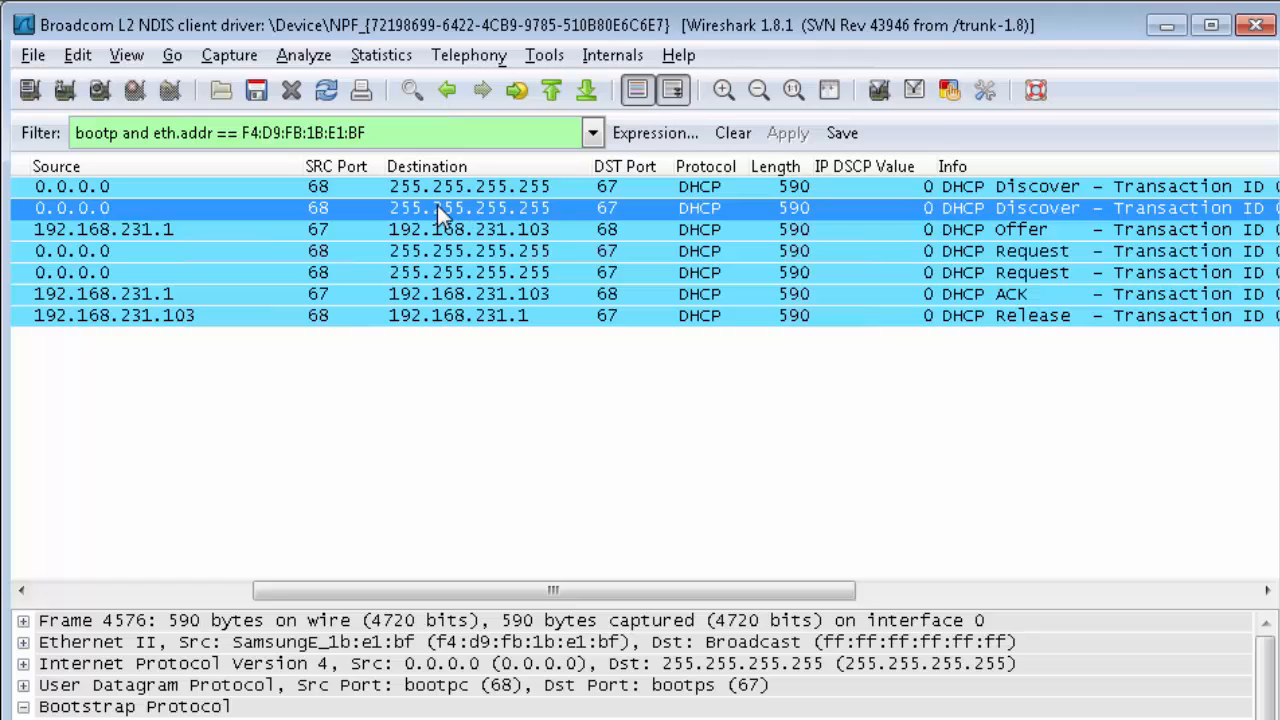
pyautogui.moveTo(595, 225)
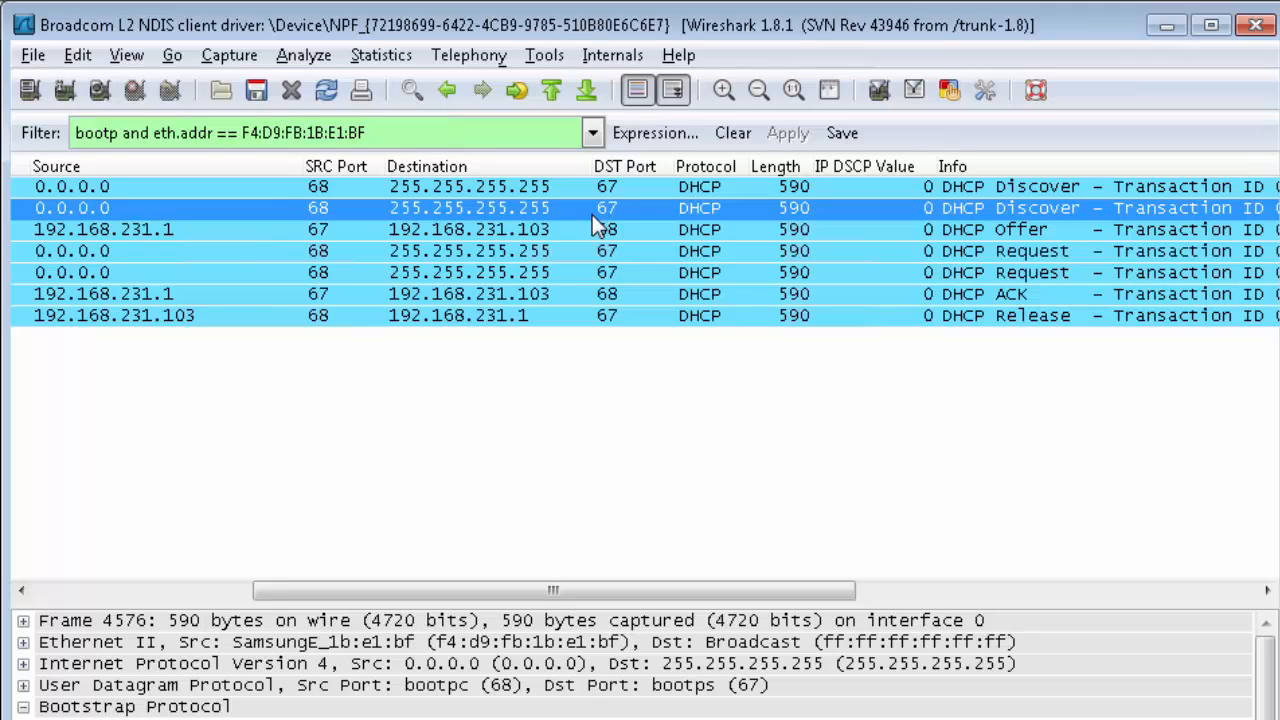
pyautogui.moveTo(1045, 230)
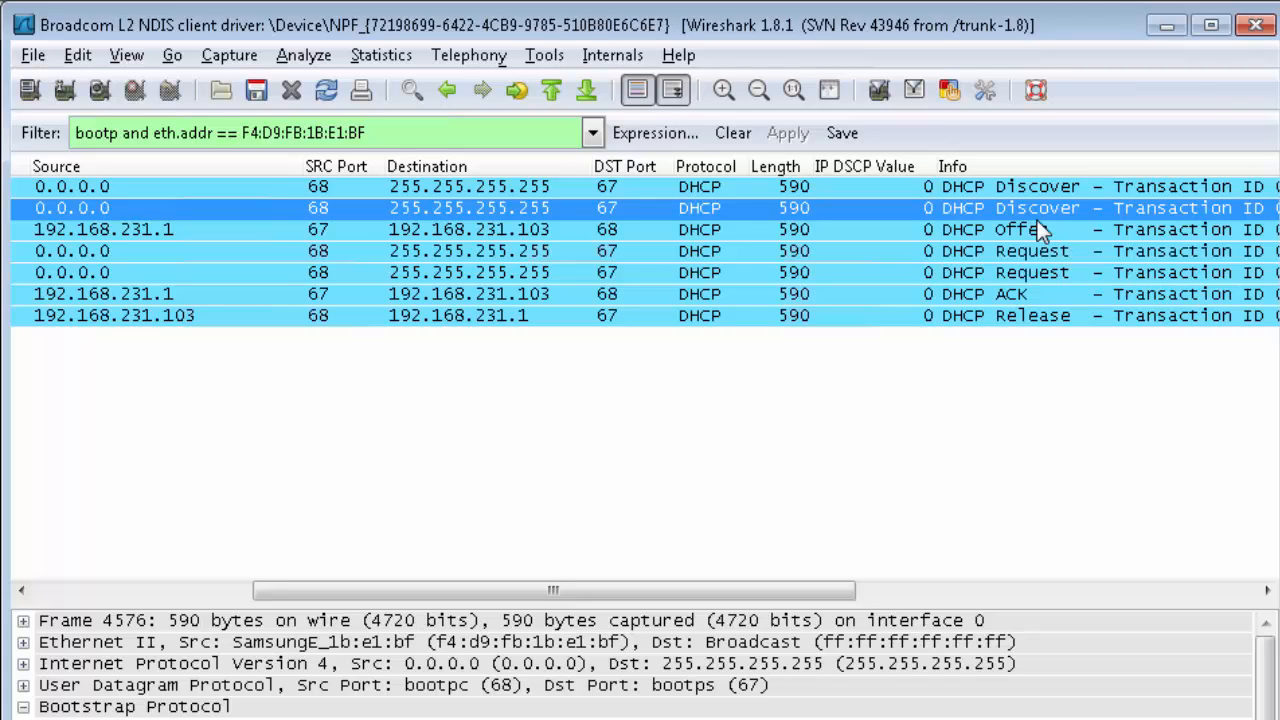
pyautogui.moveTo(175, 235)
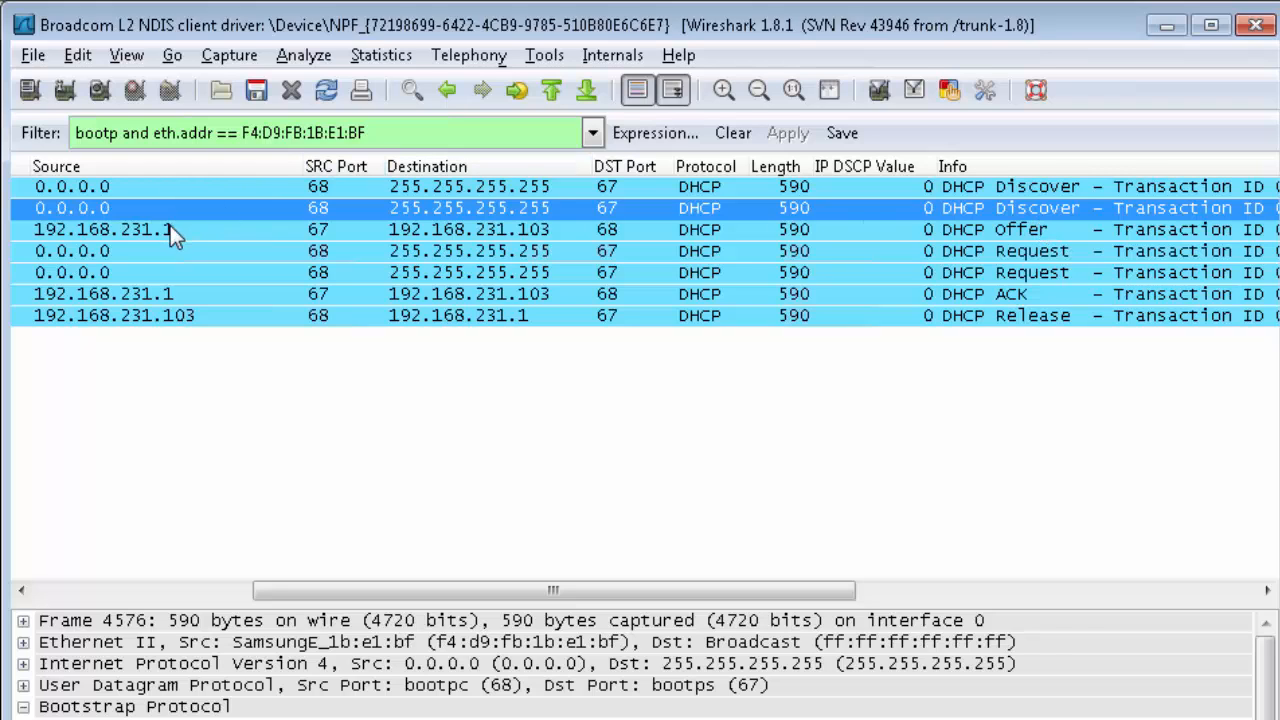
# - Select the DHCP Offer from 192.168.231.1 to 192.168.231.103 and view its details
pyautogui.click(150, 229)
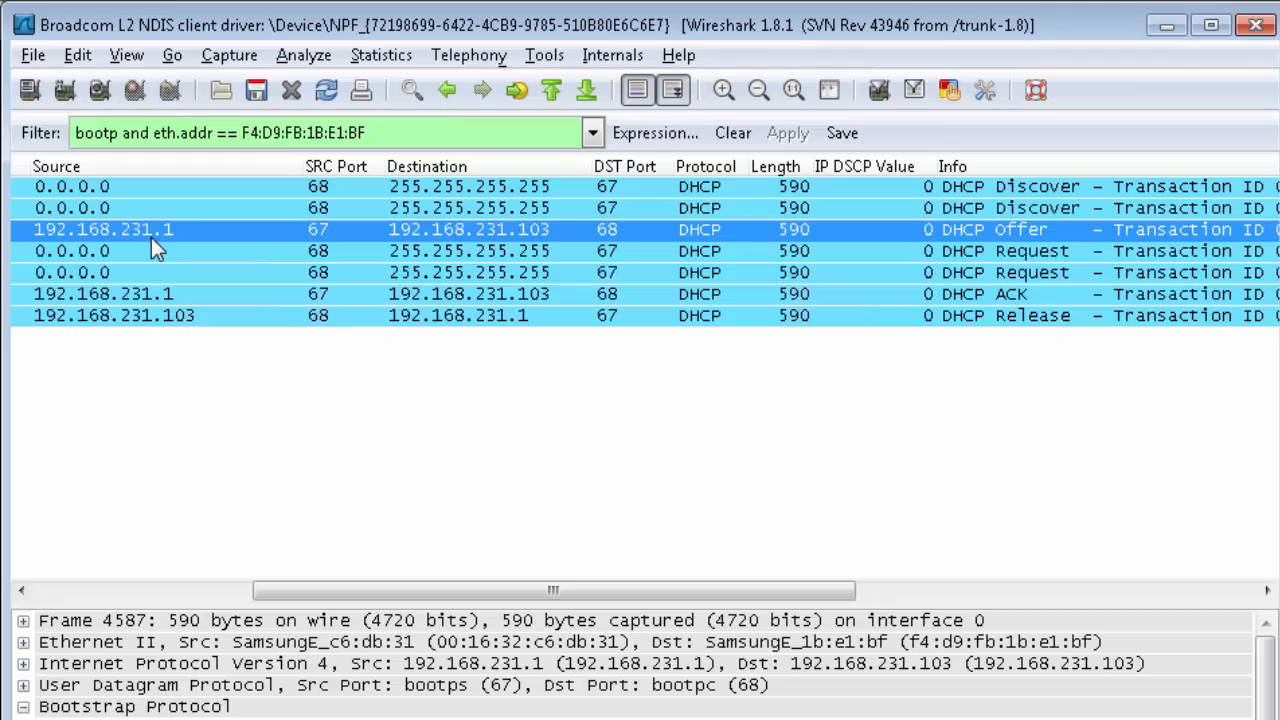
pyautogui.moveTo(315, 250)
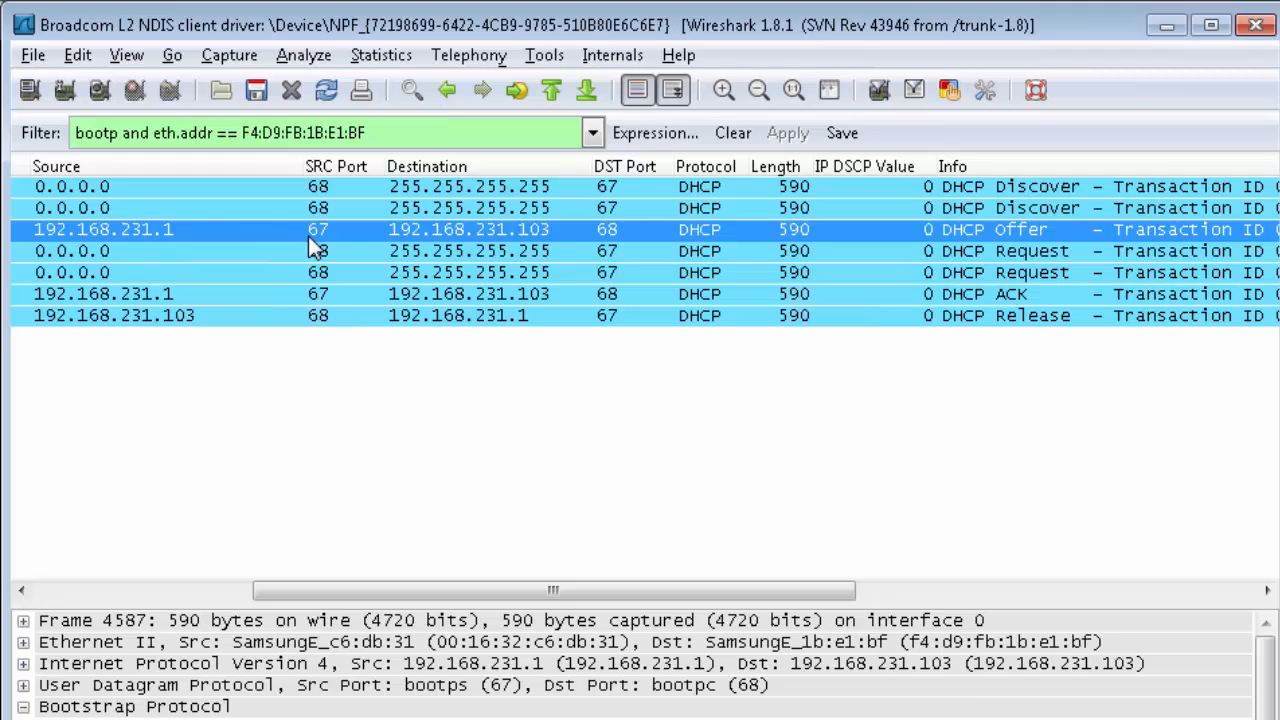
pyautogui.moveTo(85, 705)
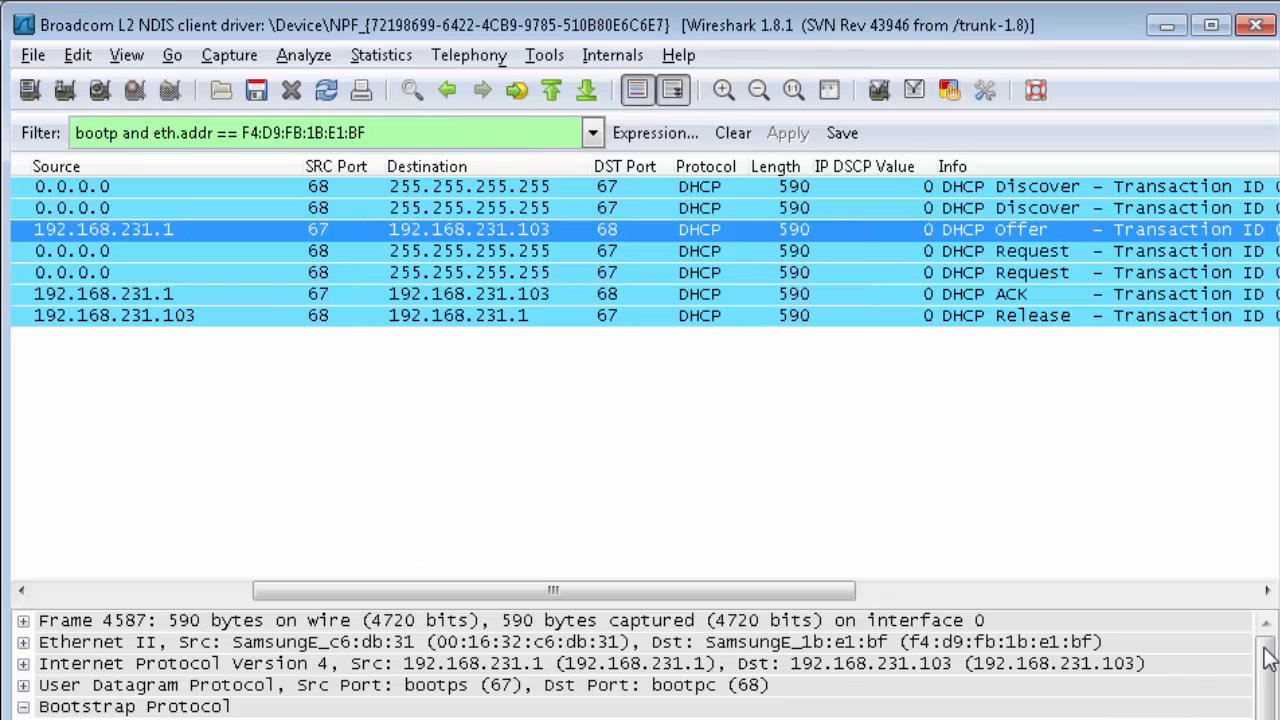
pyautogui.moveTo(628, 419)
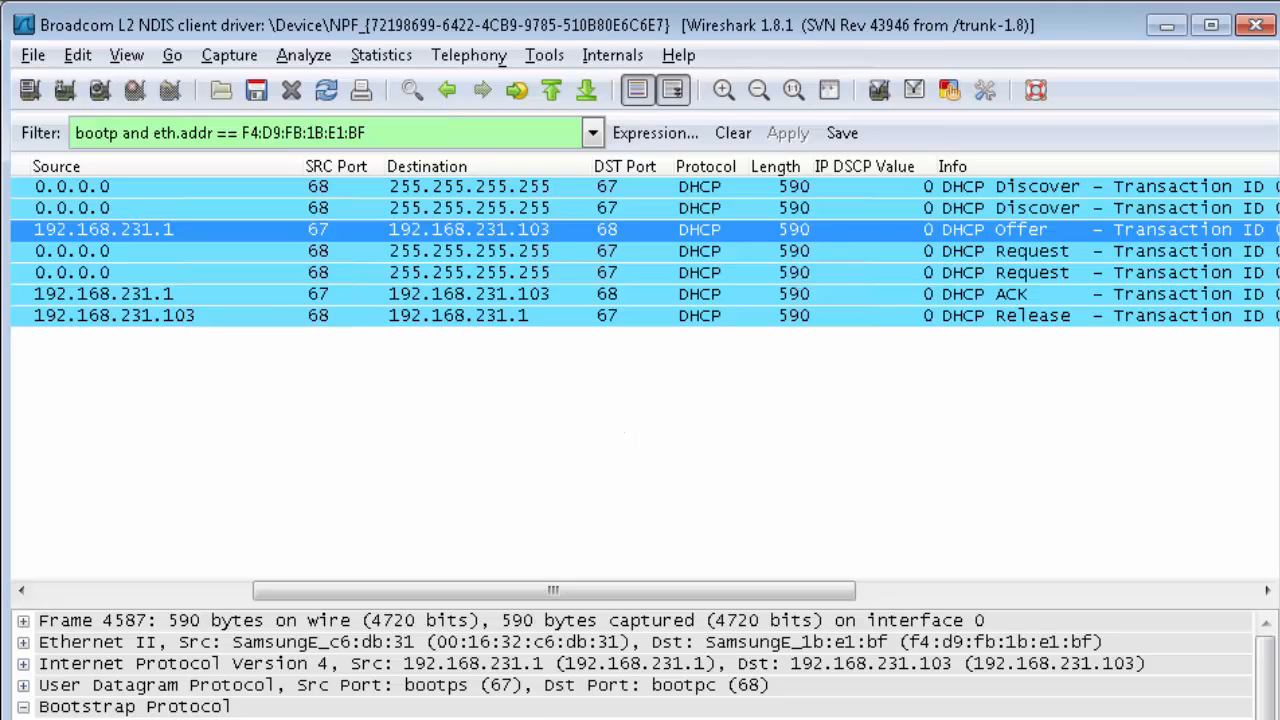
pyautogui.moveTo(250, 160)
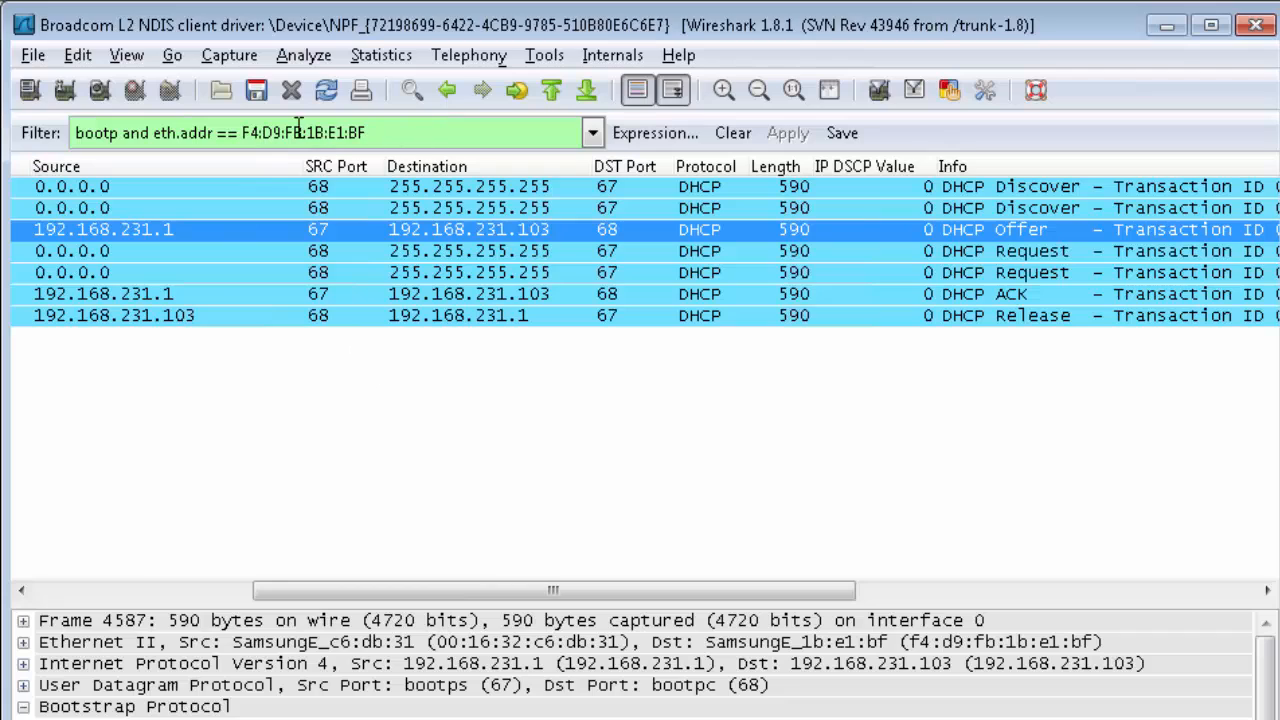
pyautogui.moveTo(345, 132)
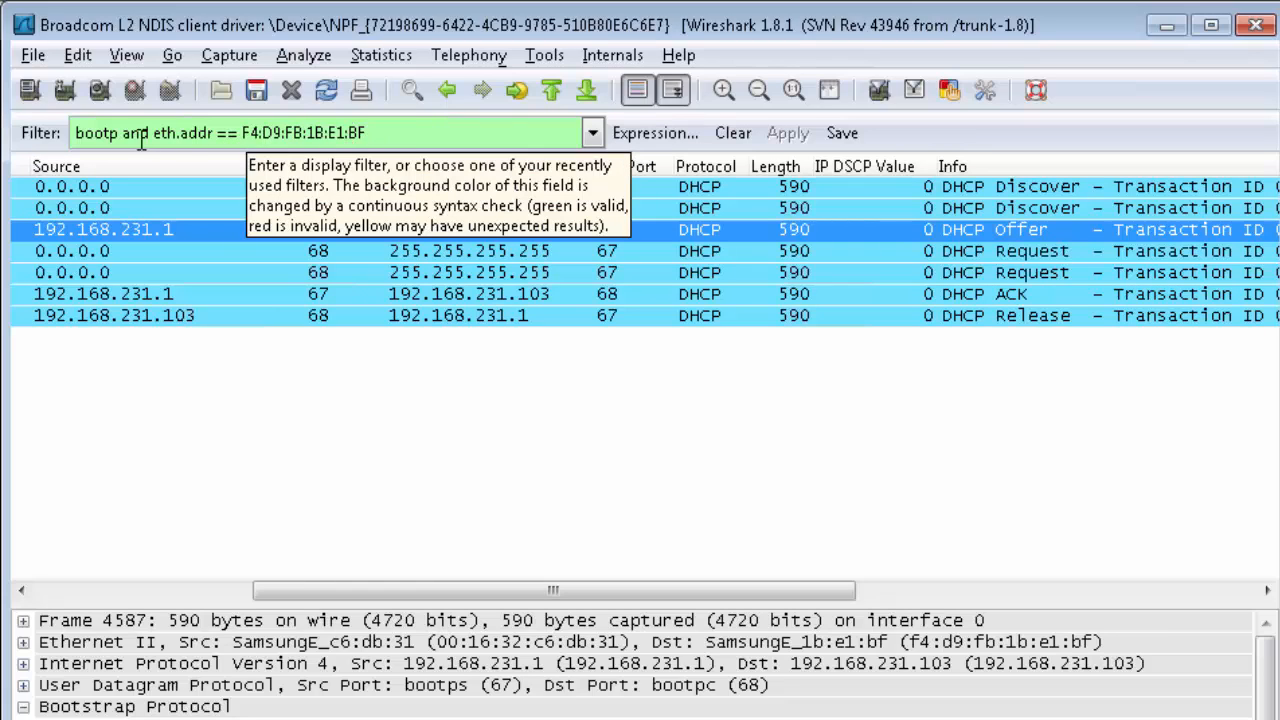
pyautogui.moveTo(300, 132)
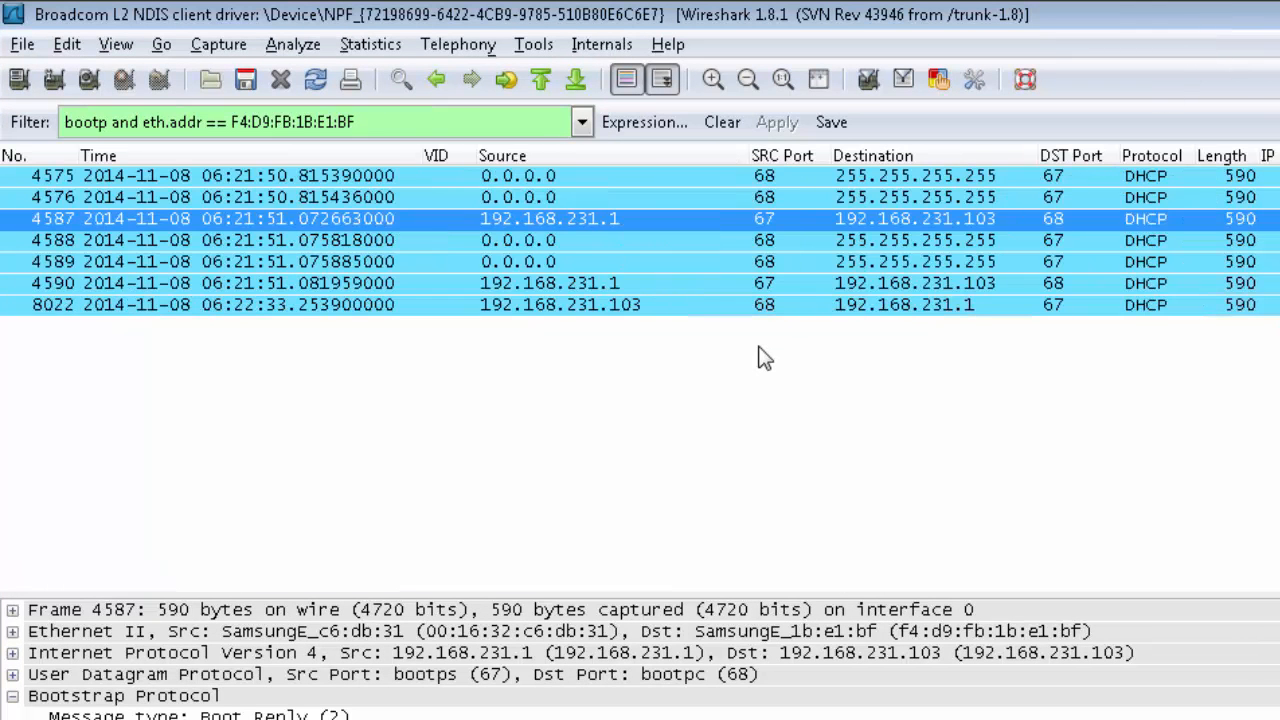
pyautogui.moveTo(710, 635)
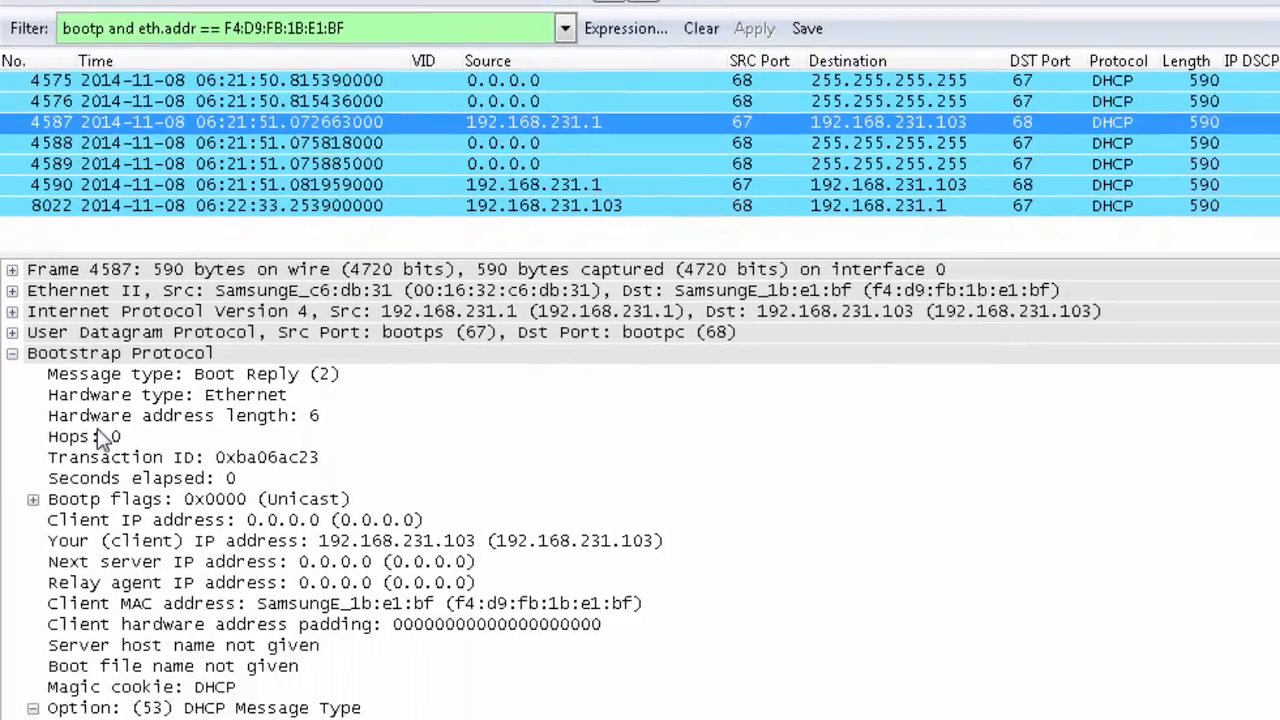
# - Scroll the Offer details to see router 192.168.231.1, DNS 8.8.8.8, 12-hour lease and option 43
pyautogui.scroll(-3)
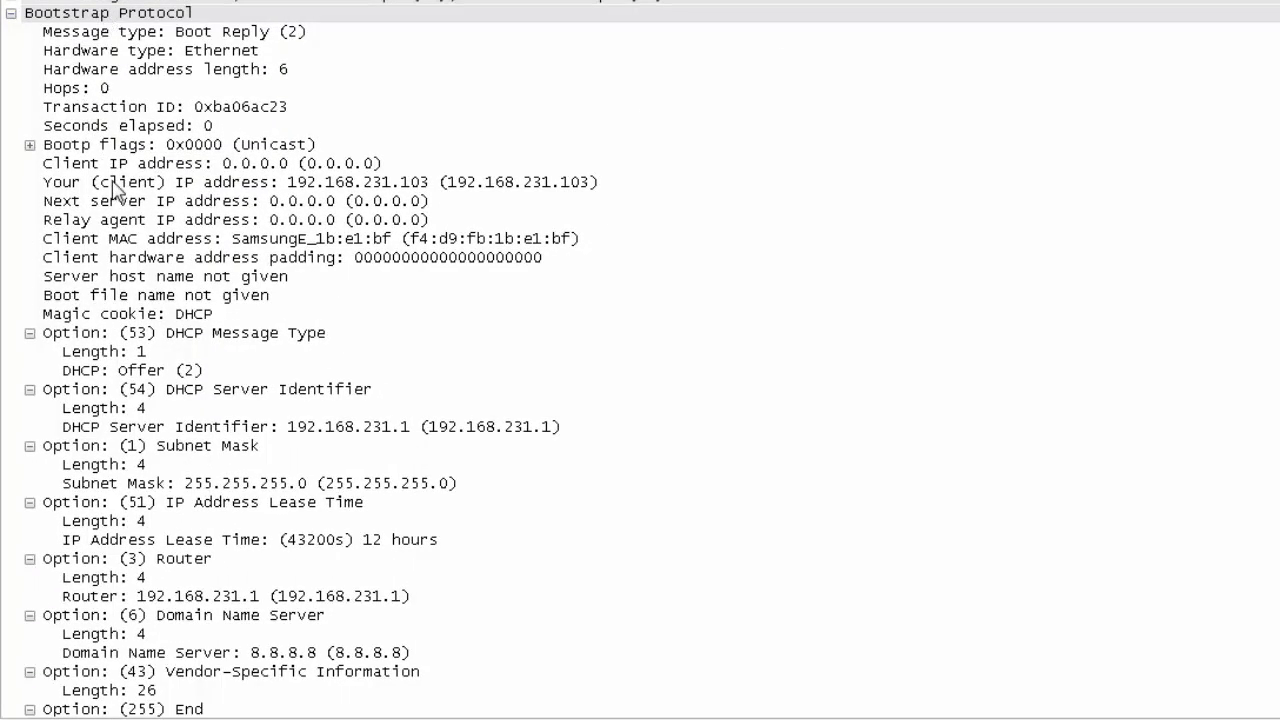
pyautogui.moveTo(95, 170)
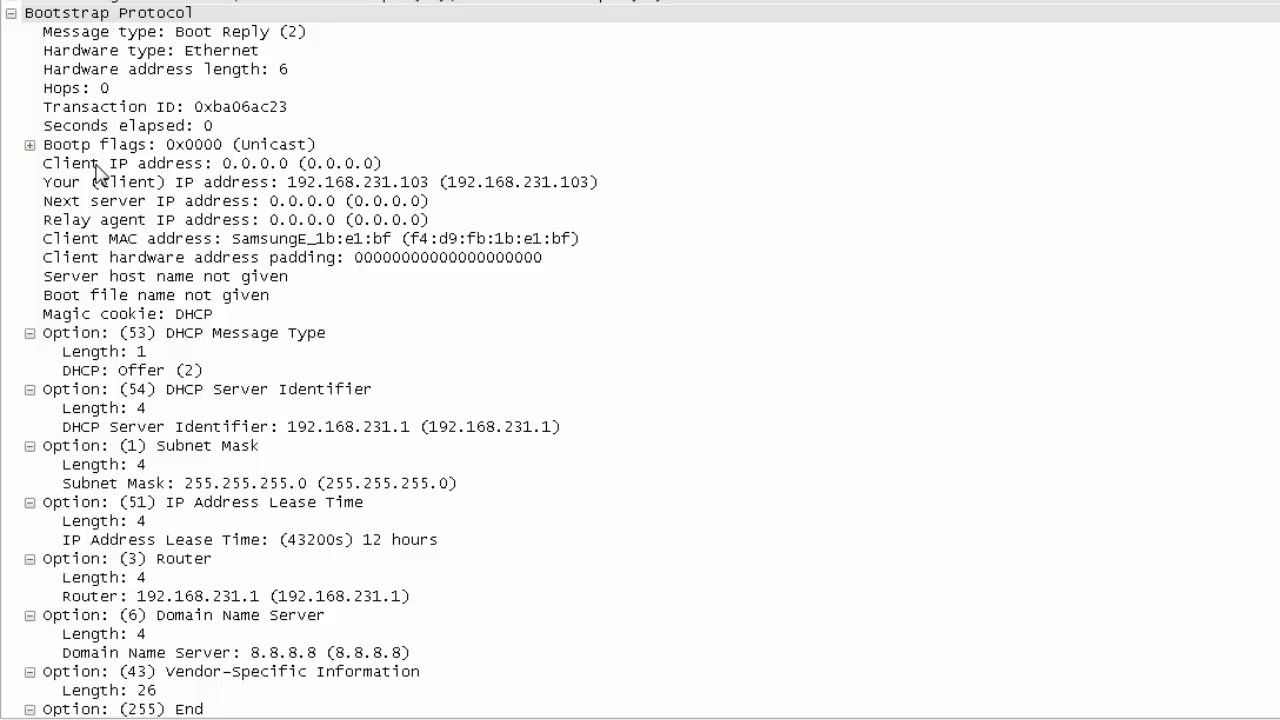
pyautogui.moveTo(180, 182)
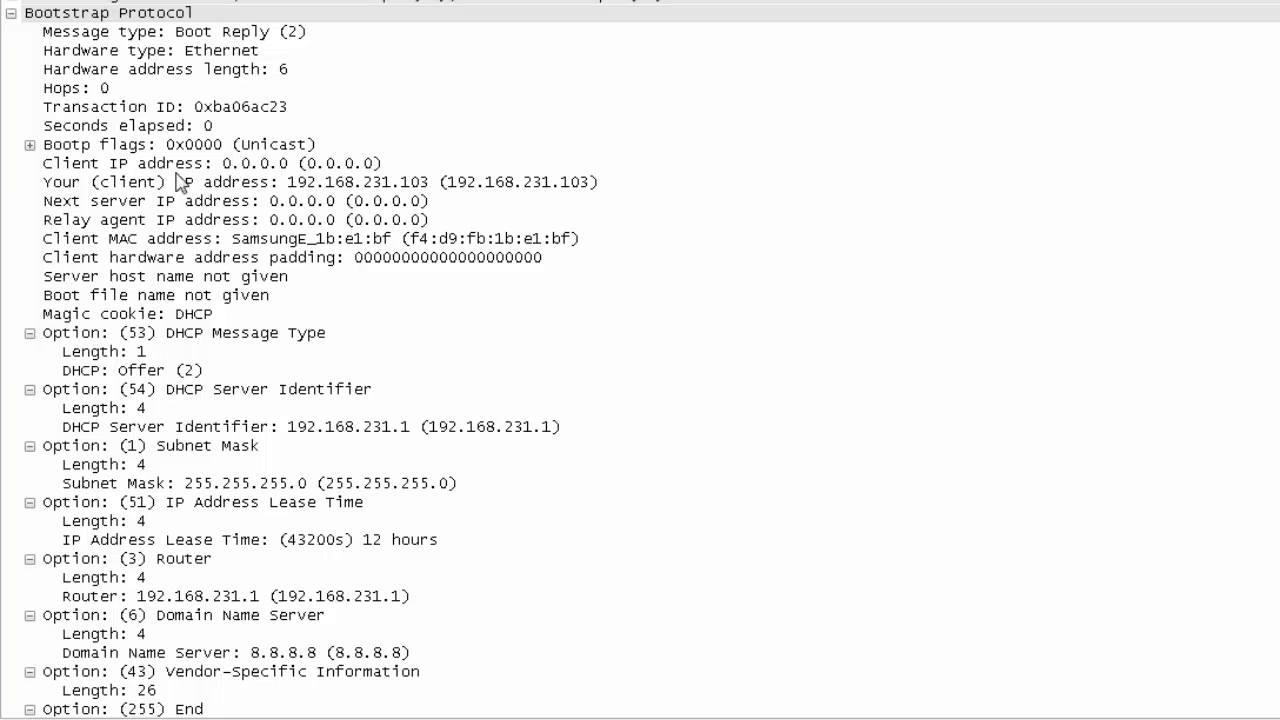
pyautogui.moveTo(383, 216)
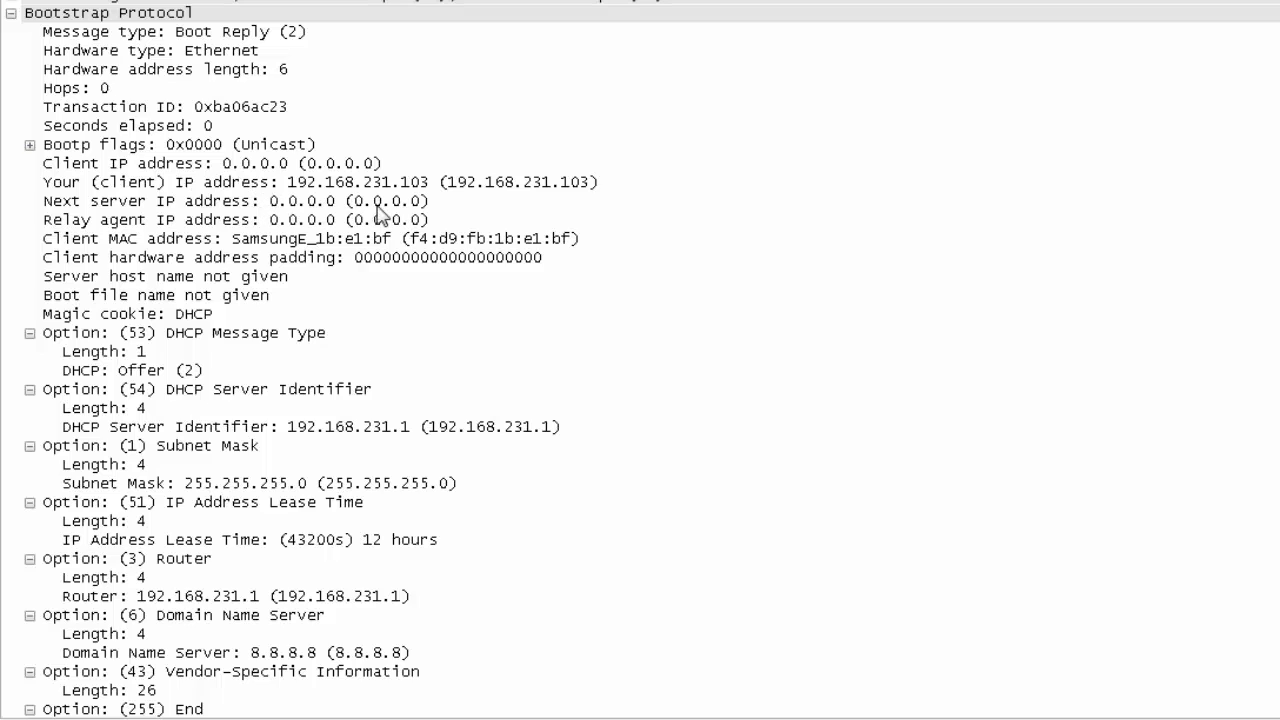
pyautogui.moveTo(168, 213)
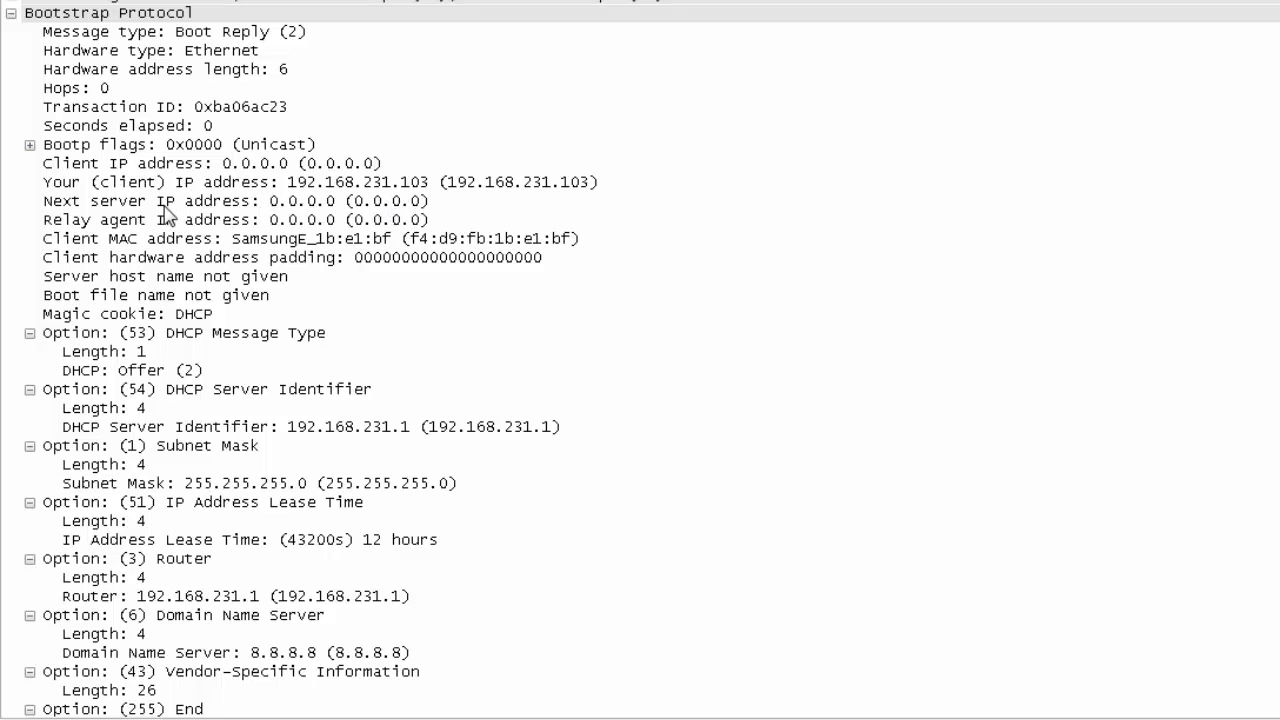
pyautogui.moveTo(200, 350)
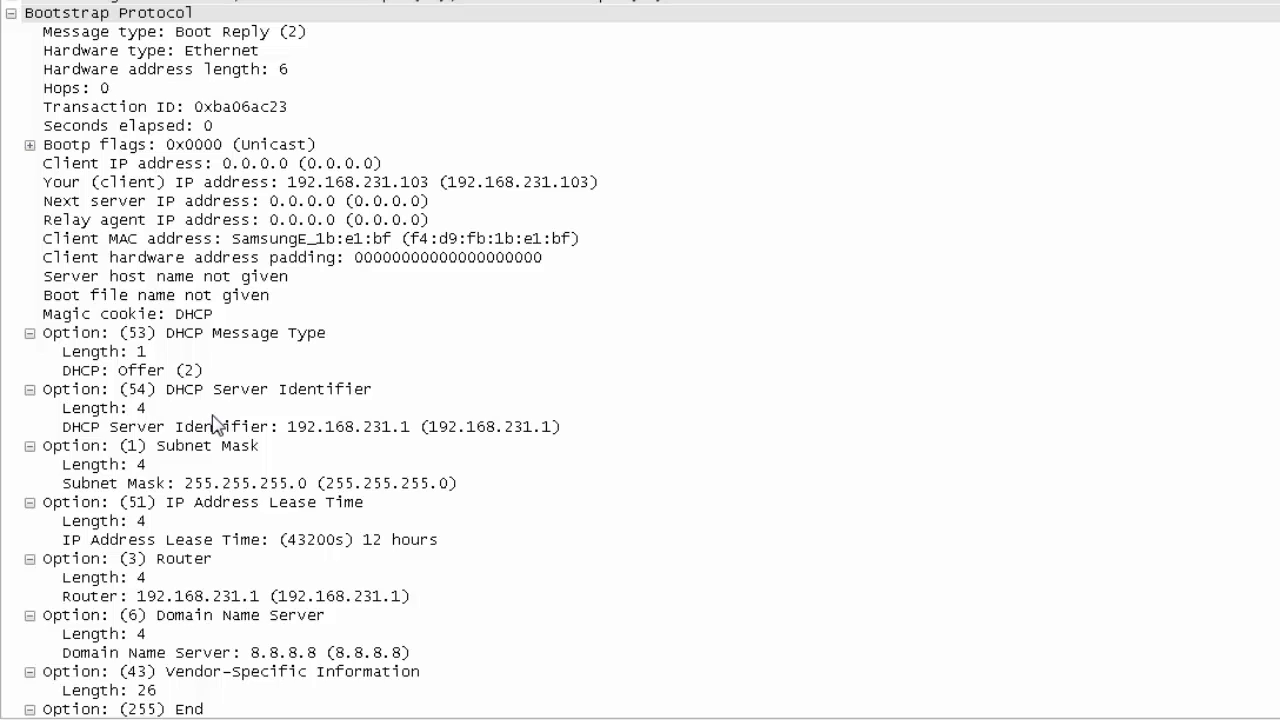
pyautogui.moveTo(105, 380)
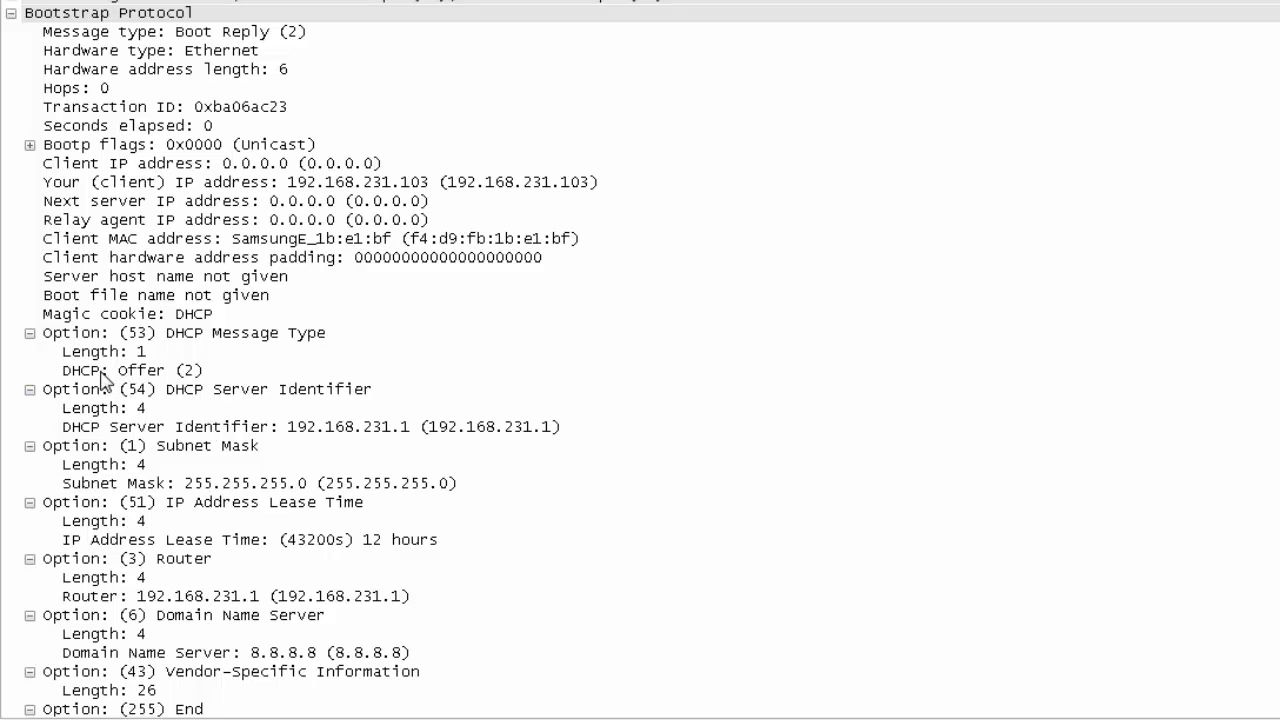
pyautogui.moveTo(210, 378)
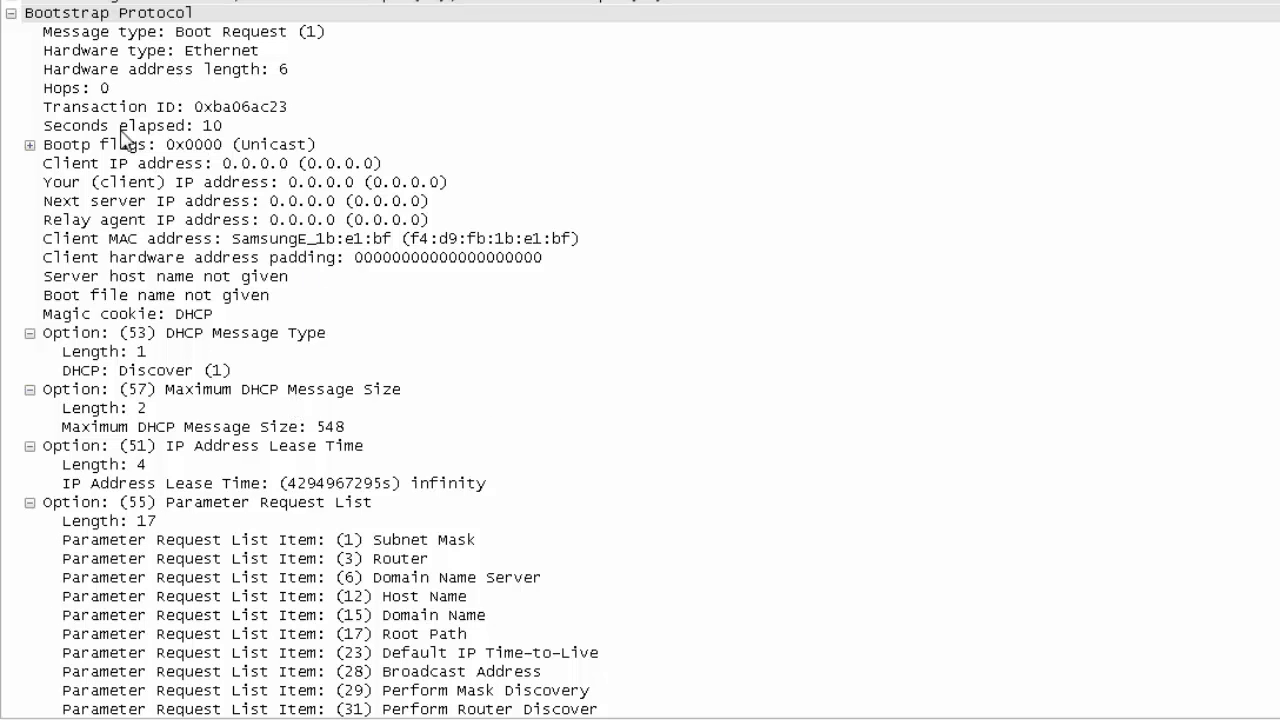
pyautogui.moveTo(318, 292)
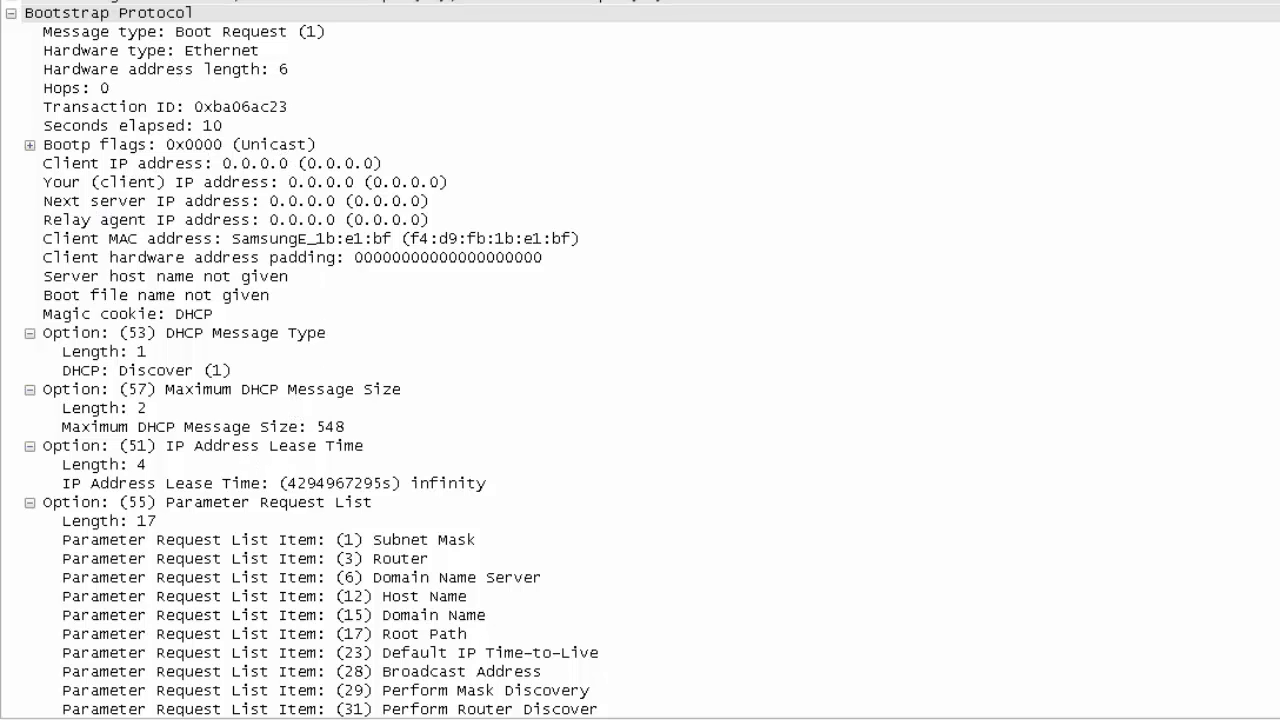
# - Scroll the Discover details to the 17-item parameter request list and vendor class SEC_ITP
pyautogui.scroll(-3)
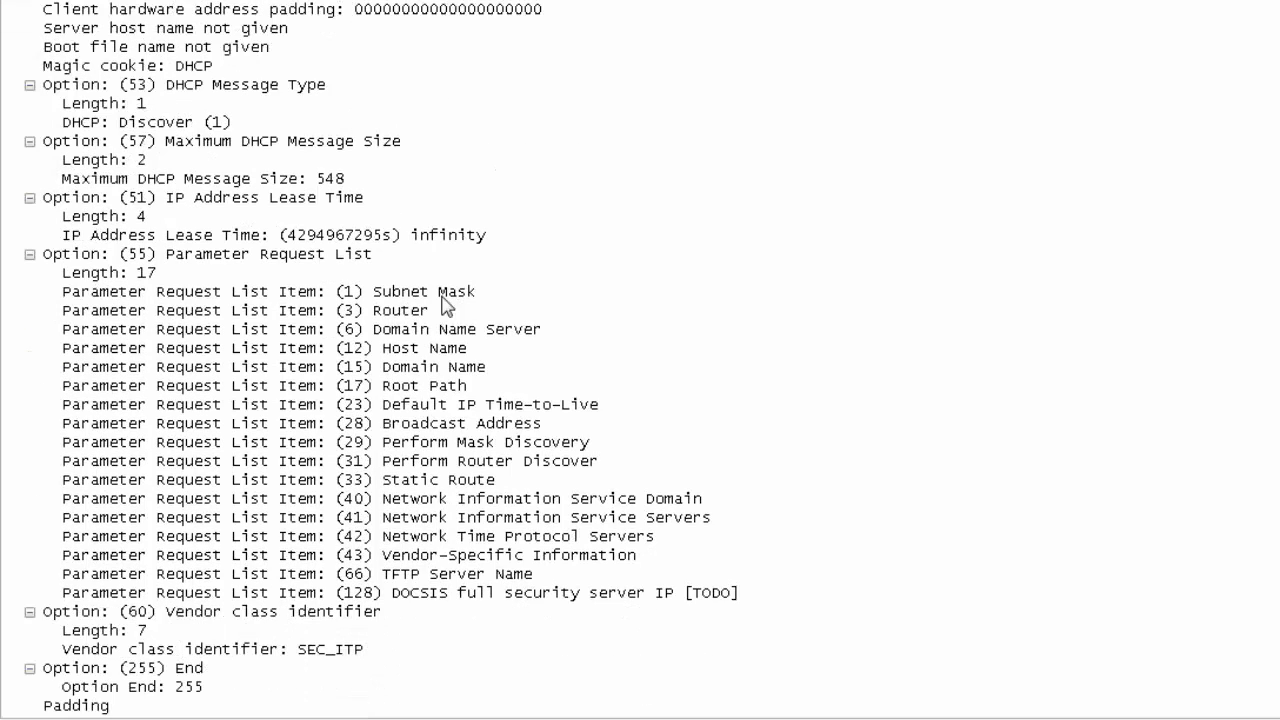
pyautogui.moveTo(190, 425)
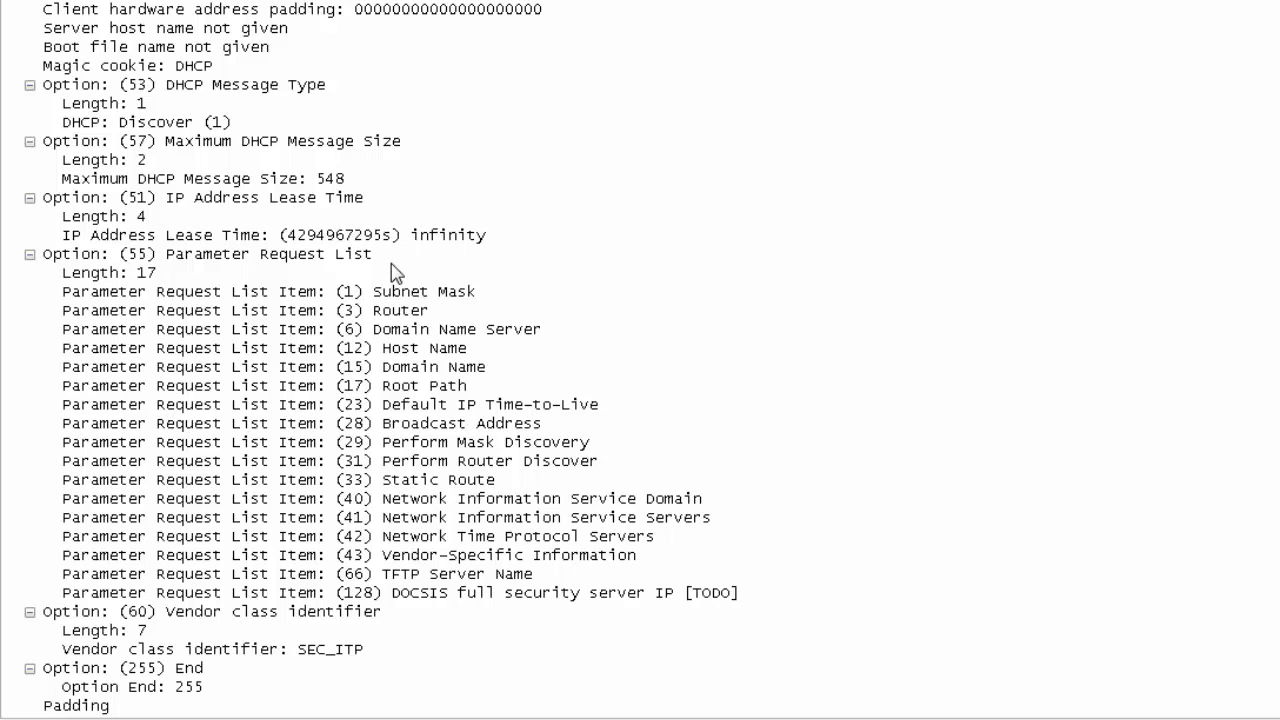
pyautogui.moveTo(138, 308)
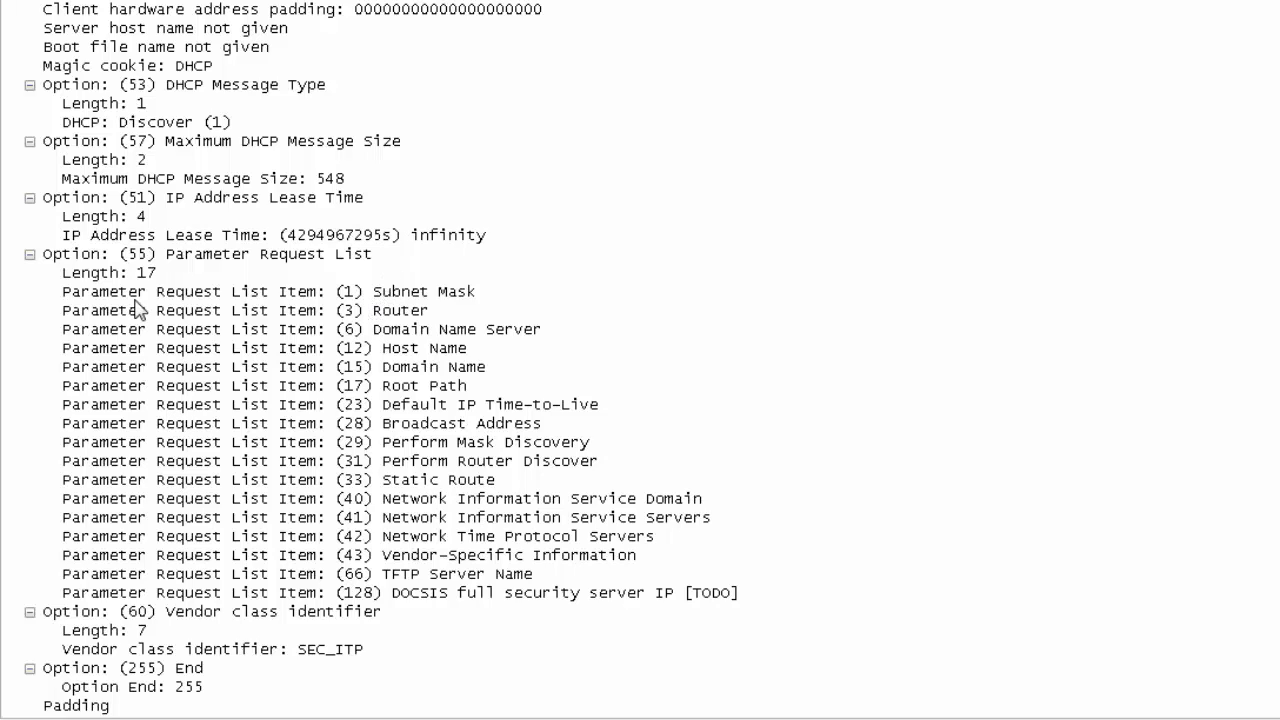
pyautogui.moveTo(288, 330)
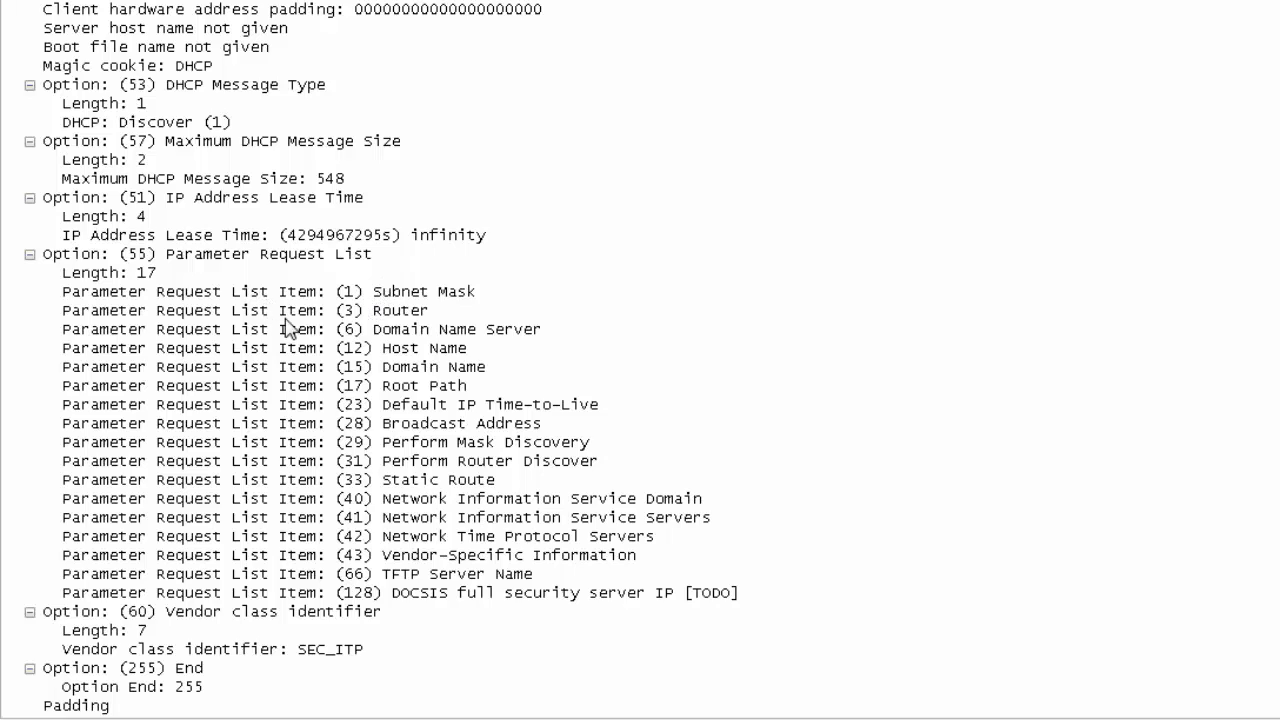
pyautogui.moveTo(397, 305)
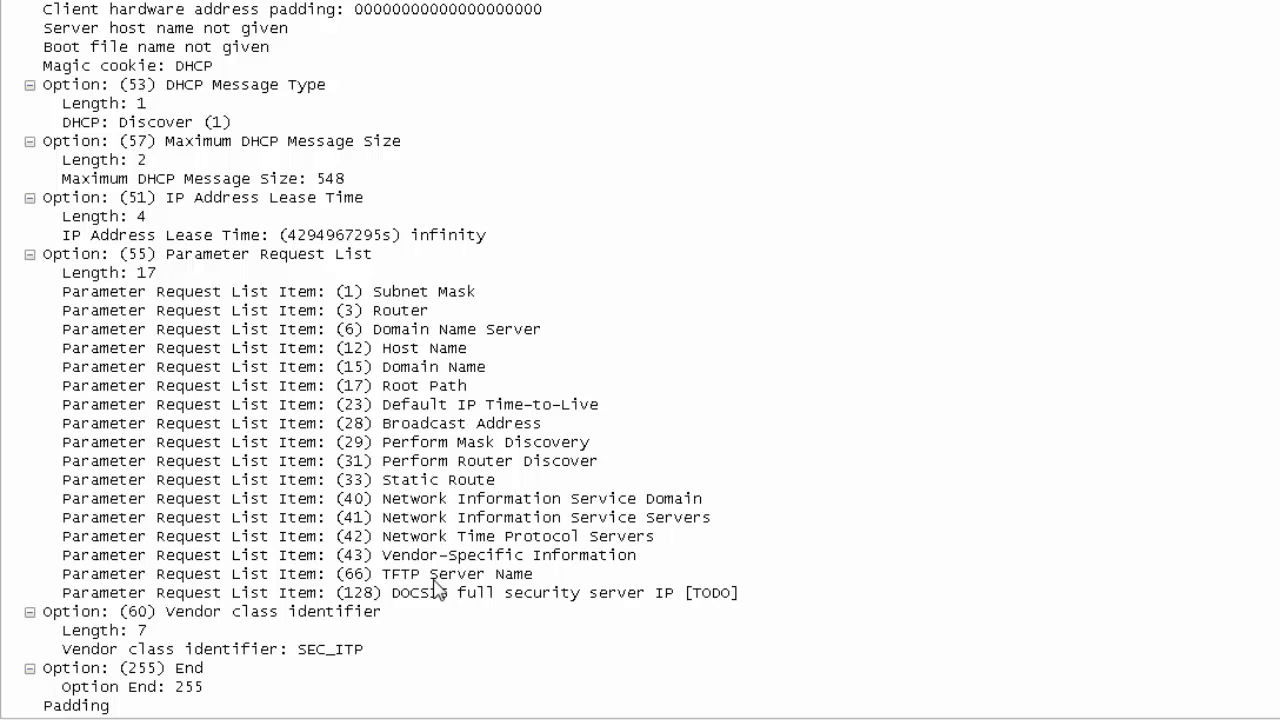
pyautogui.moveTo(450, 627)
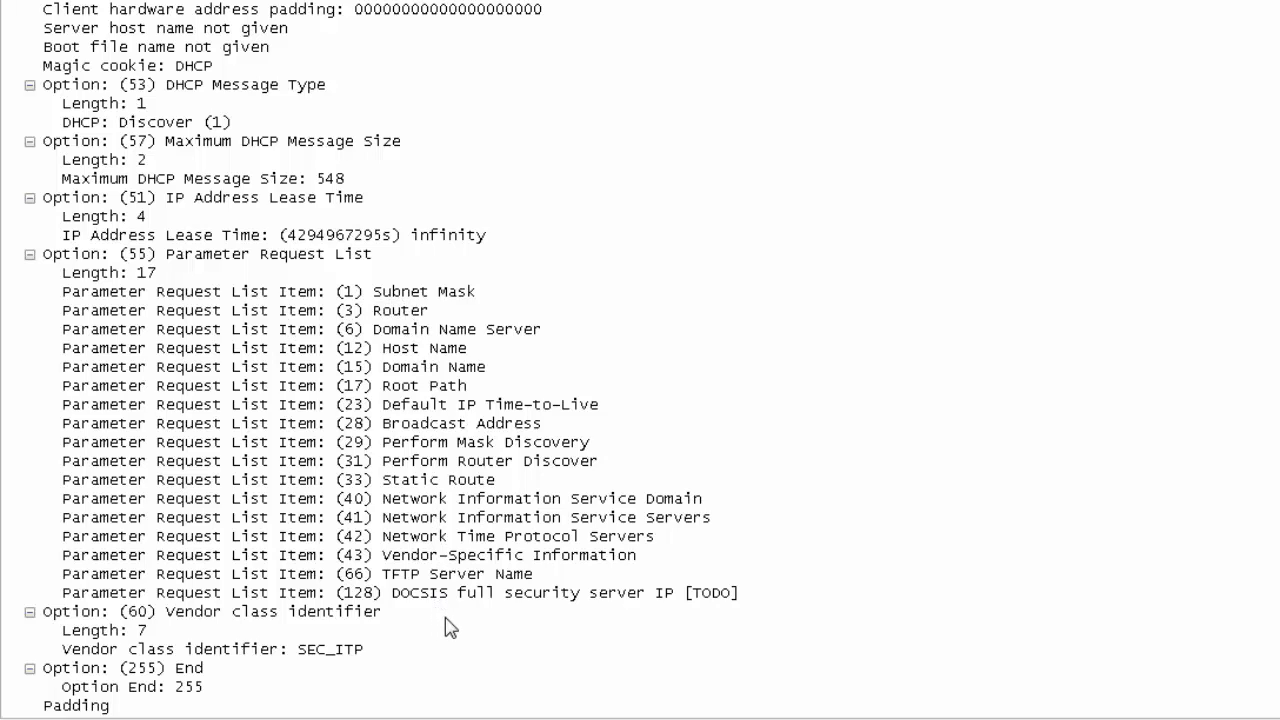
pyautogui.moveTo(397, 658)
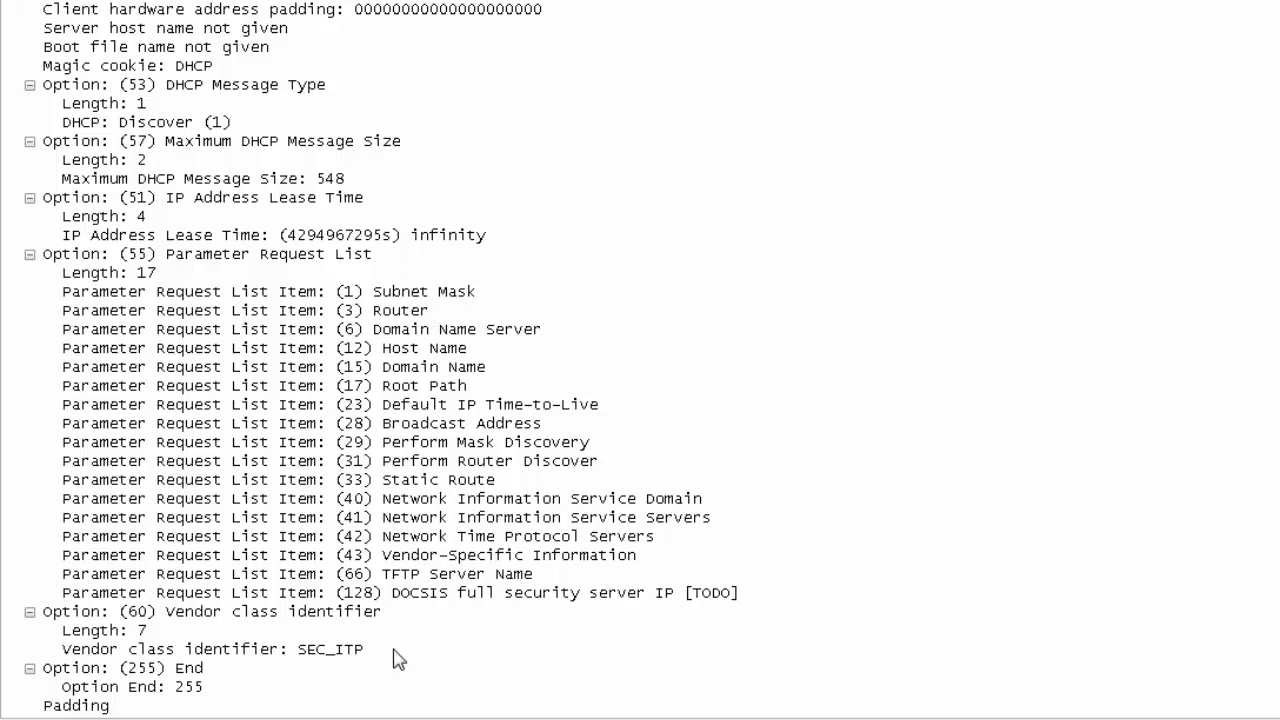
pyautogui.moveTo(1088, 302)
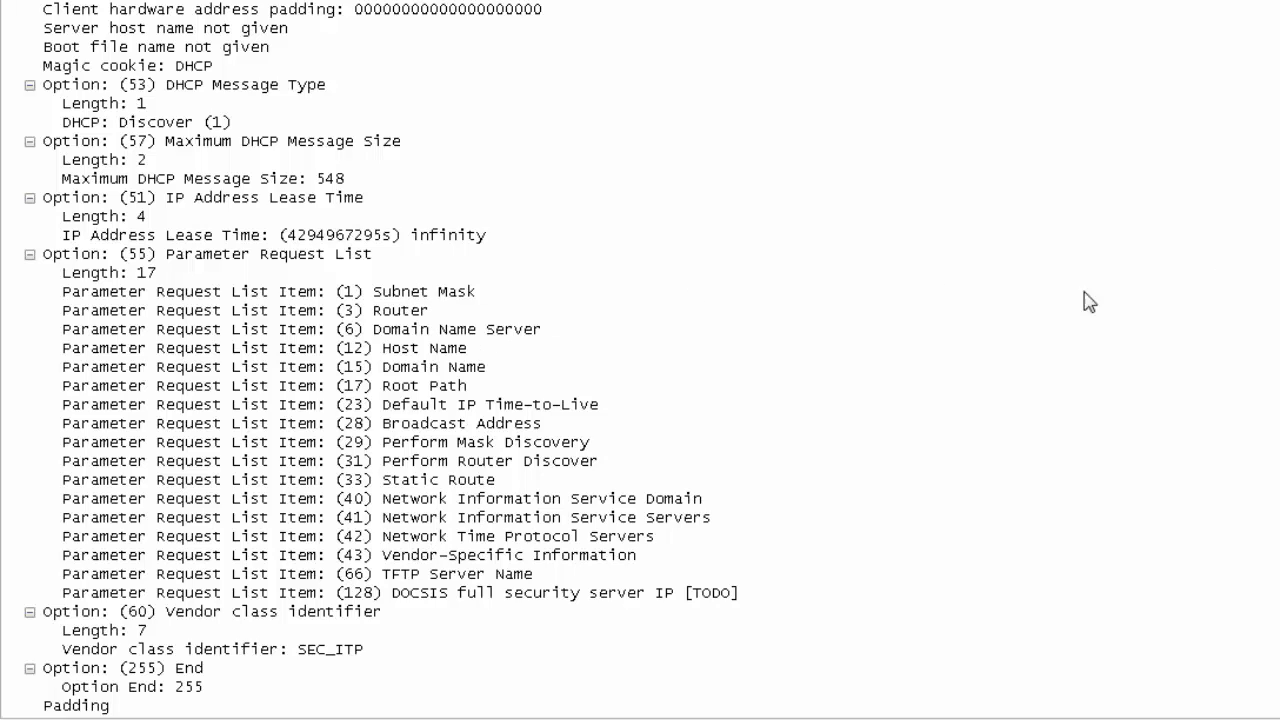
pyautogui.moveTo(313, 243)
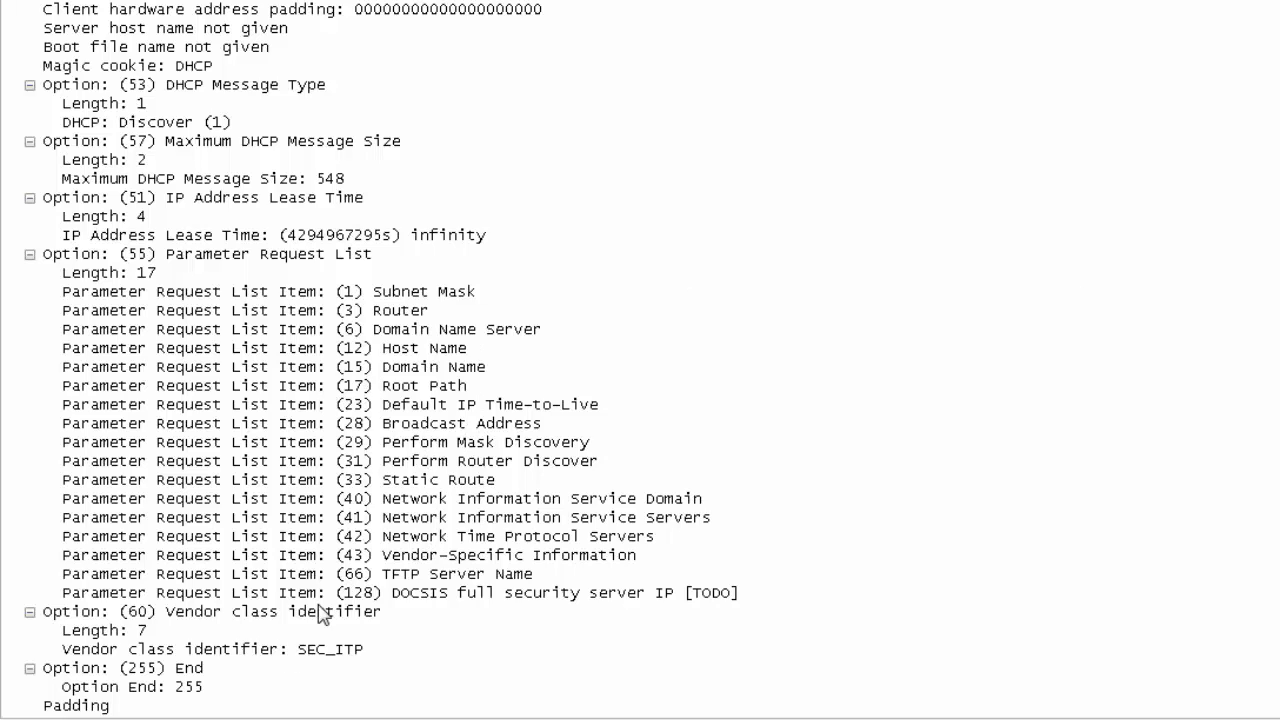
pyautogui.moveTo(420, 462)
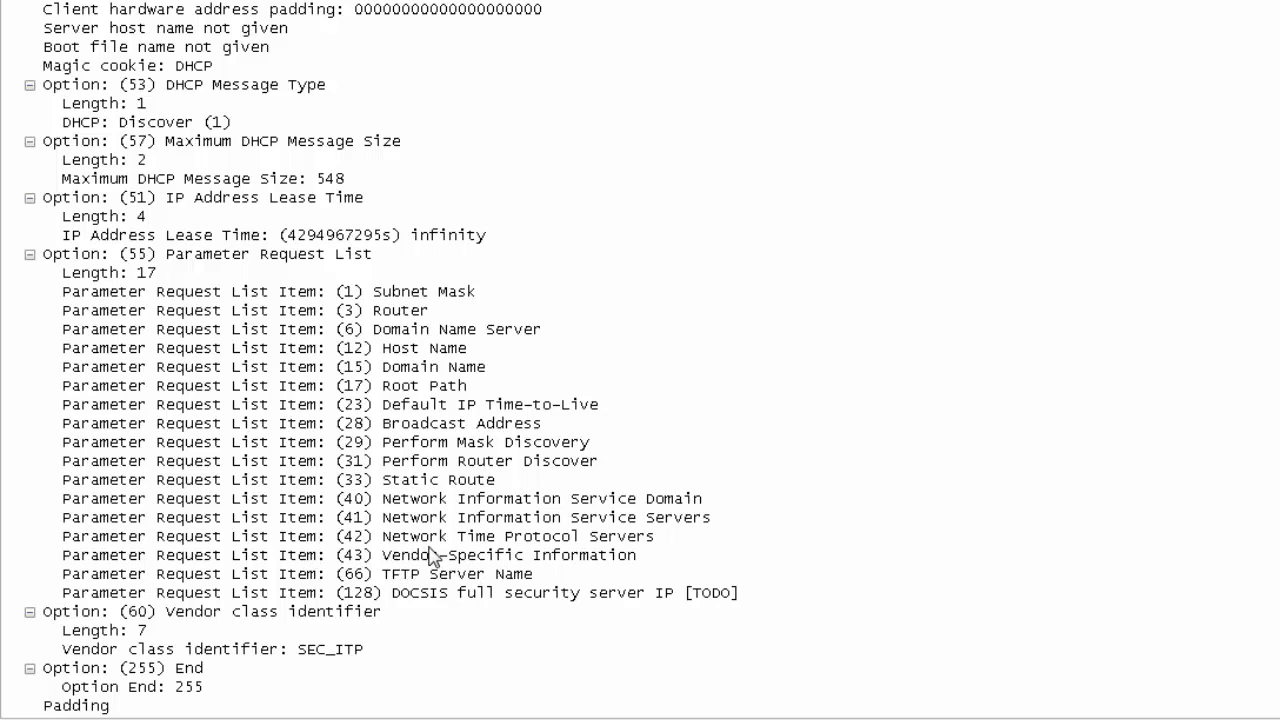
pyautogui.moveTo(476, 556)
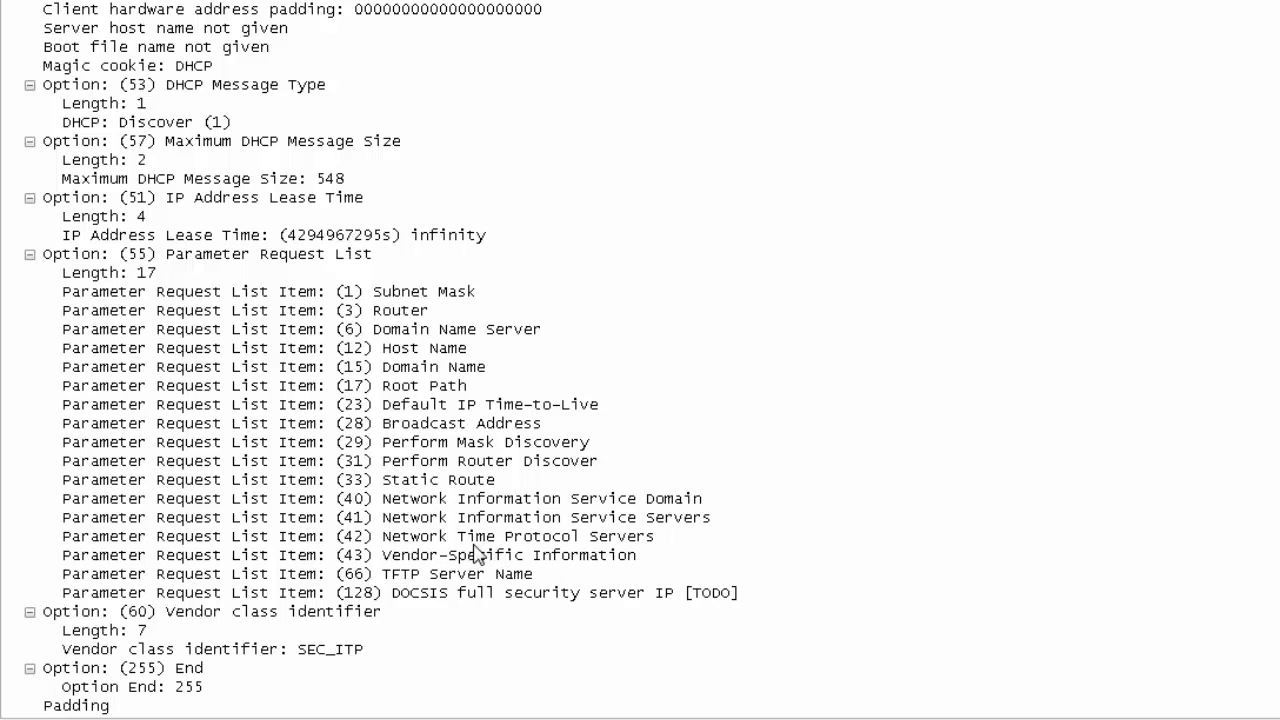
pyautogui.moveTo(600, 562)
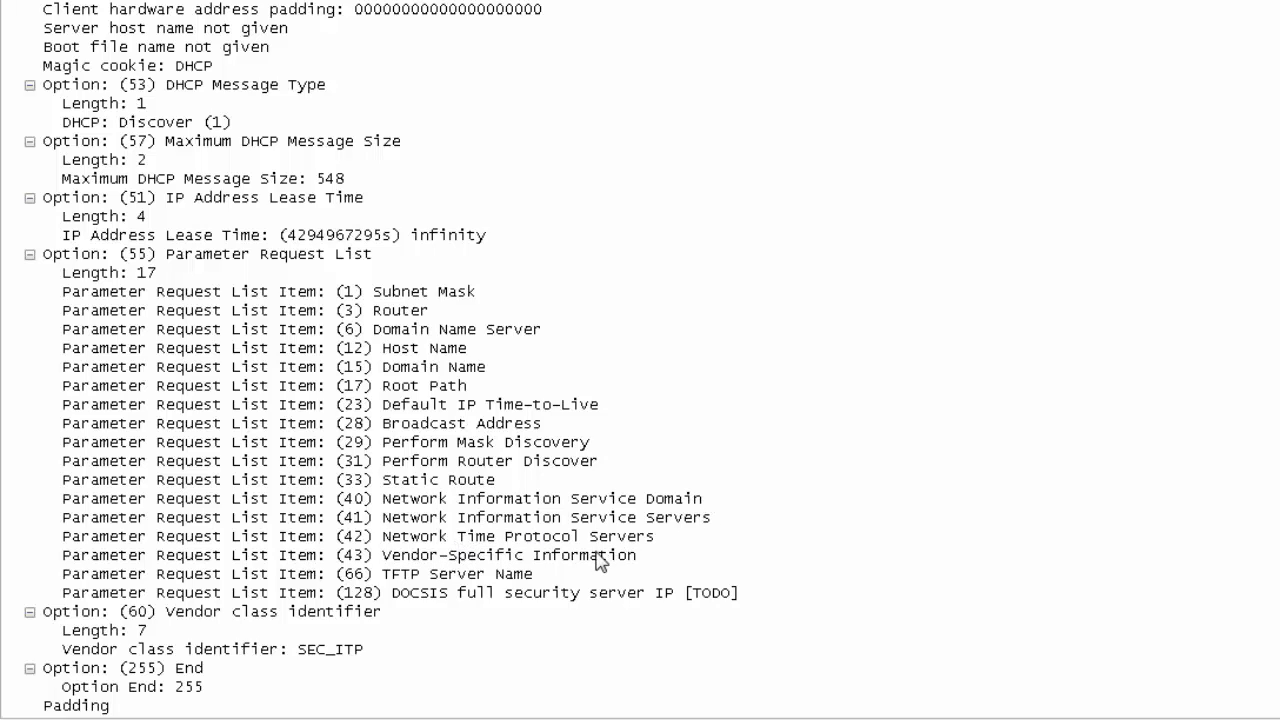
pyautogui.moveTo(458, 540)
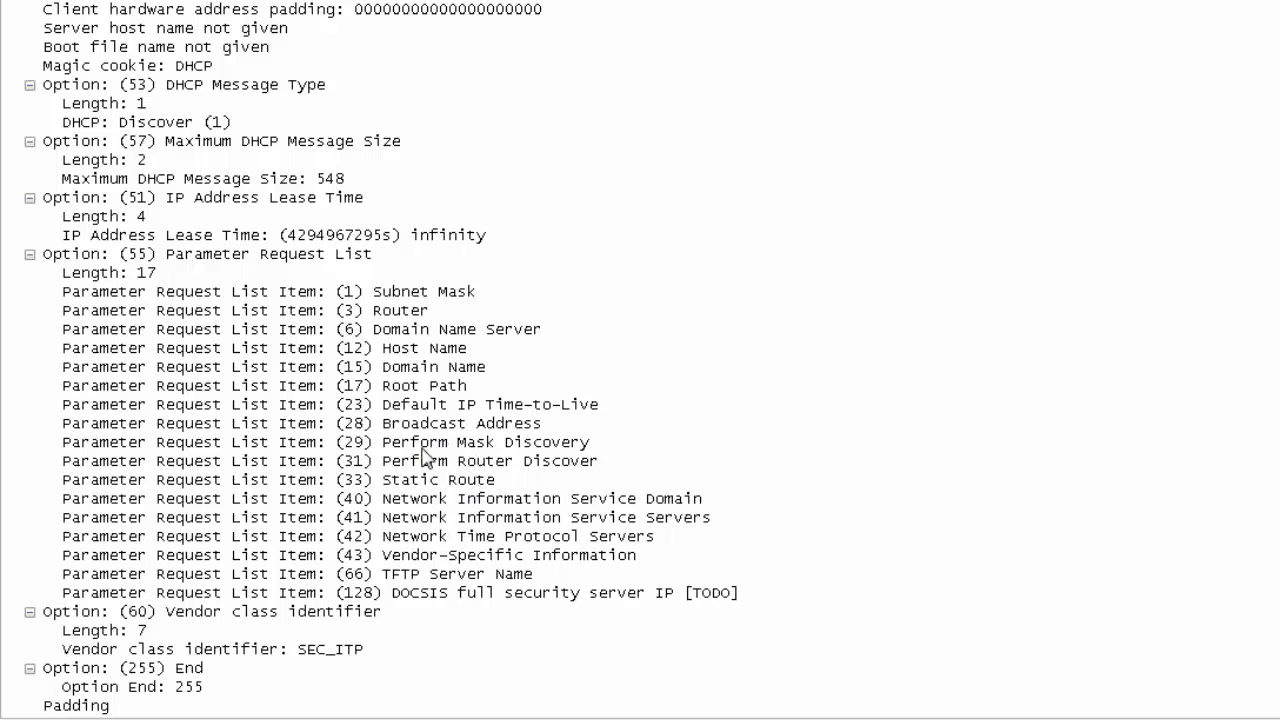
pyautogui.moveTo(392, 382)
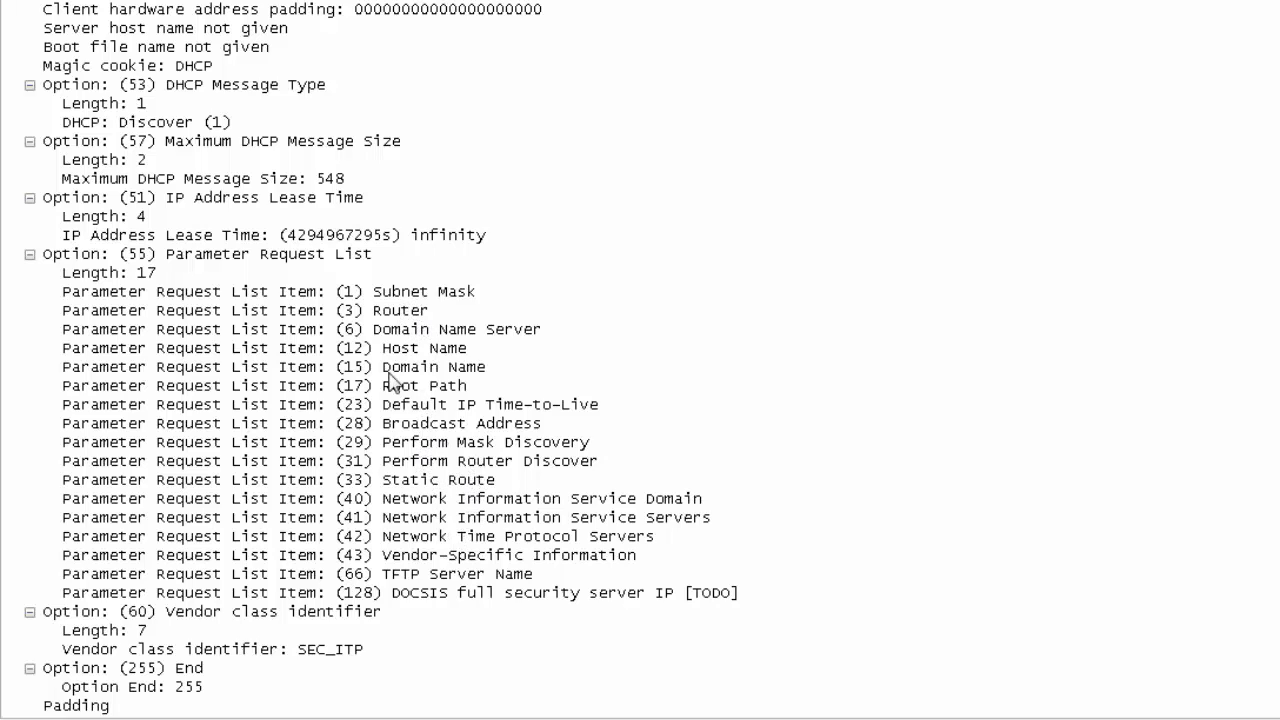
pyautogui.moveTo(430, 500)
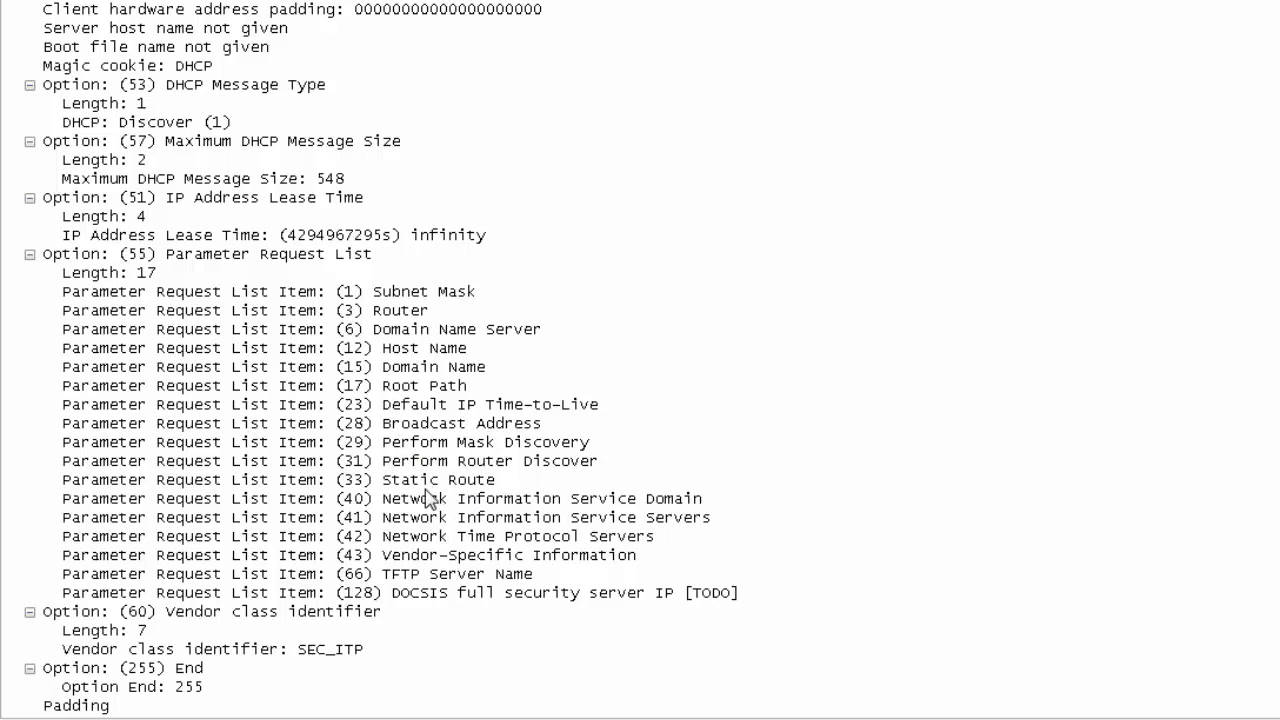
pyautogui.moveTo(563, 565)
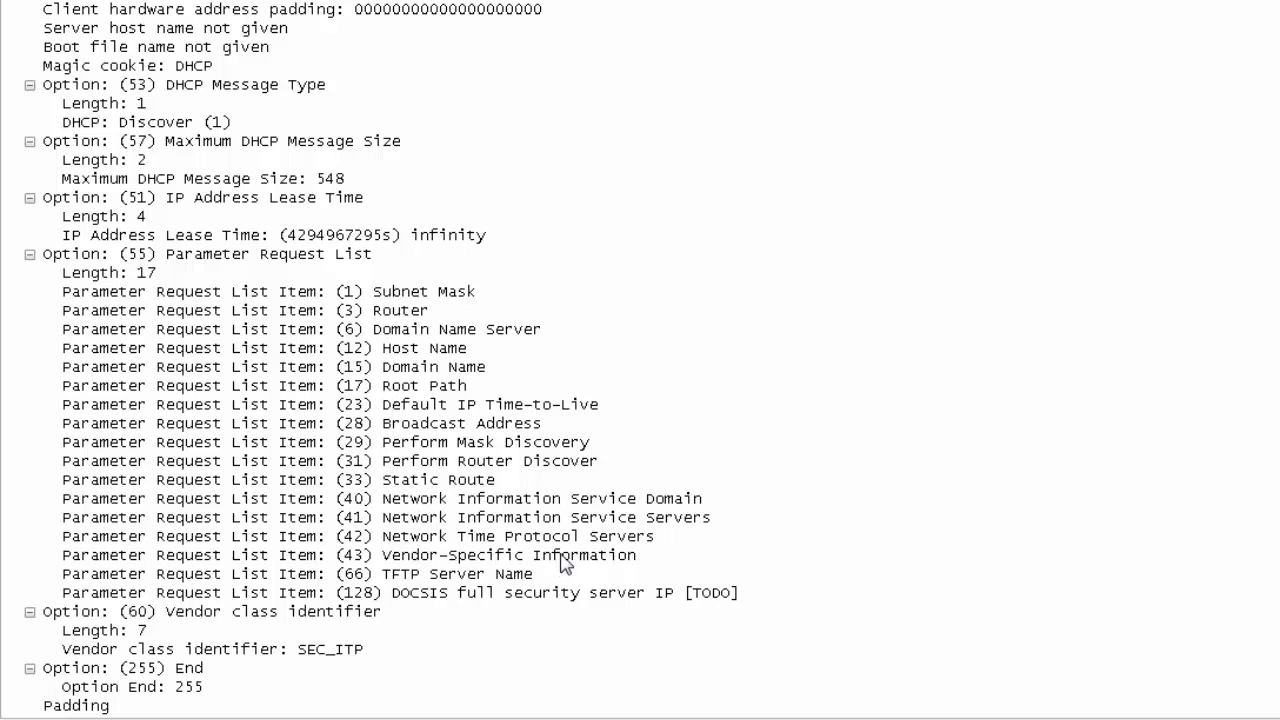
pyautogui.moveTo(472, 318)
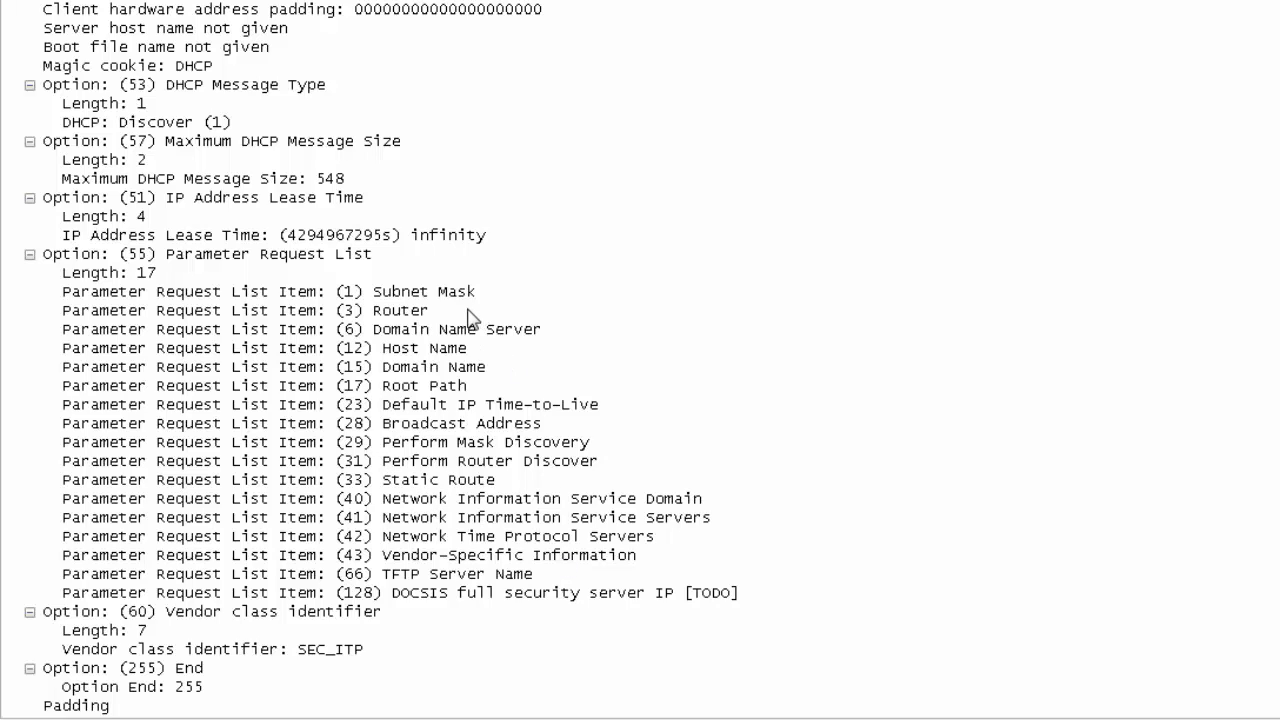
pyautogui.moveTo(438, 352)
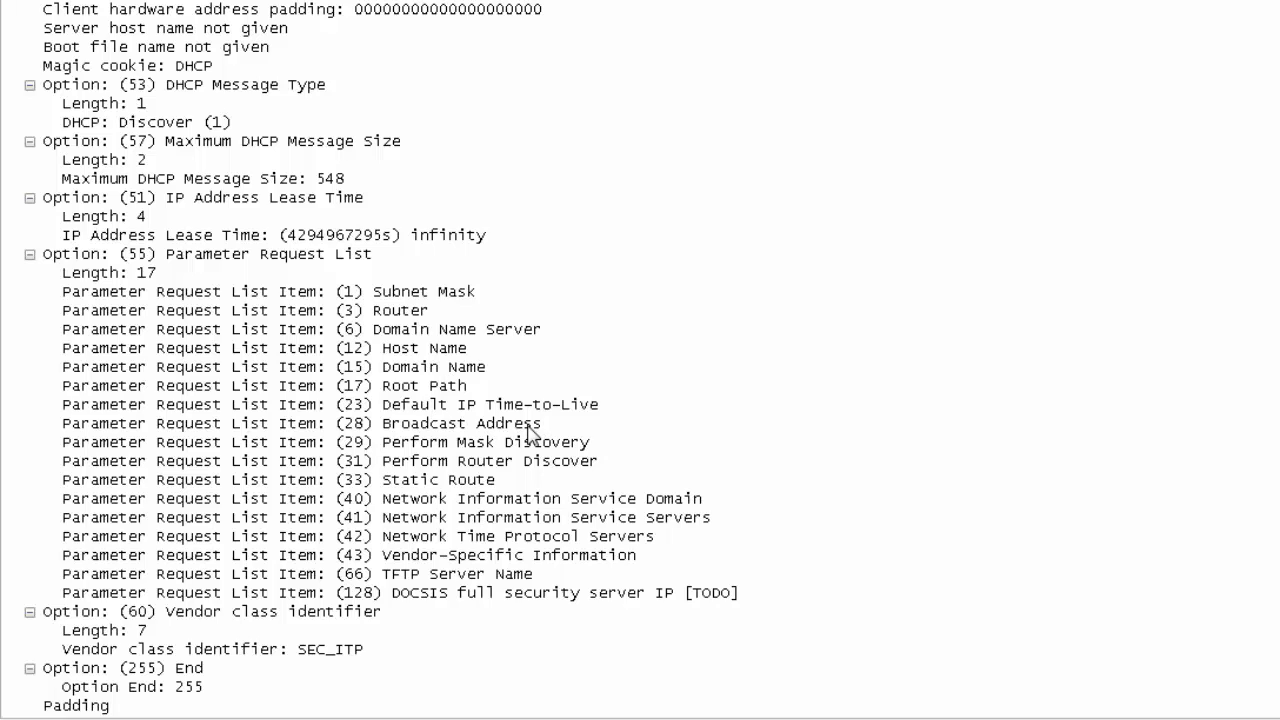
pyautogui.moveTo(650, 261)
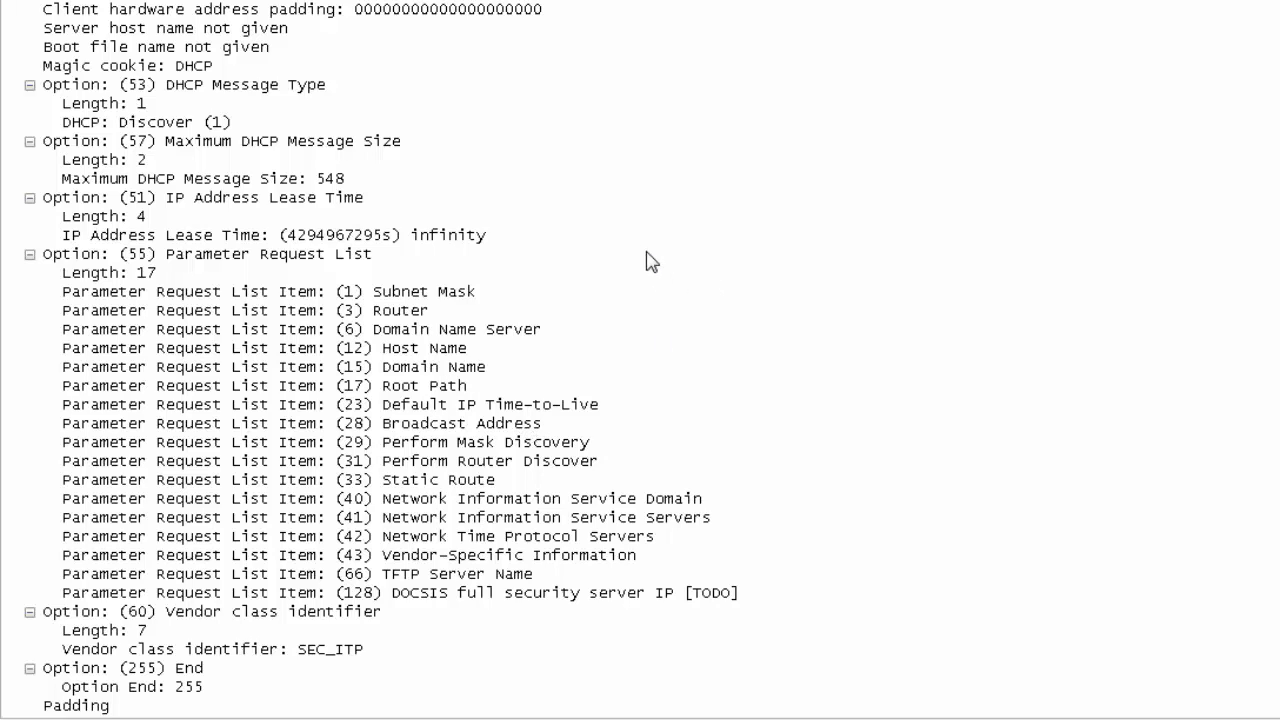
pyautogui.moveTo(645, 252)
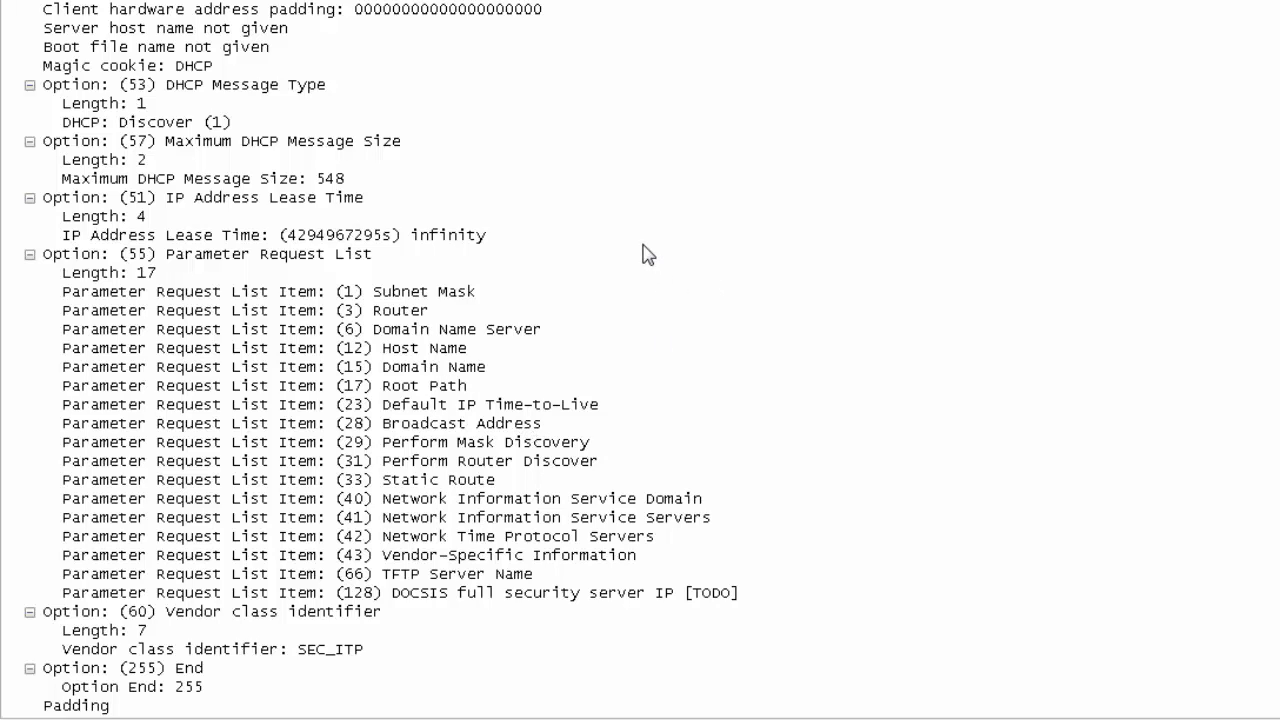
pyautogui.moveTo(779, 63)
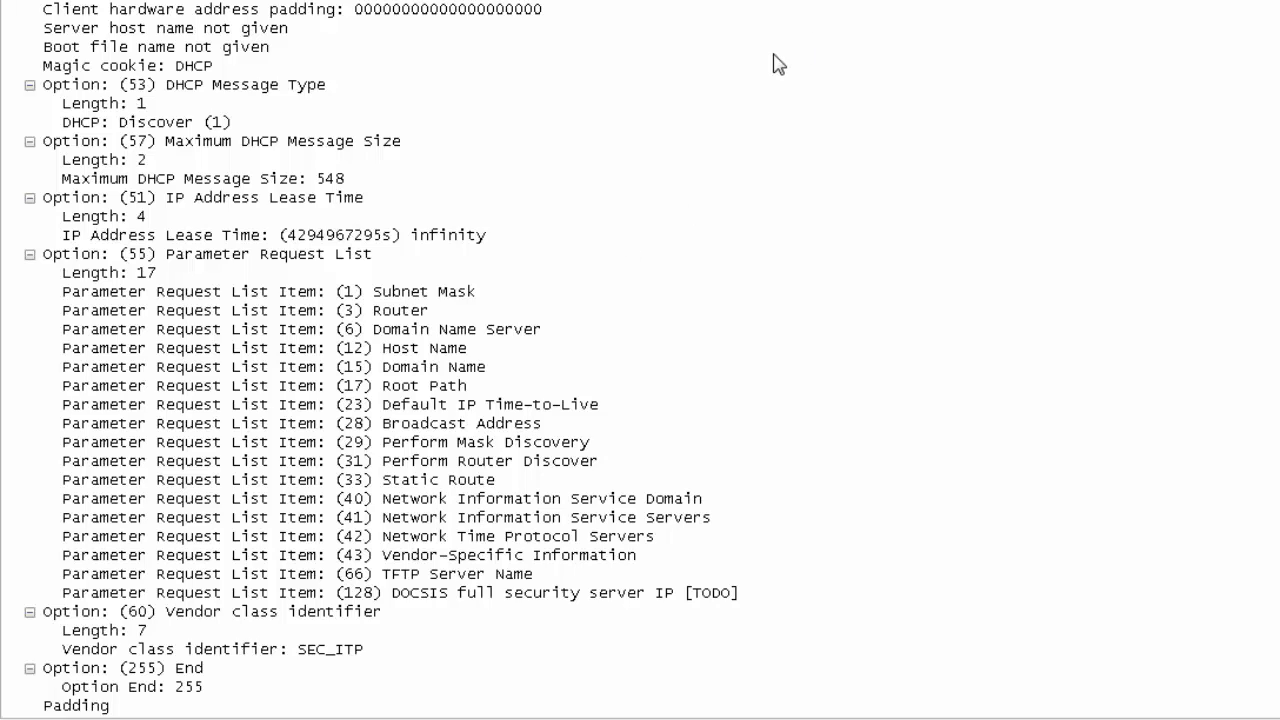
pyautogui.moveTo(304, 258)
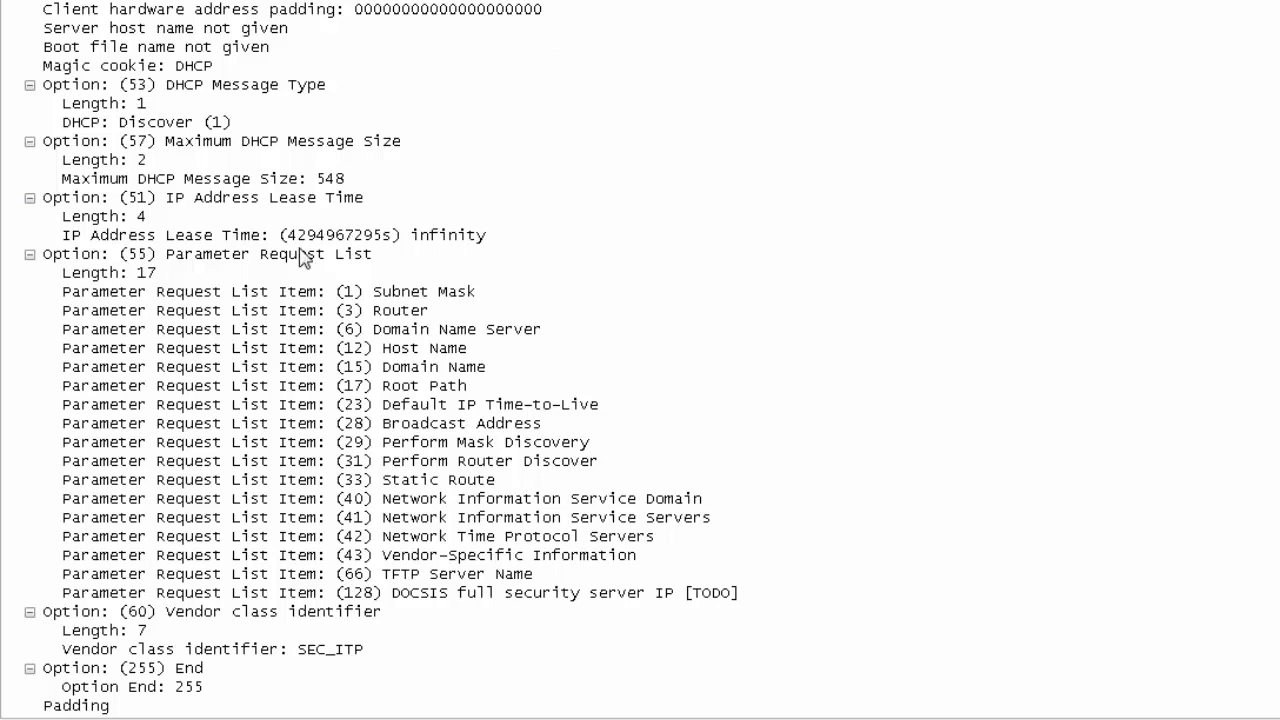
pyautogui.moveTo(305, 258)
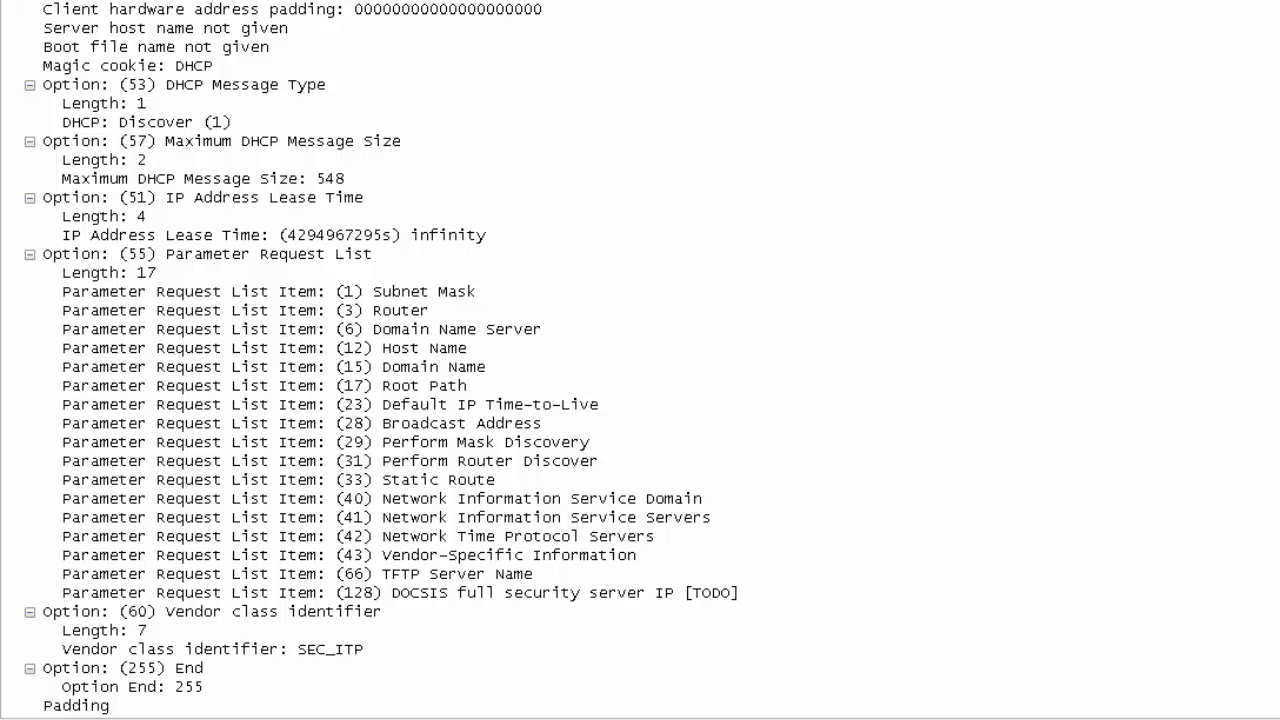
pyautogui.moveTo(453, 293)
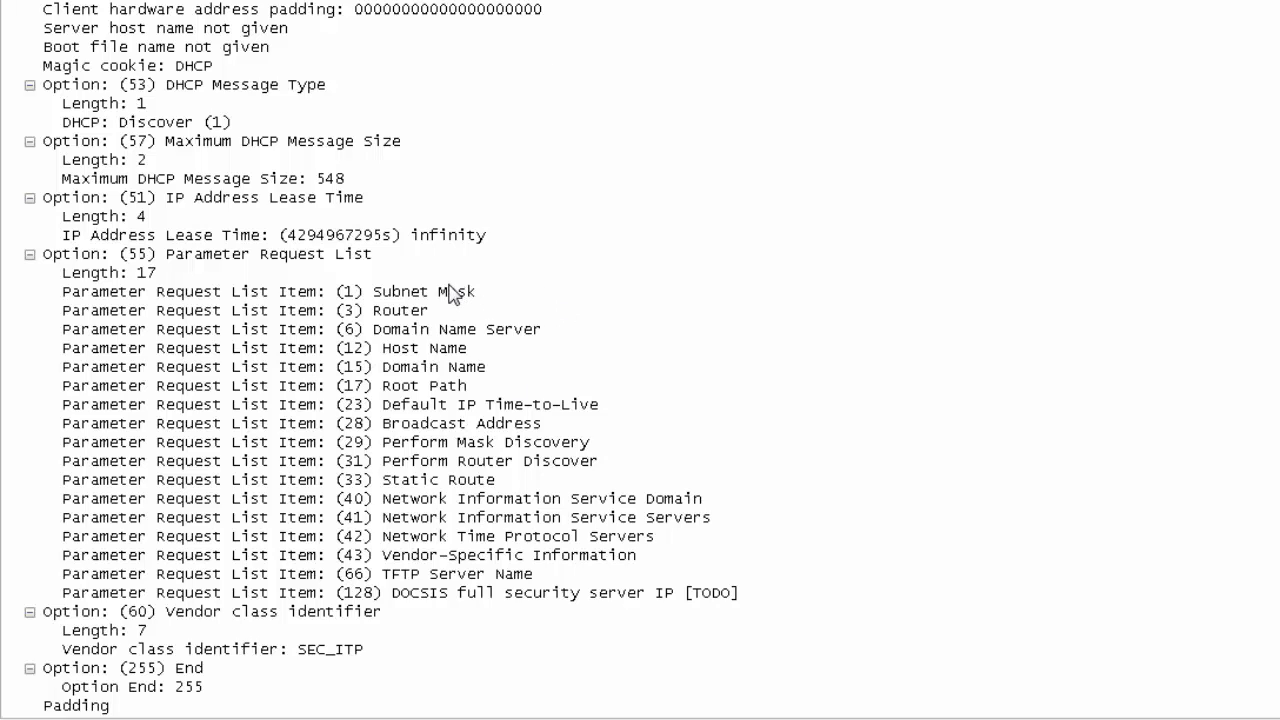
pyautogui.moveTo(425, 318)
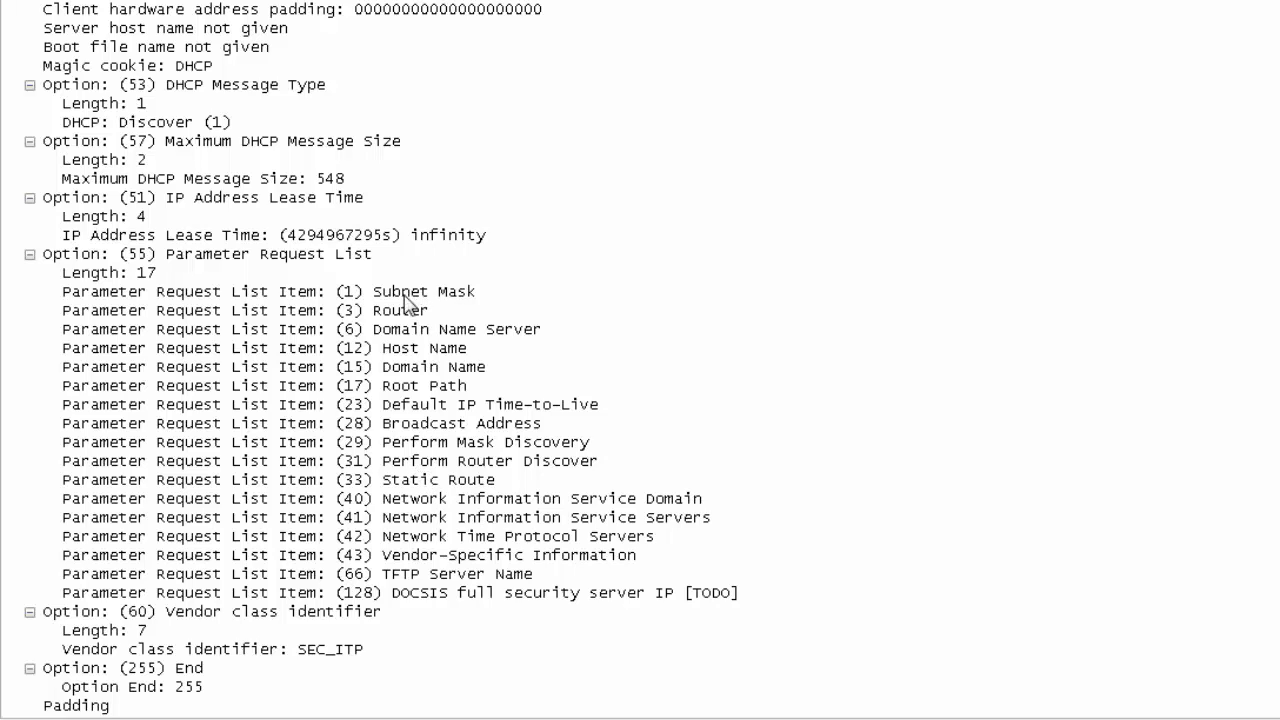
pyautogui.moveTo(447, 497)
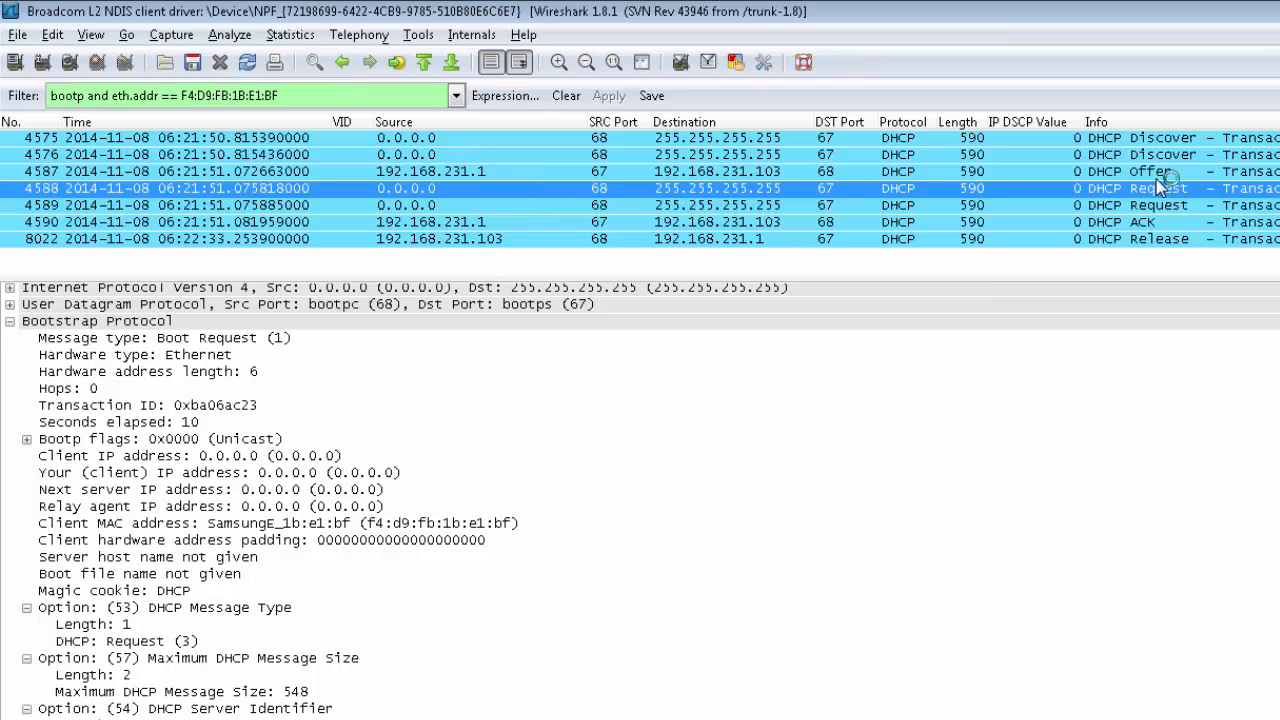
pyautogui.moveTo(1117, 215)
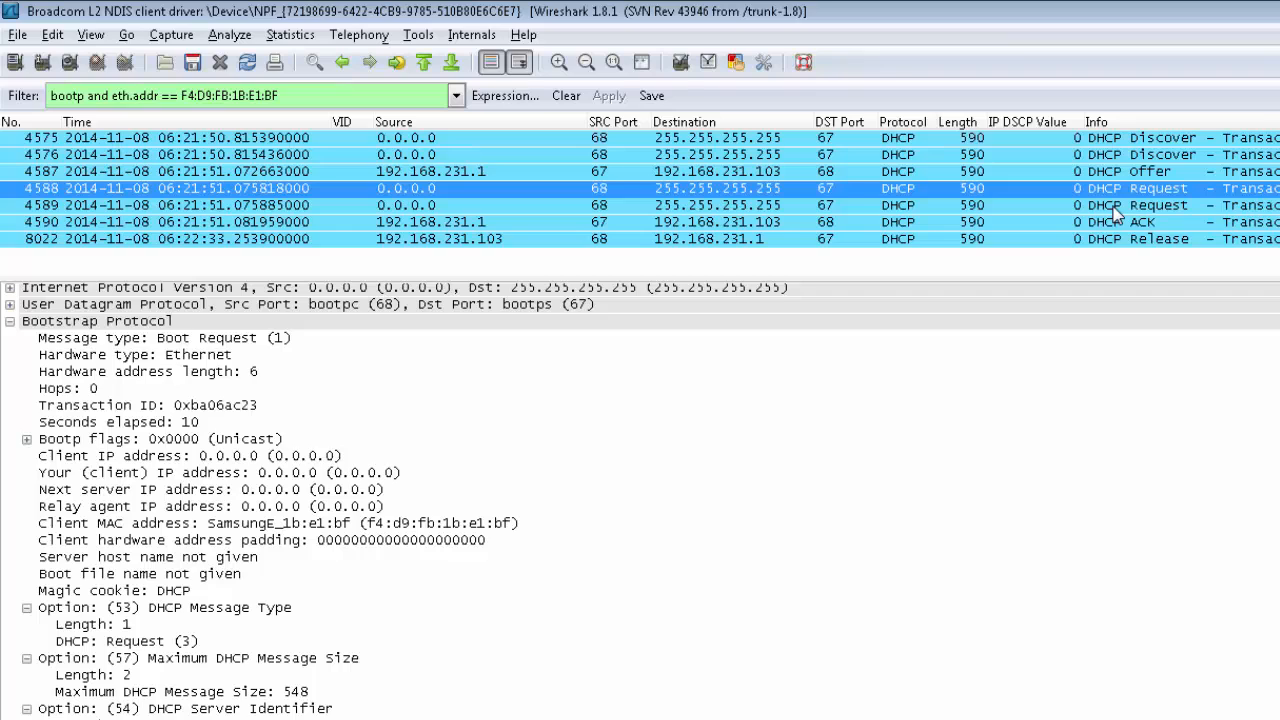
pyautogui.moveTo(1120, 228)
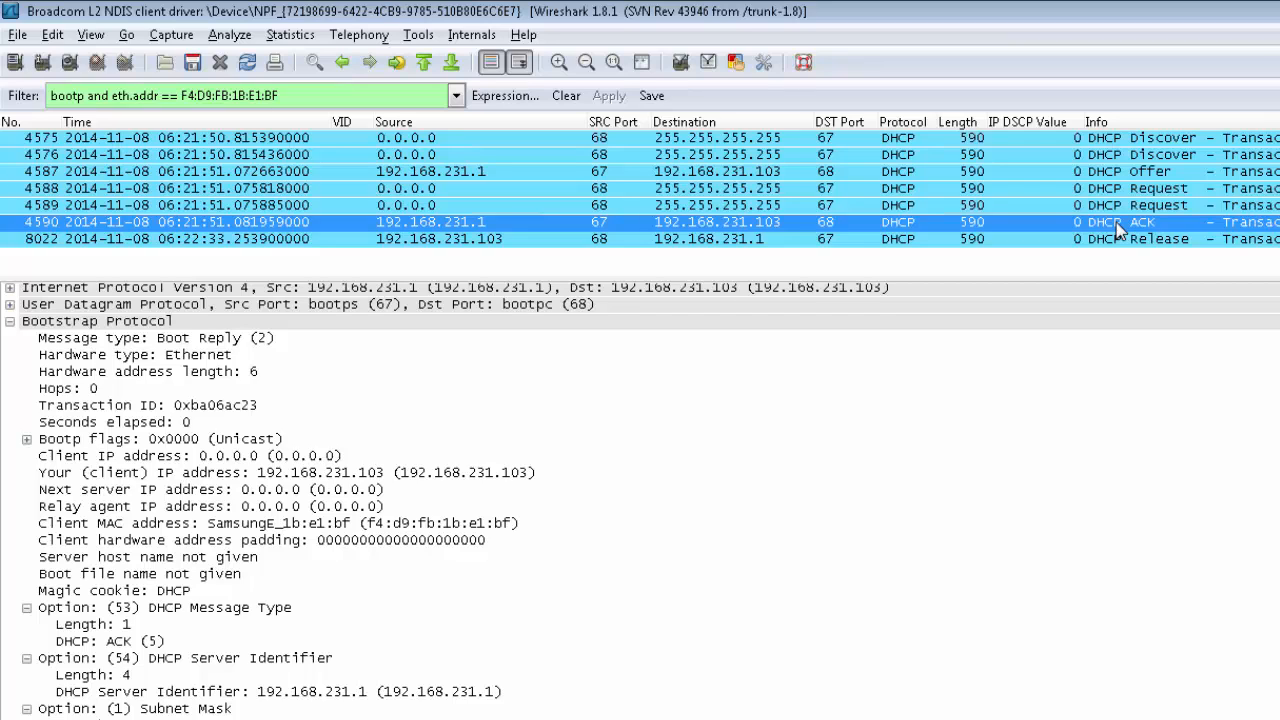
pyautogui.moveTo(673, 248)
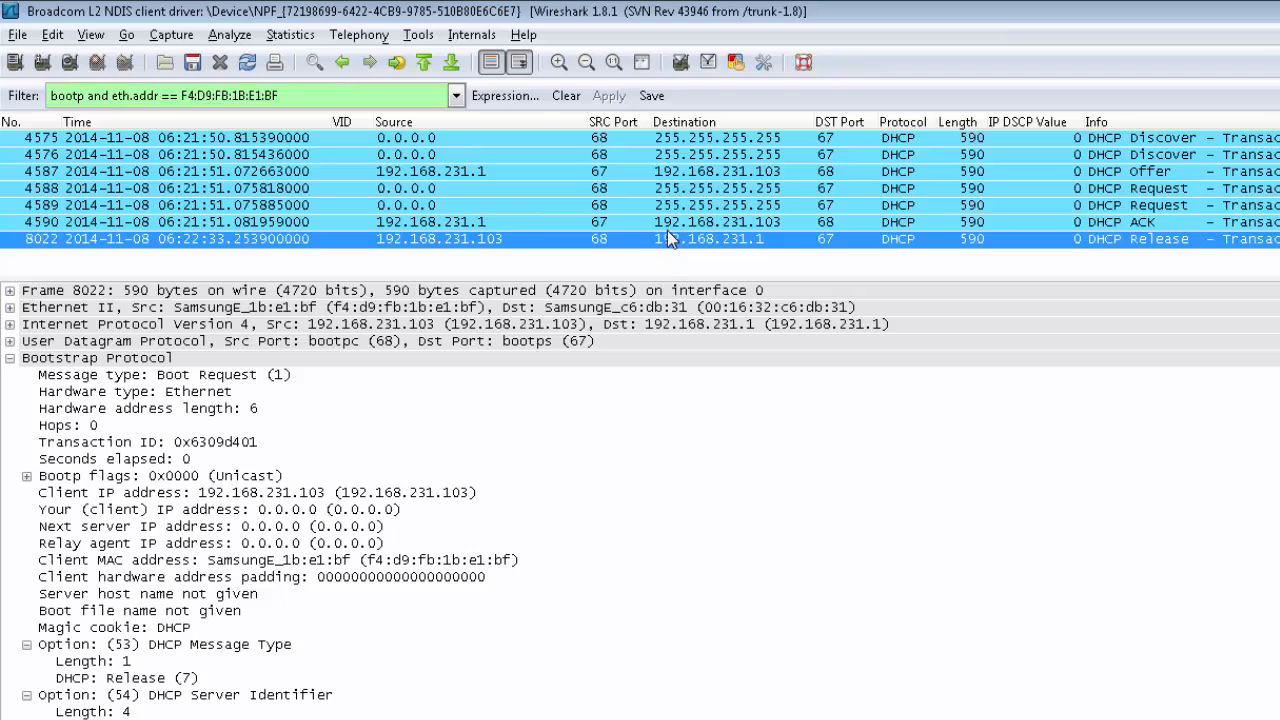
pyautogui.moveTo(670, 232)
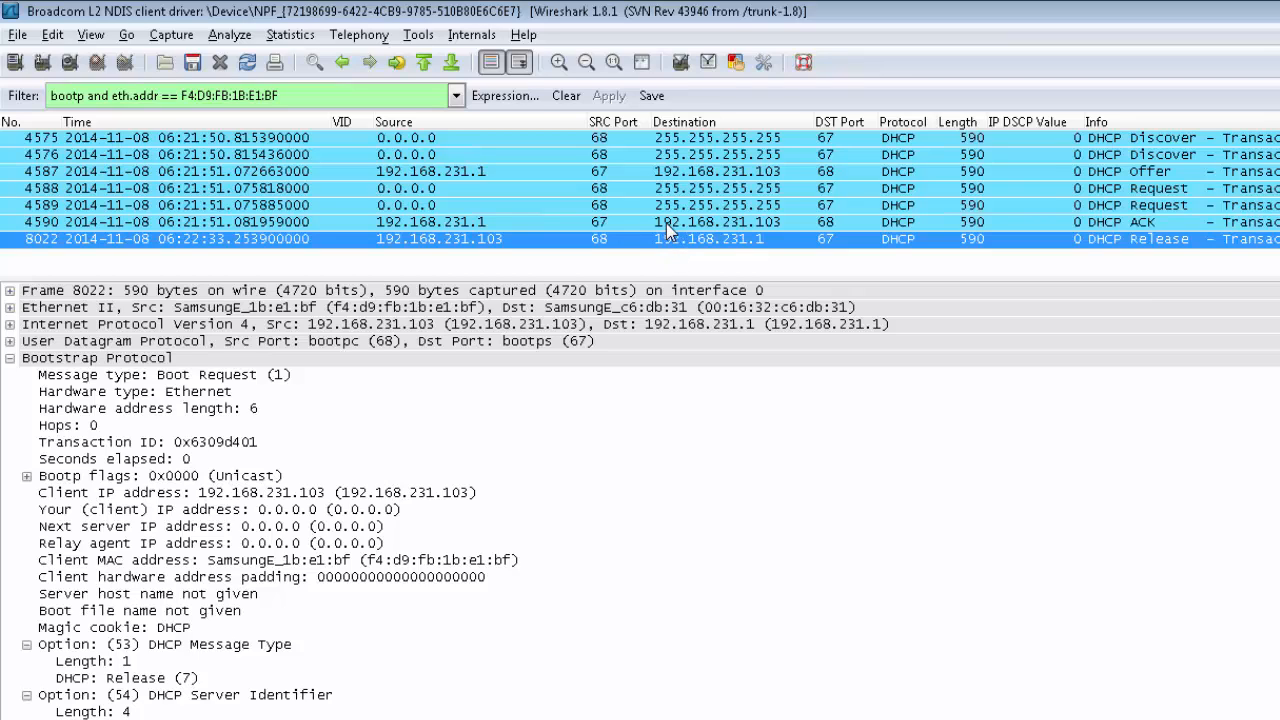
pyautogui.moveTo(673, 232)
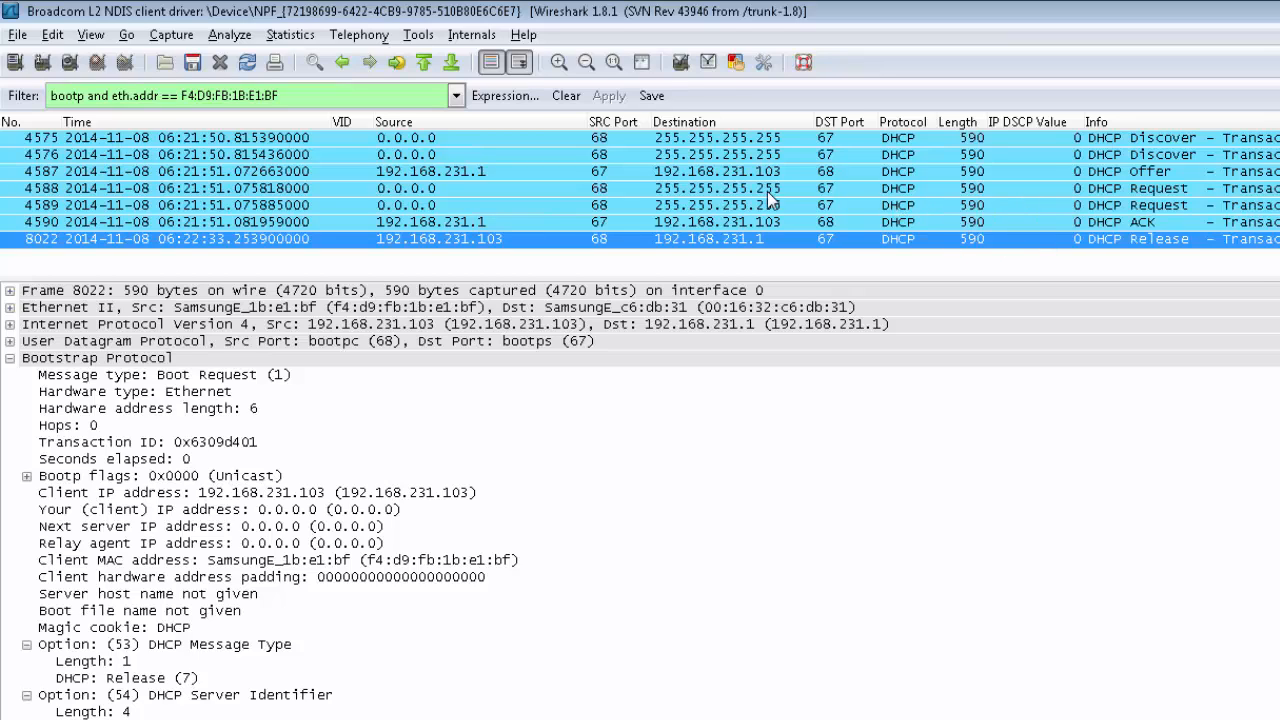
pyautogui.moveTo(770, 140)
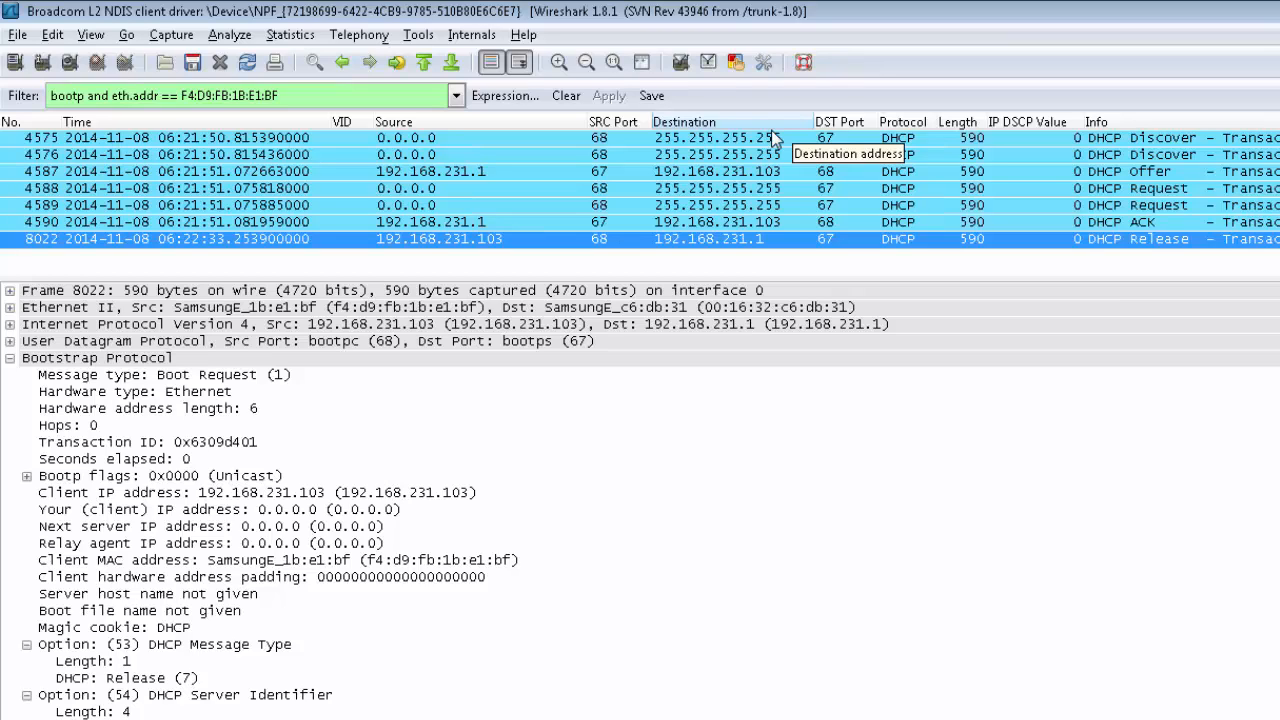
pyautogui.moveTo(660, 198)
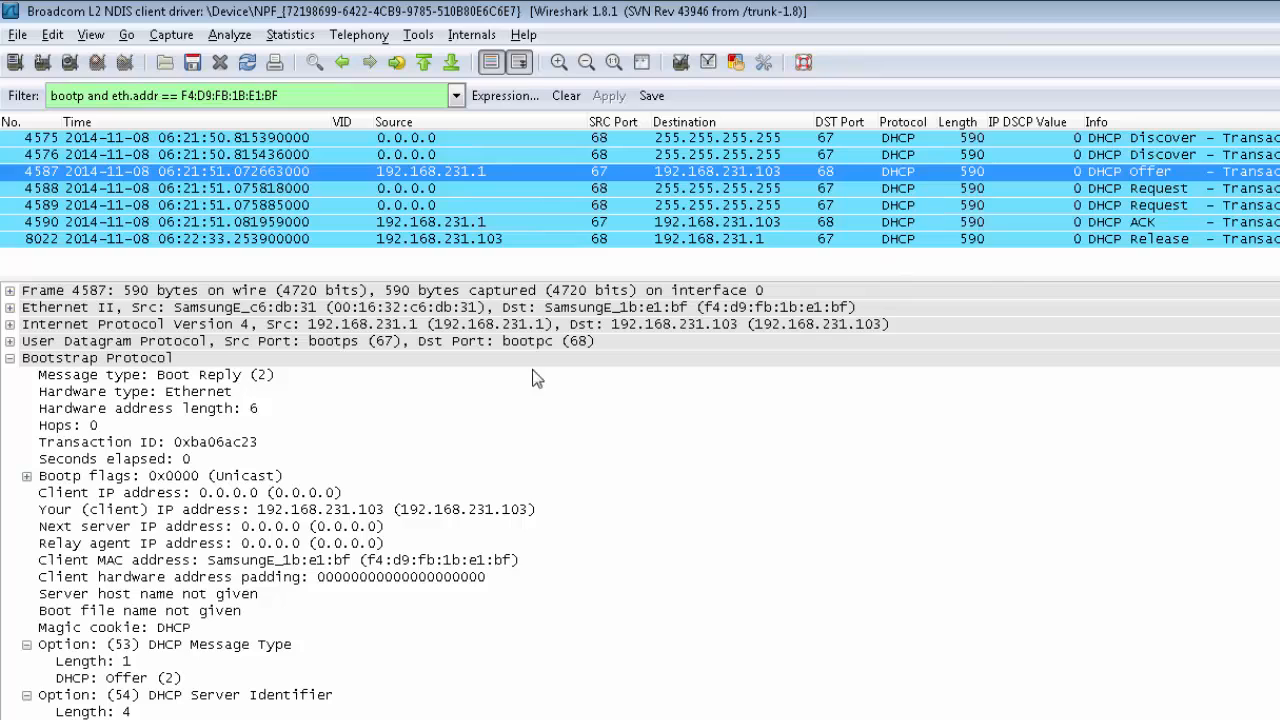
pyautogui.moveTo(258, 398)
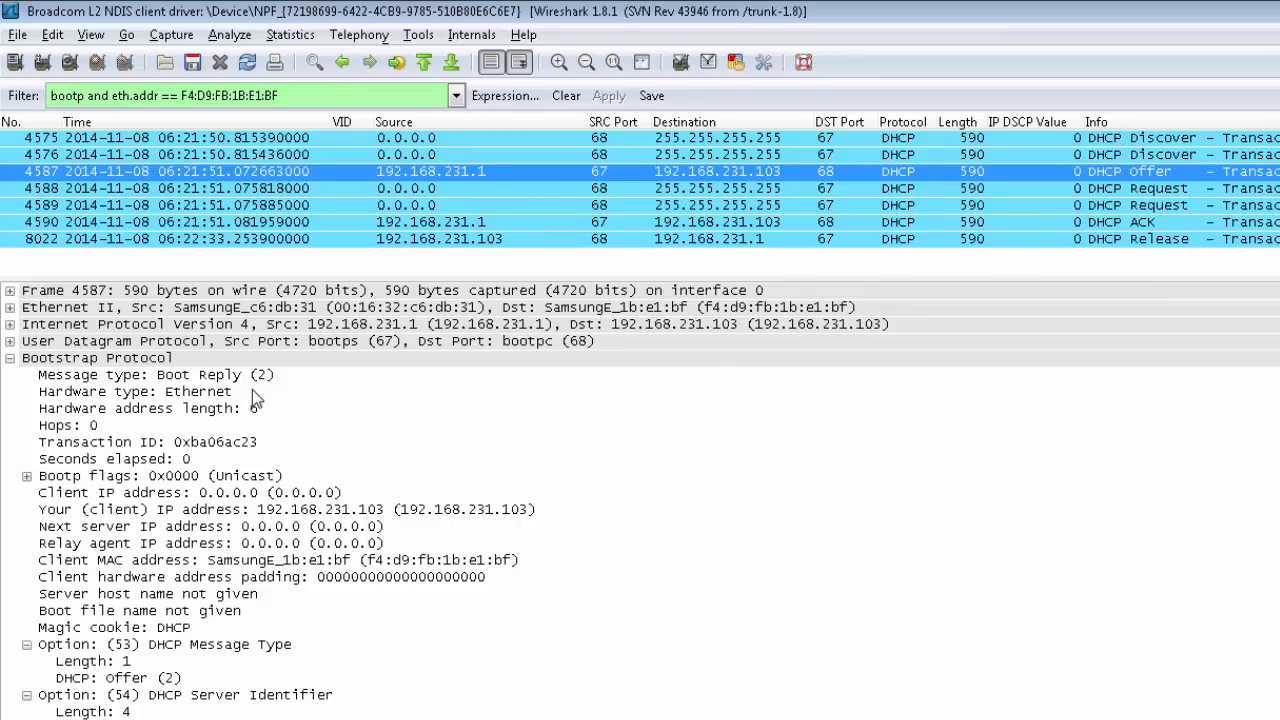
pyautogui.moveTo(875, 440)
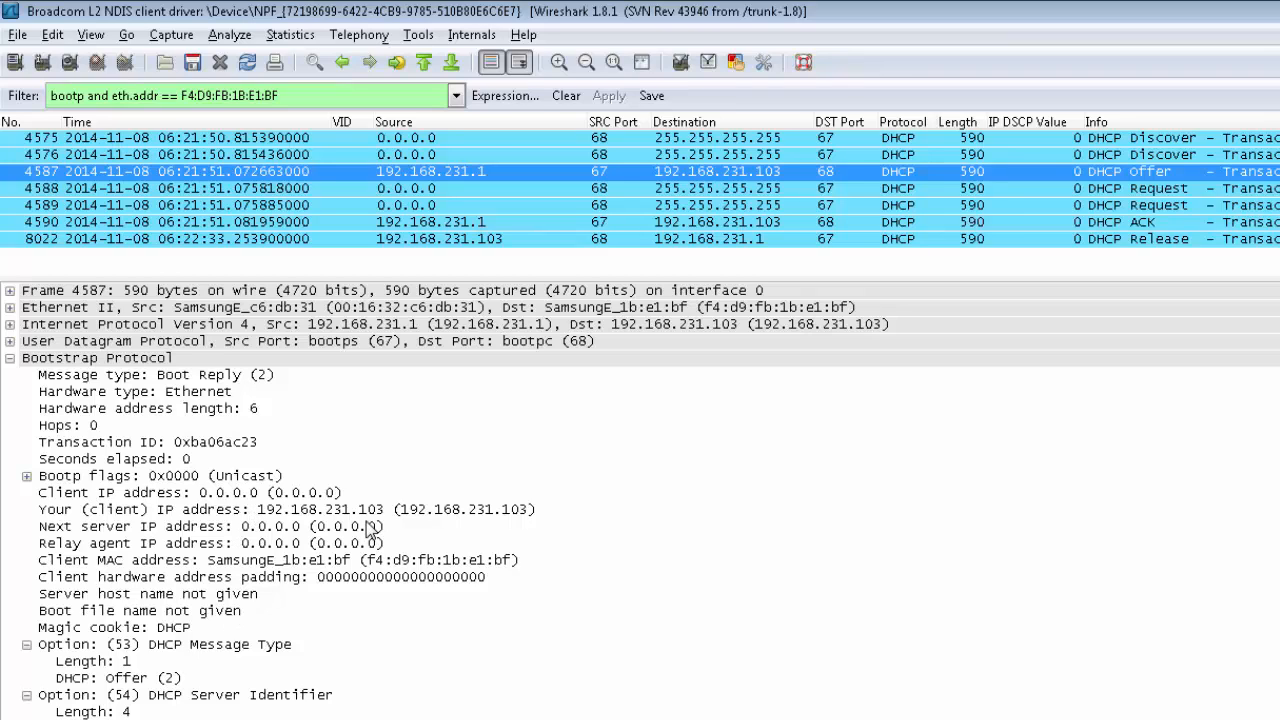
pyautogui.moveTo(367, 527)
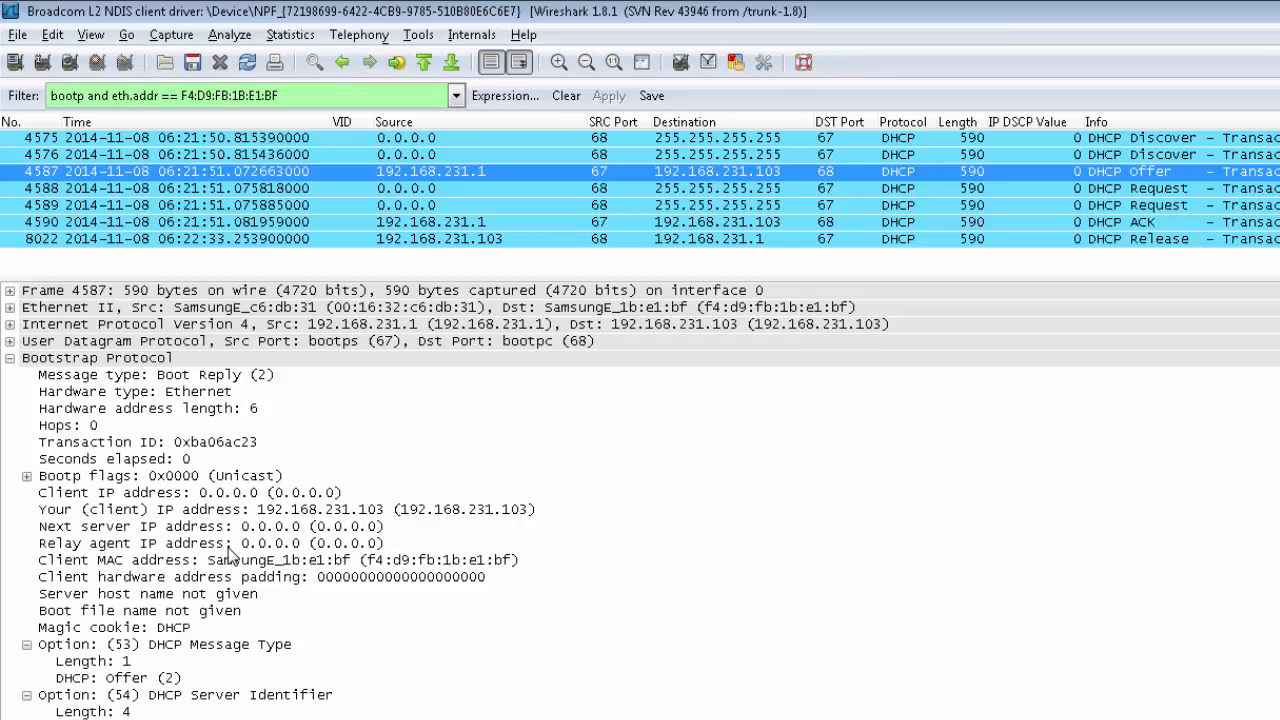
pyautogui.moveTo(185, 702)
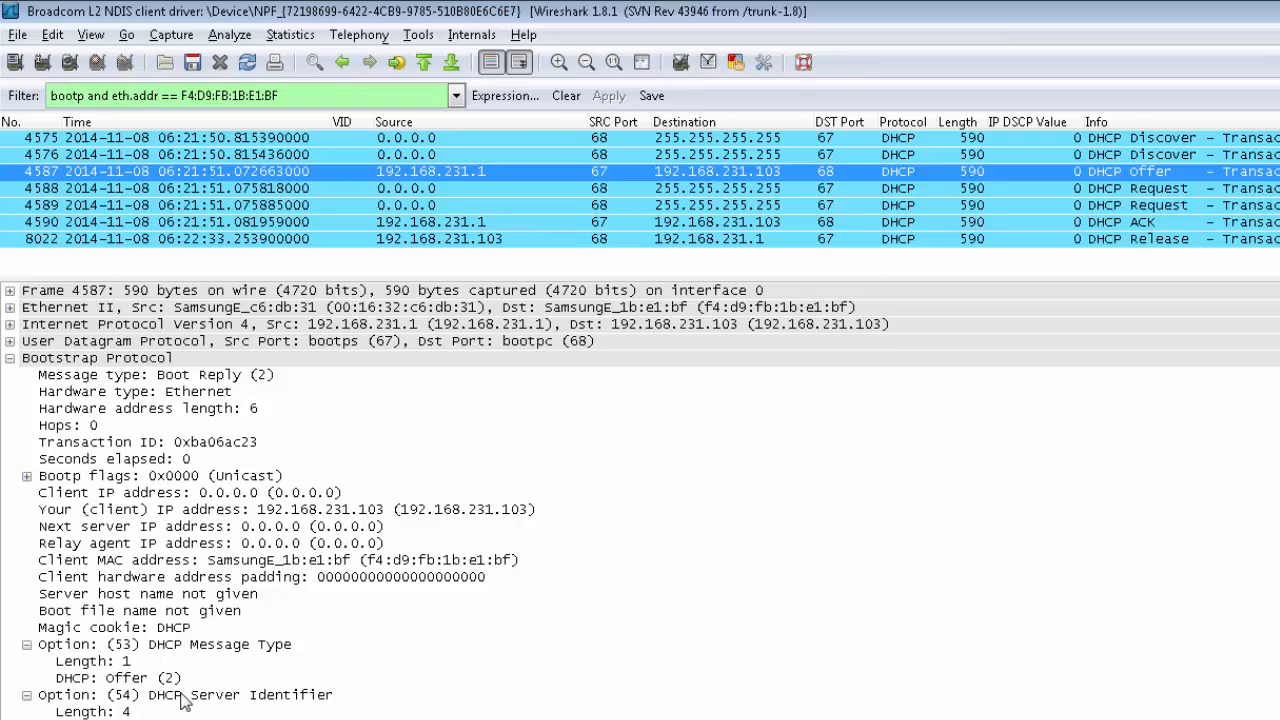
pyautogui.scroll(-3)
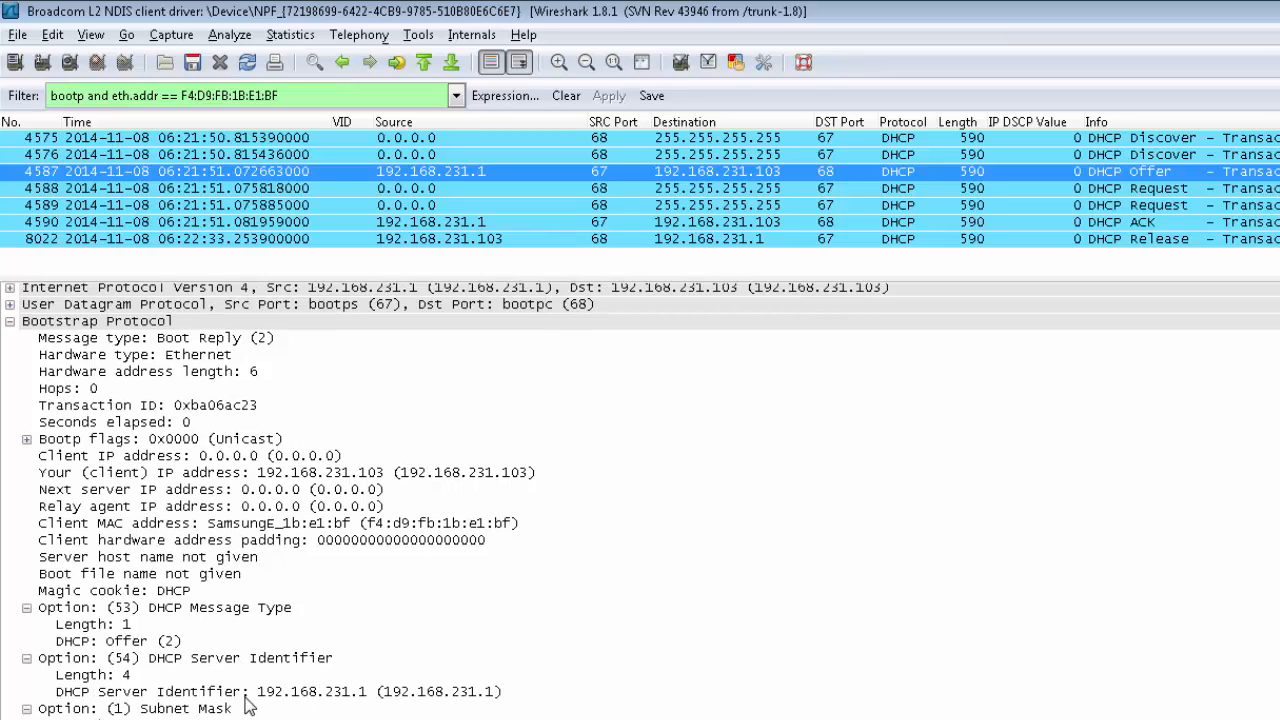
pyautogui.moveTo(278, 707)
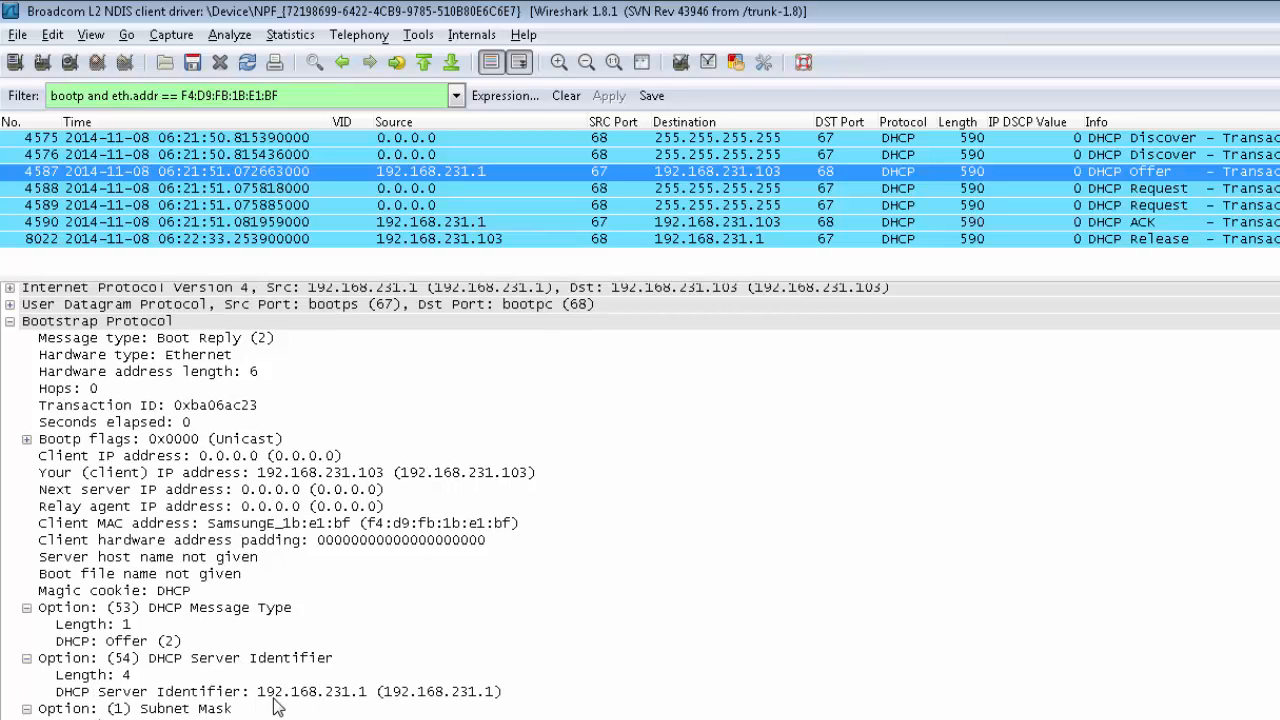
pyautogui.moveTo(310, 715)
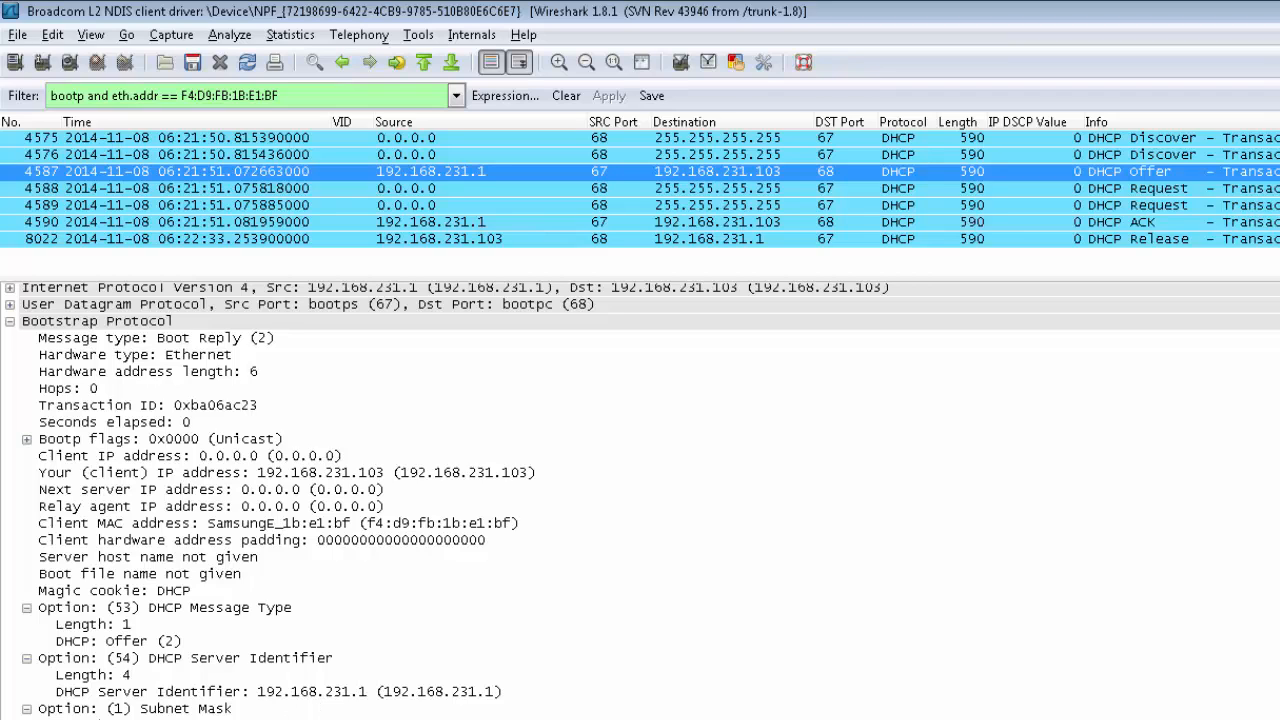
pyautogui.scroll(-3)
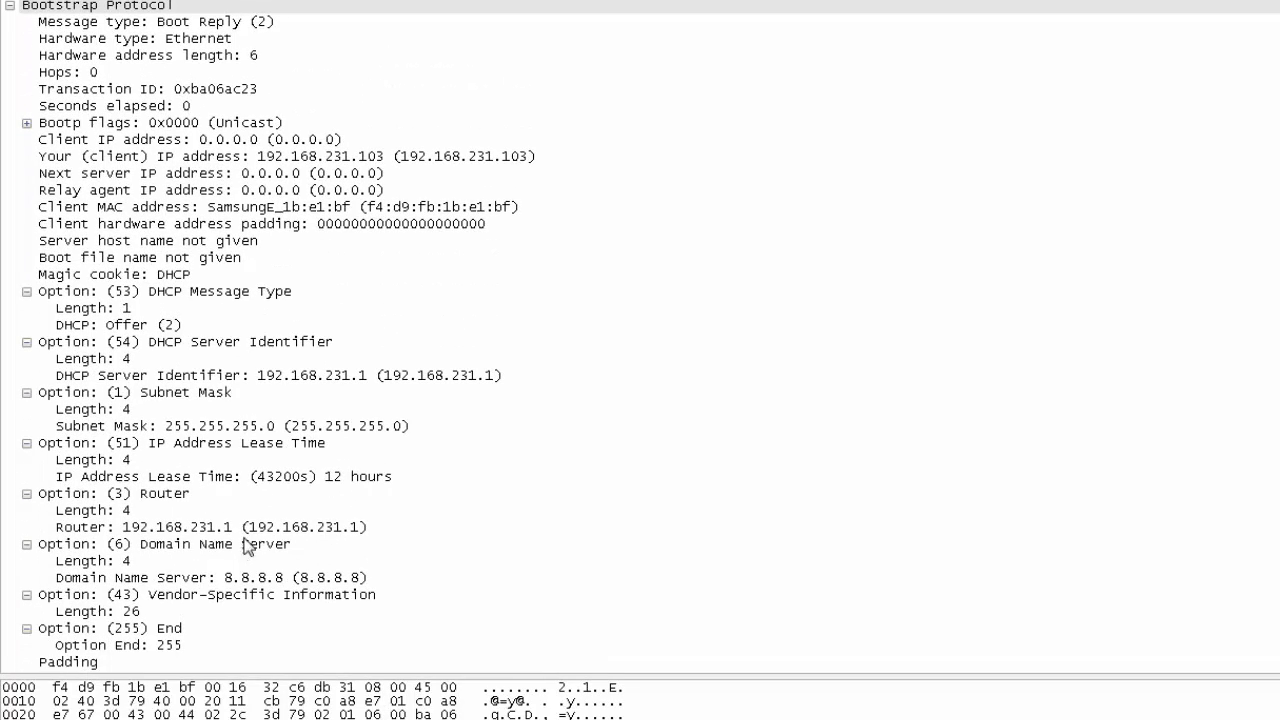
pyautogui.moveTo(232, 543)
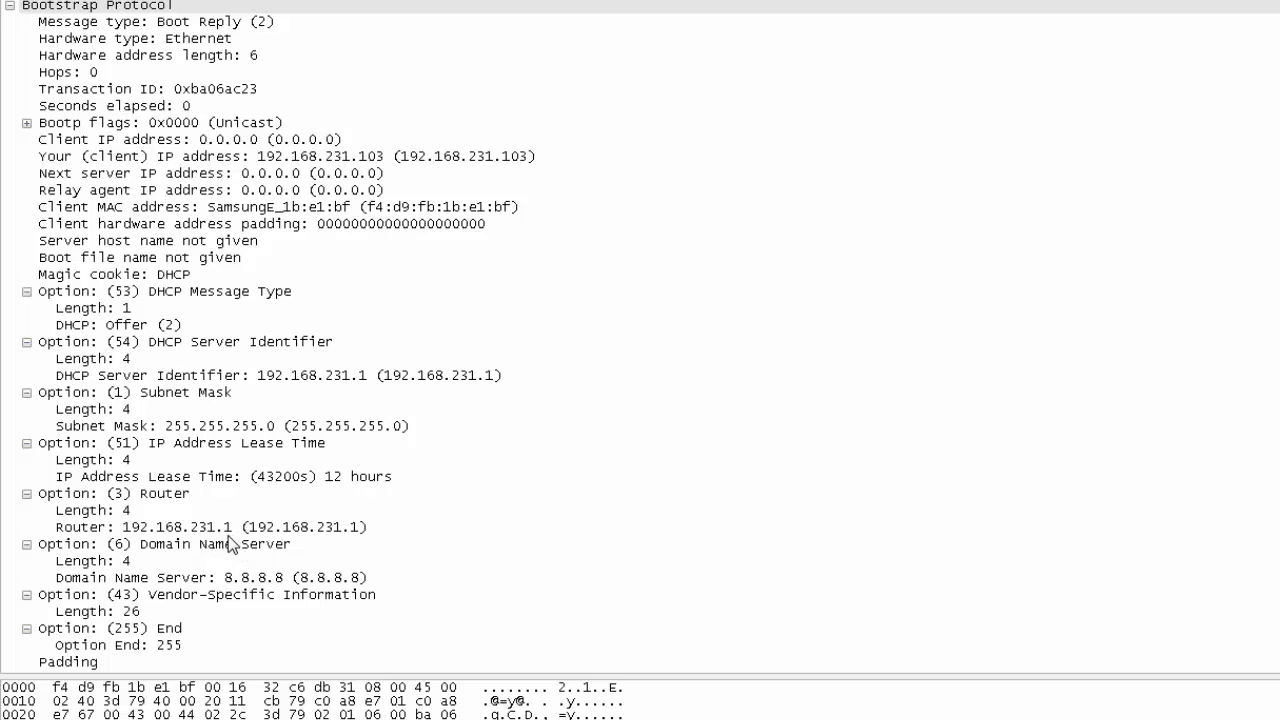
pyautogui.moveTo(267, 505)
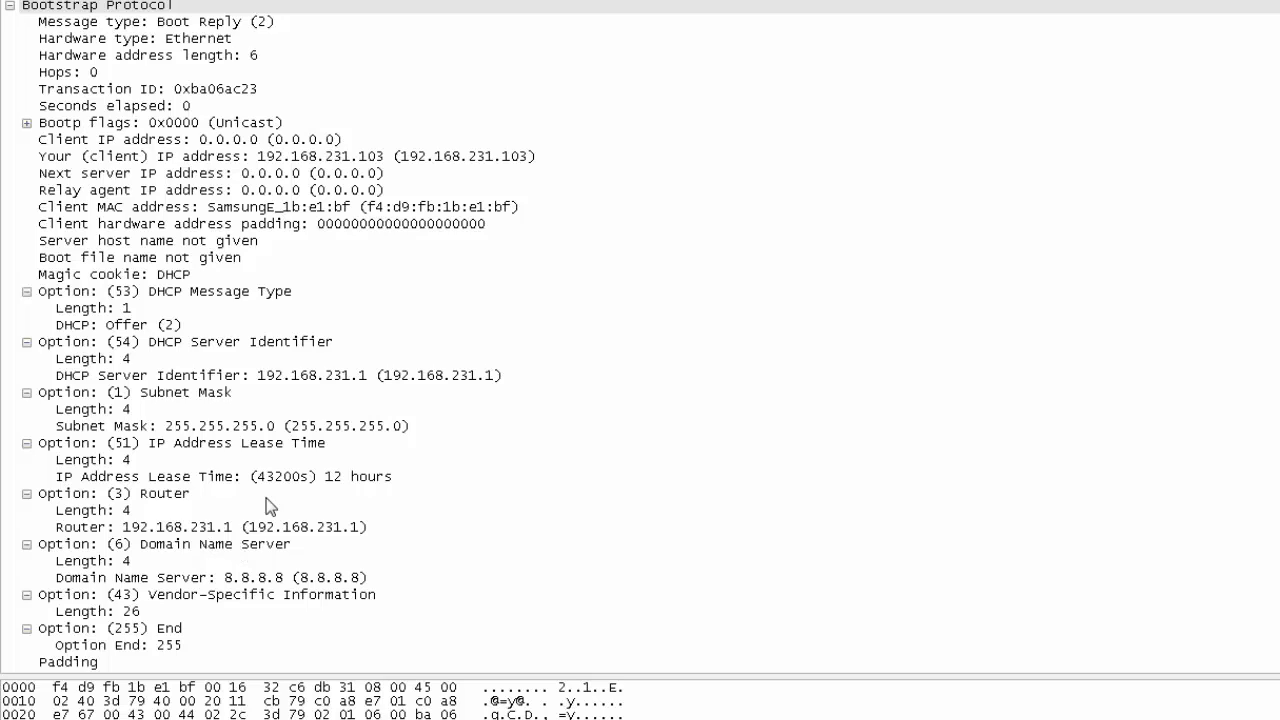
pyautogui.moveTo(362, 388)
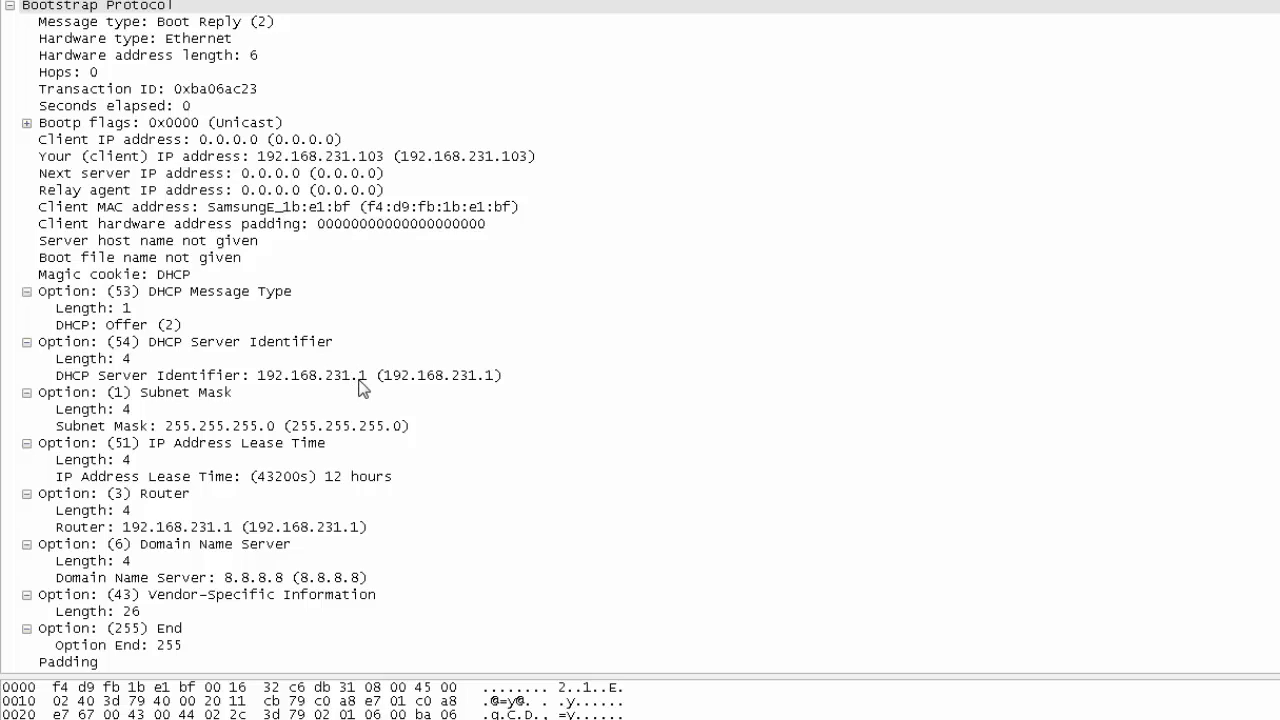
pyautogui.moveTo(200, 552)
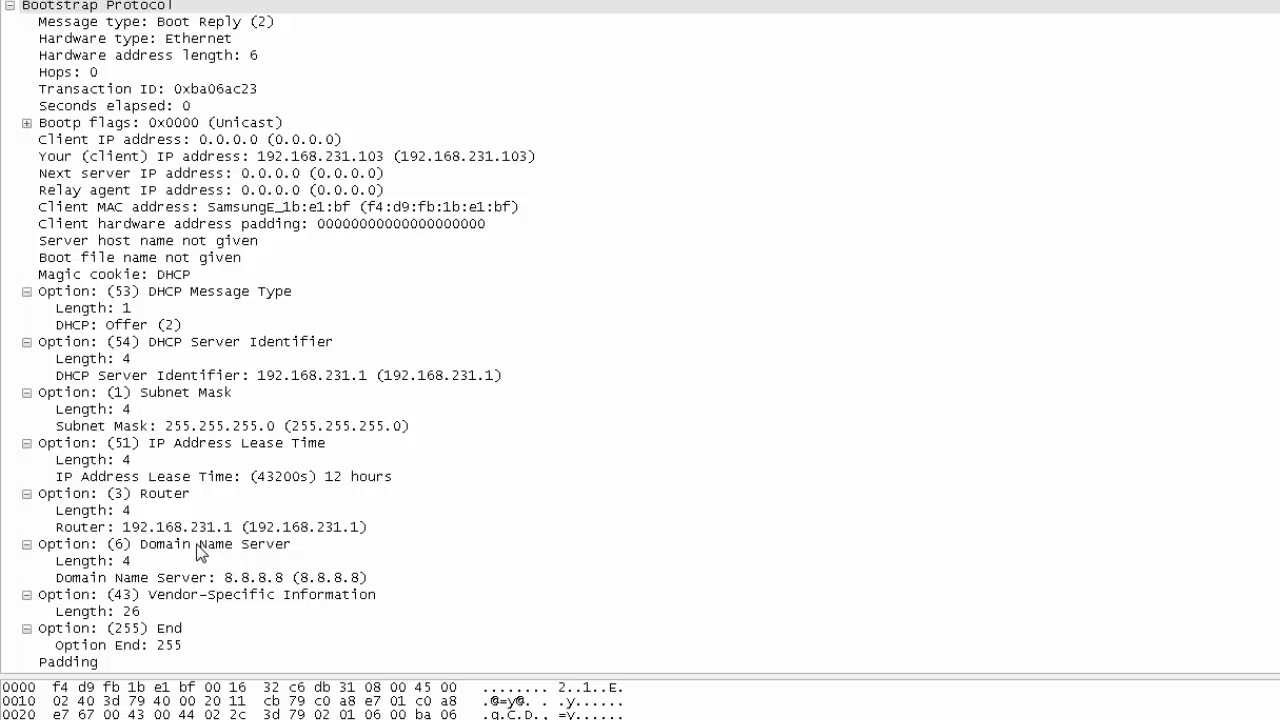
pyautogui.moveTo(240, 535)
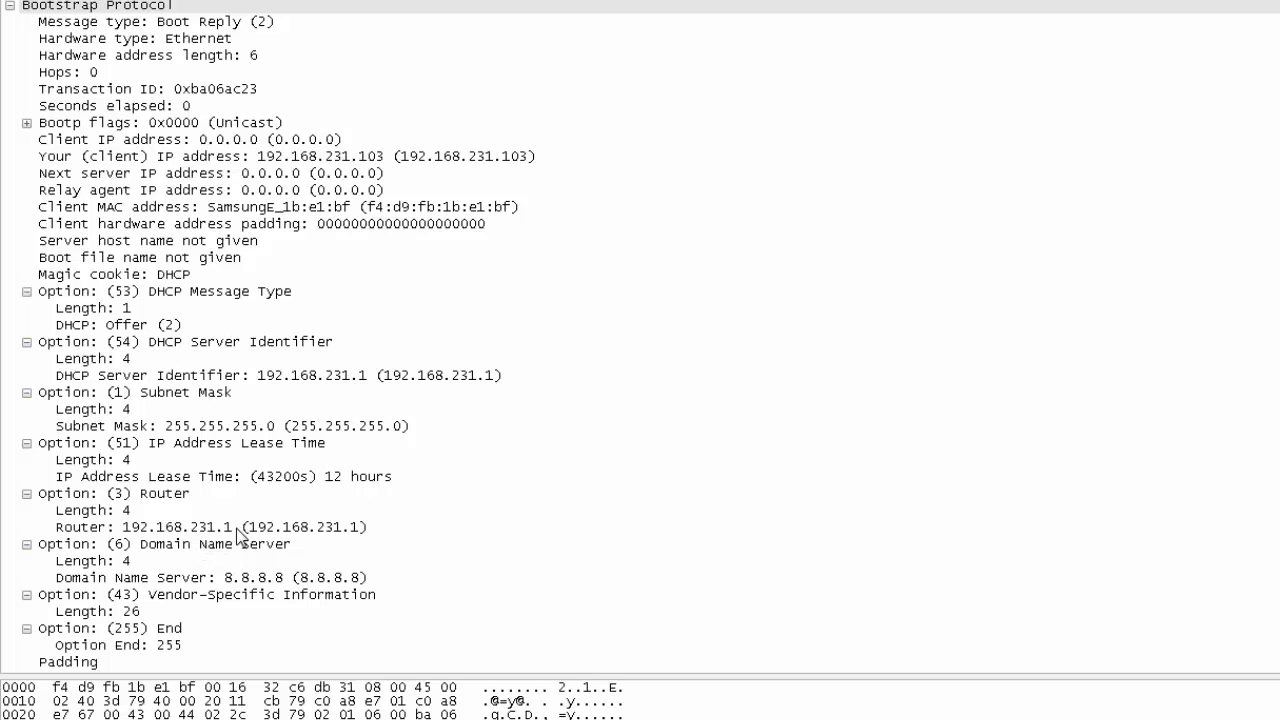
pyautogui.moveTo(262, 490)
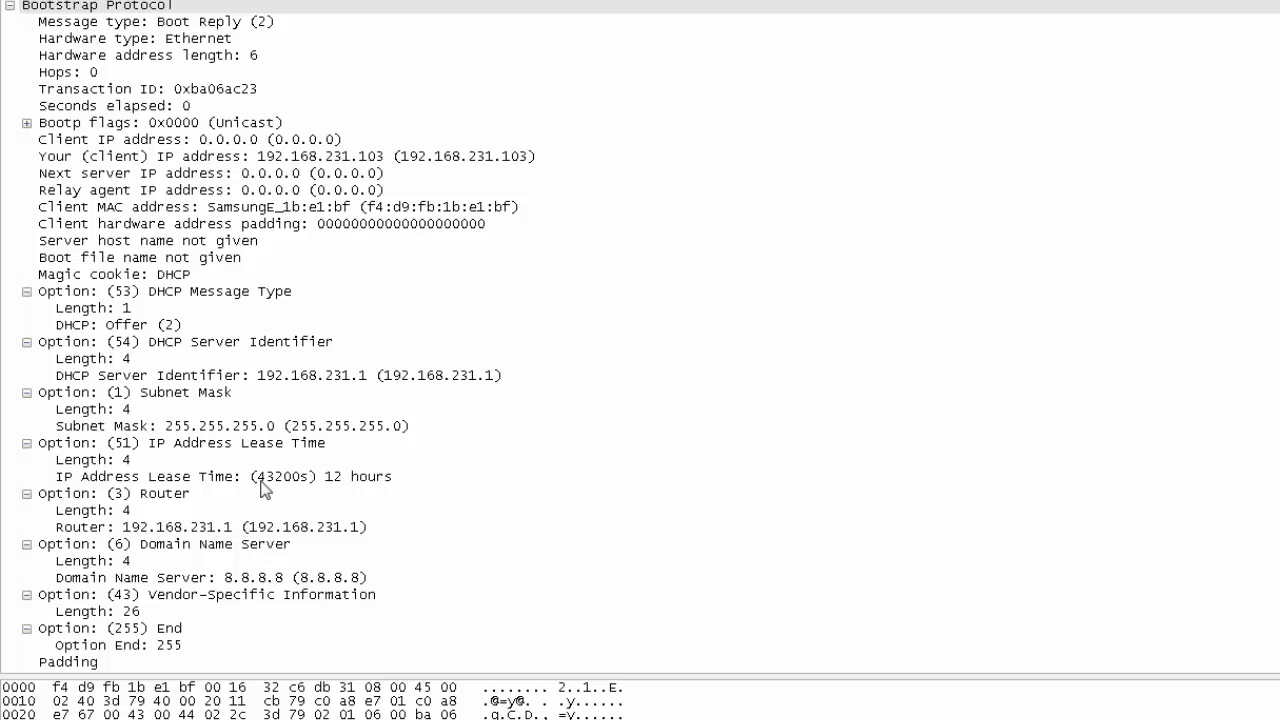
pyautogui.moveTo(222, 555)
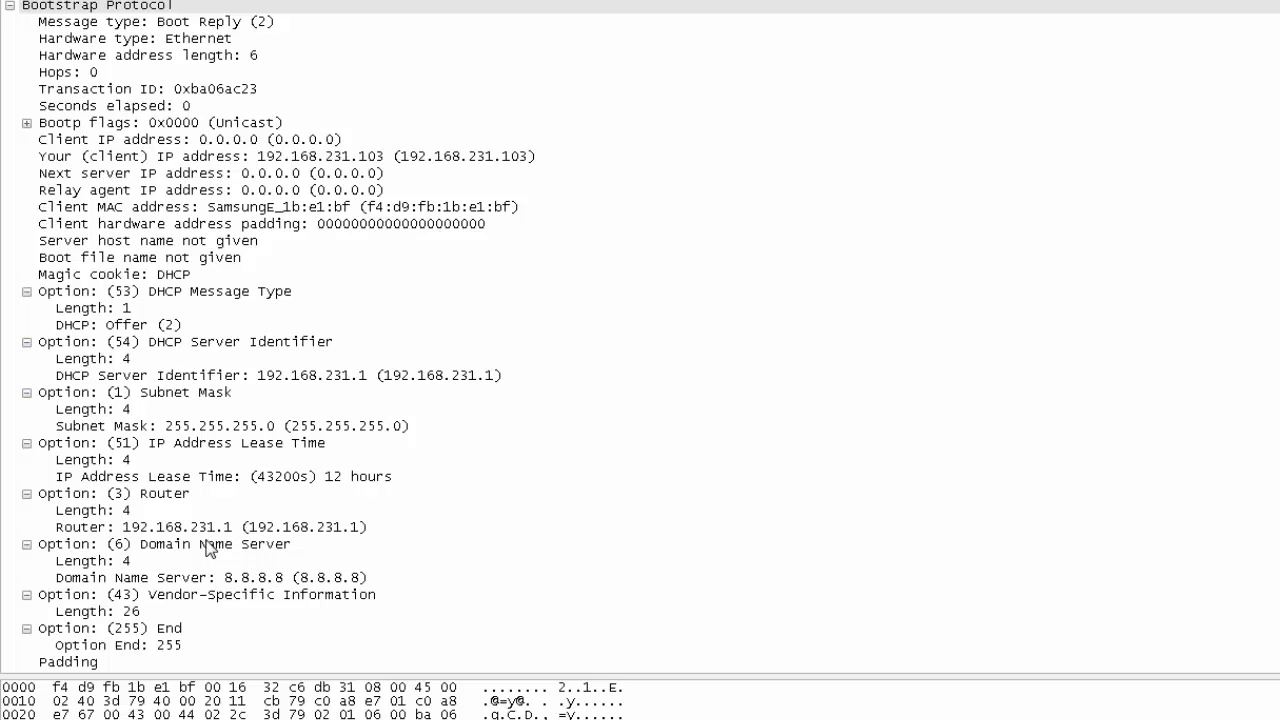
pyautogui.moveTo(232, 365)
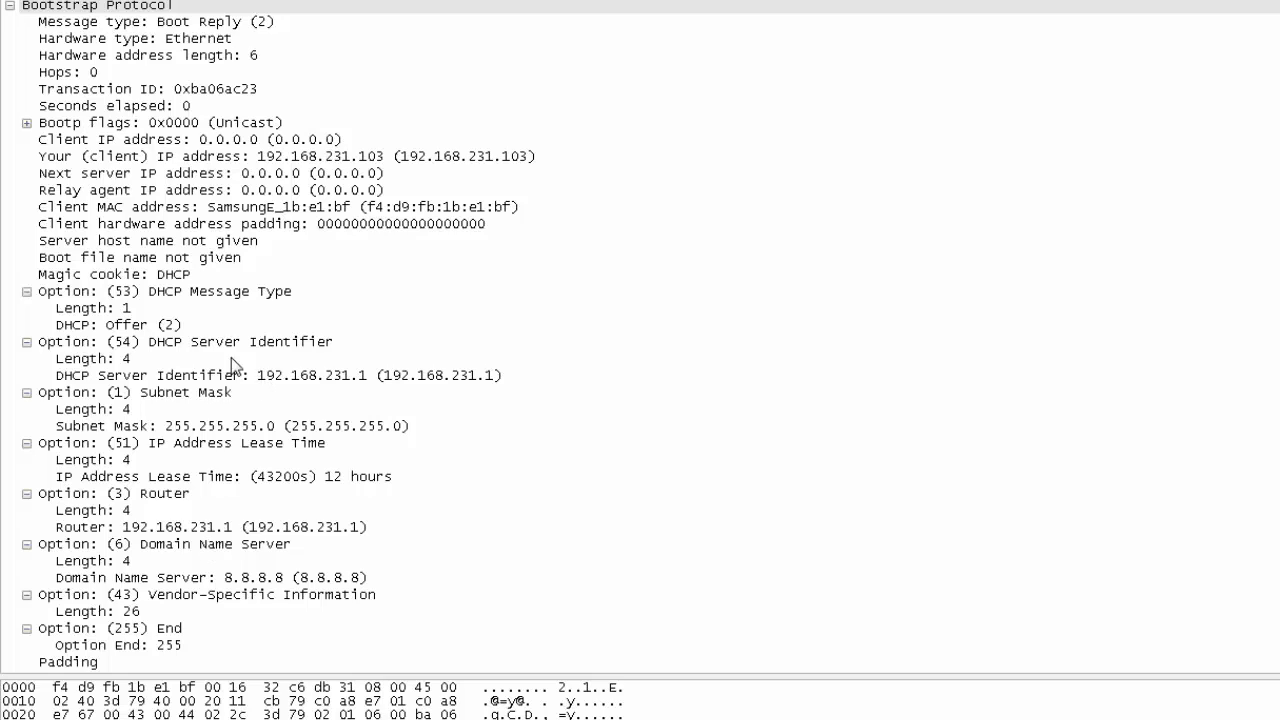
pyautogui.moveTo(345, 405)
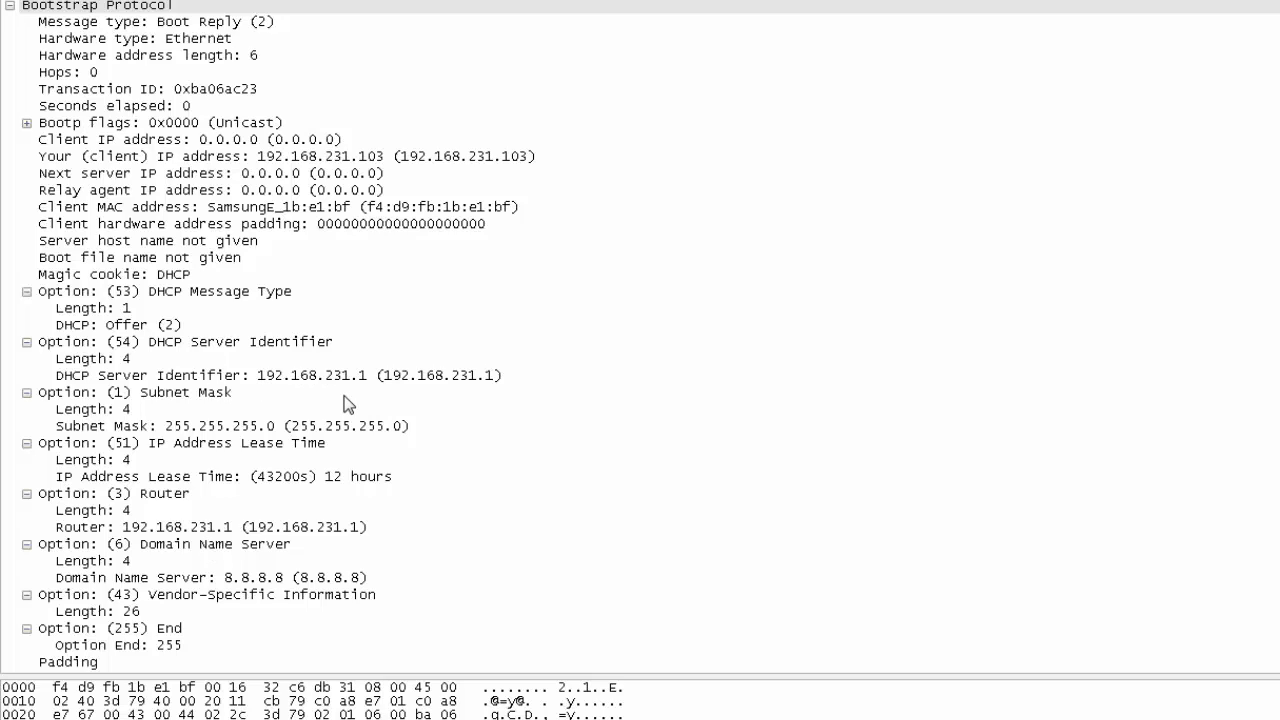
pyautogui.moveTo(279, 462)
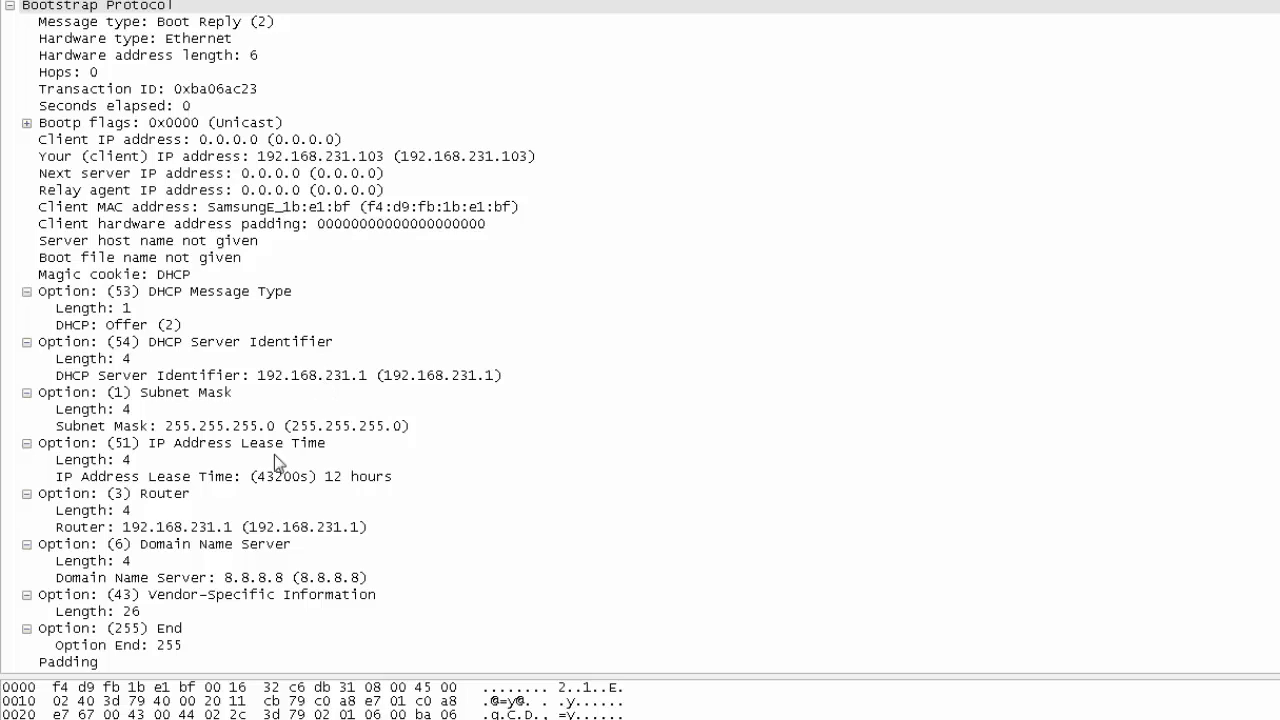
pyautogui.moveTo(172, 590)
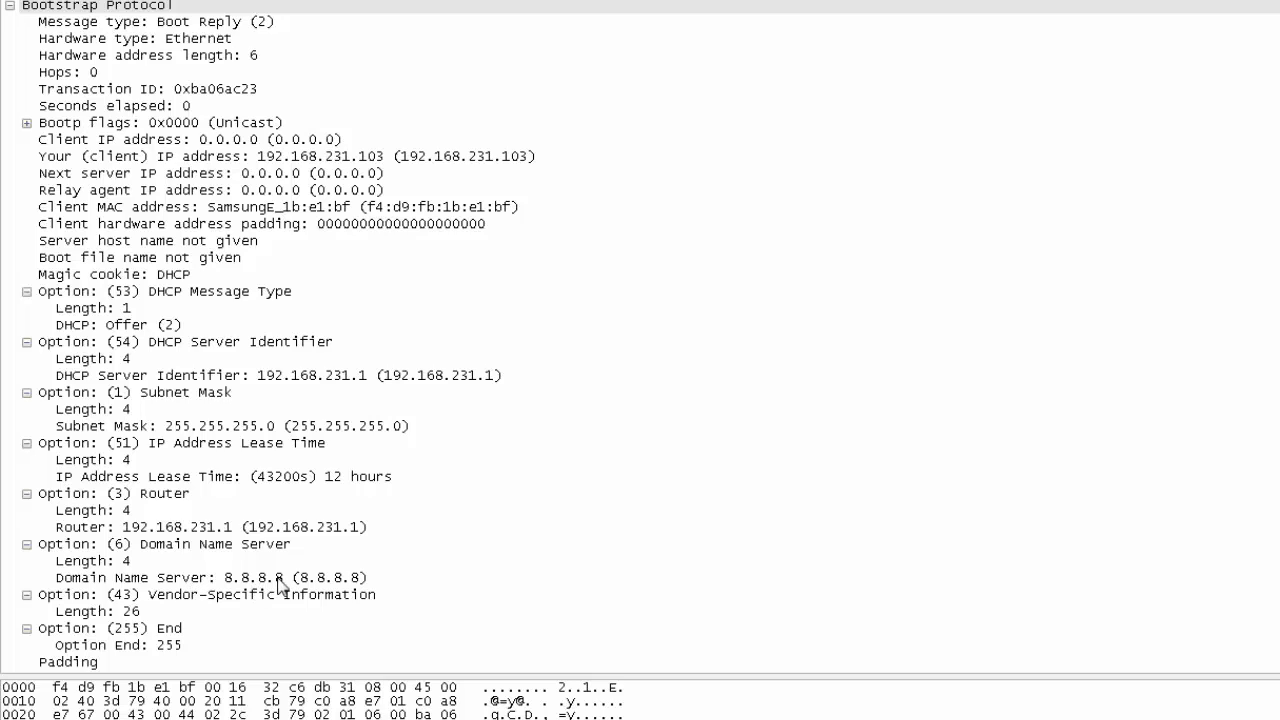
pyautogui.moveTo(207, 632)
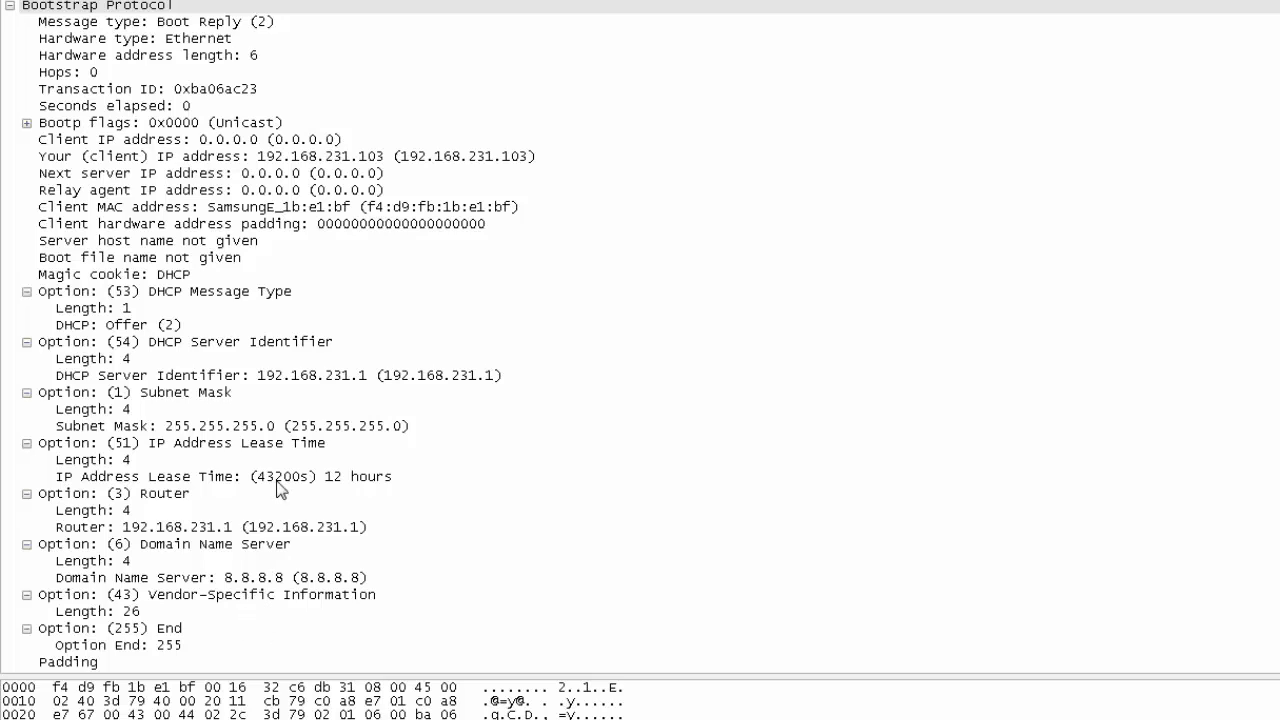
pyautogui.moveTo(295, 570)
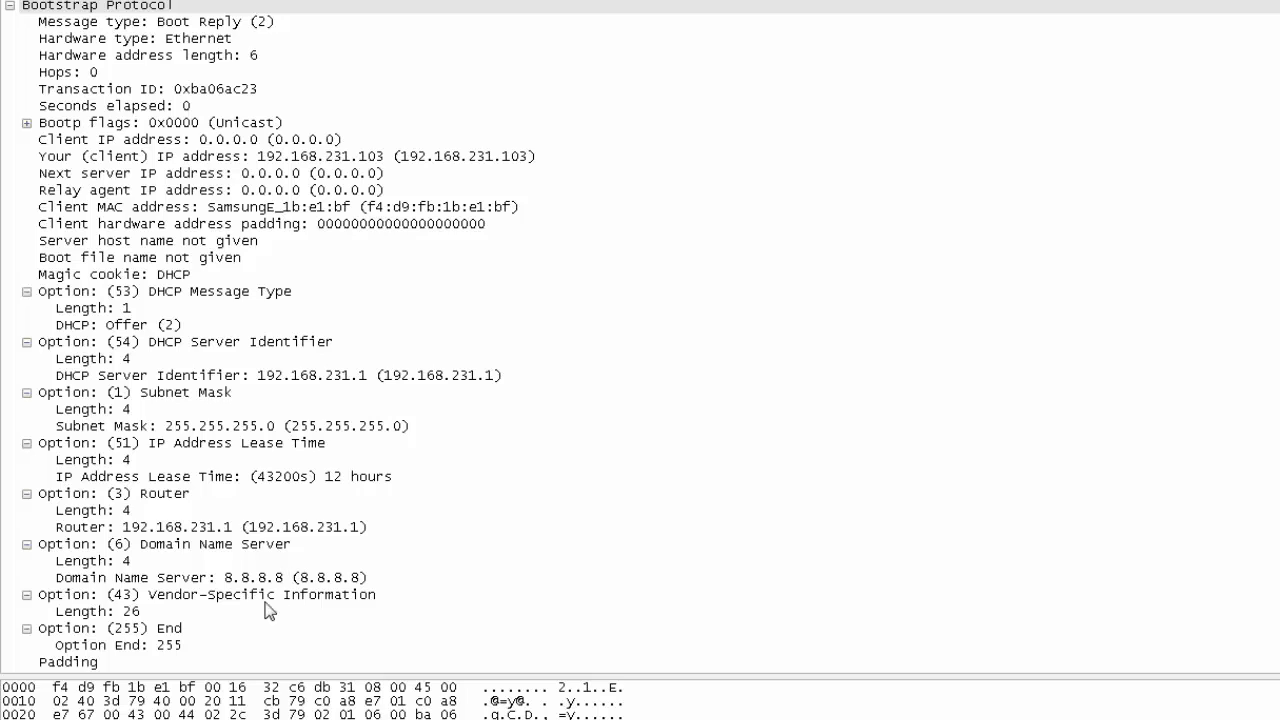
pyautogui.moveTo(262, 588)
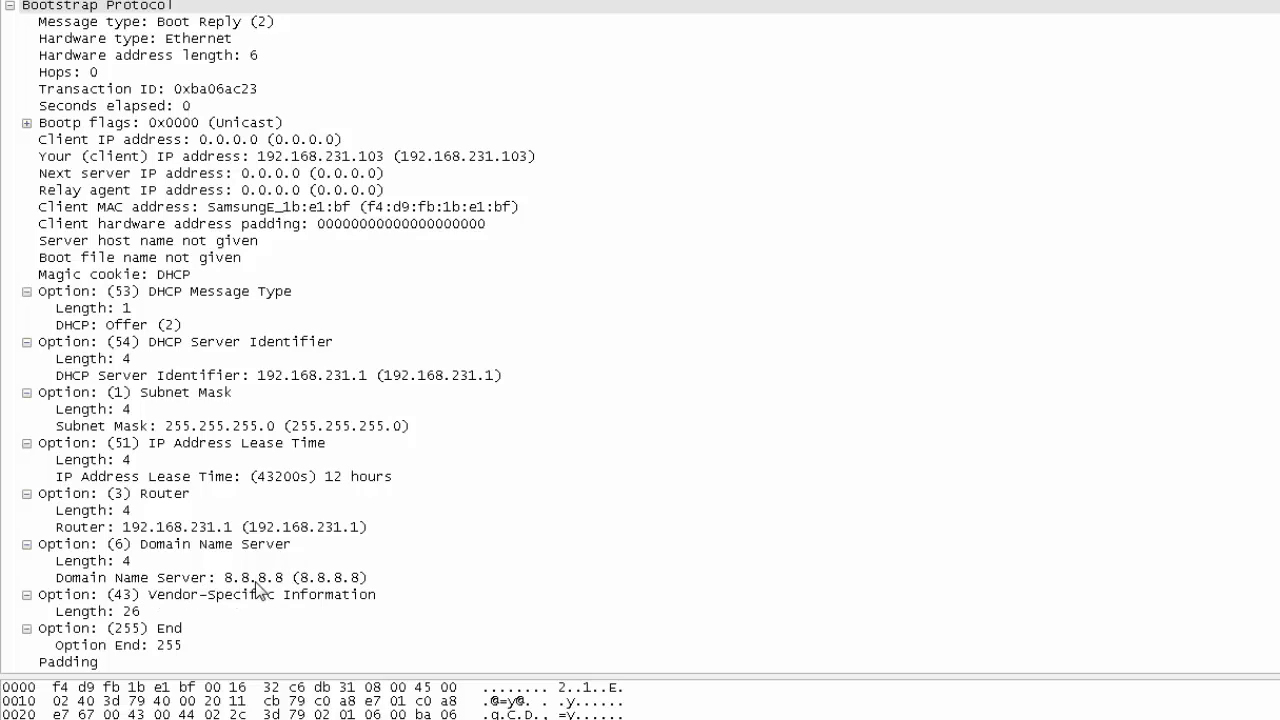
pyautogui.moveTo(289, 603)
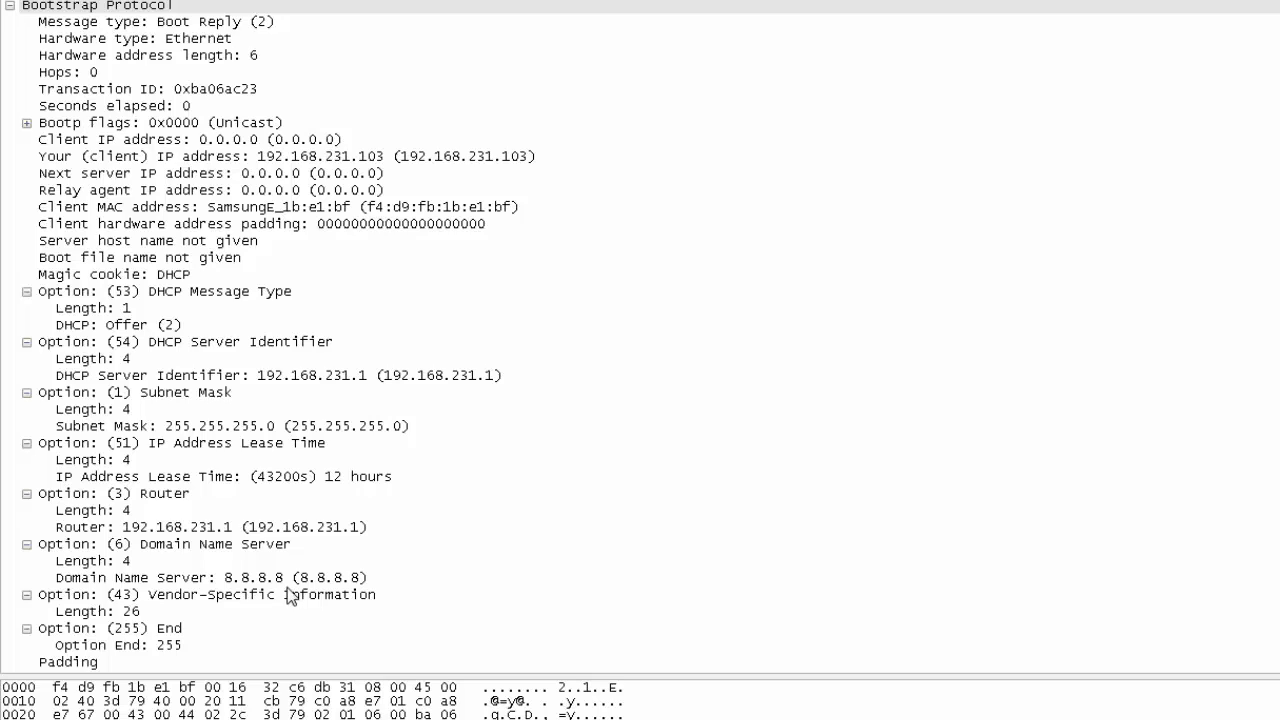
pyautogui.moveTo(660, 404)
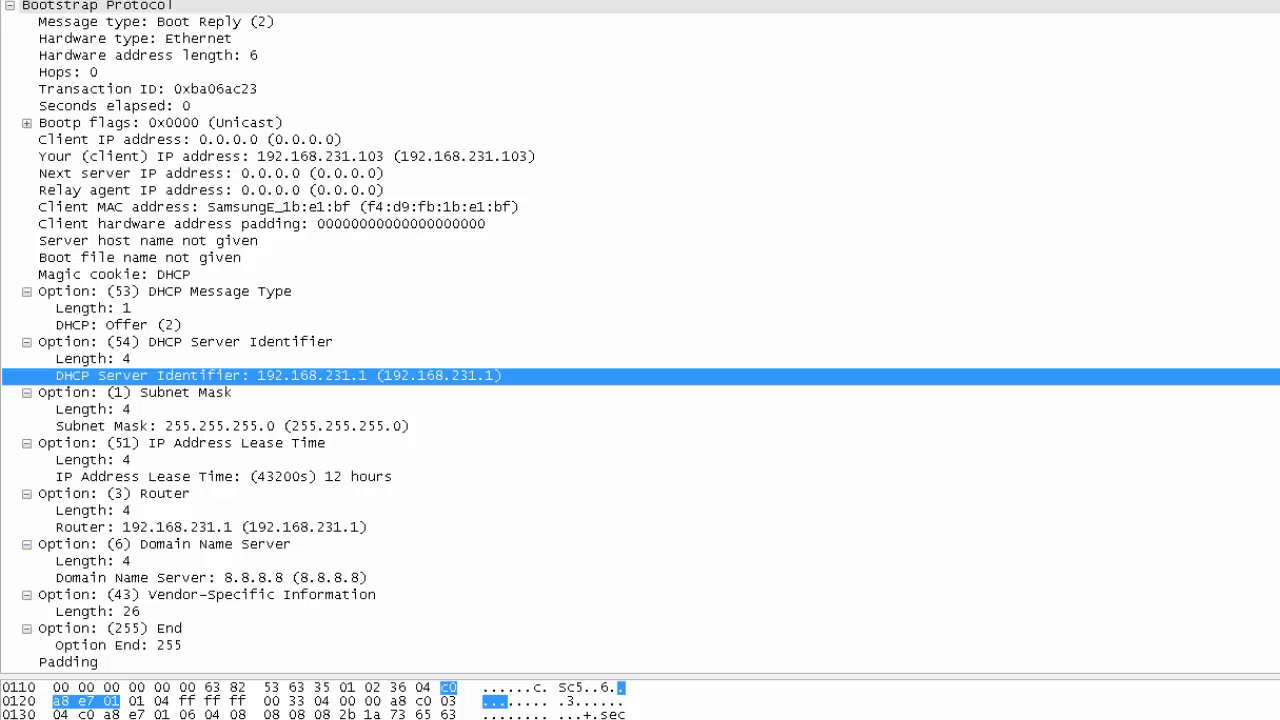
pyautogui.moveTo(38, 476)
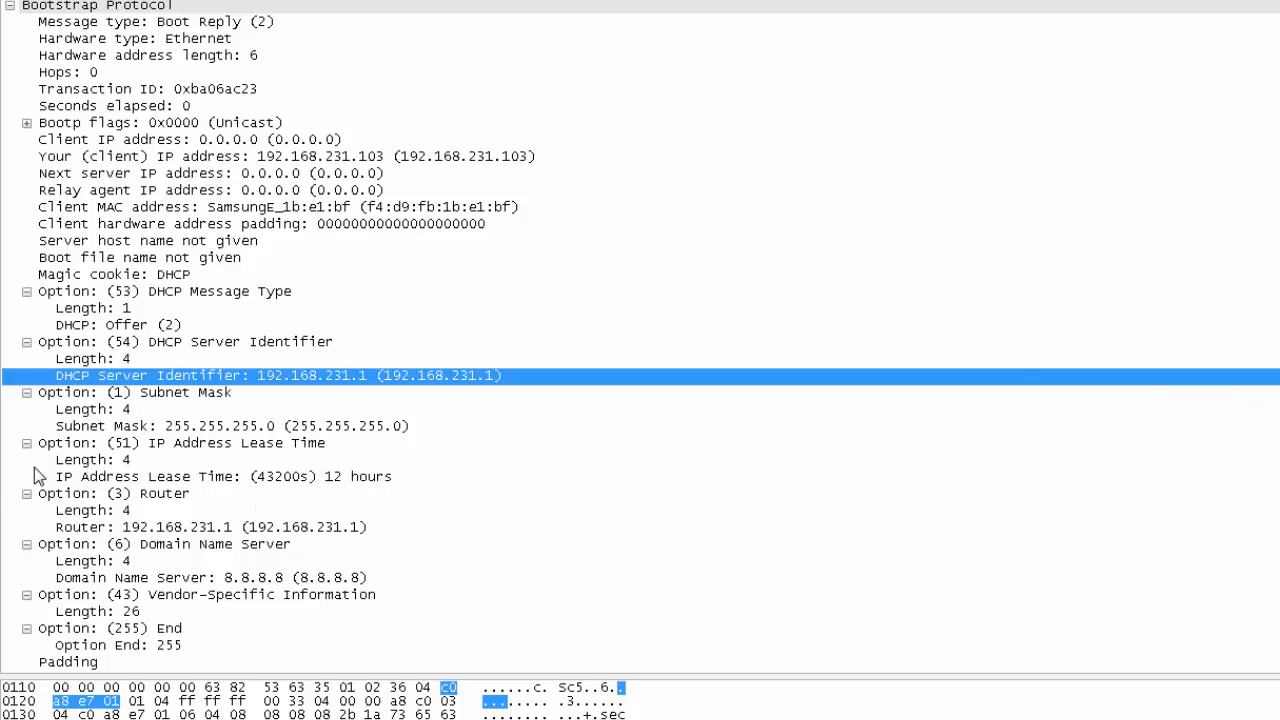
pyautogui.moveTo(350, 573)
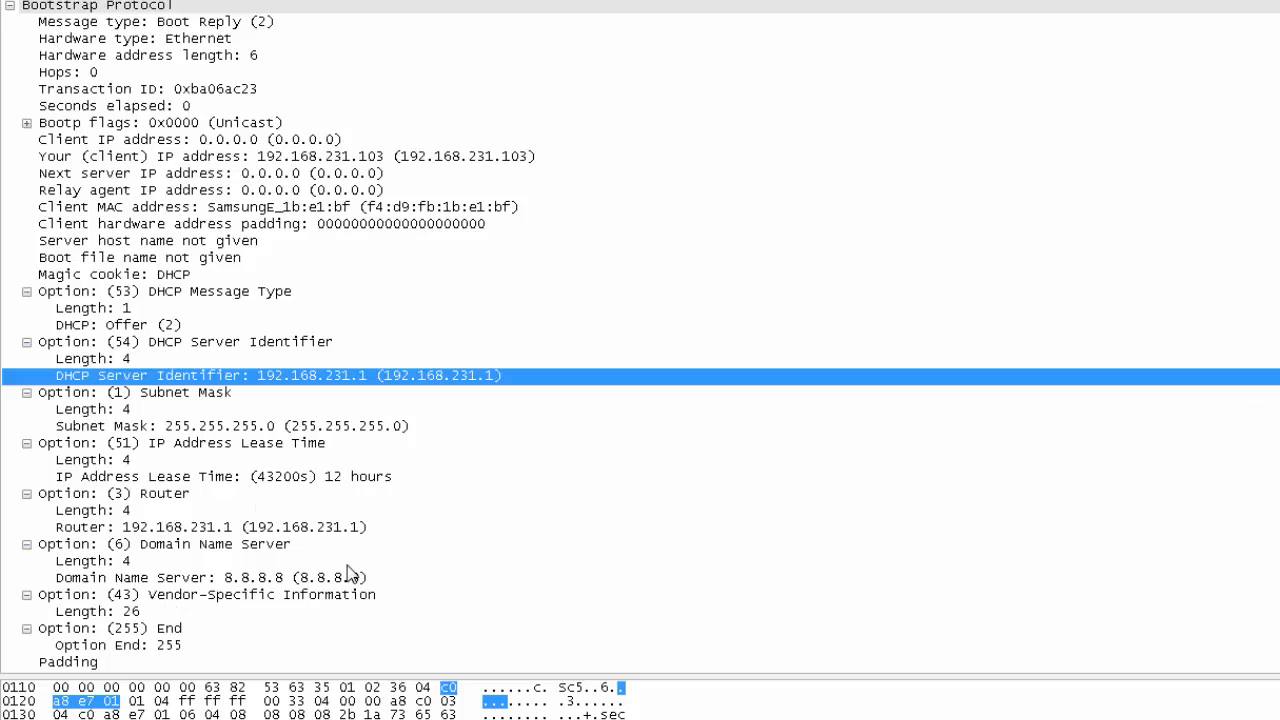
pyautogui.moveTo(205, 607)
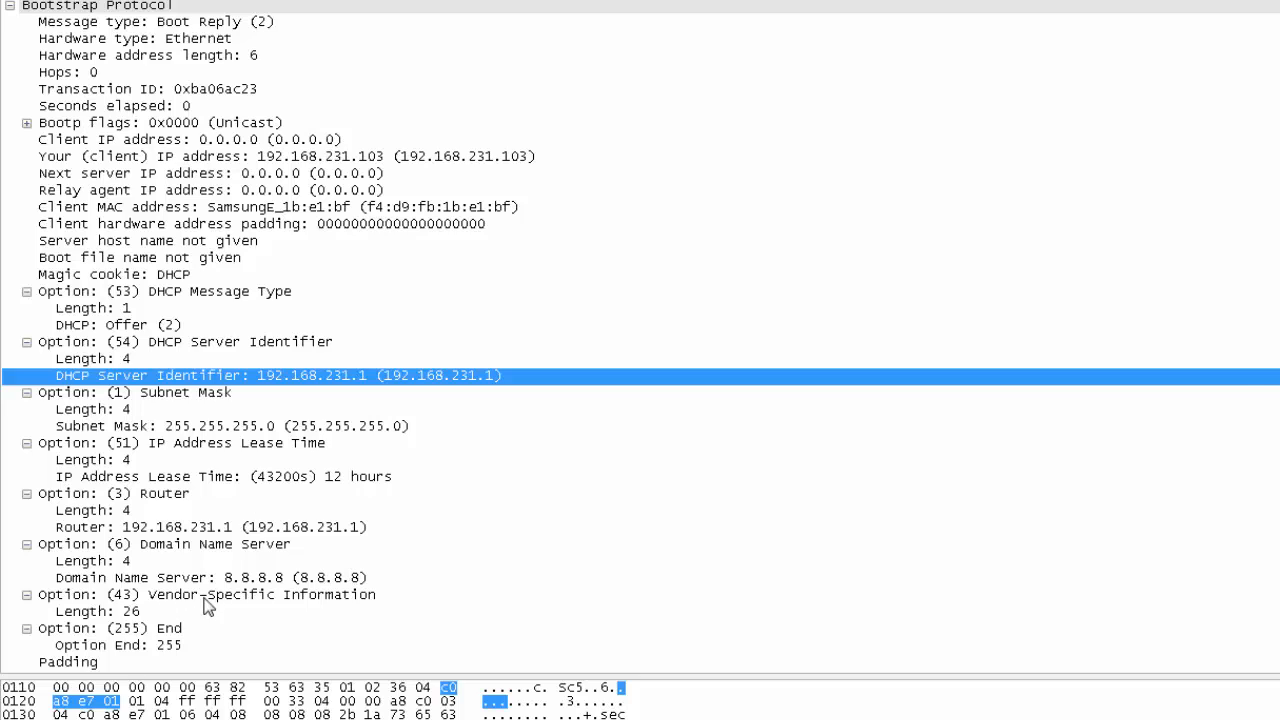
# - Inspect the End option's bytes, then option 43's 26 bytes reading tftp://192.168.231.10
pyautogui.click(100, 628)
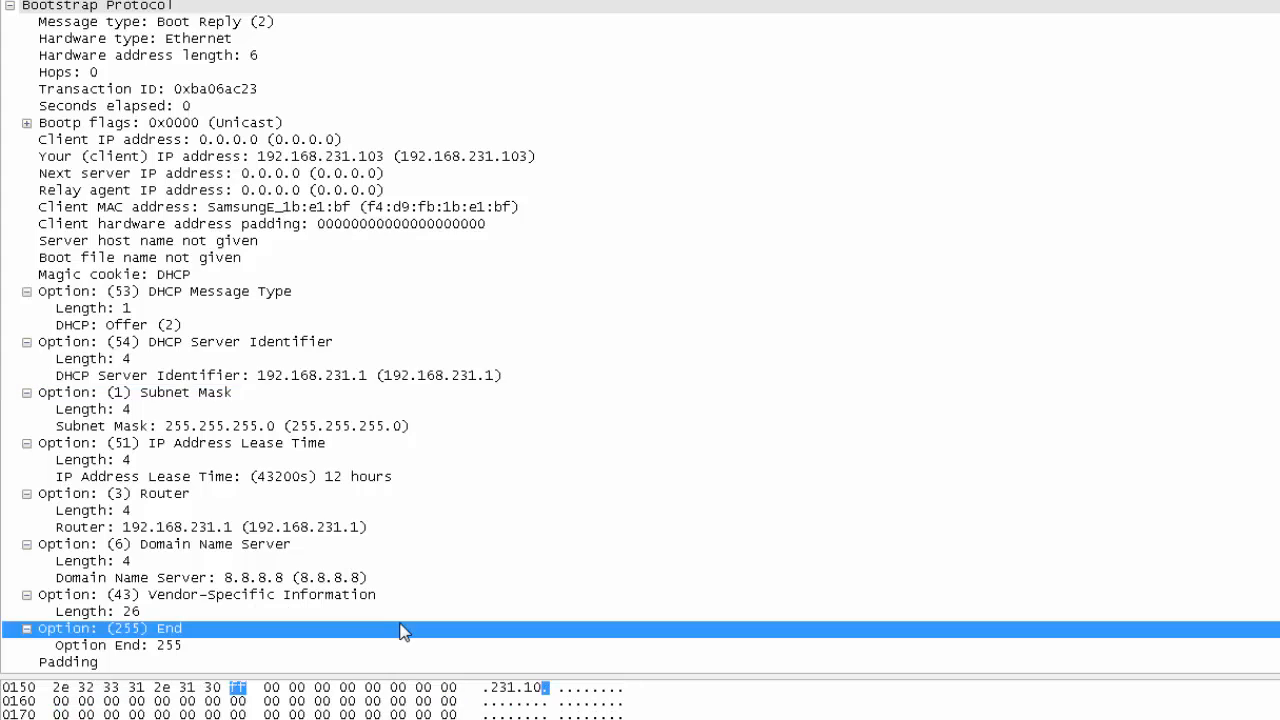
pyautogui.moveTo(359, 625)
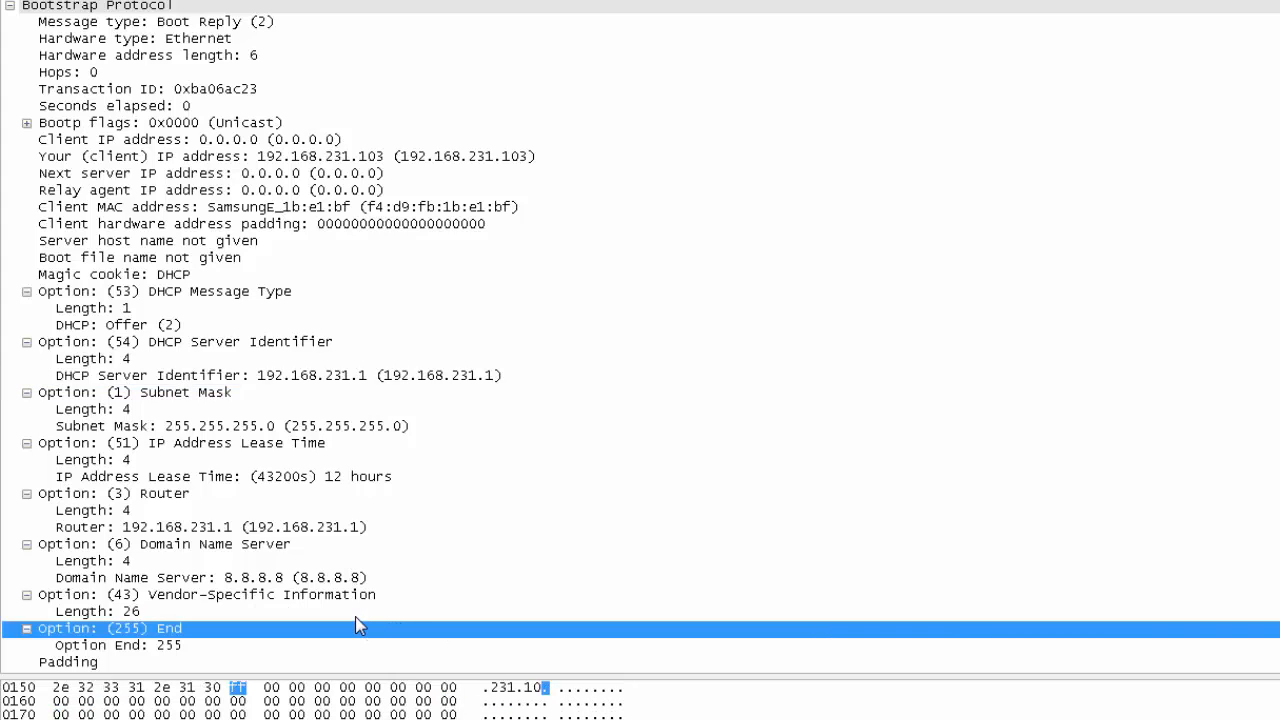
pyautogui.moveTo(100, 590)
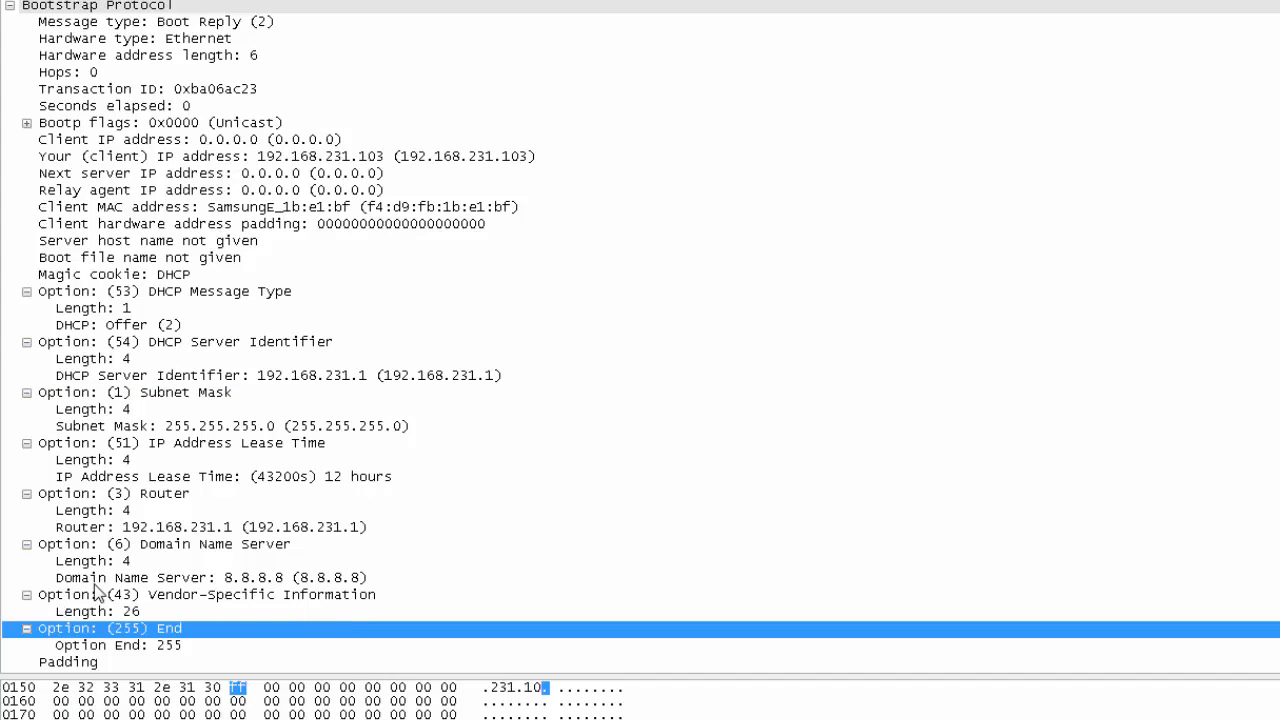
pyautogui.moveTo(225, 608)
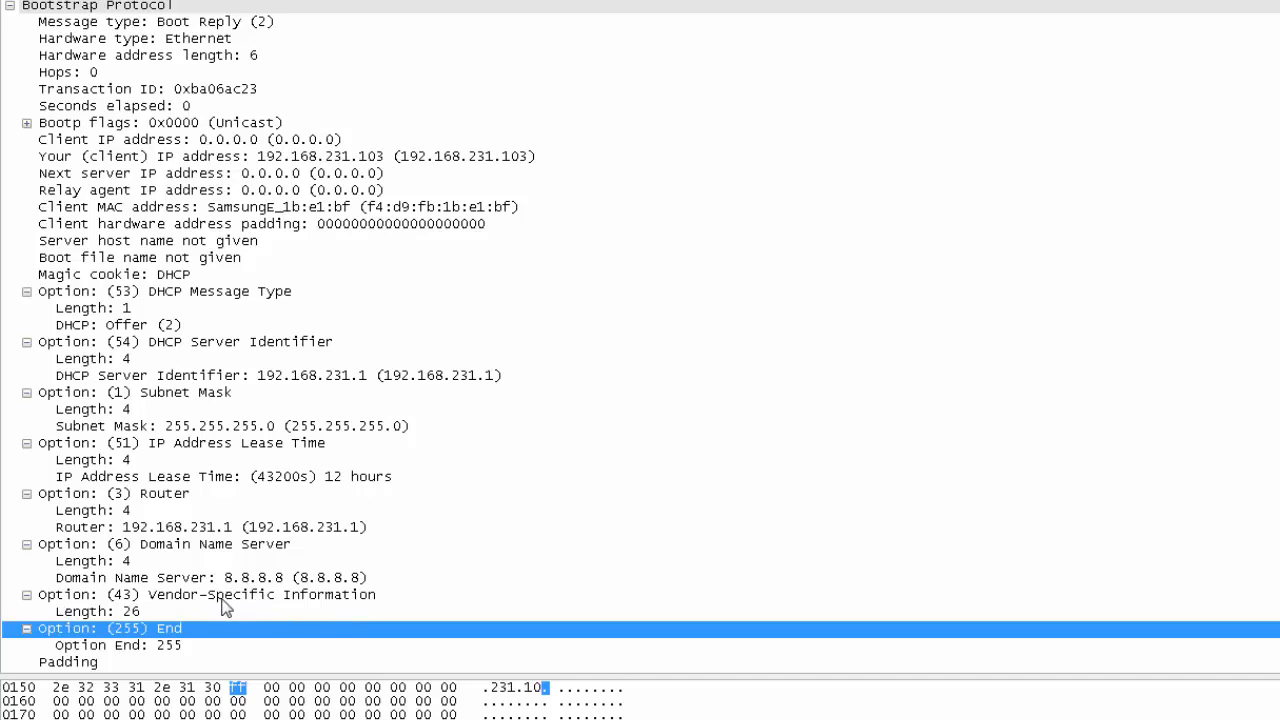
pyautogui.click(200, 594)
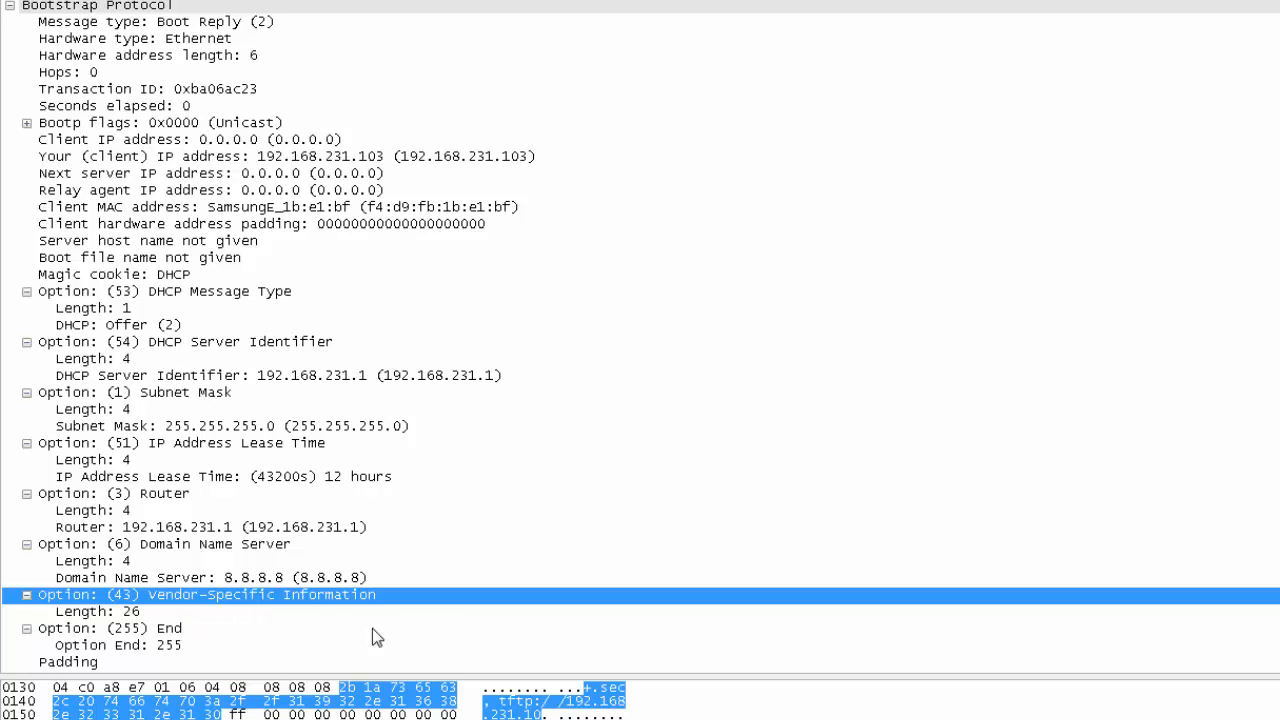
pyautogui.scroll(-3)
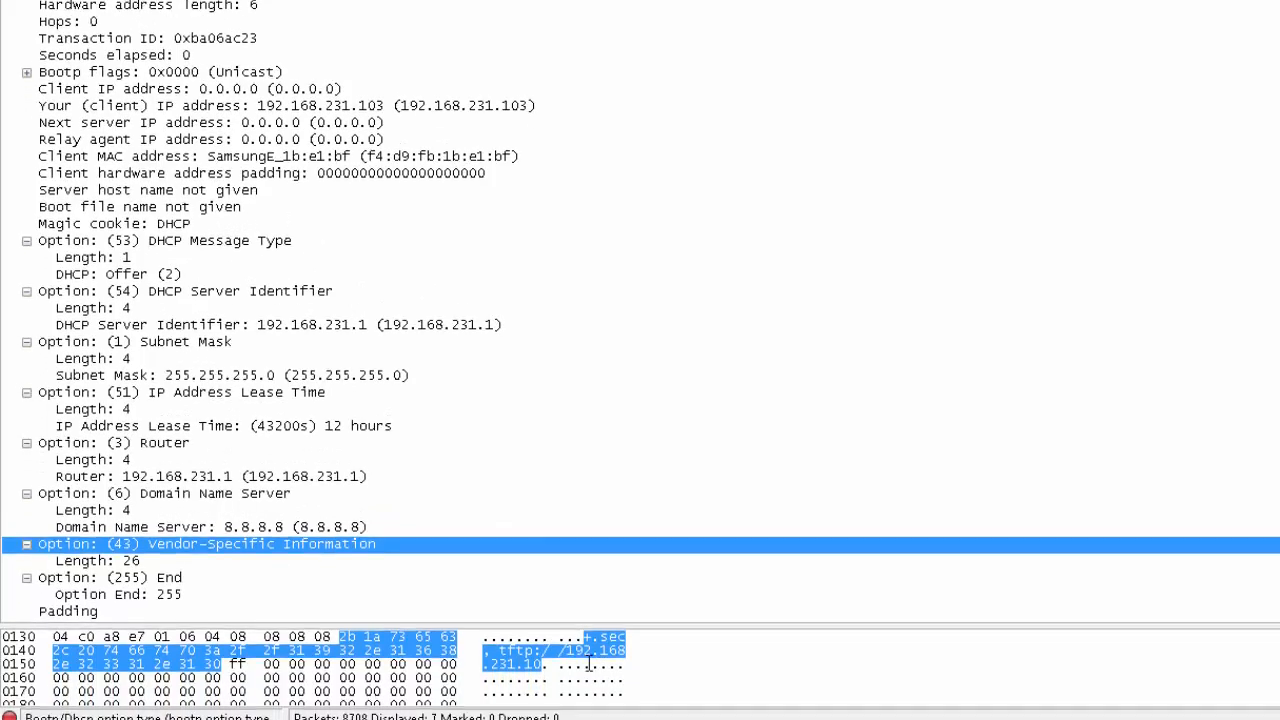
pyautogui.scroll(-3)
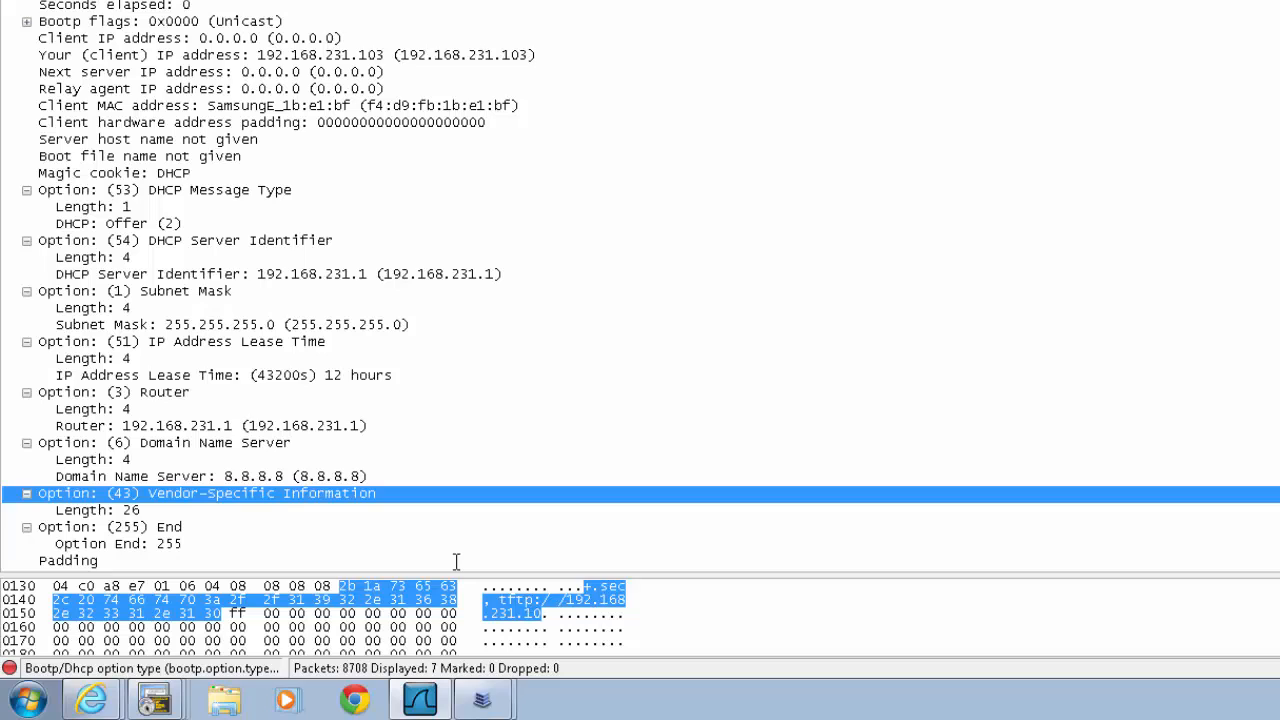
pyautogui.moveTo(420, 35)
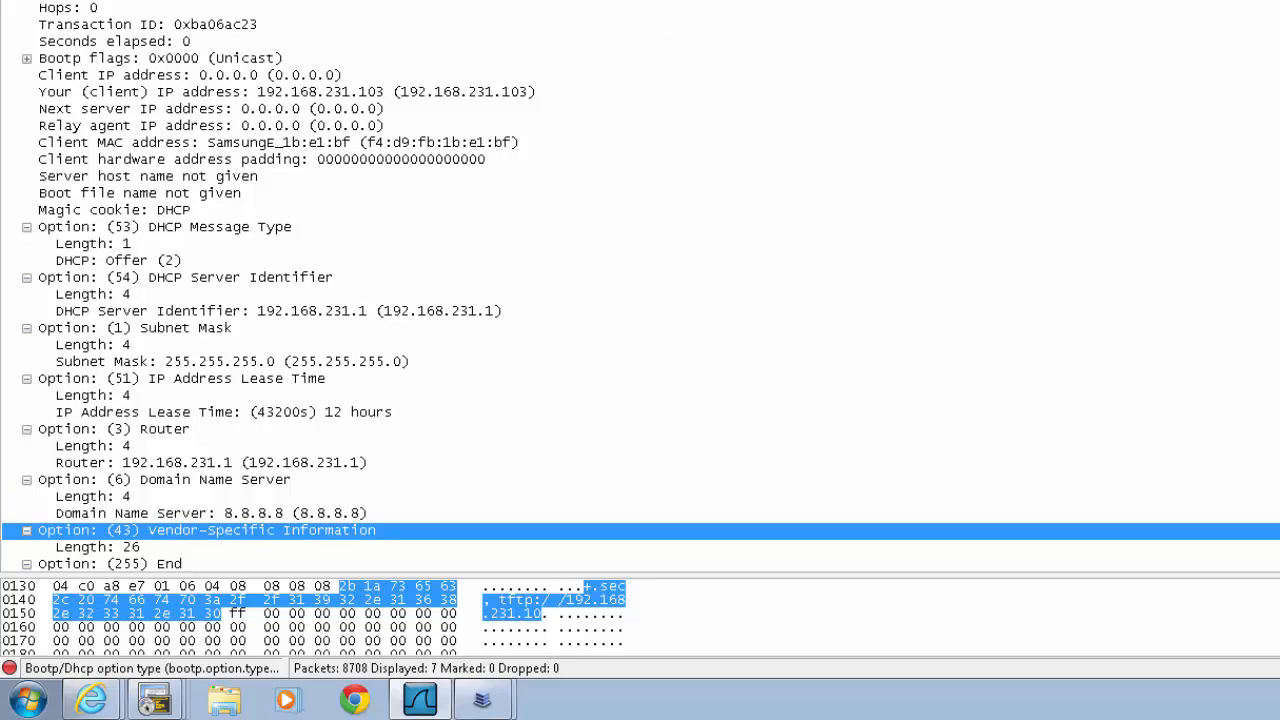
pyautogui.scroll(3)
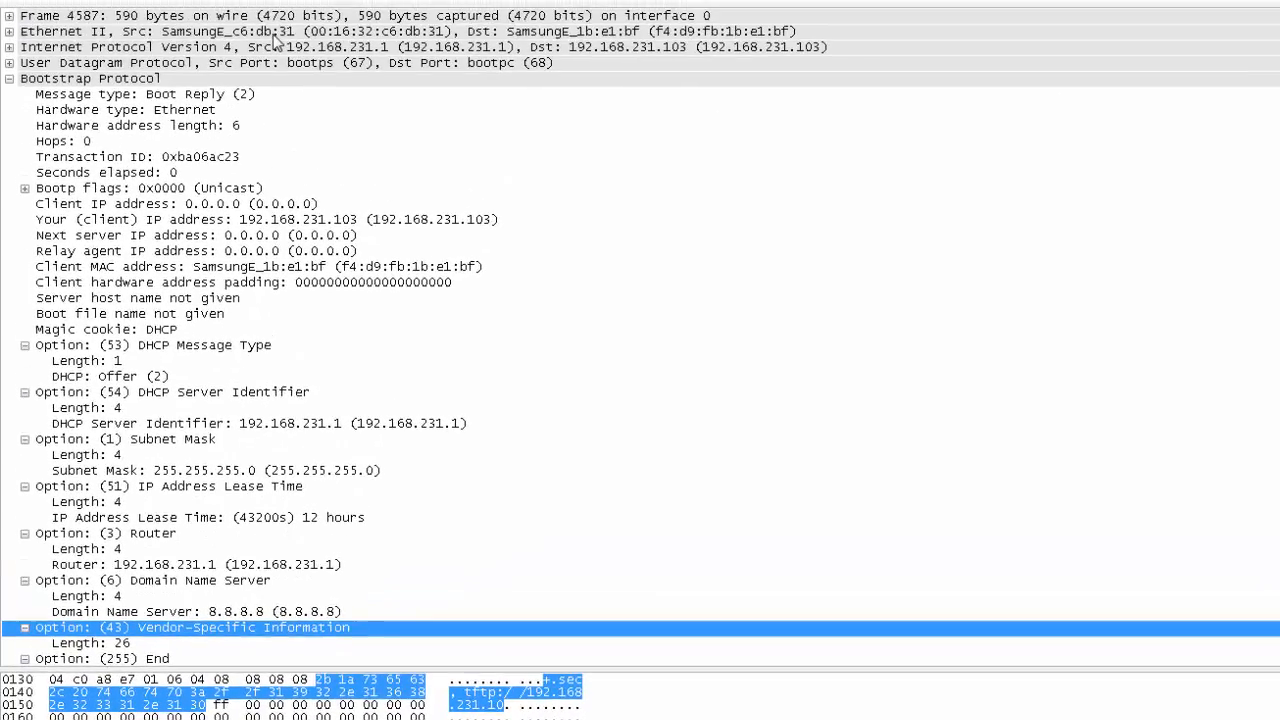
pyautogui.moveTo(618, 42)
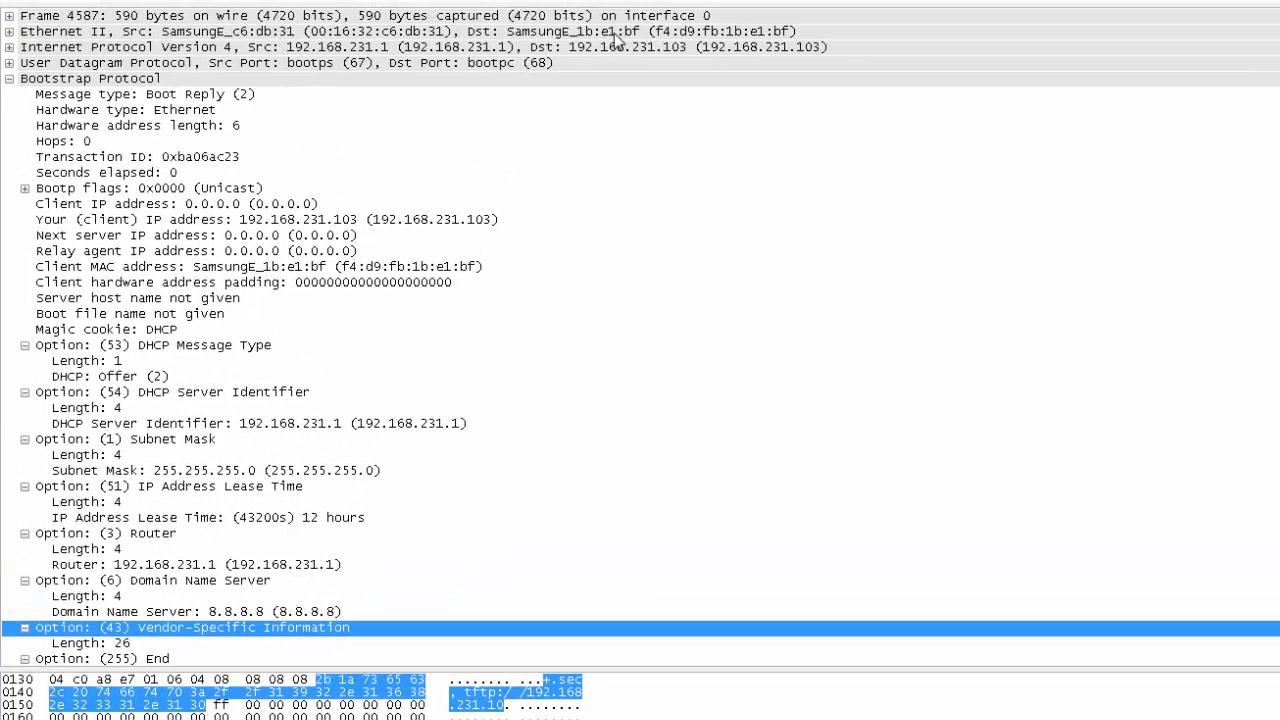
pyautogui.moveTo(630, 46)
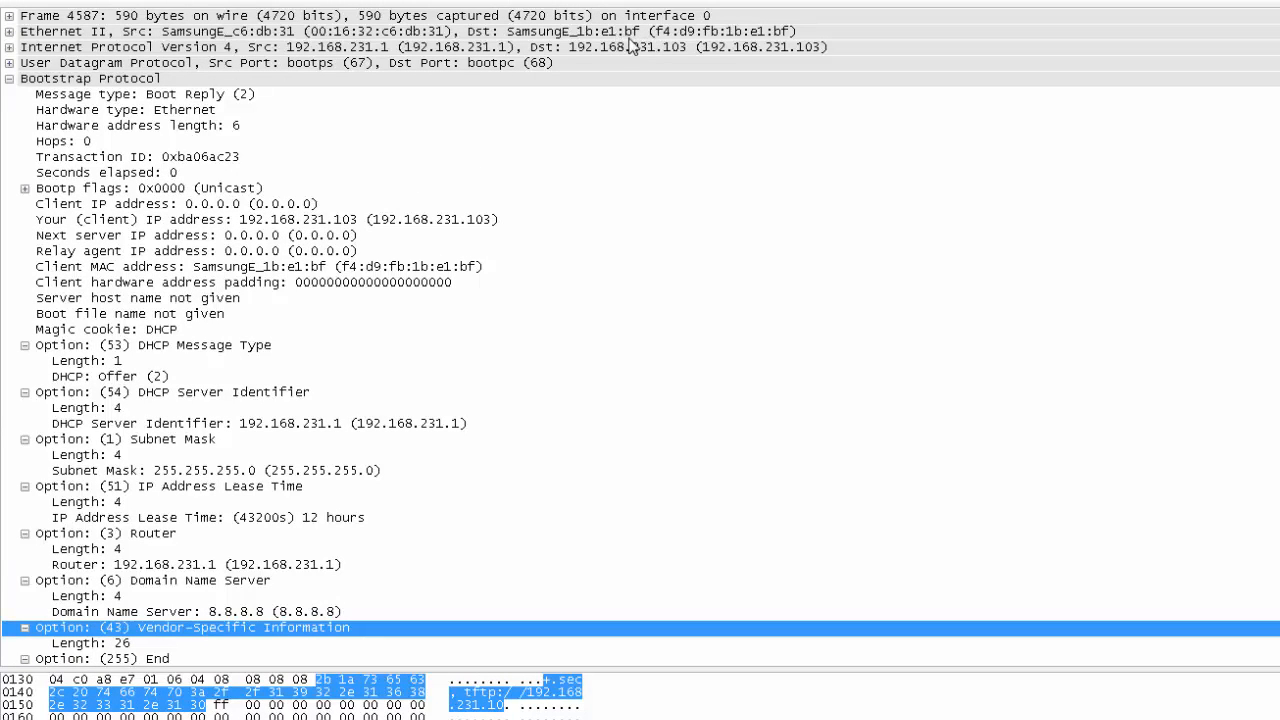
pyautogui.moveTo(735, 38)
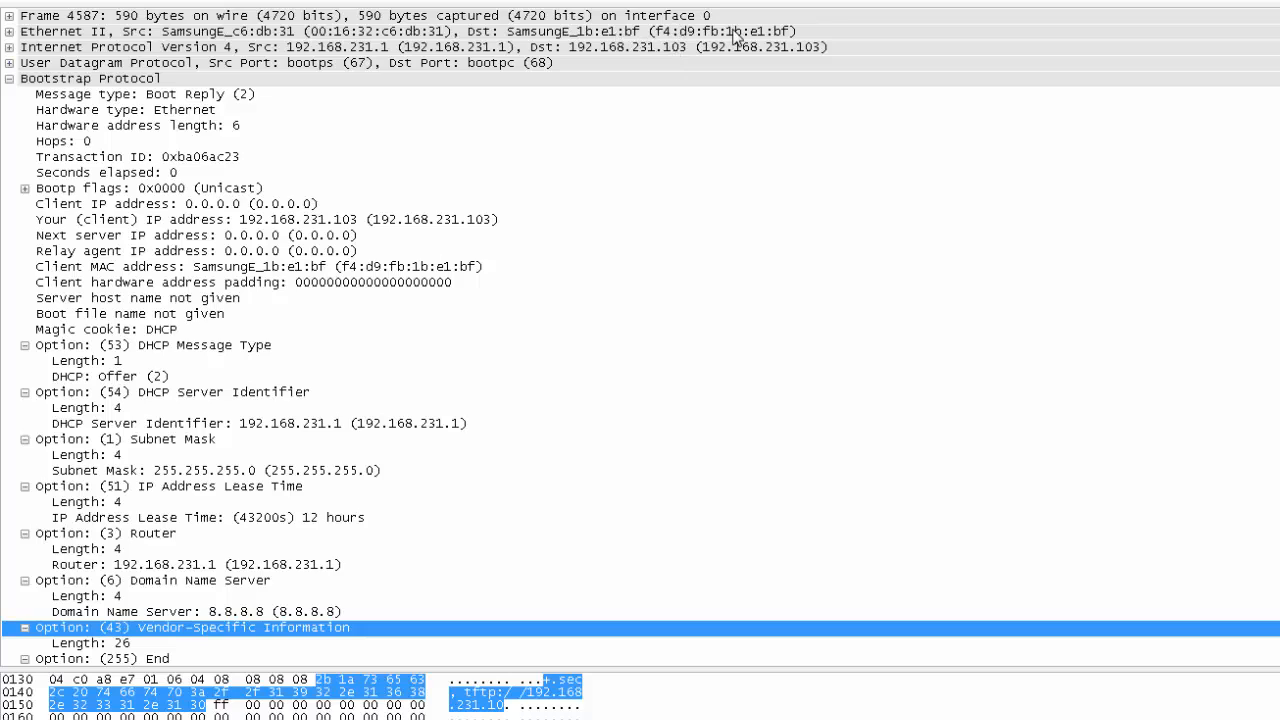
pyautogui.moveTo(364, 380)
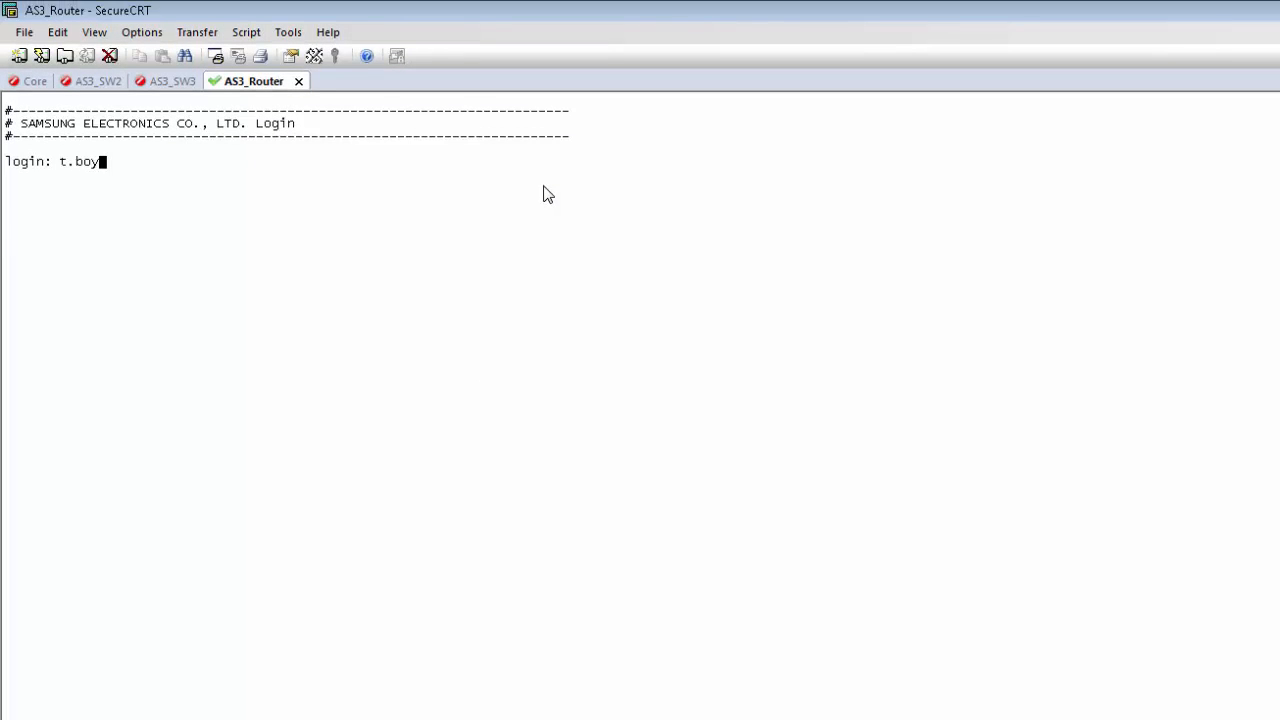
# - Log into AS3_Router and enable 'debug ip dhcp all' for all DHCP messages
pyautogui.press('Return')
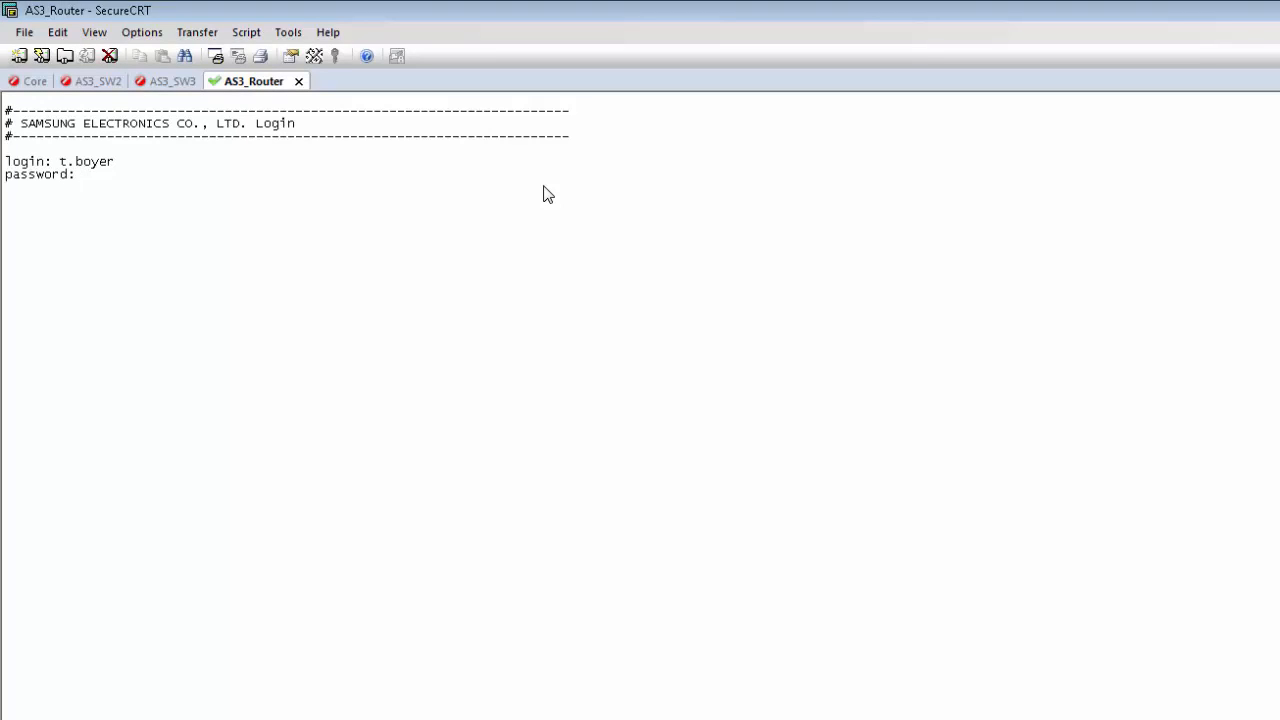
pyautogui.press('Return')
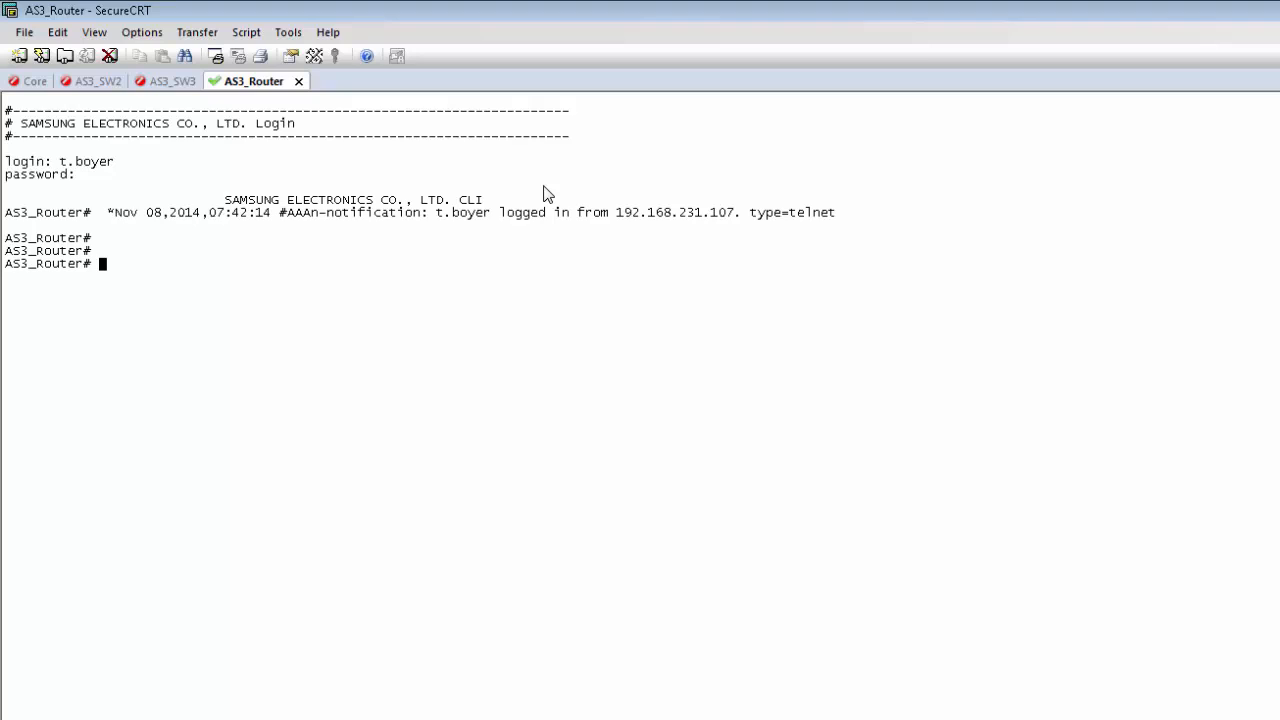
pyautogui.write('sh')
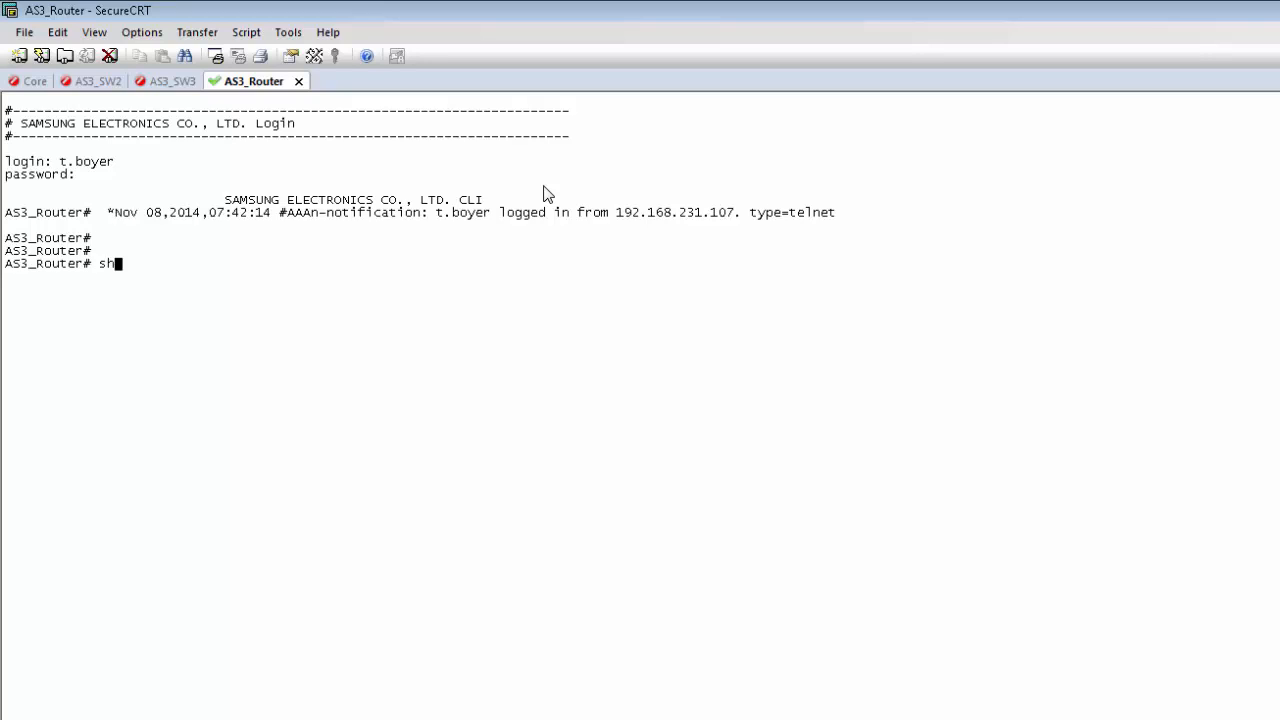
pyautogui.write('debug')
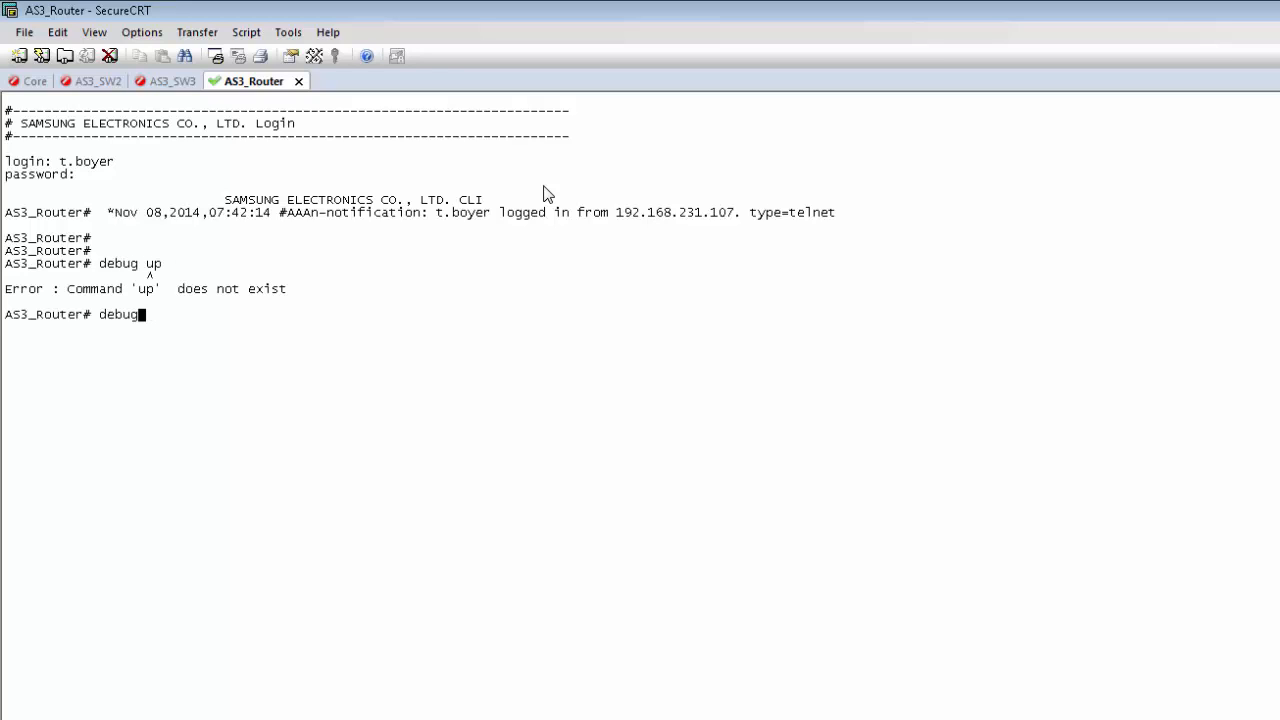
pyautogui.write('ip')
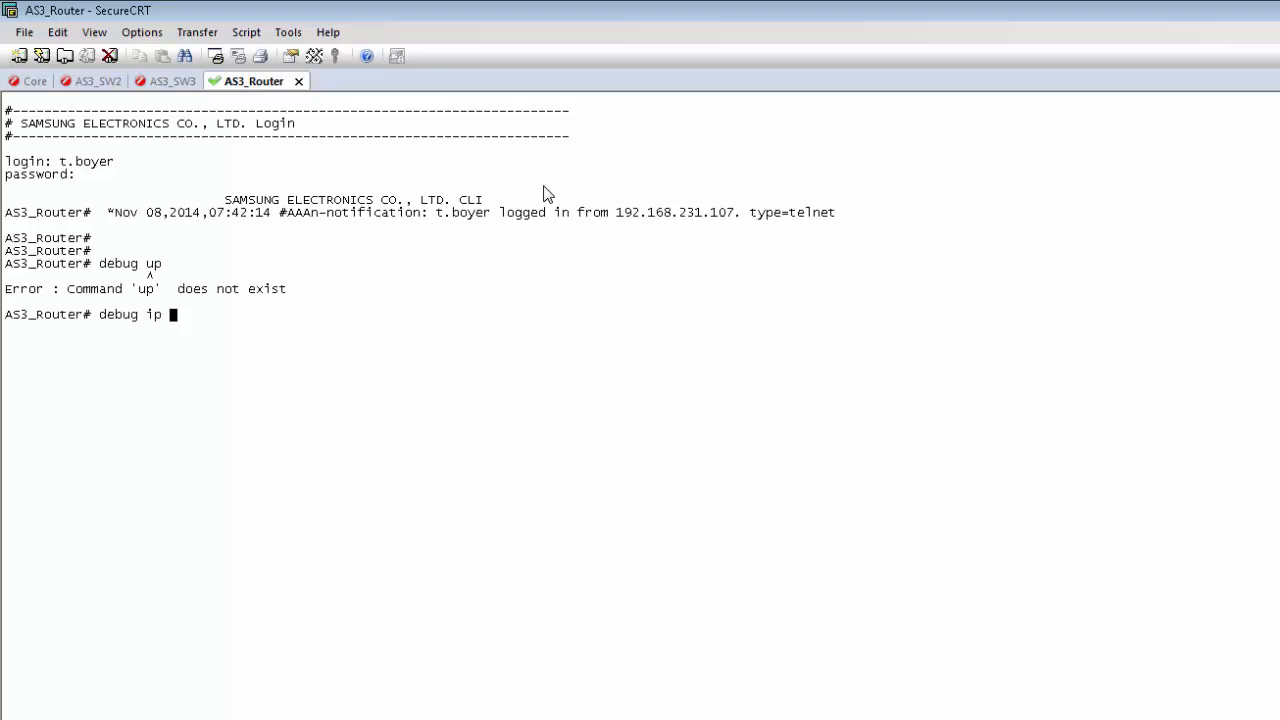
pyautogui.write('dhcp ?')
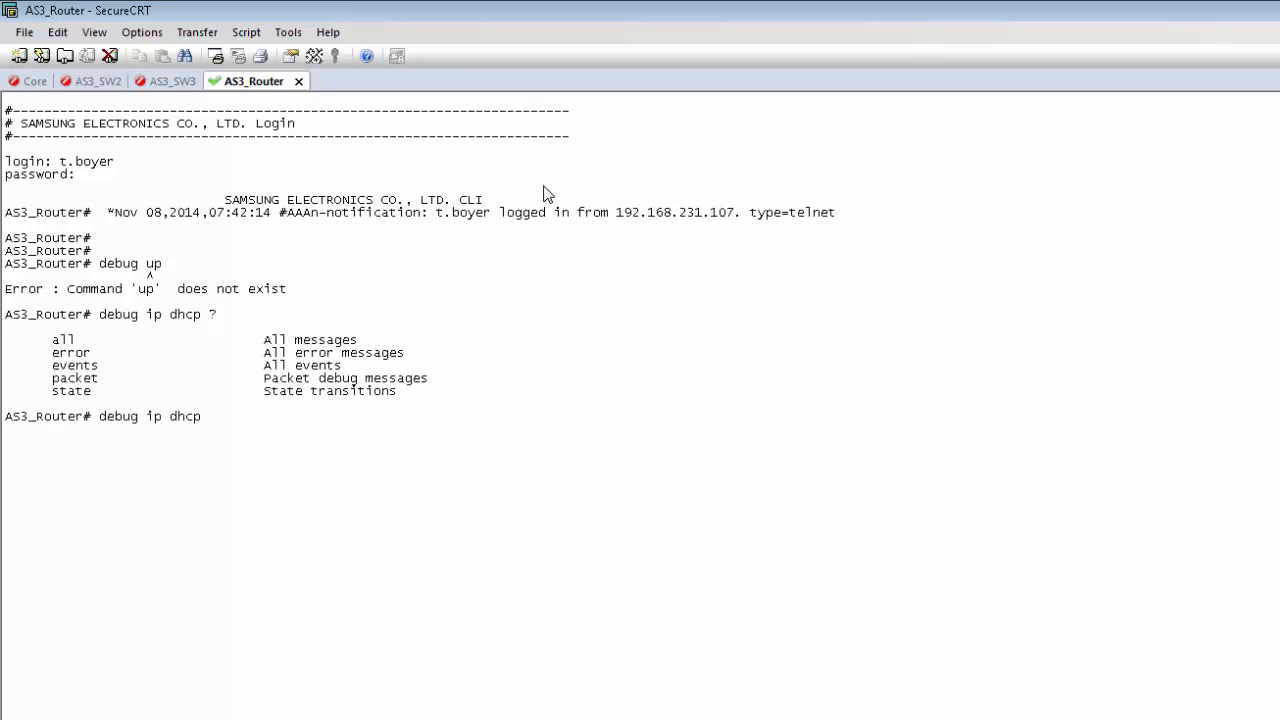
pyautogui.write('all')
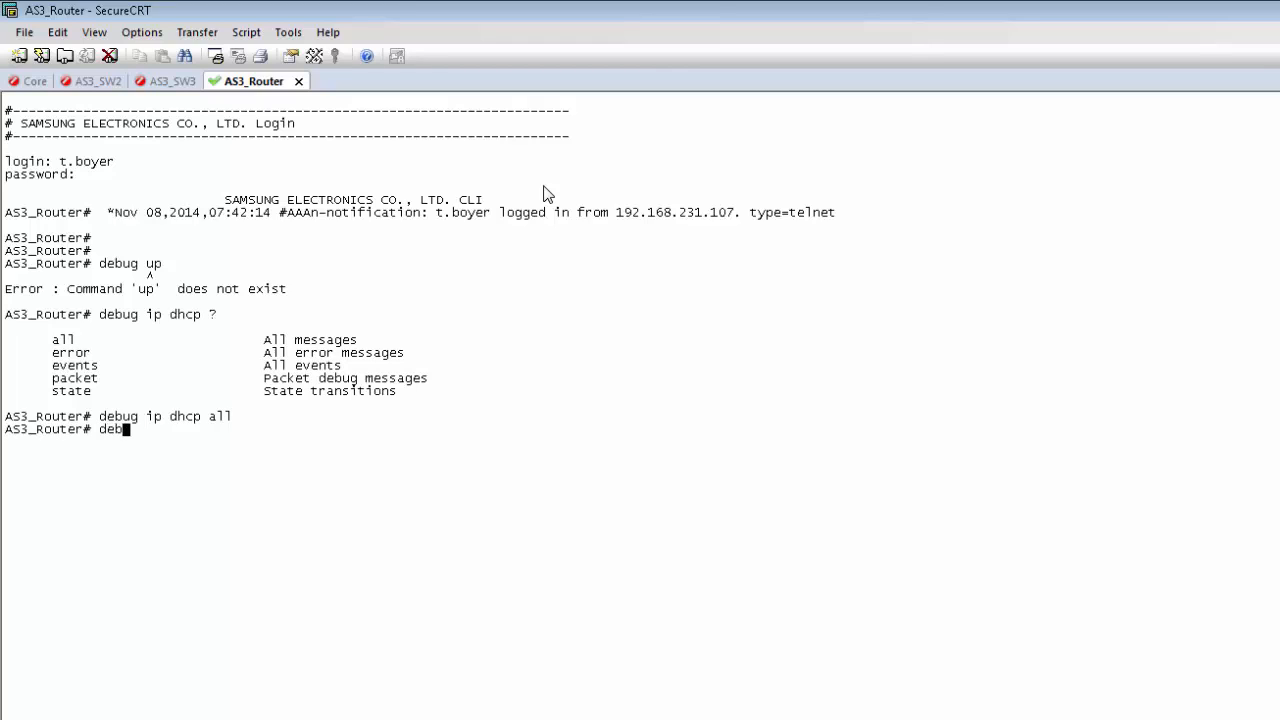
# - Direct debug output to this session with 'debug terminal'
pyautogui.write('ug')
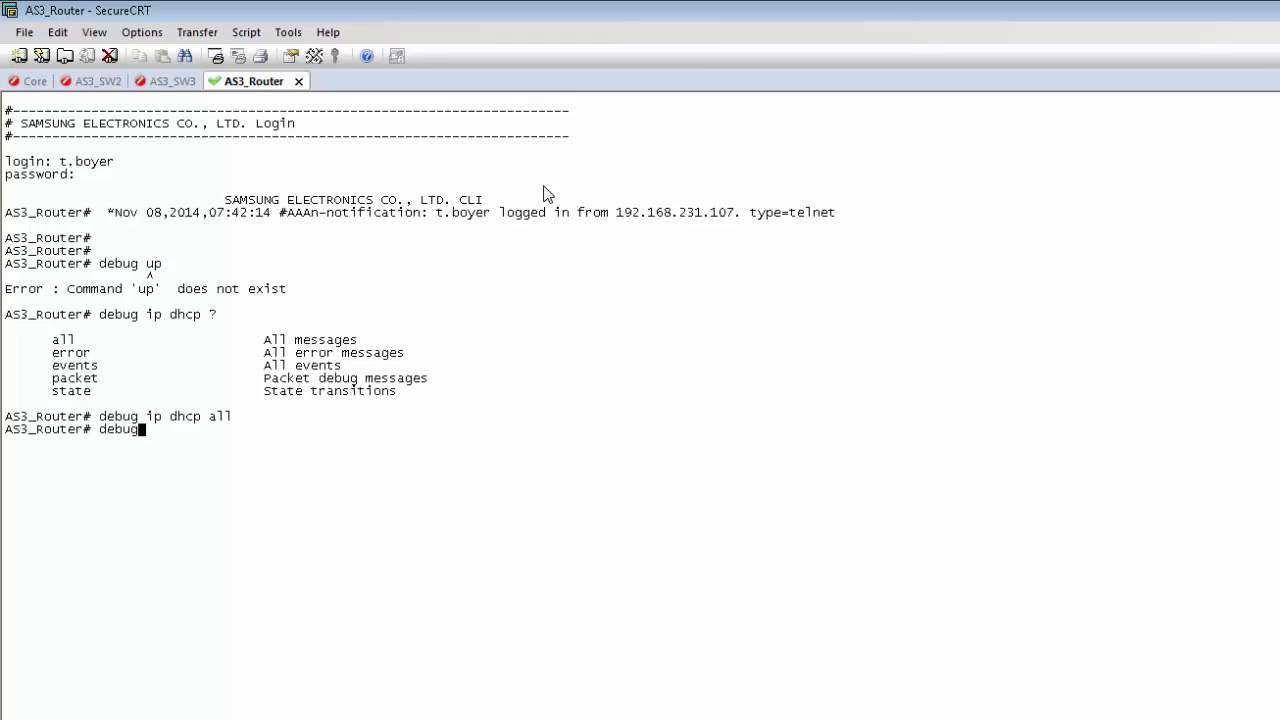
pyautogui.write('terminal')
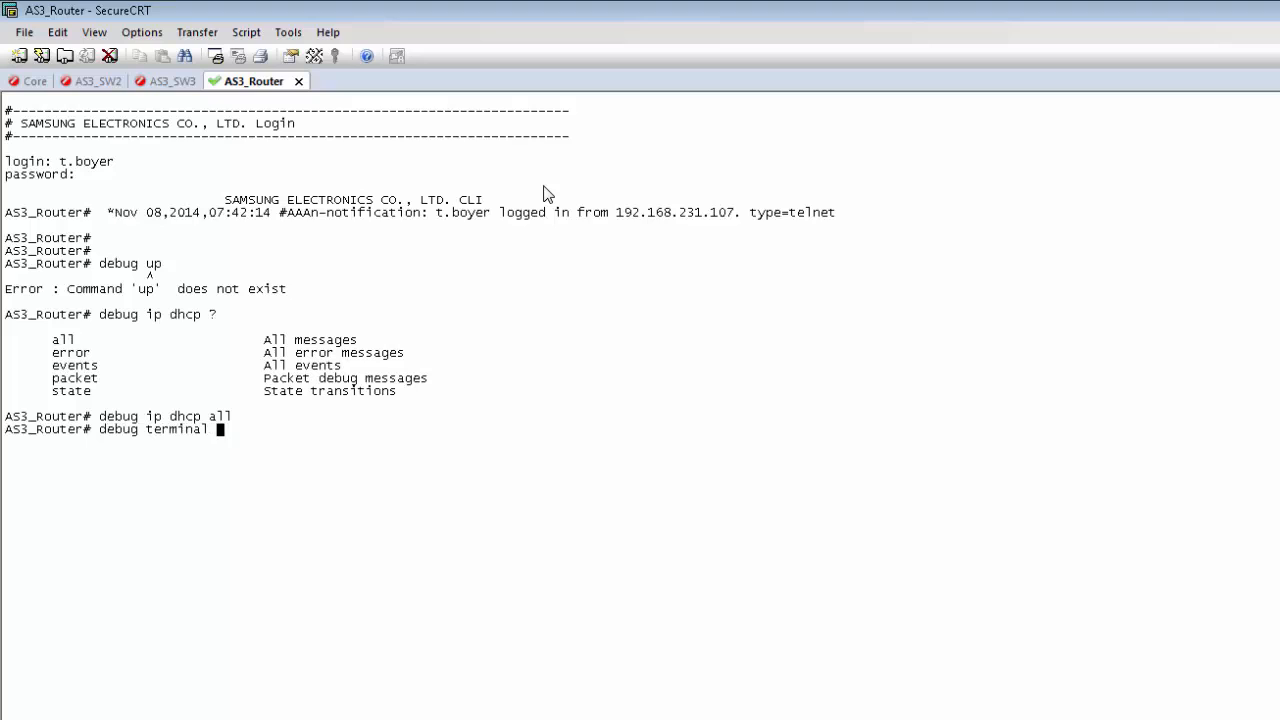
pyautogui.press('Return')
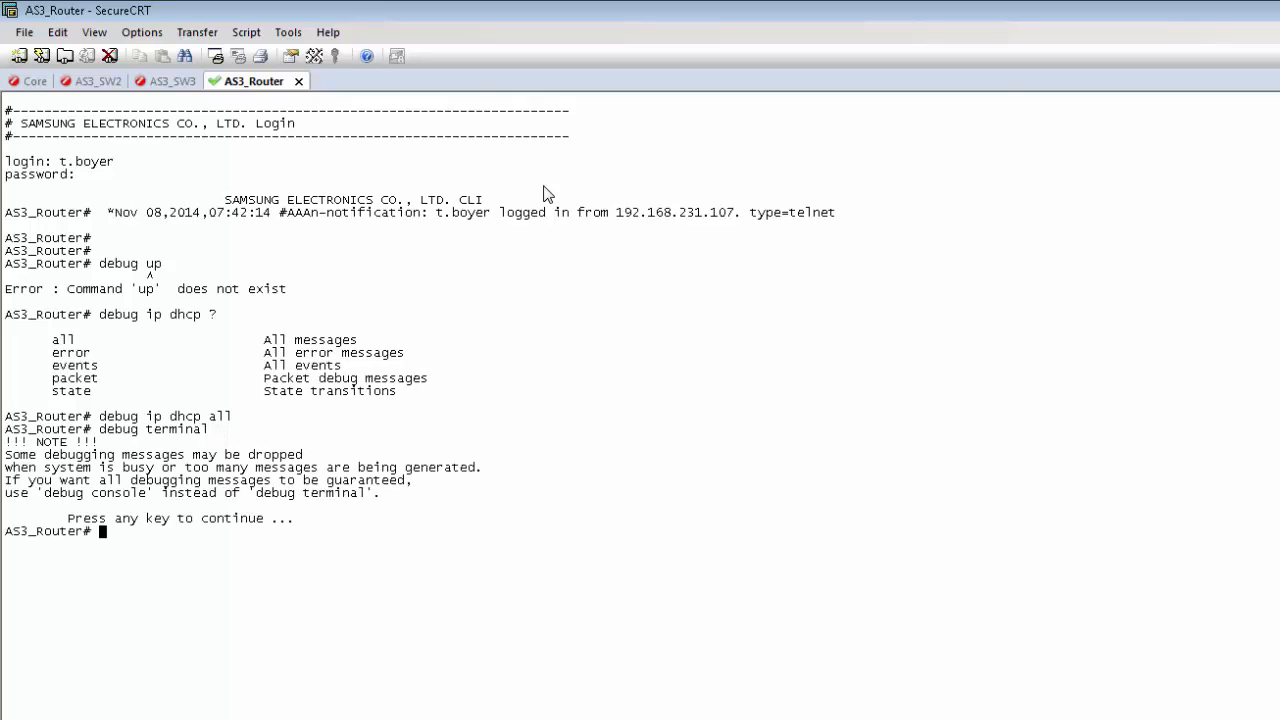
pyautogui.moveTo(170, 182)
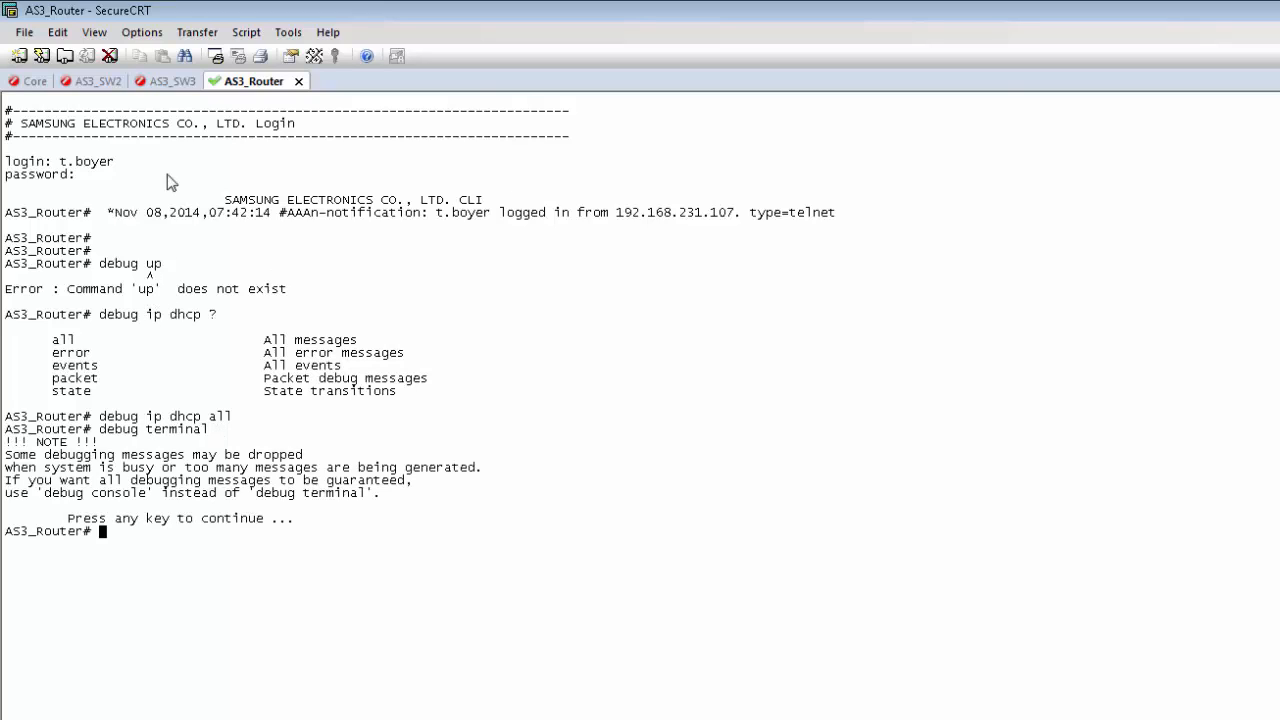
pyautogui.moveTo(185, 140)
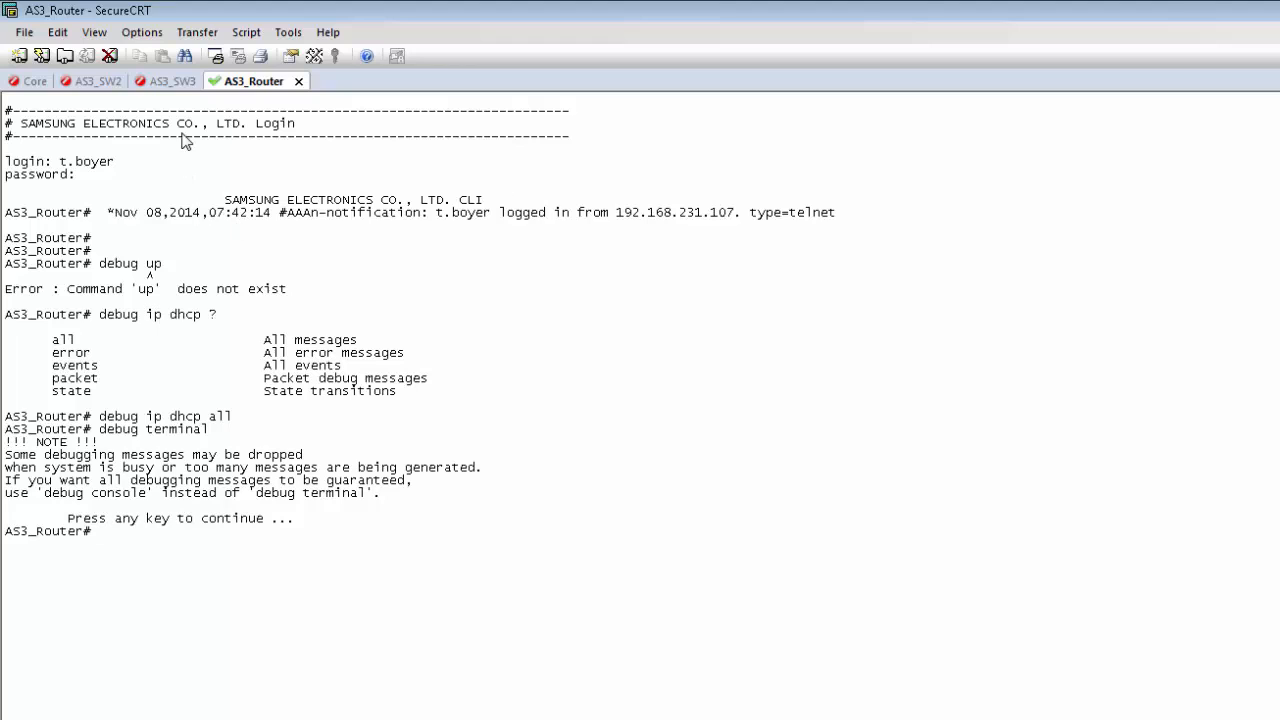
pyautogui.moveTo(90, 81)
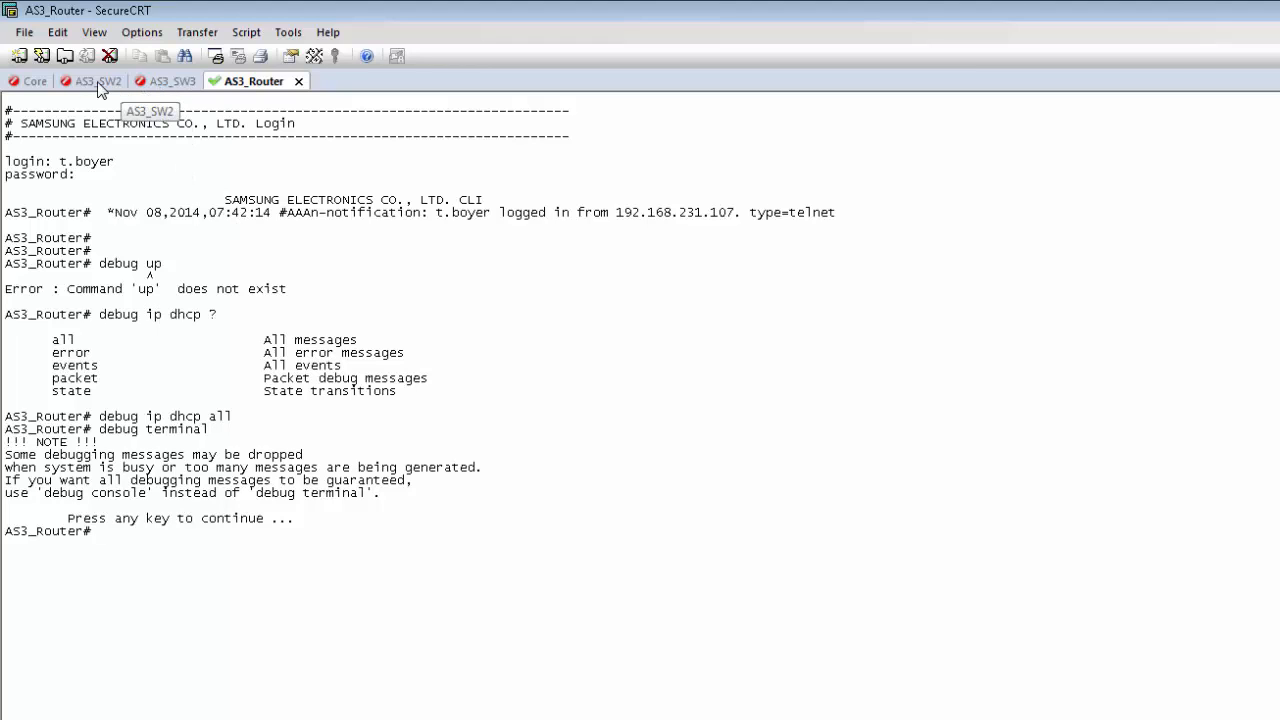
# - Log into AS3_SW3 and enter configuration for interface ethernet 1/19
pyautogui.click(173, 81)
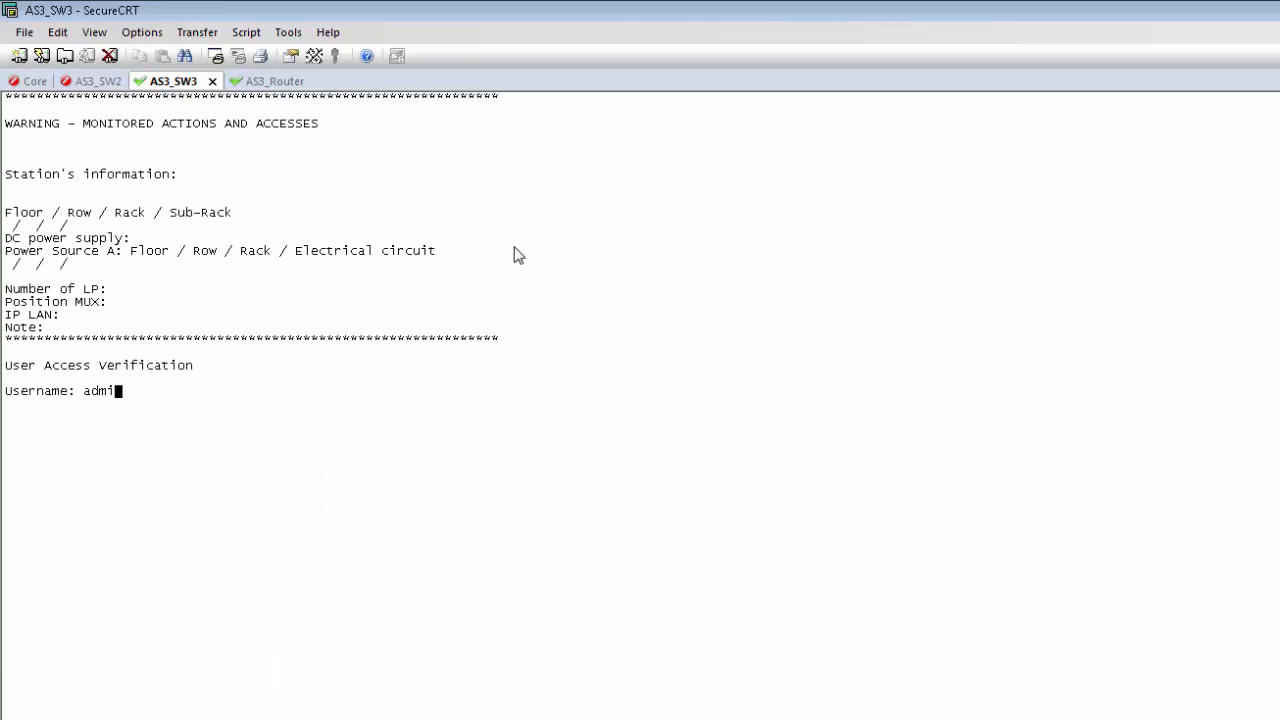
pyautogui.press('Return')
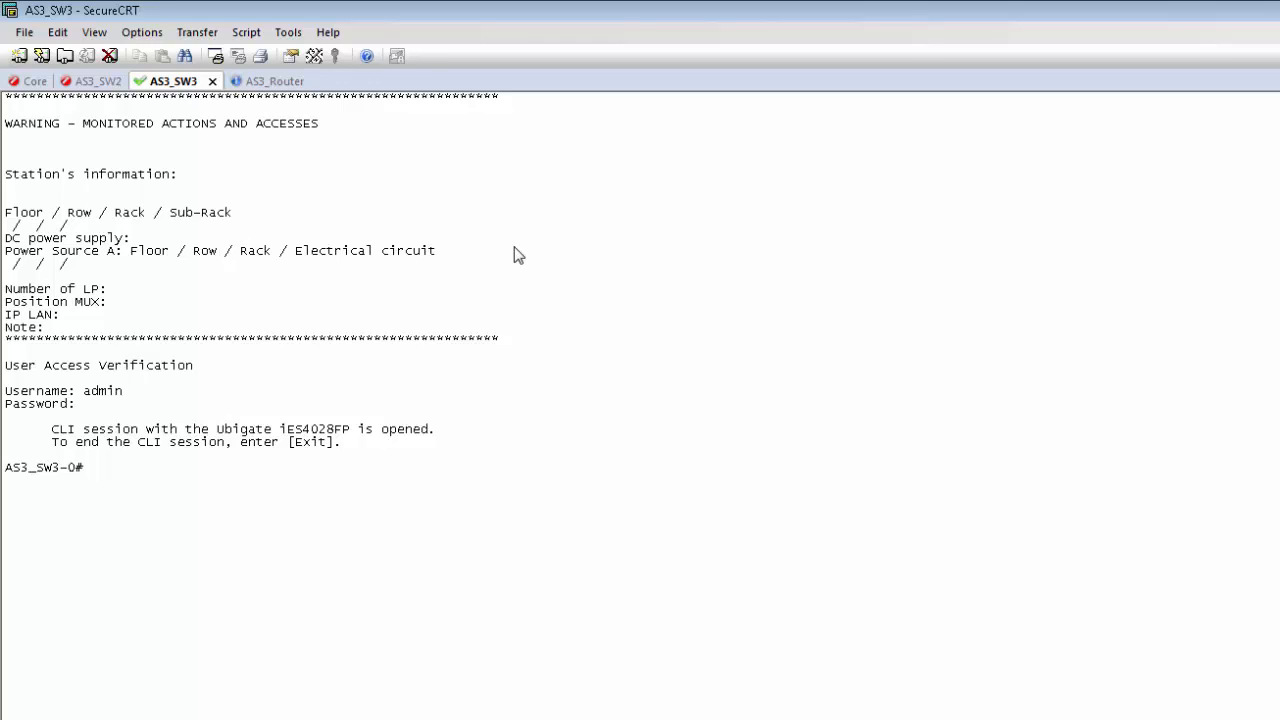
pyautogui.write('cob')
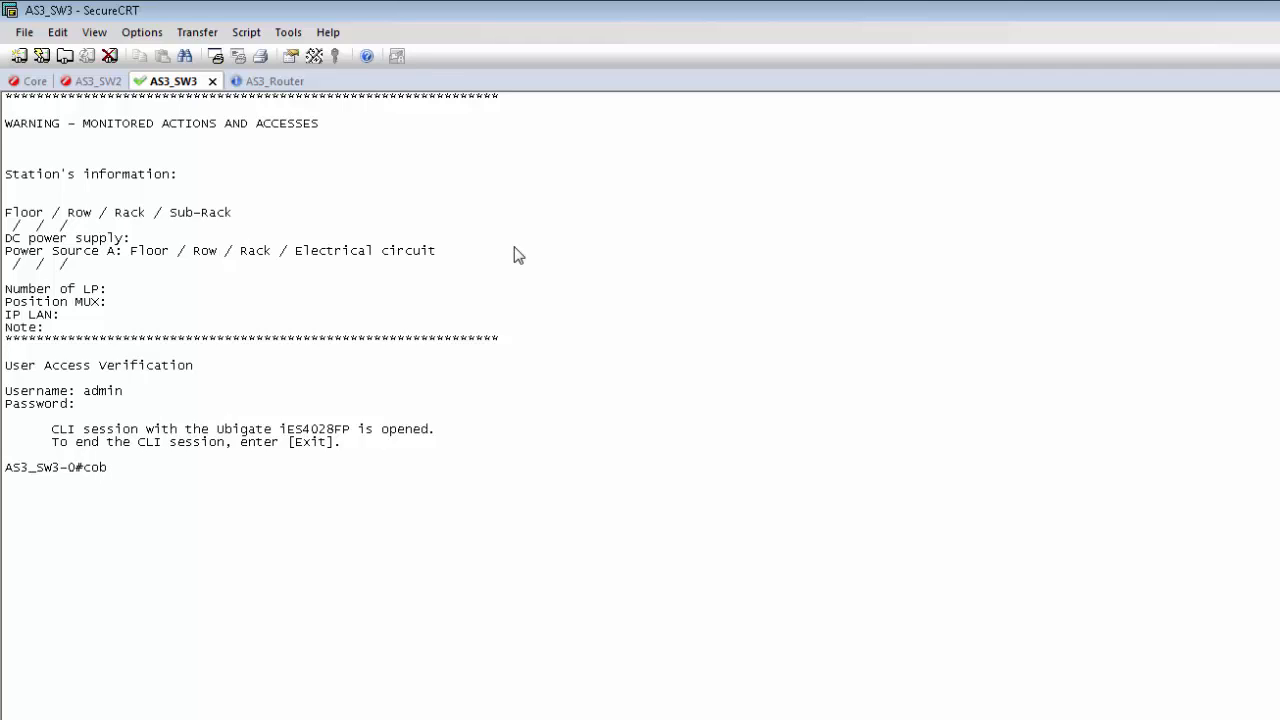
pyautogui.write('nf')
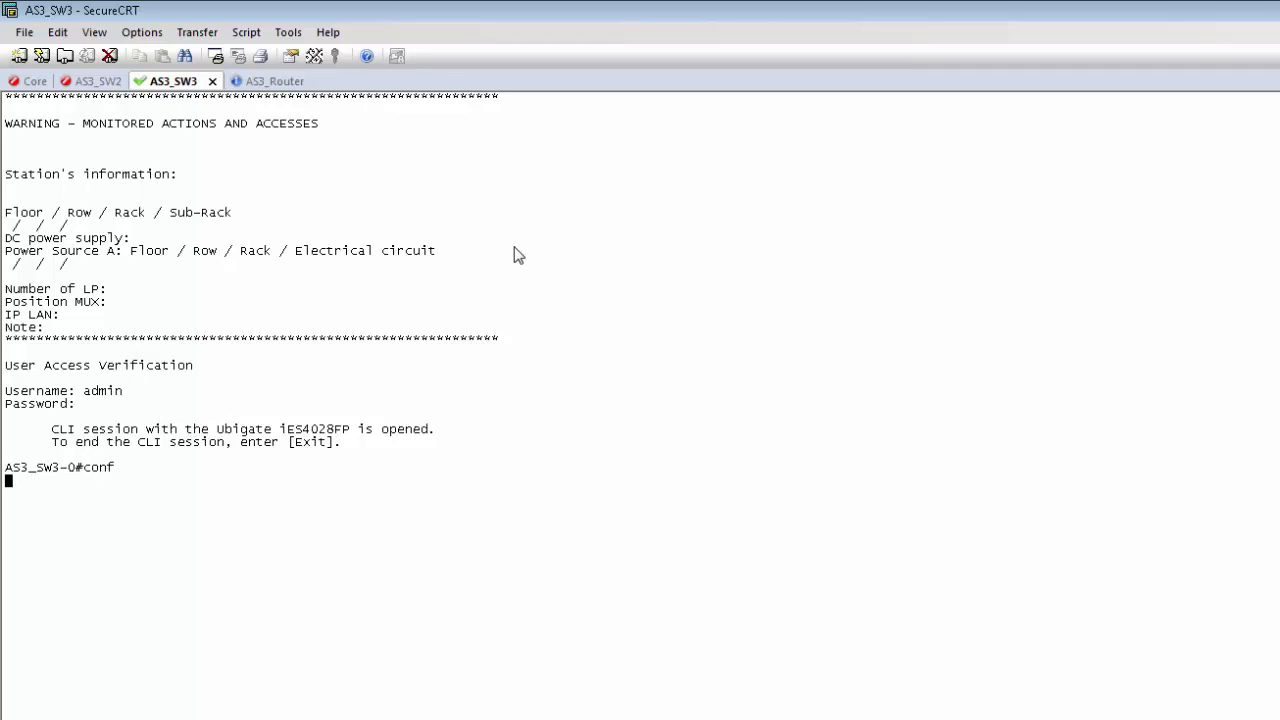
pyautogui.write('interface ethernet')
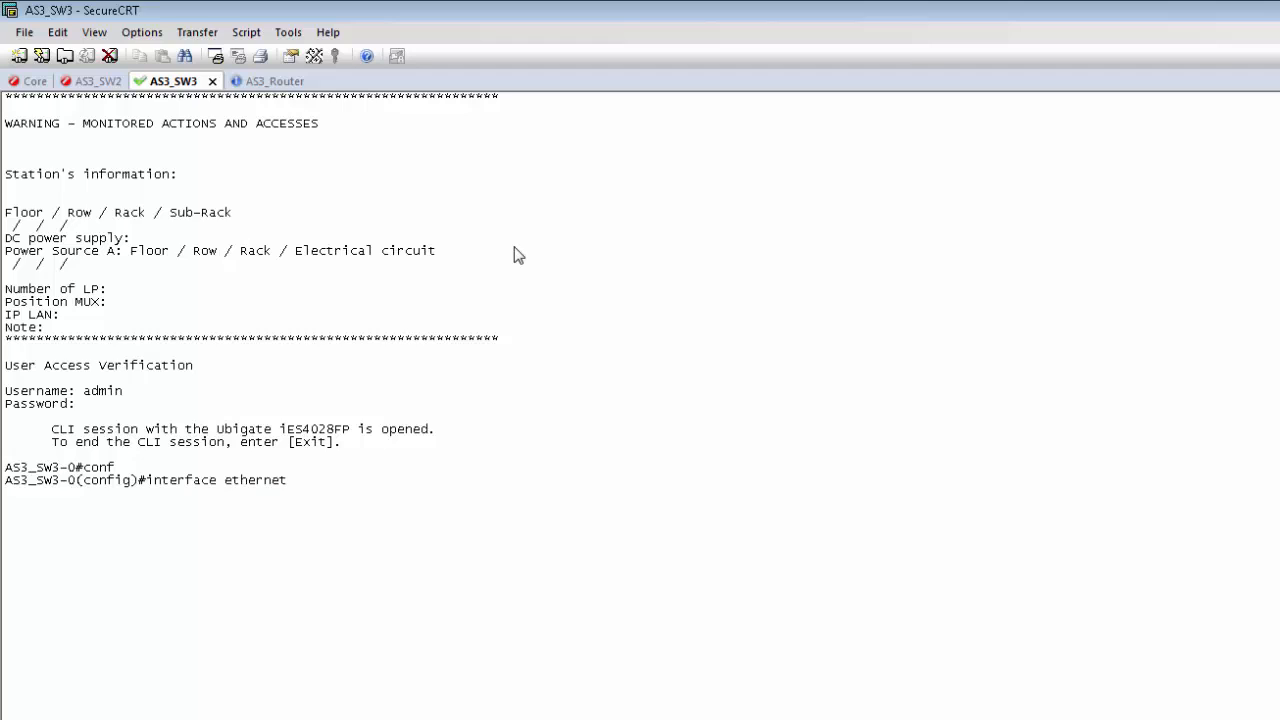
pyautogui.write('1/1')
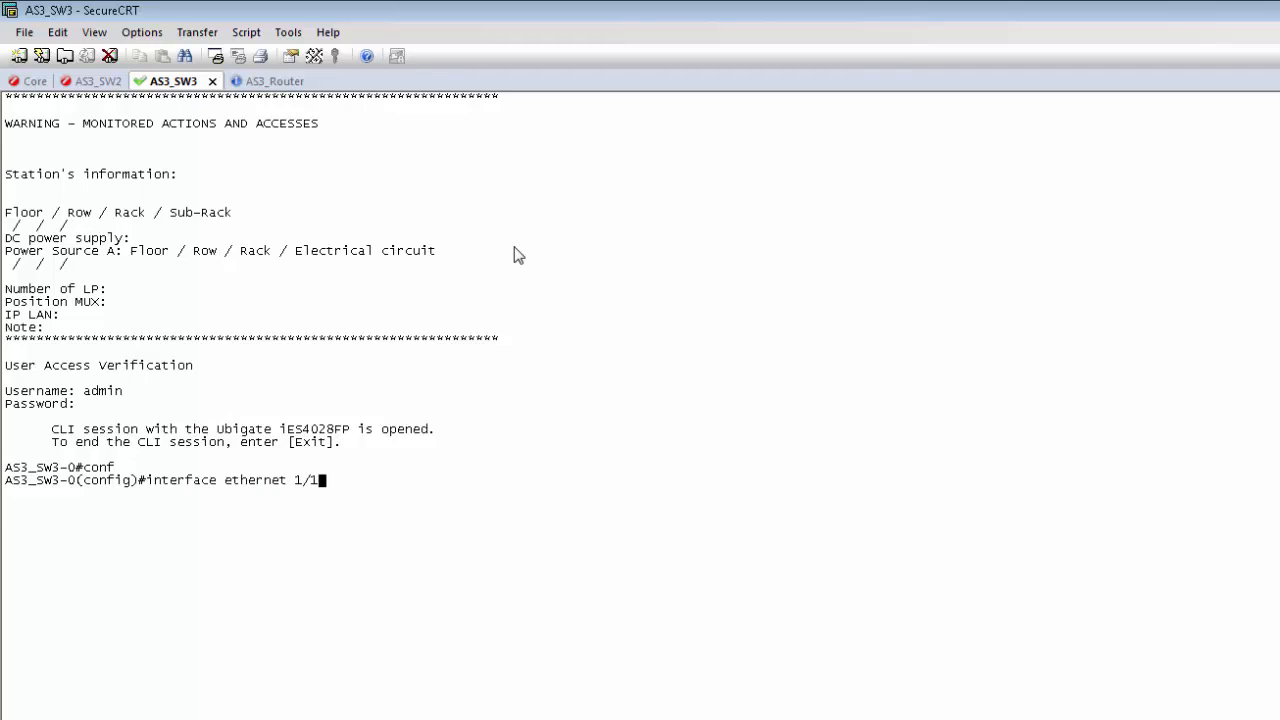
pyautogui.press('Return')
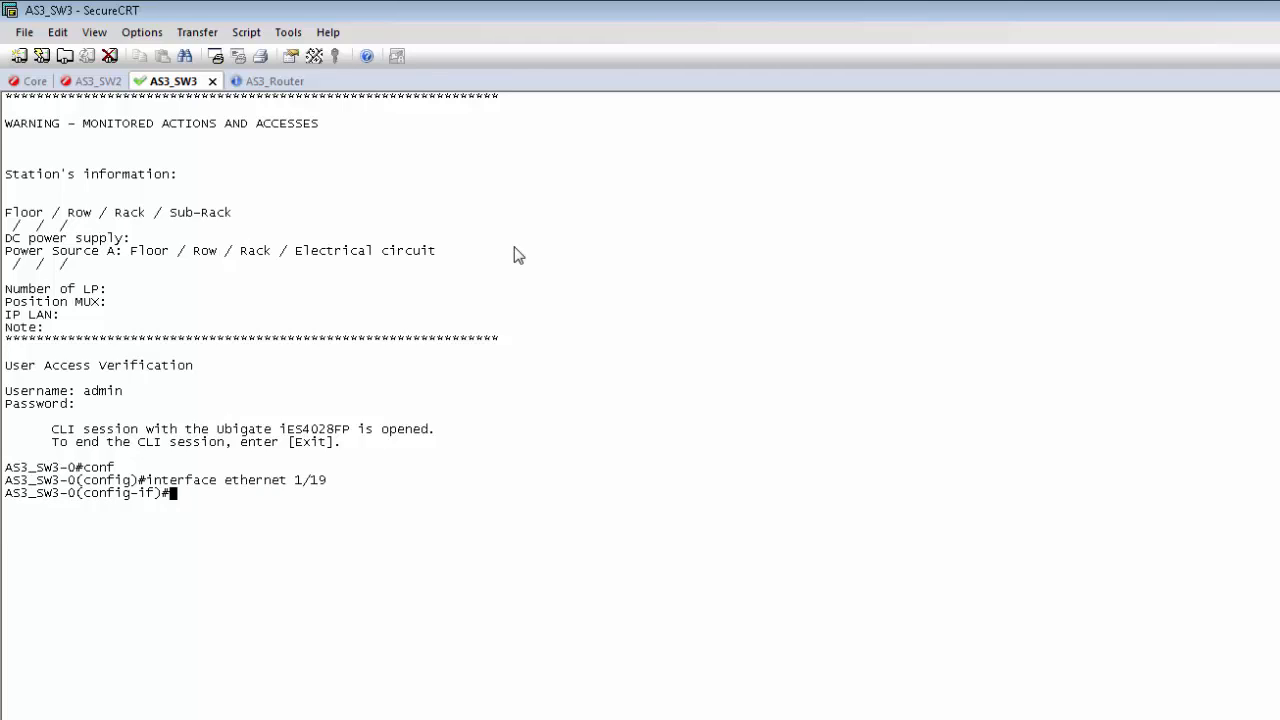
# - Cycle PoE on the port with 'no power inline' then 'power inline', returning to the router session
pyautogui.write('no')
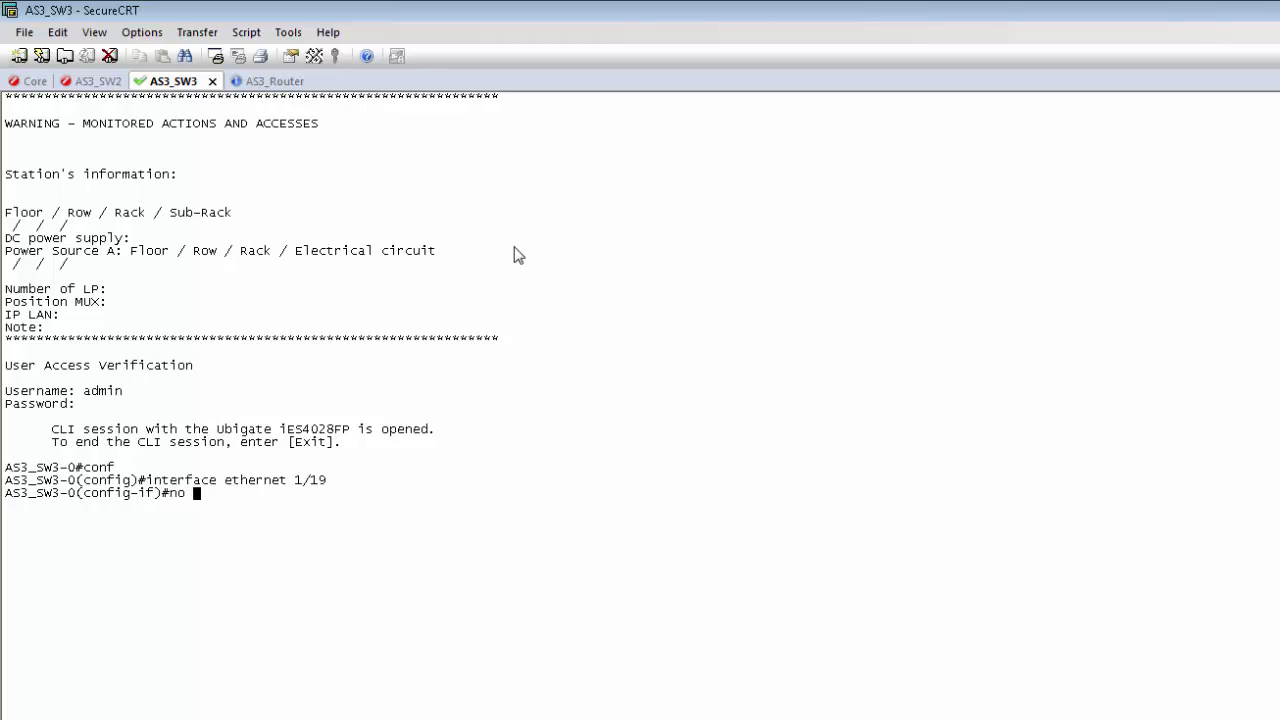
pyautogui.write('power inline')
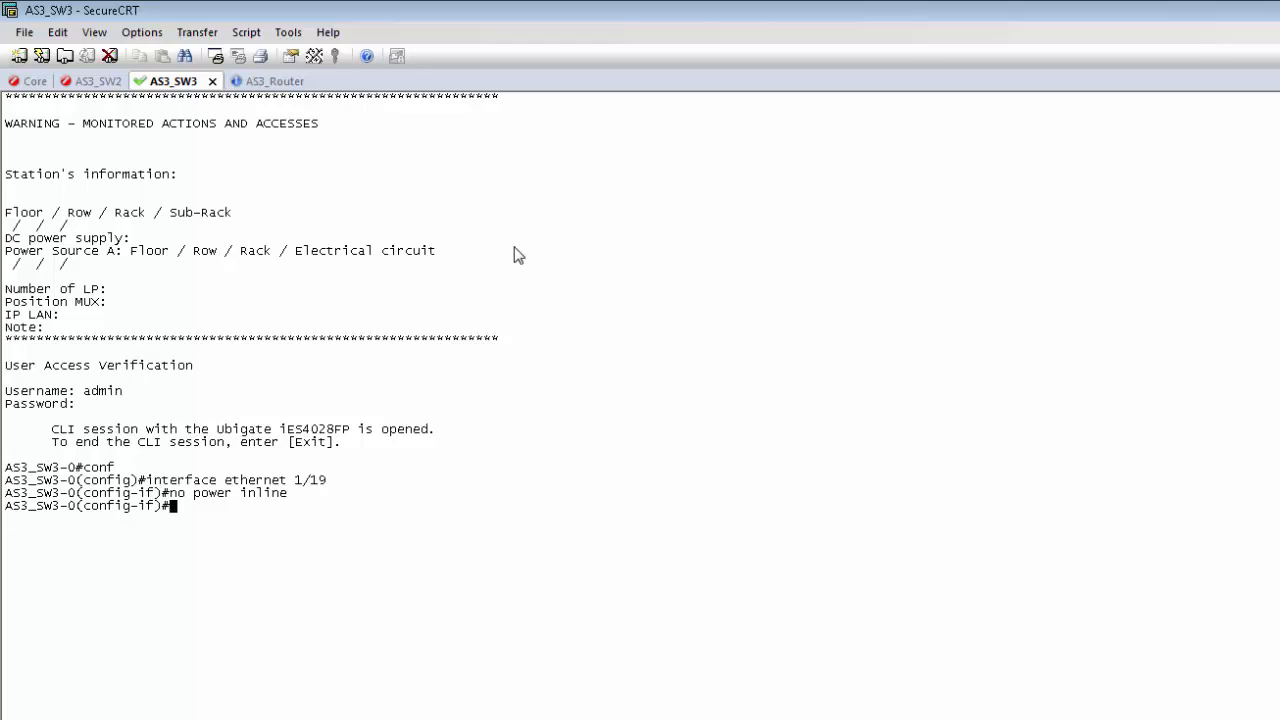
pyautogui.write('power  inline')
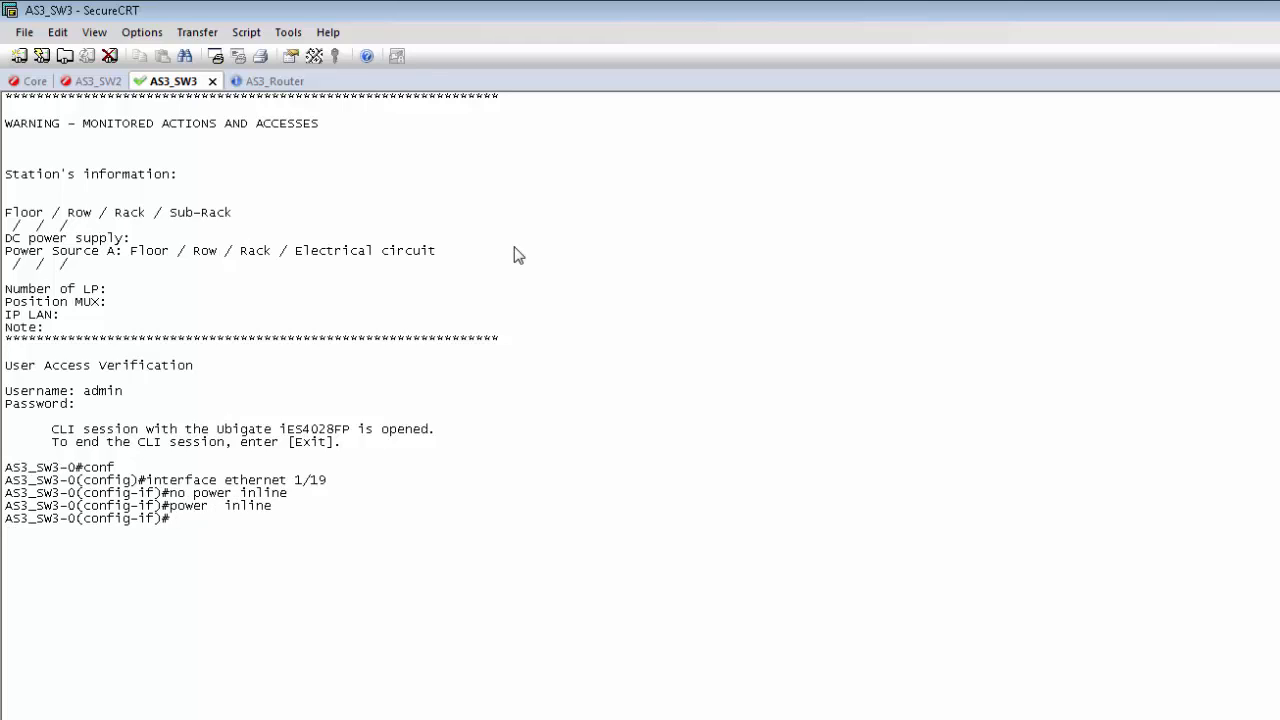
pyautogui.click(255, 81)
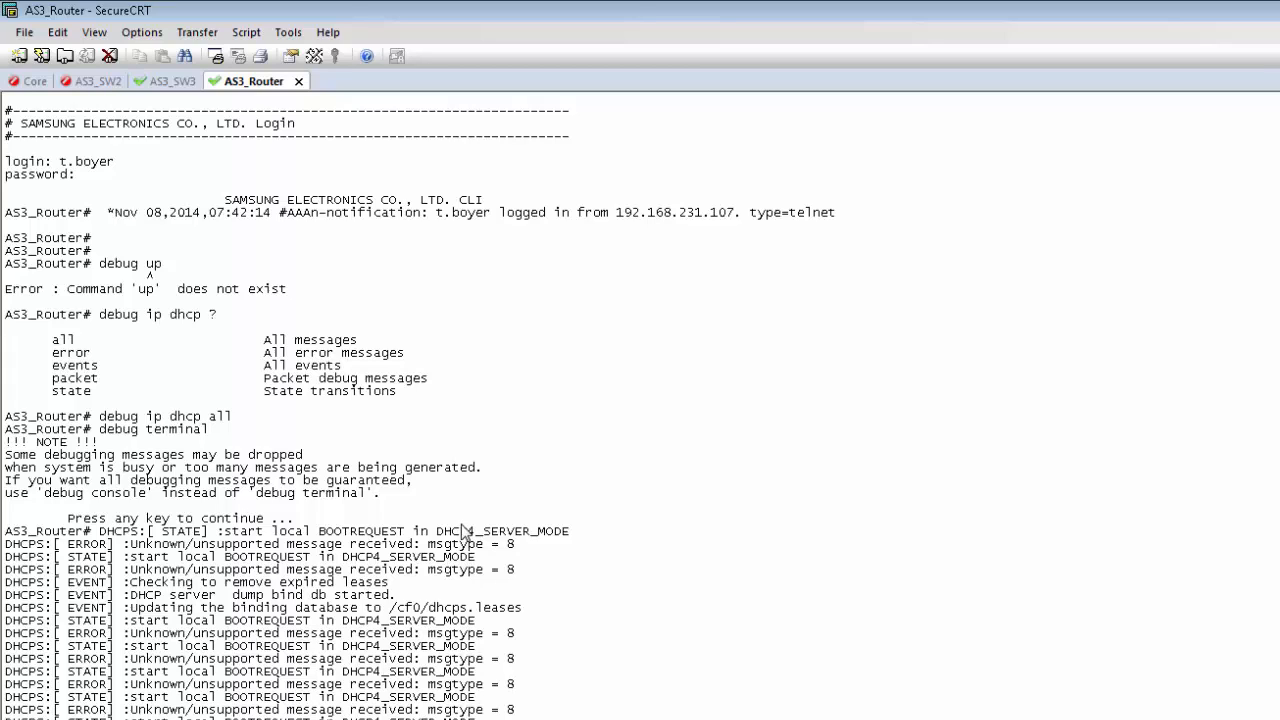
pyautogui.moveTo(407, 596)
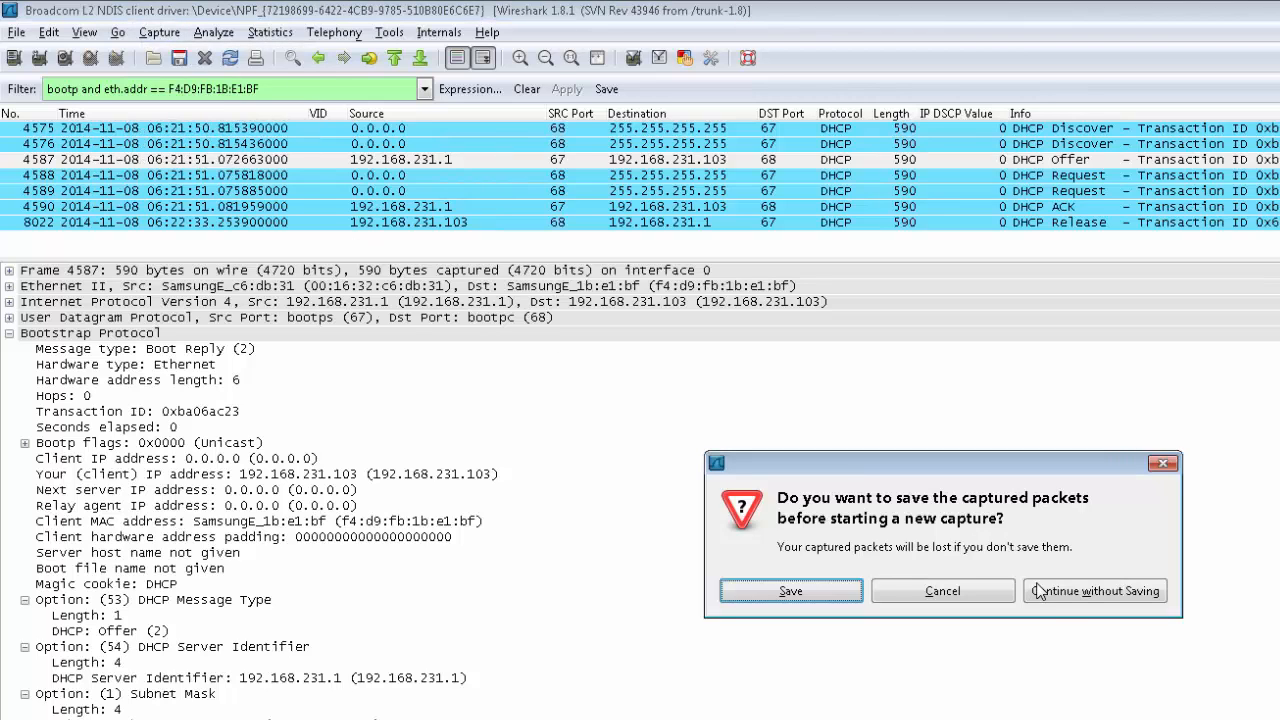
# - Continue without saving so a fresh capture starts, still filtered on F4:D9:FB:1B:E1:BF
pyautogui.click(1095, 590)
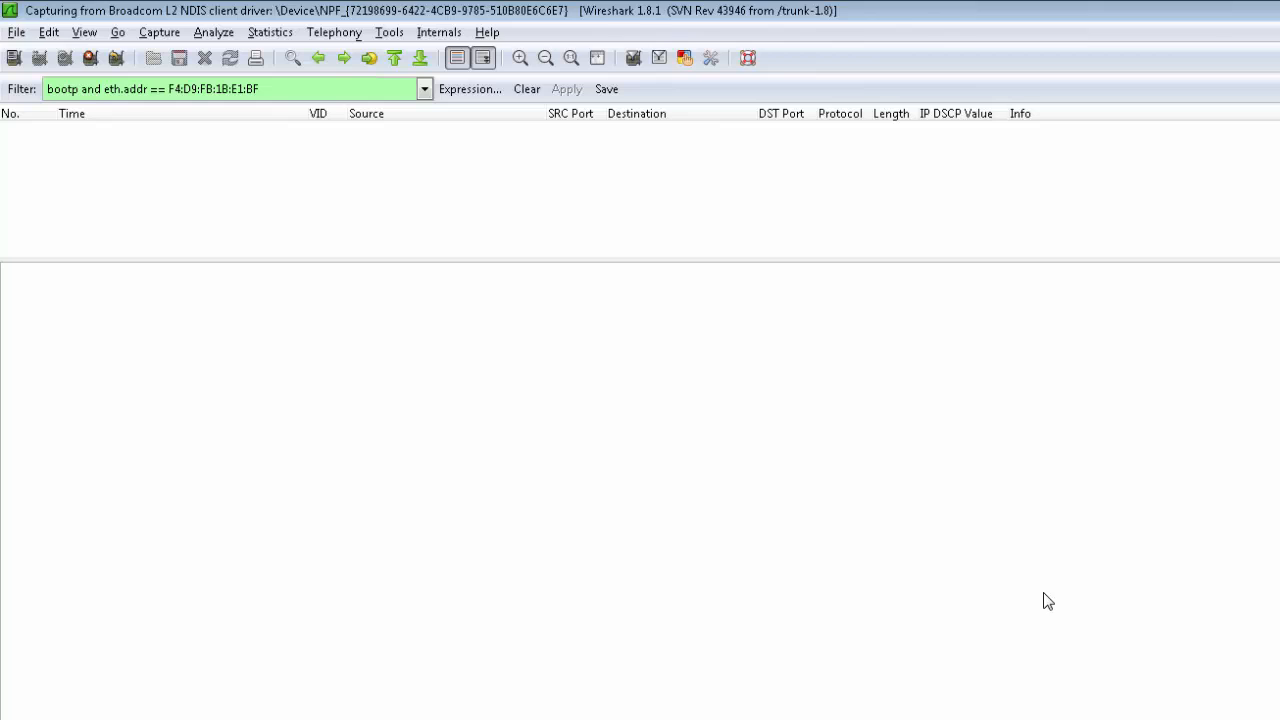
pyautogui.moveTo(883, 457)
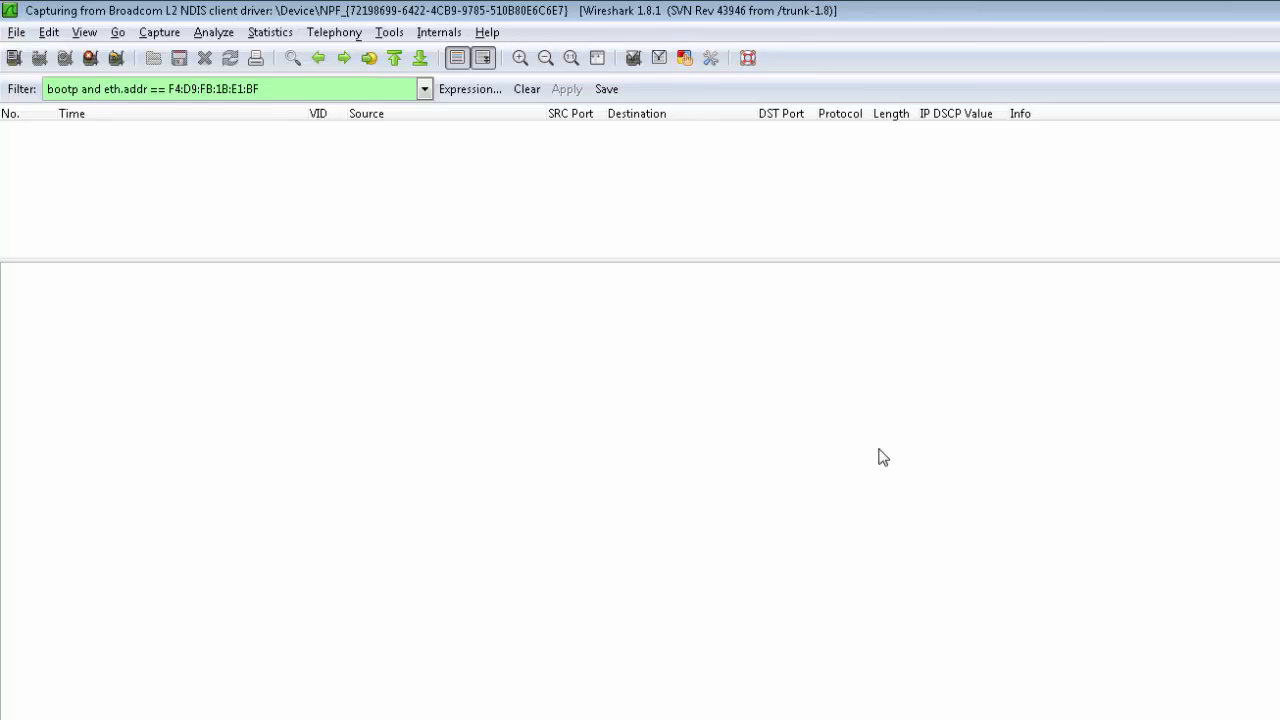
pyautogui.moveTo(728, 258)
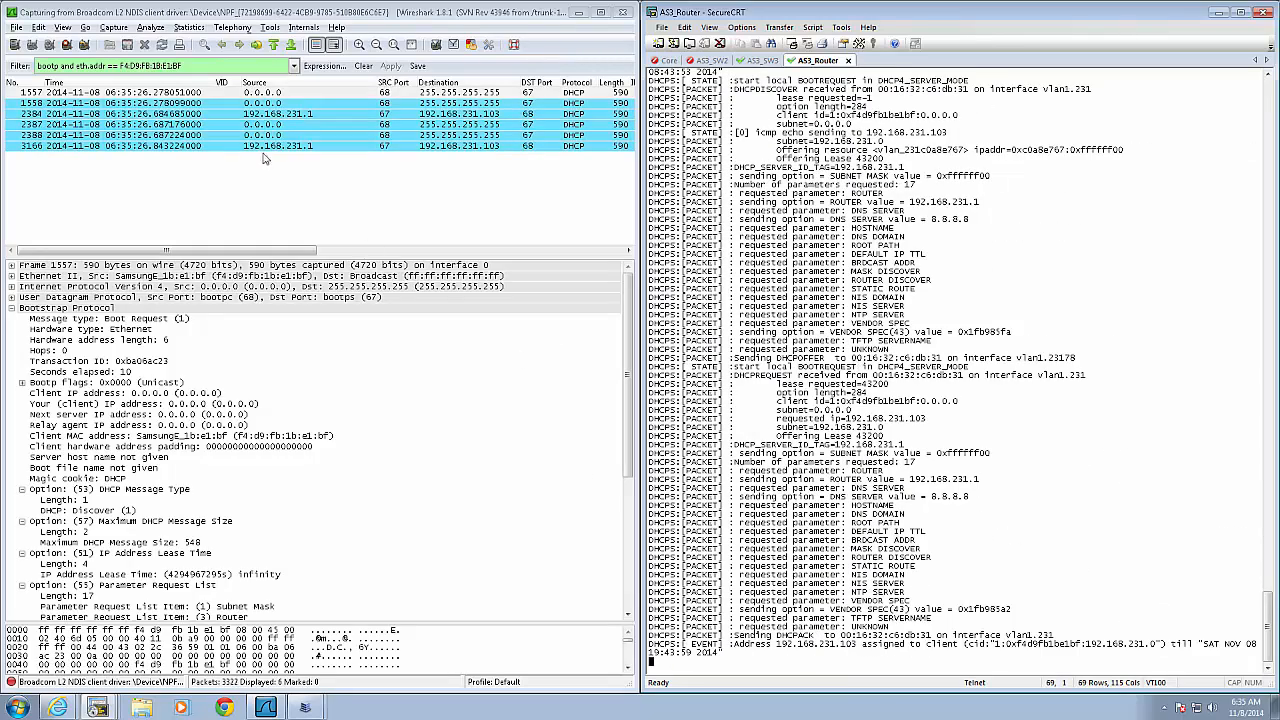
# - Disconnect the AS3_Router session and stop the Wireshark capture showing six DHCP packets
pyautogui.click(718, 43)
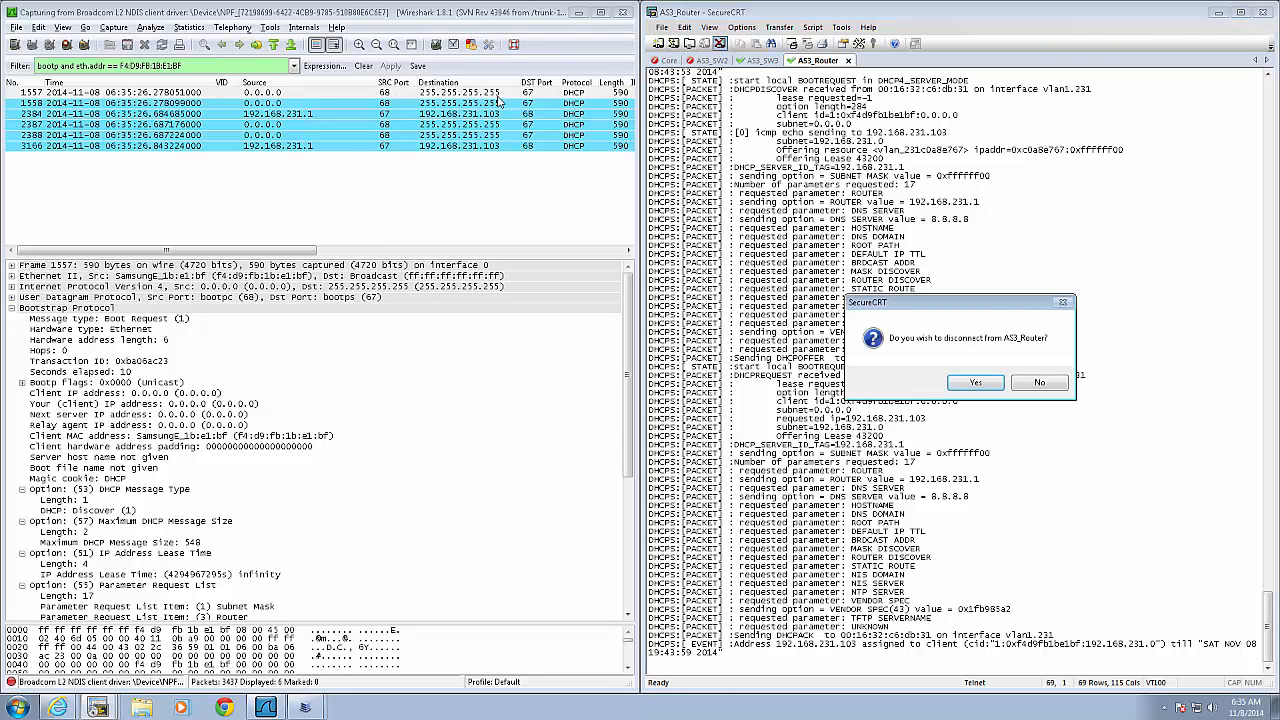
pyautogui.click(975, 382)
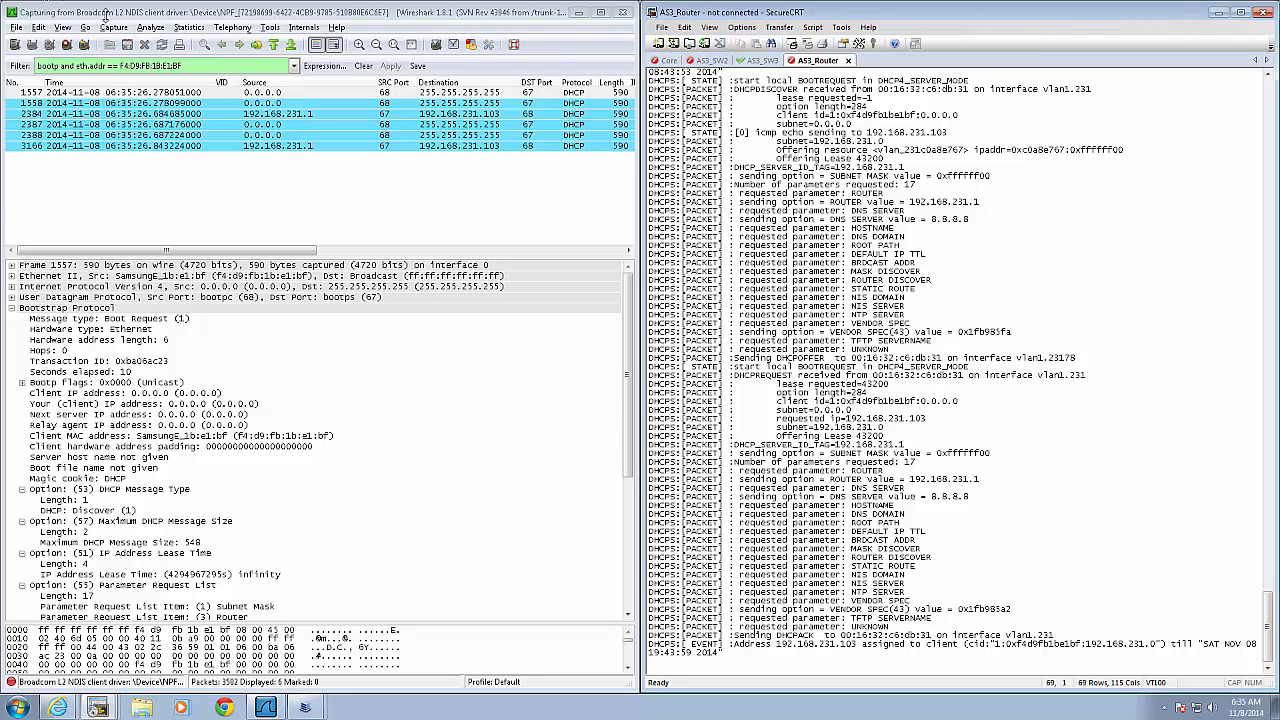
pyautogui.click(114, 27)
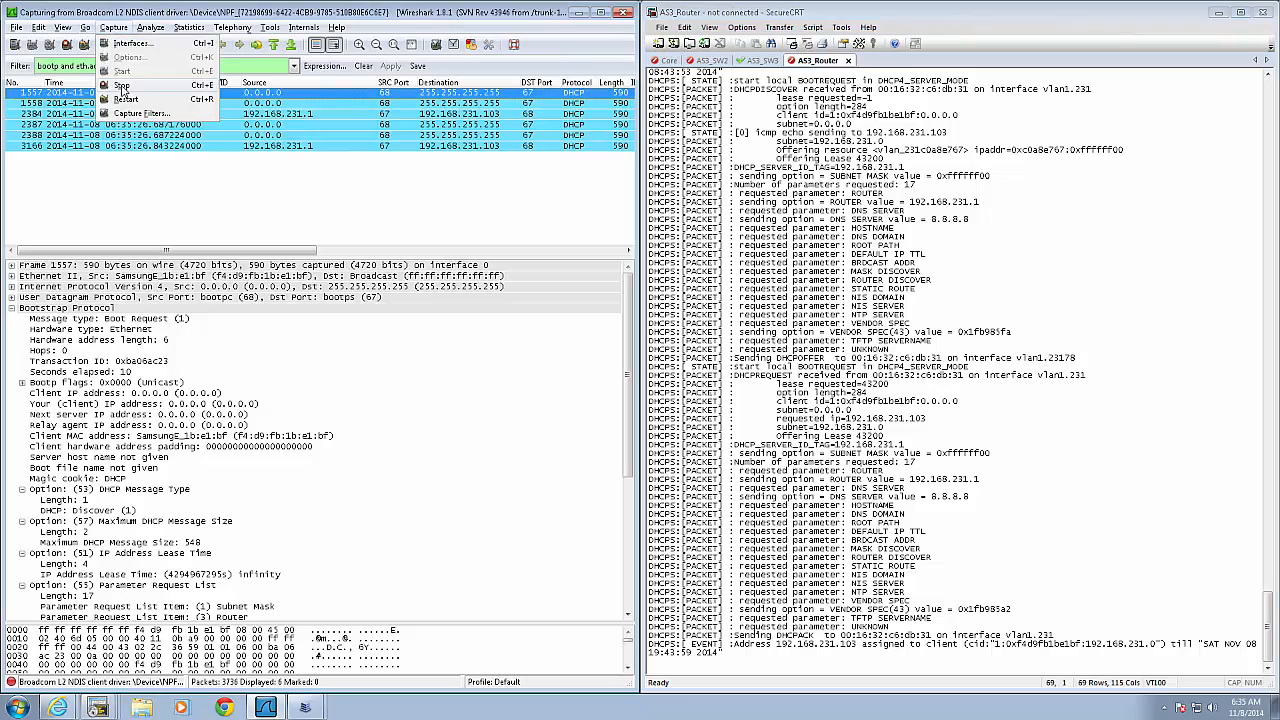
pyautogui.click(122, 85)
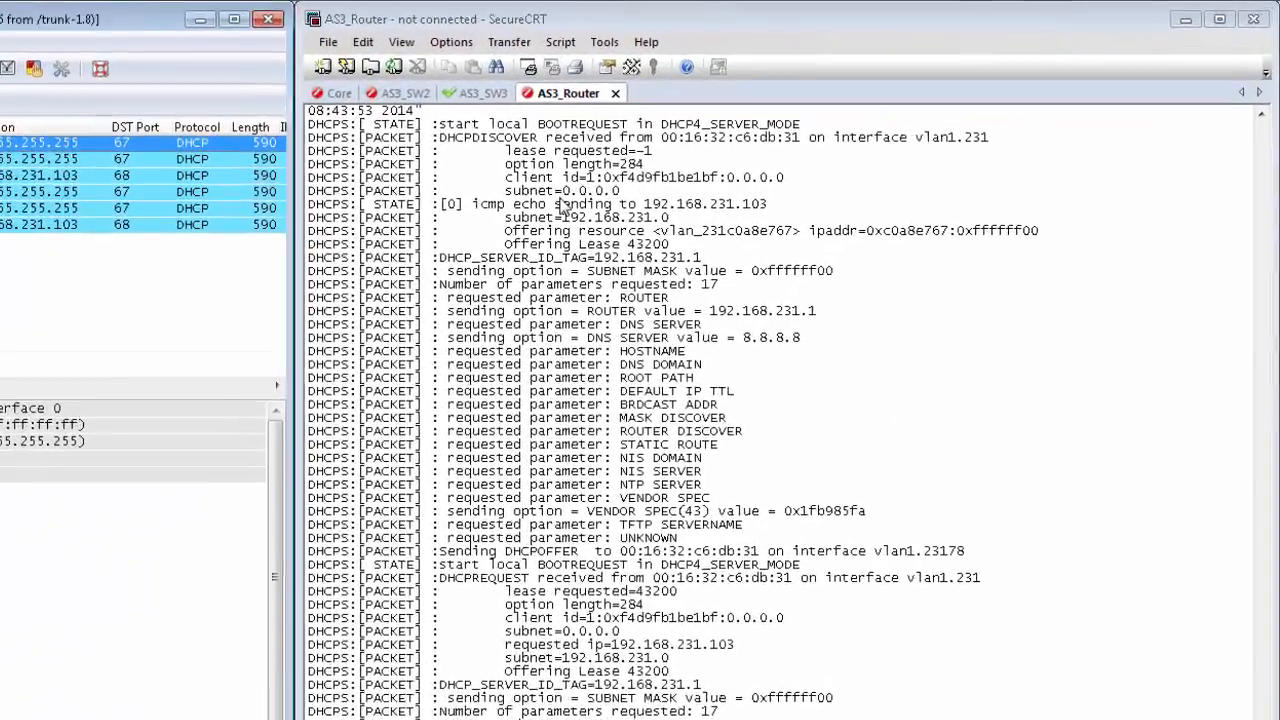
pyautogui.click(1218, 19)
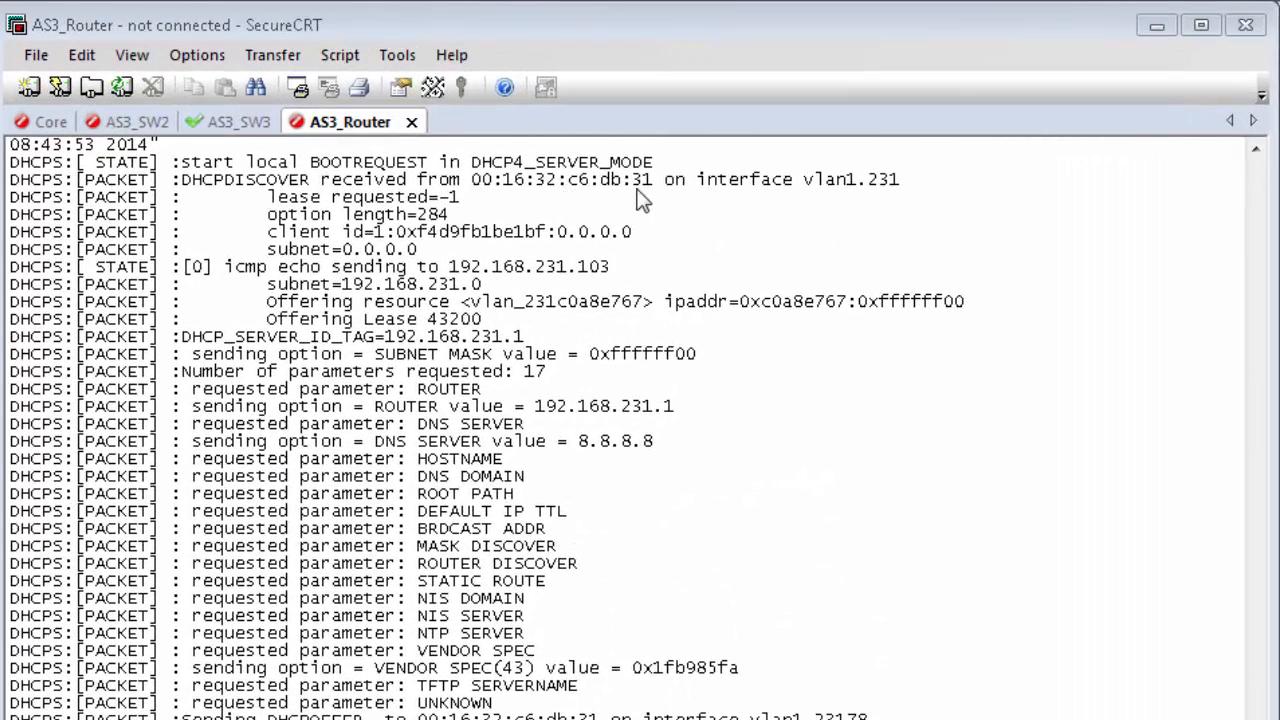
pyautogui.moveTo(625, 195)
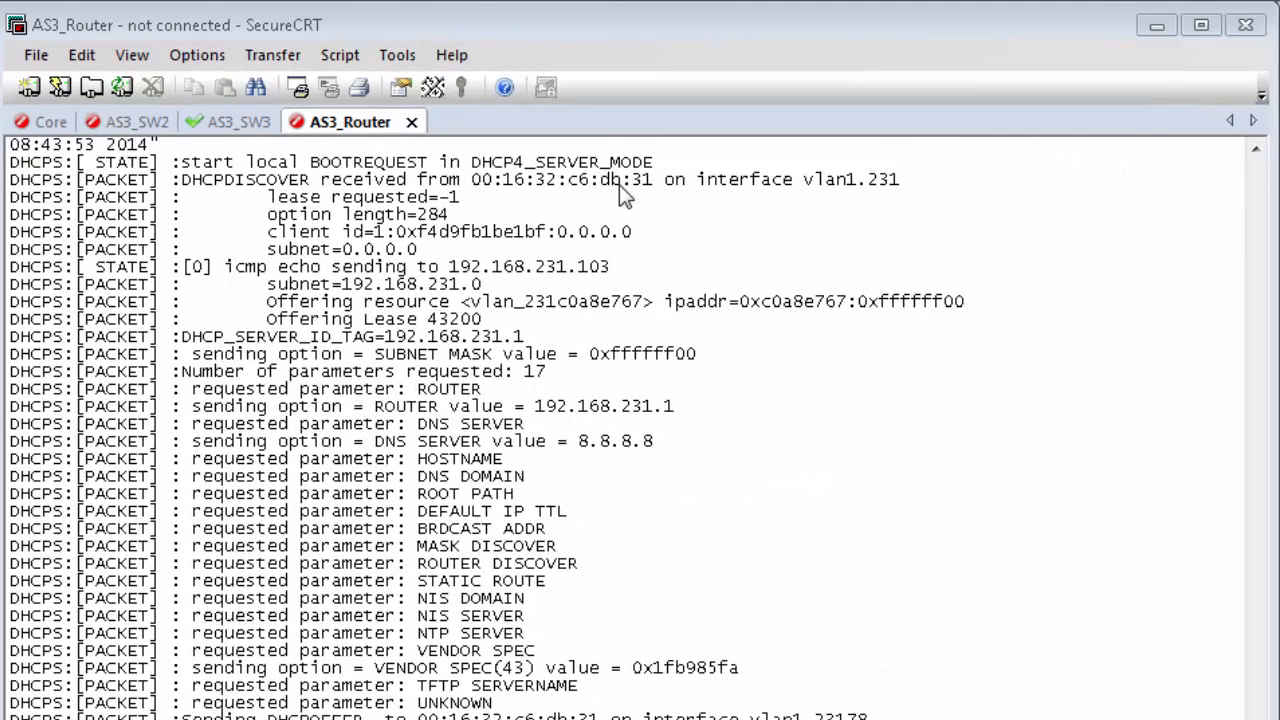
pyautogui.moveTo(615, 200)
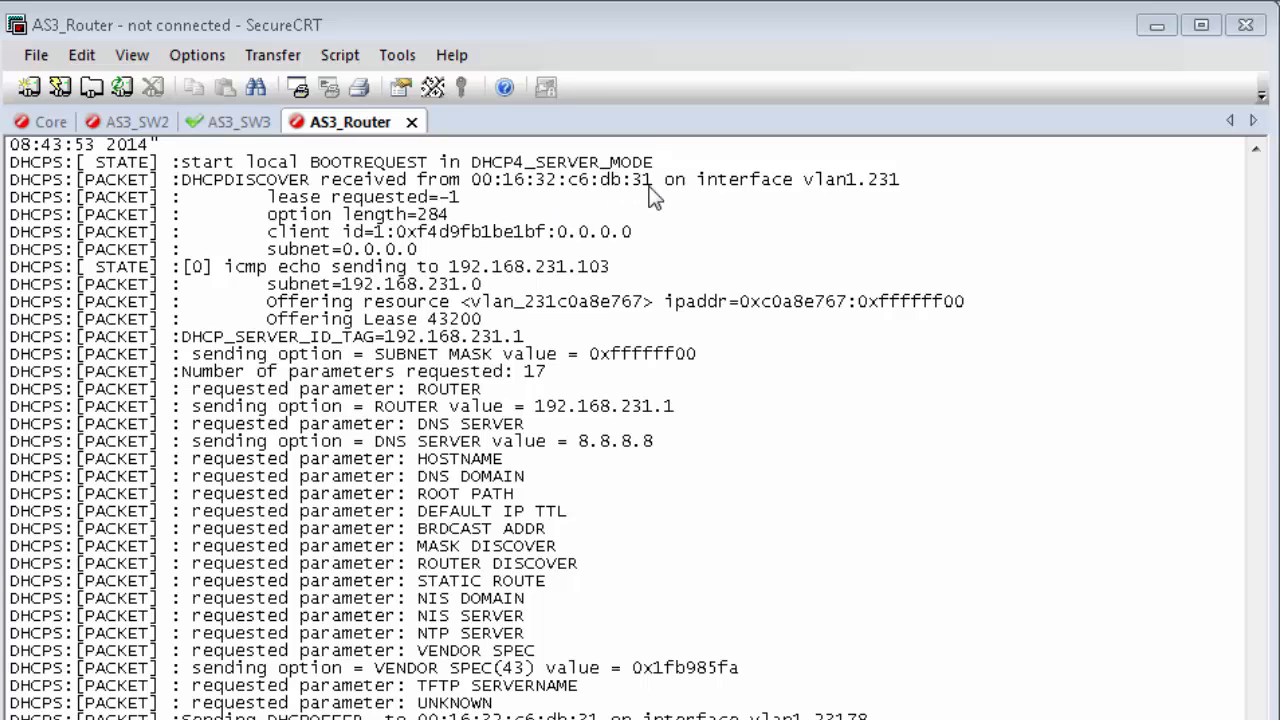
pyautogui.moveTo(803, 210)
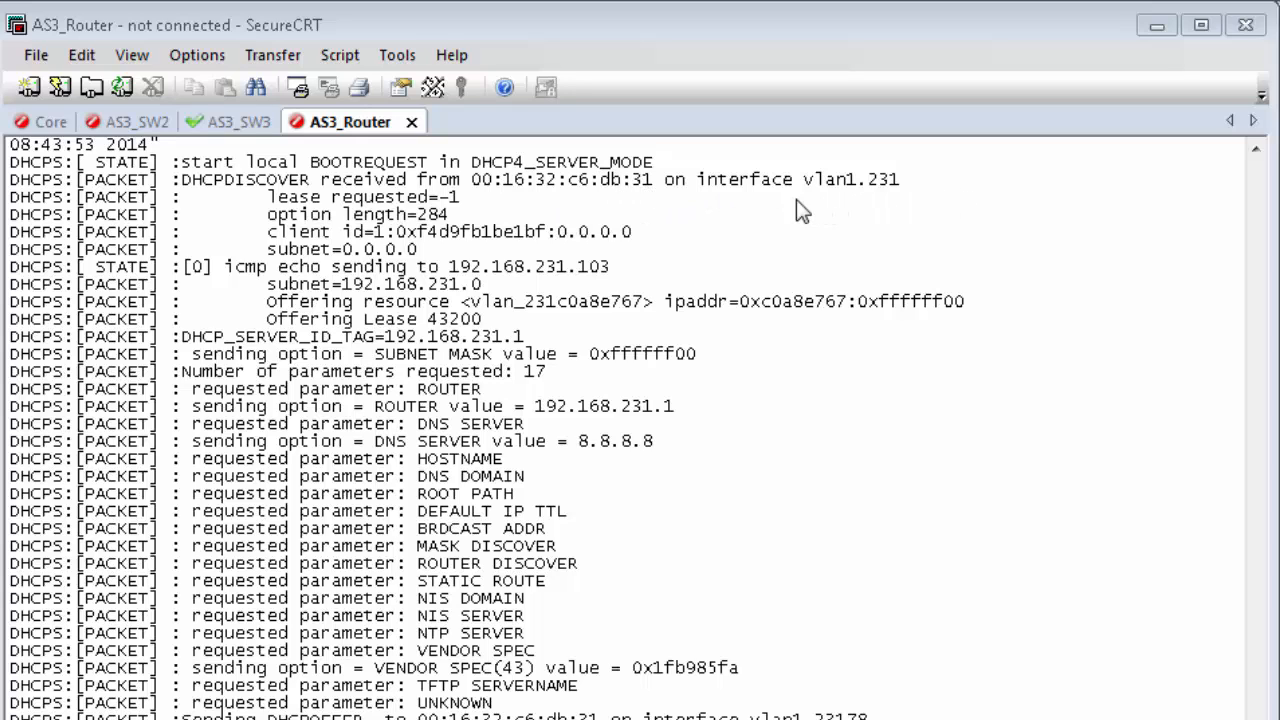
pyautogui.moveTo(535, 250)
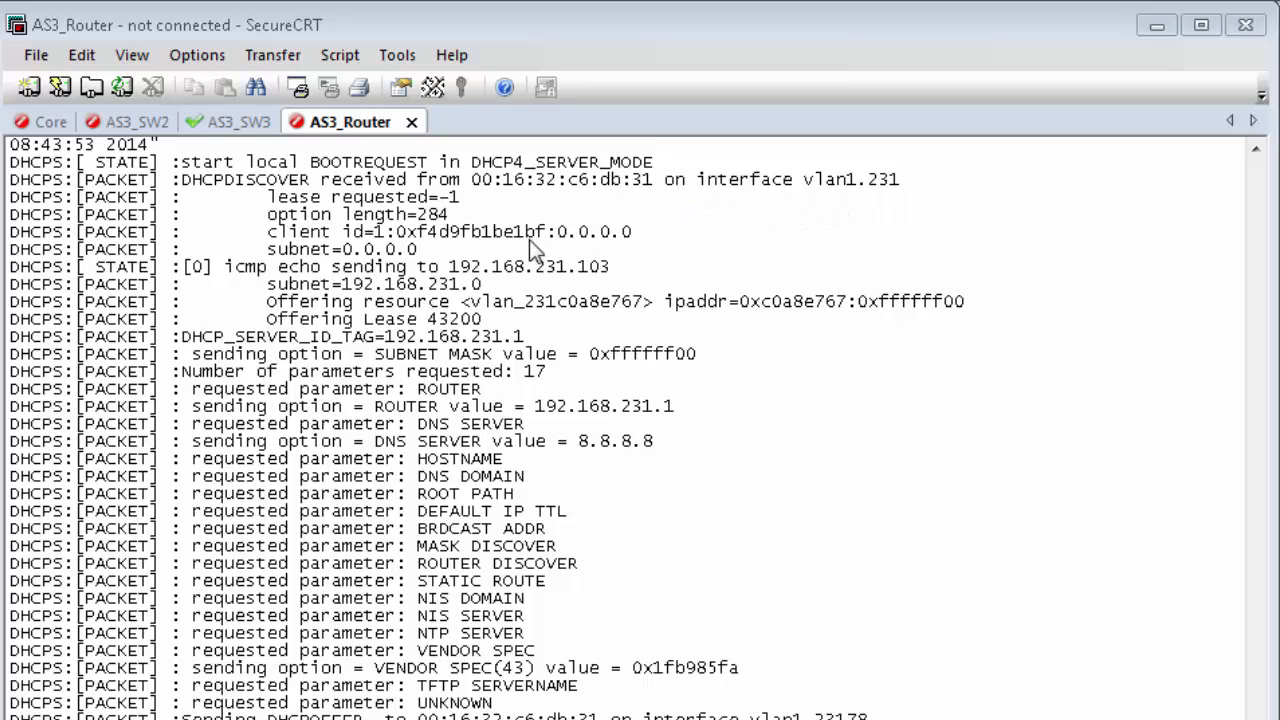
pyautogui.moveTo(515, 248)
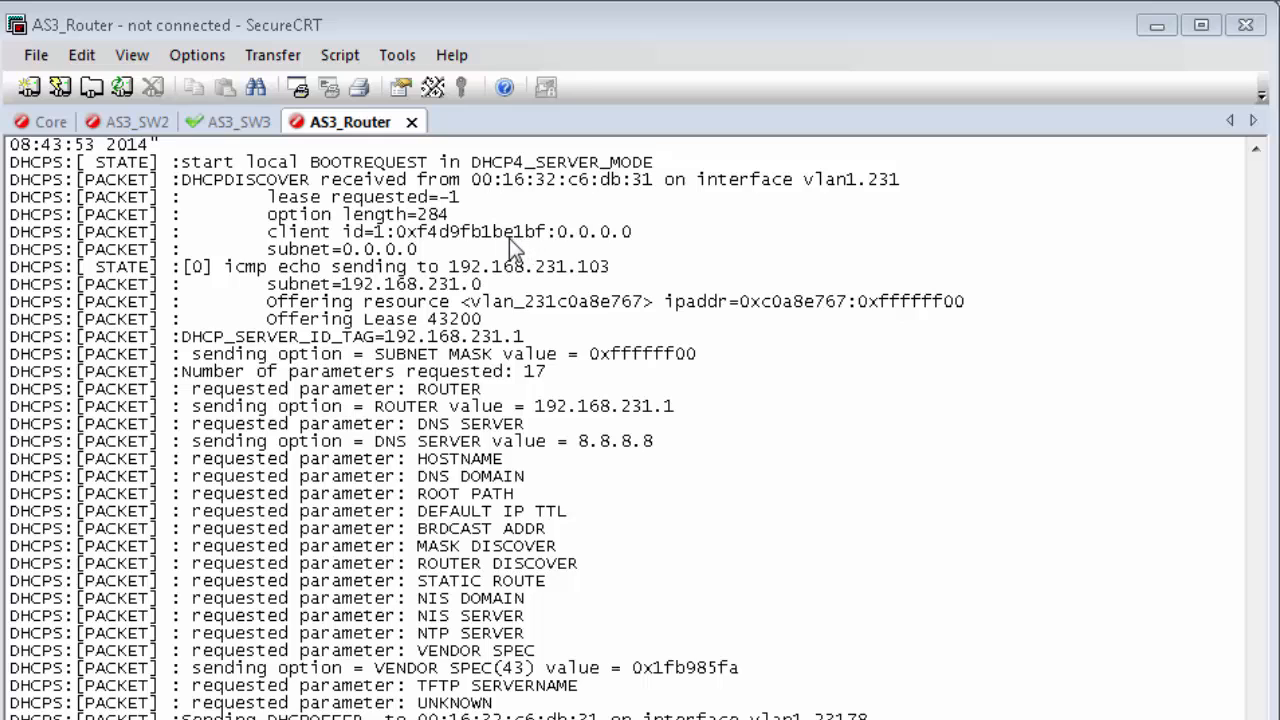
pyautogui.moveTo(320, 262)
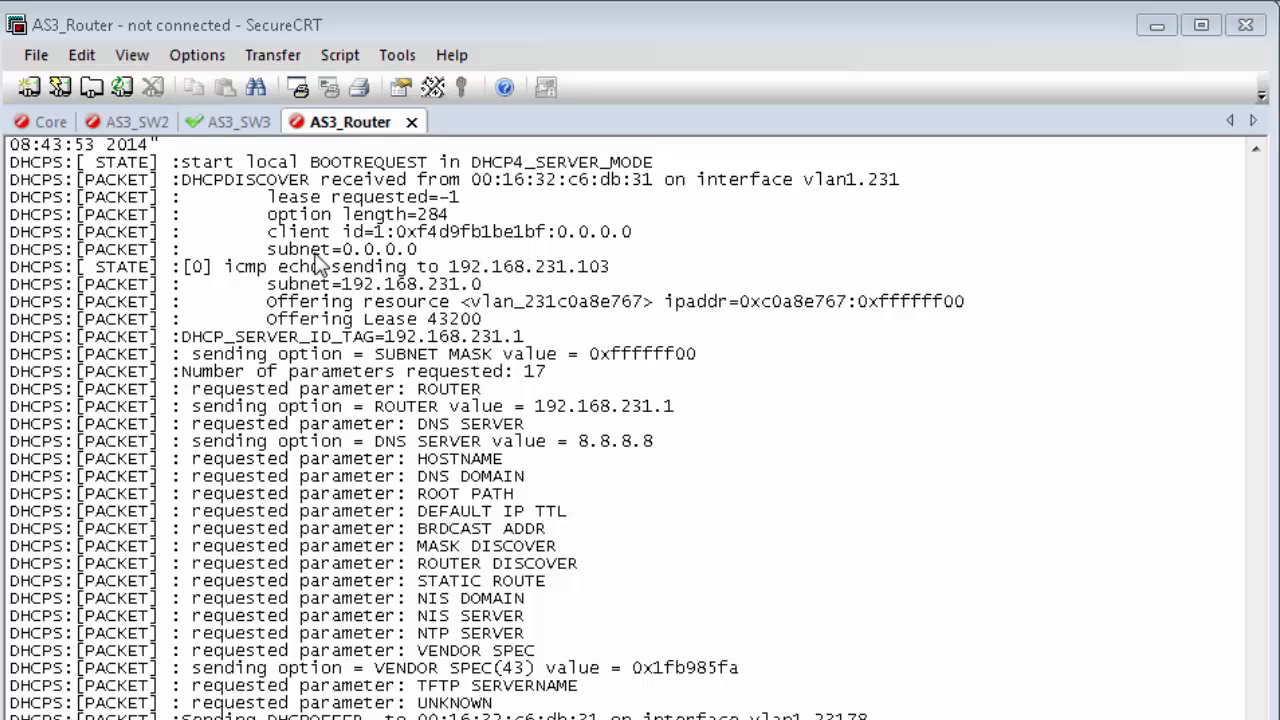
pyautogui.moveTo(290, 263)
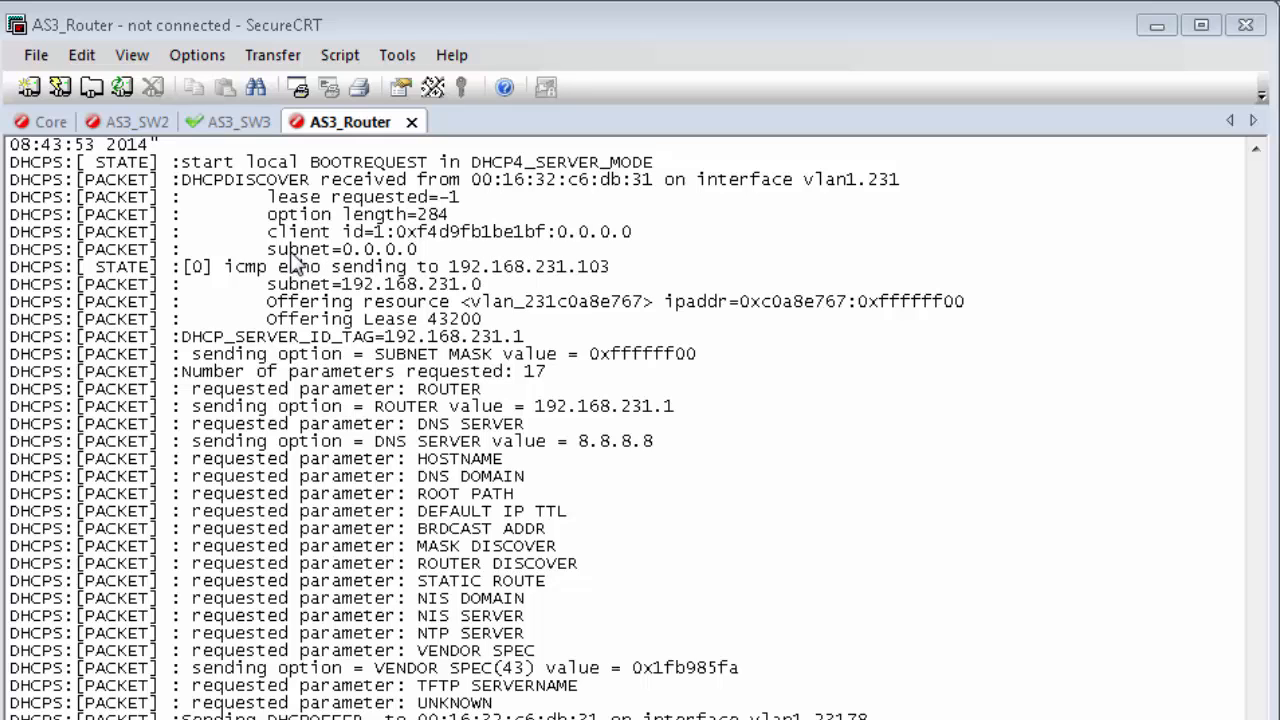
pyautogui.moveTo(435, 197)
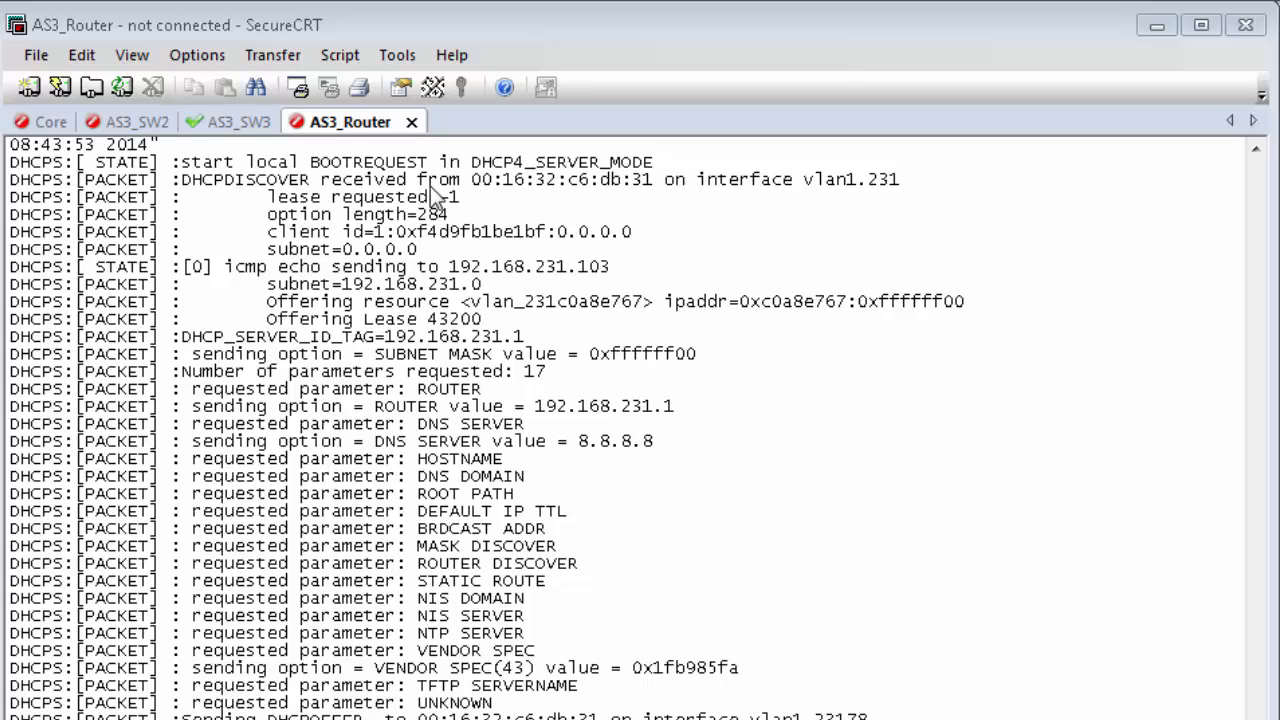
pyautogui.moveTo(540, 445)
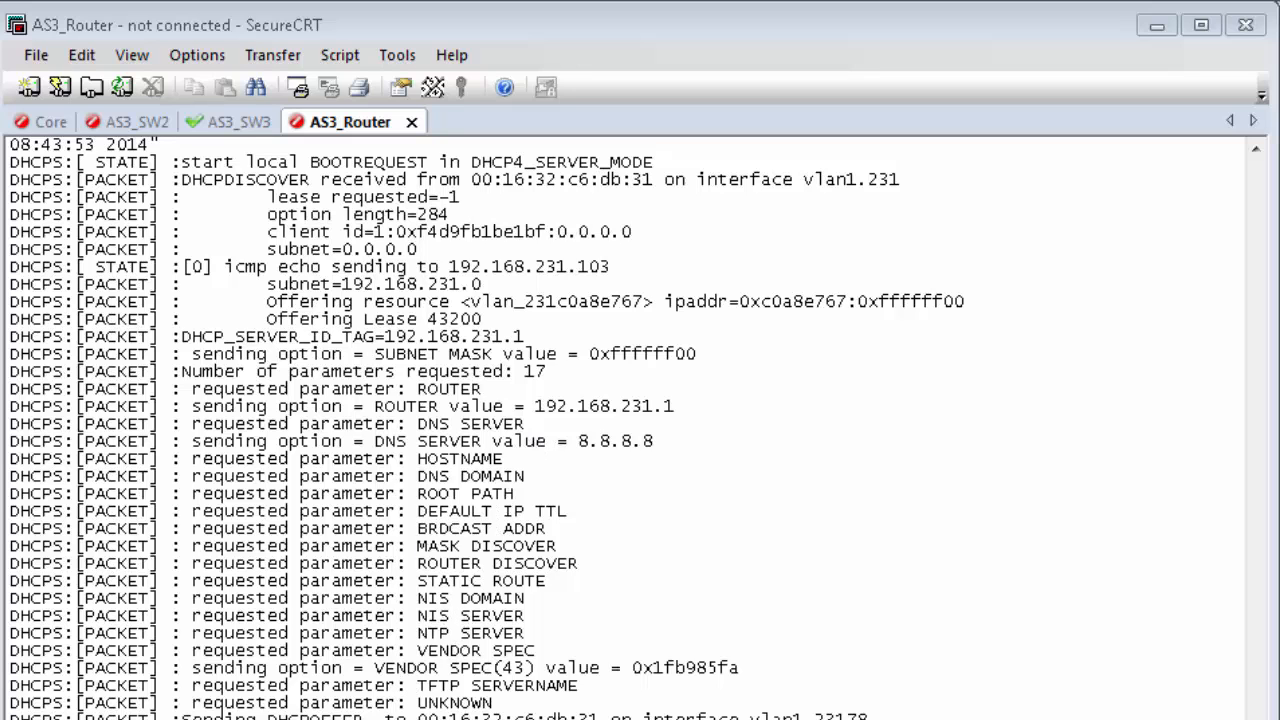
# - Scroll the debug log to the DHCPREQUEST and DHCPACK assigning 192.168.231.103 with a 43200-second lease
pyautogui.scroll(-3)
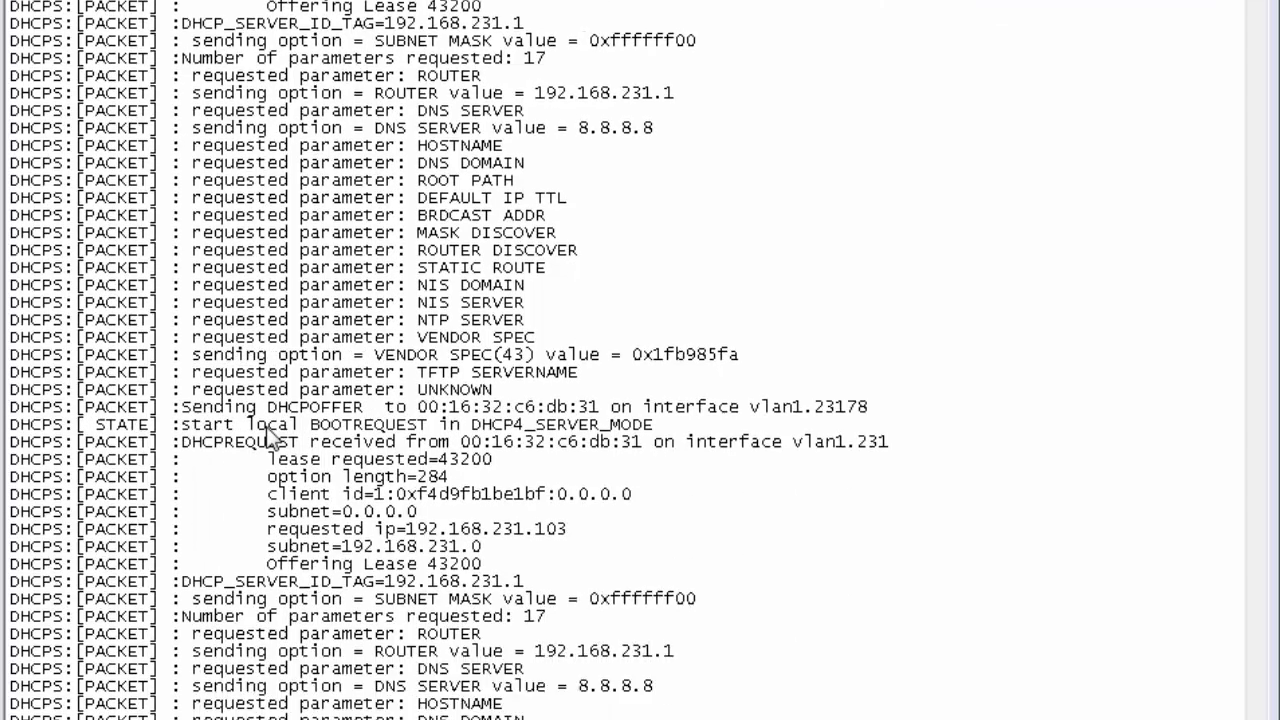
pyautogui.scroll(-3)
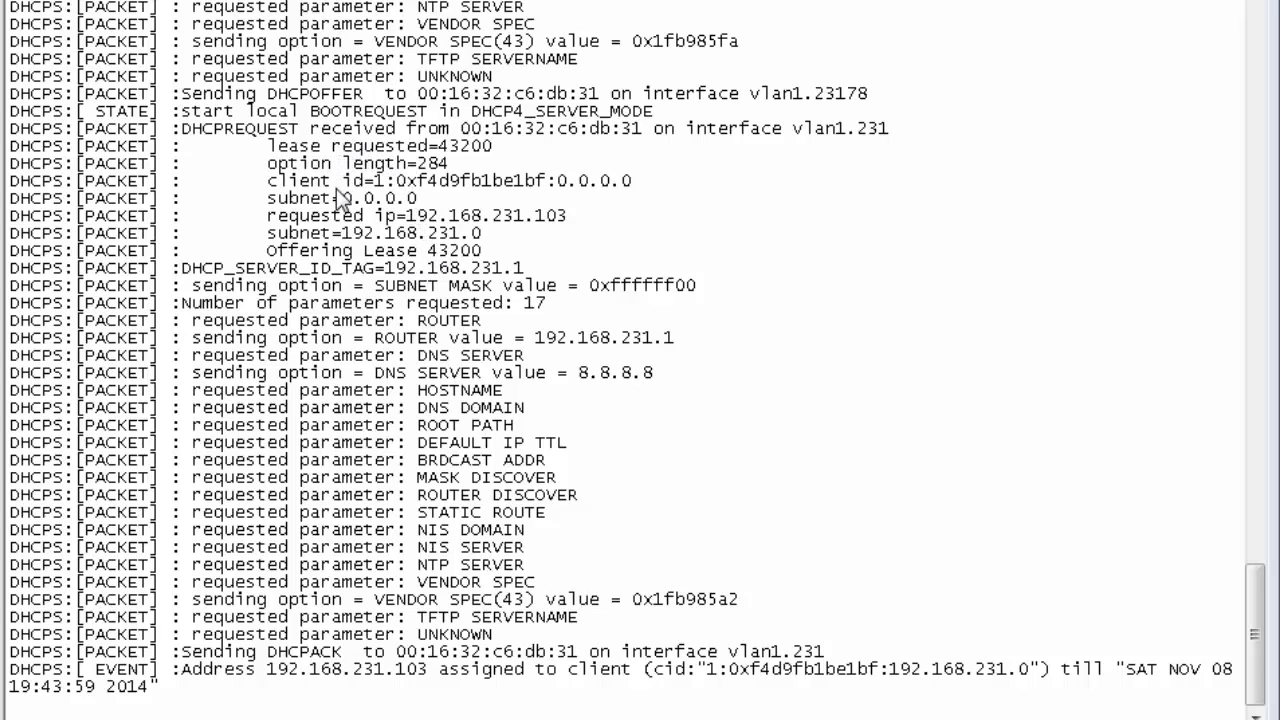
pyautogui.moveTo(323, 238)
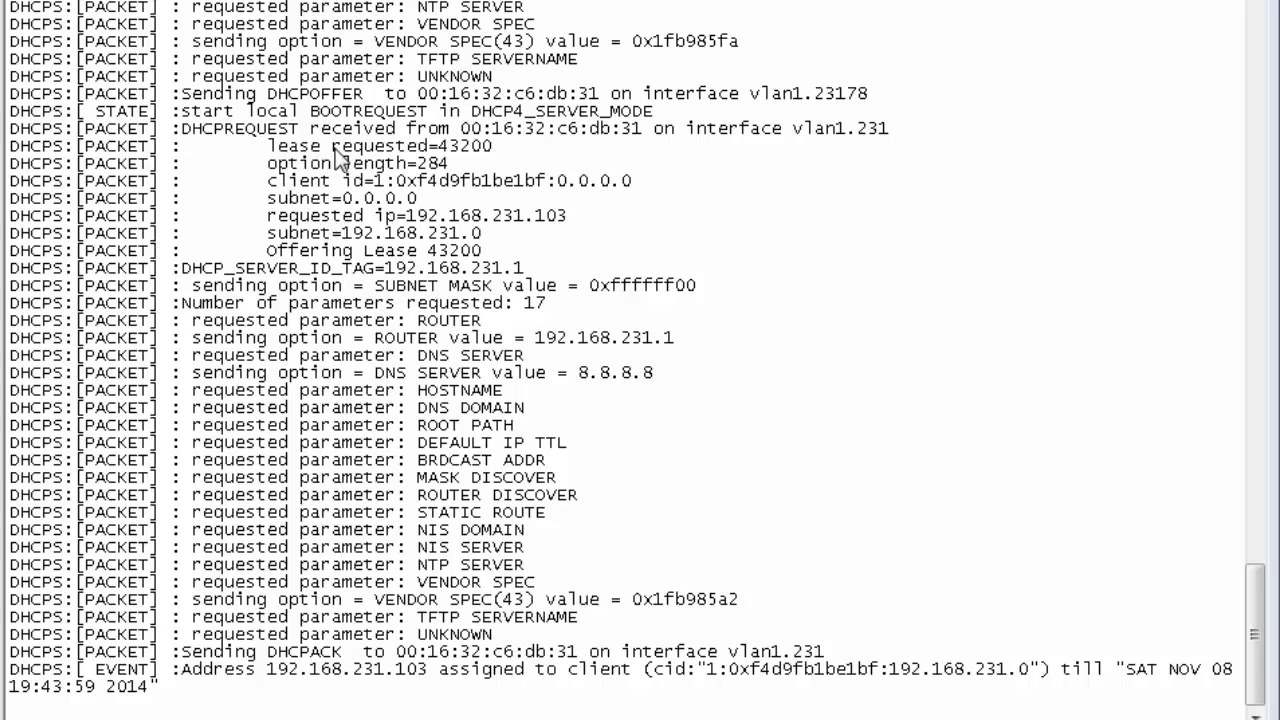
pyautogui.moveTo(325, 338)
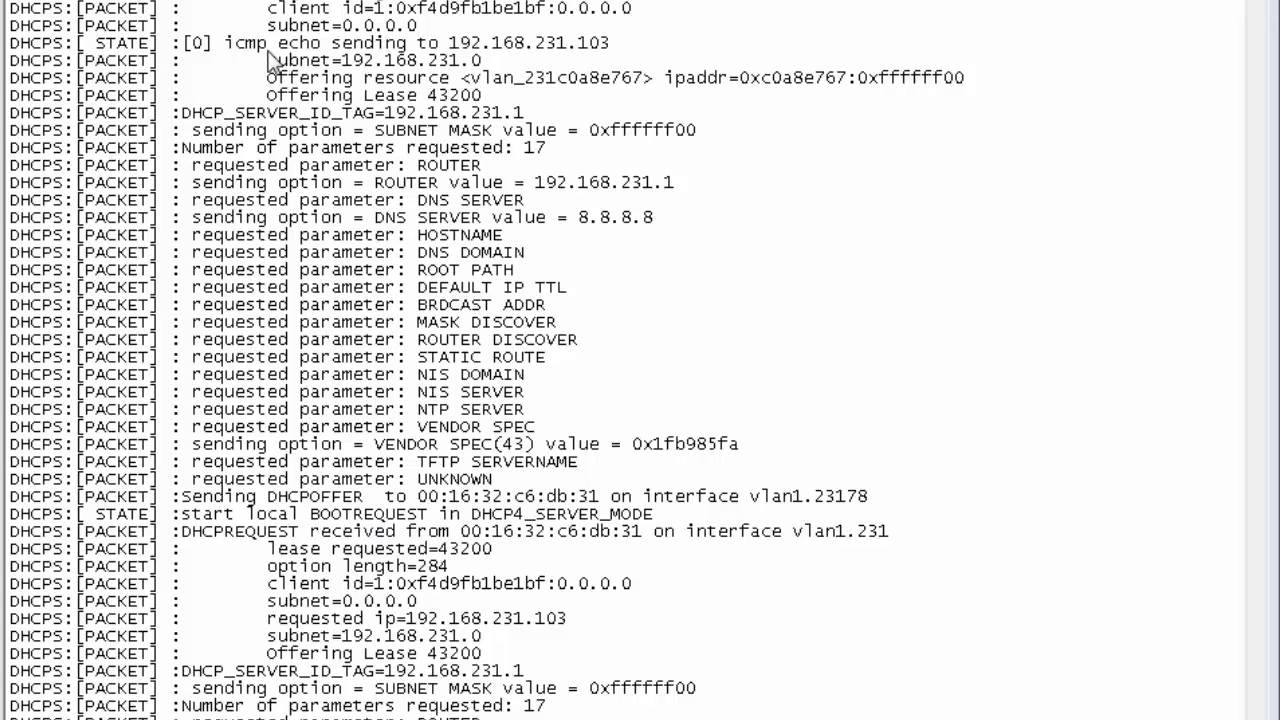
pyautogui.moveTo(320, 55)
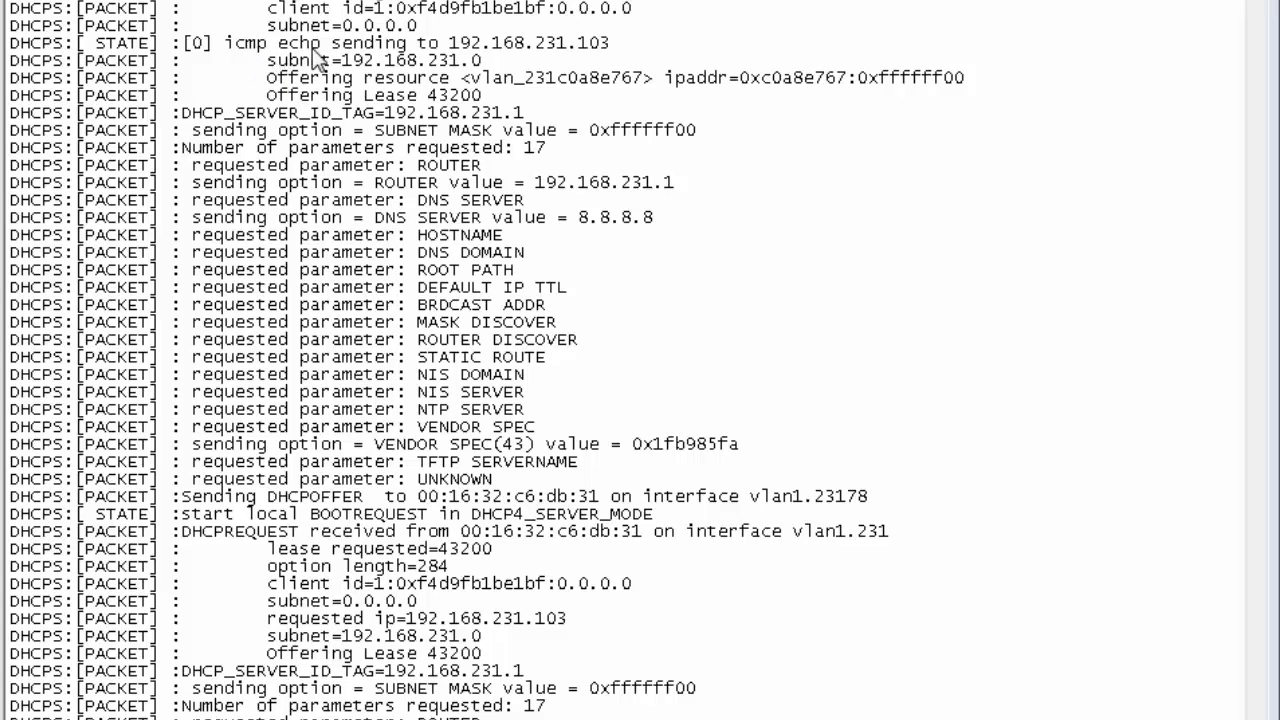
pyautogui.moveTo(605, 62)
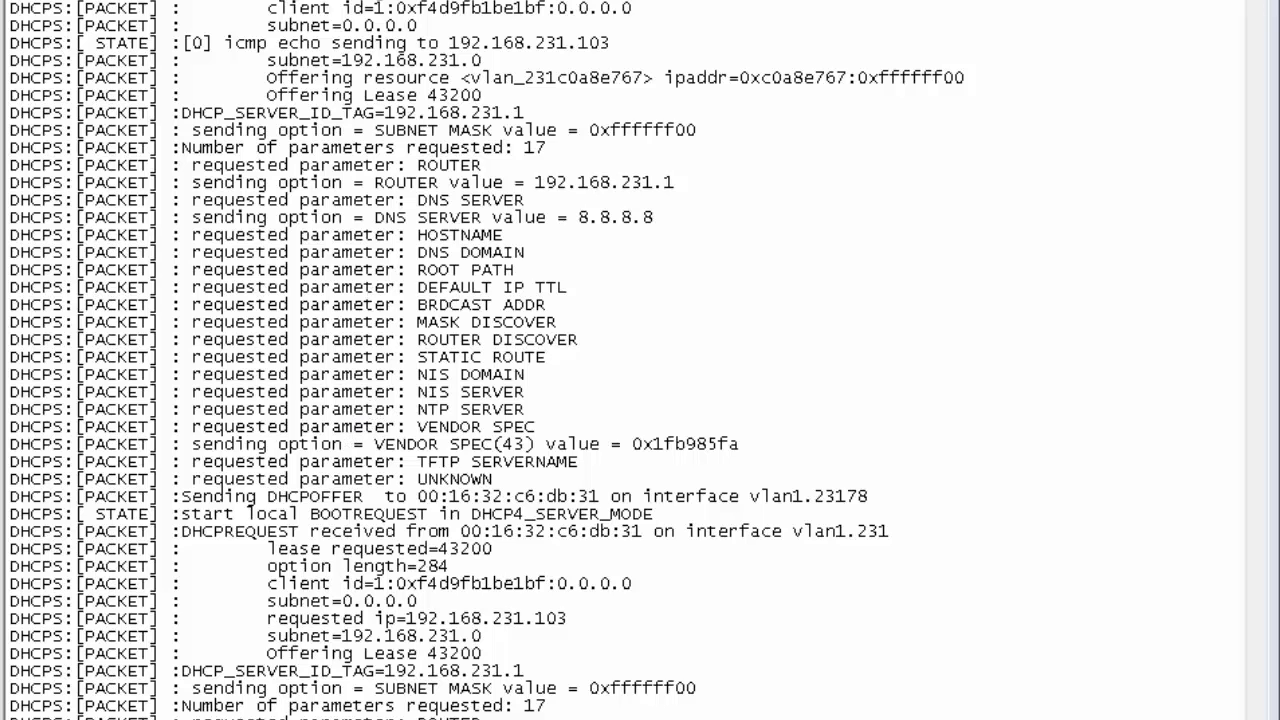
pyautogui.scroll(-3)
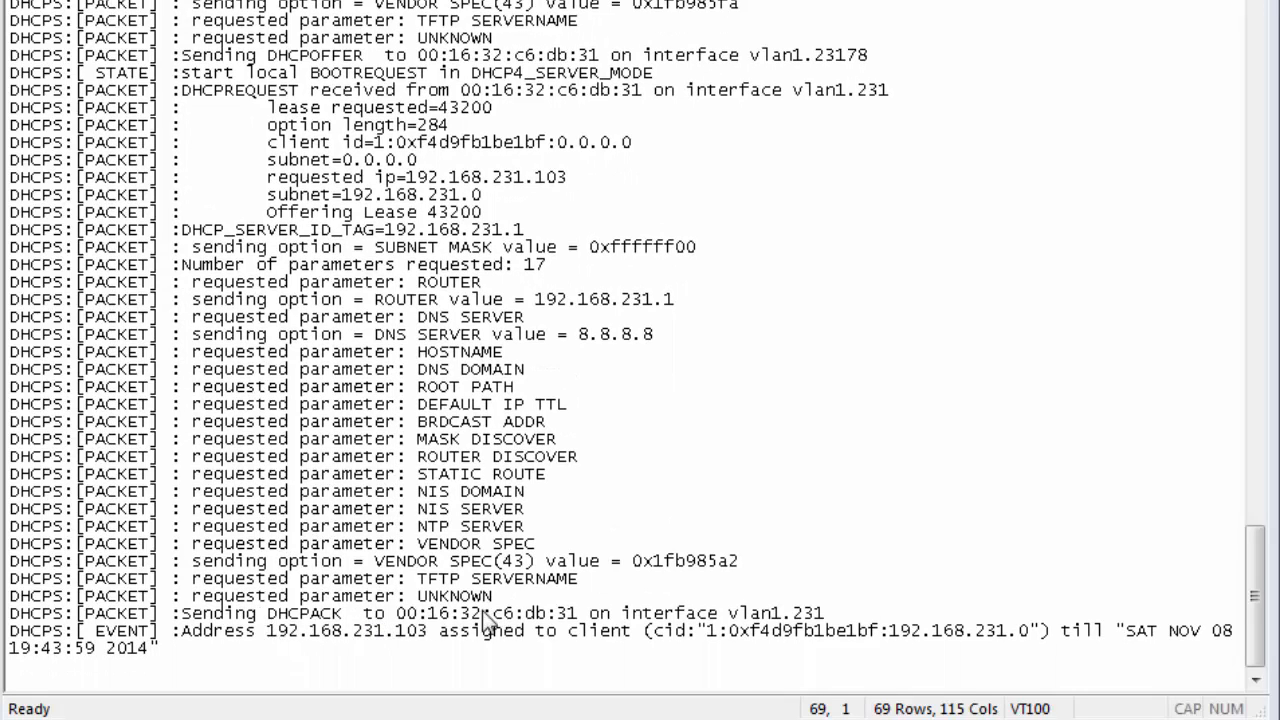
pyautogui.moveTo(610, 600)
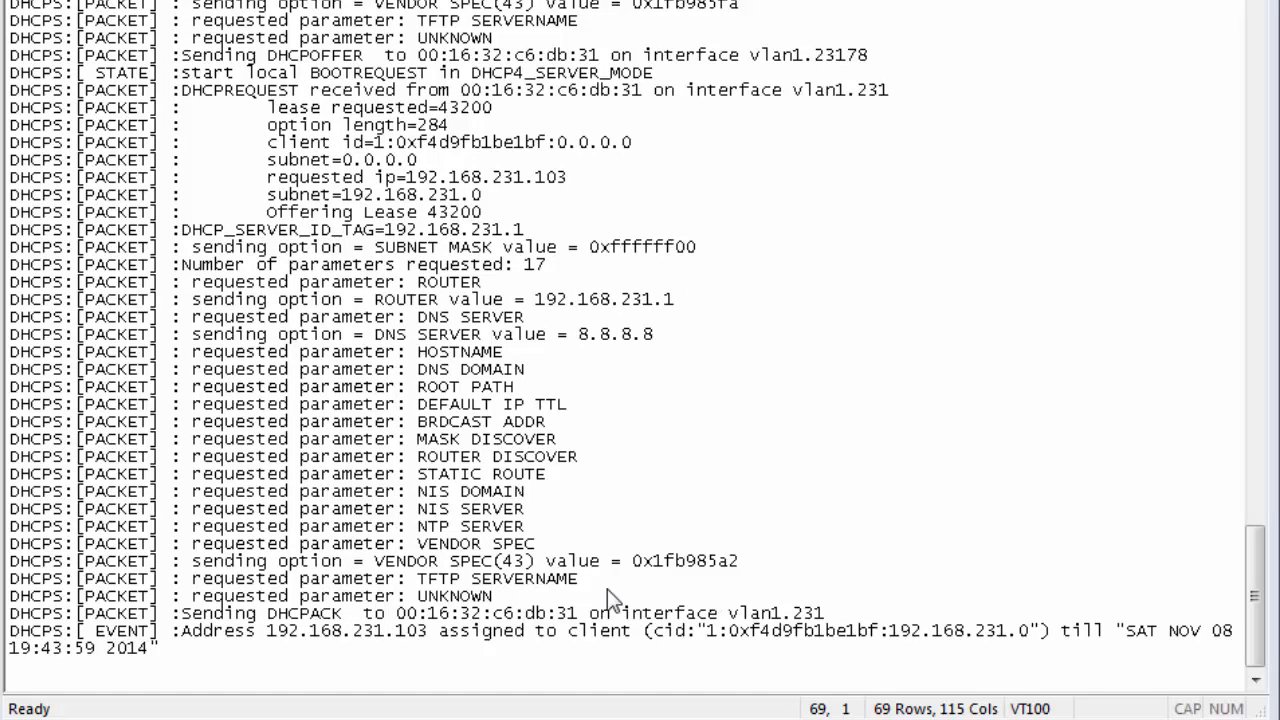
pyautogui.scroll(3)
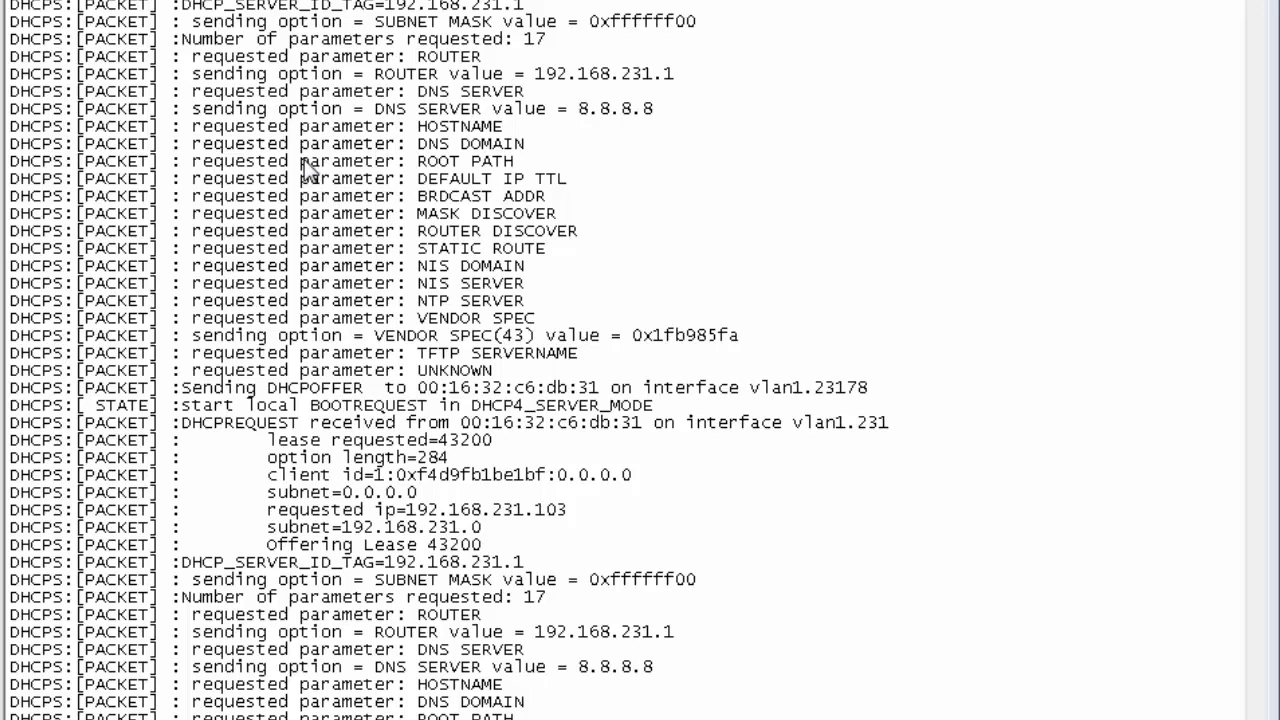
pyautogui.moveTo(285, 95)
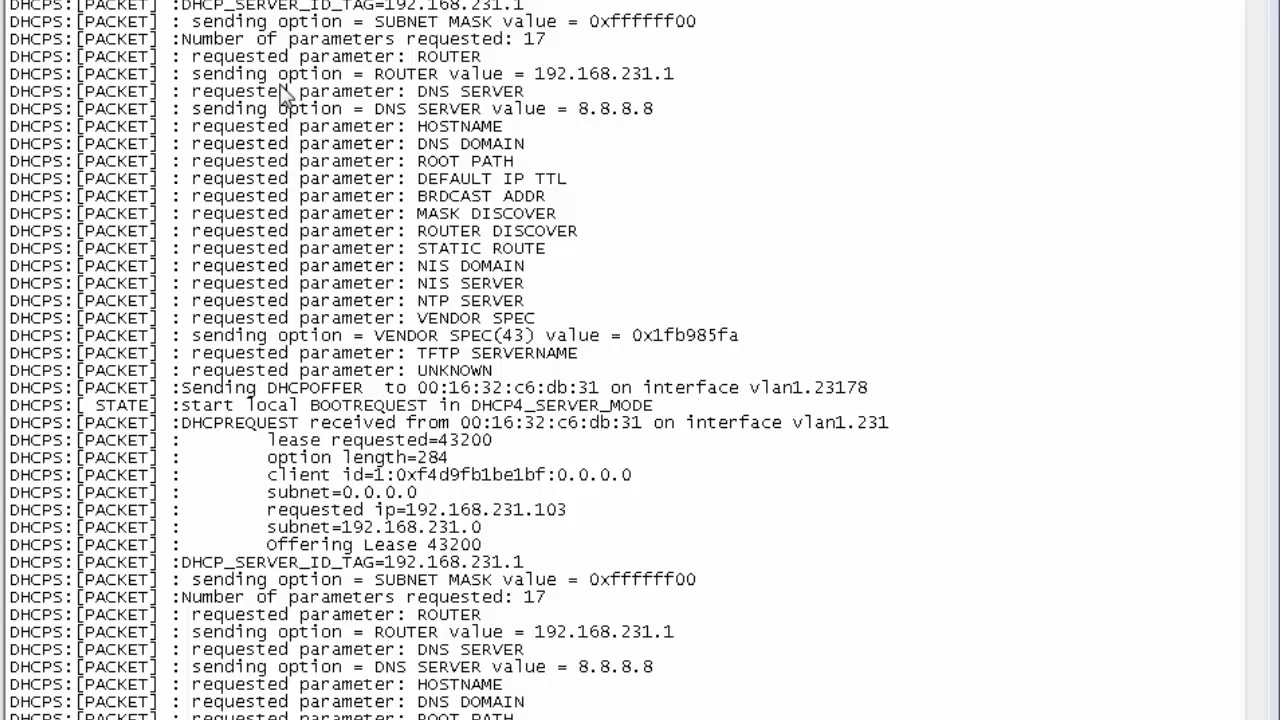
pyautogui.moveTo(245, 105)
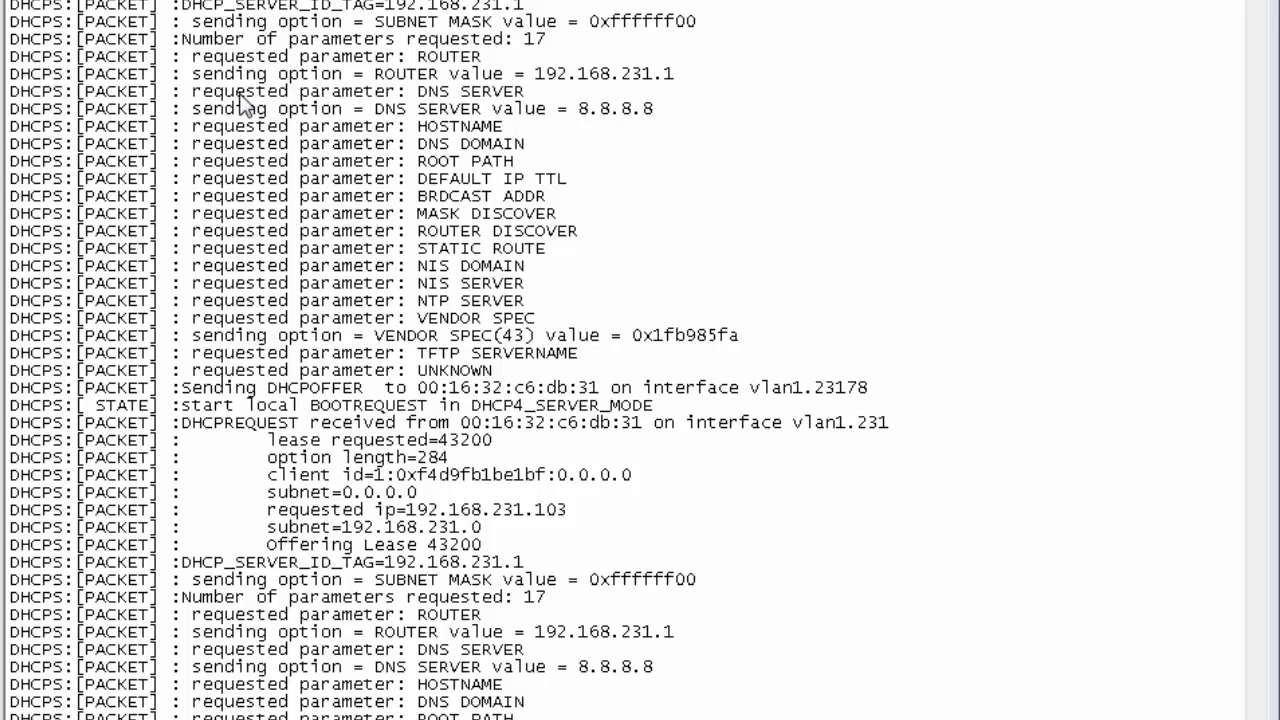
pyautogui.moveTo(400, 67)
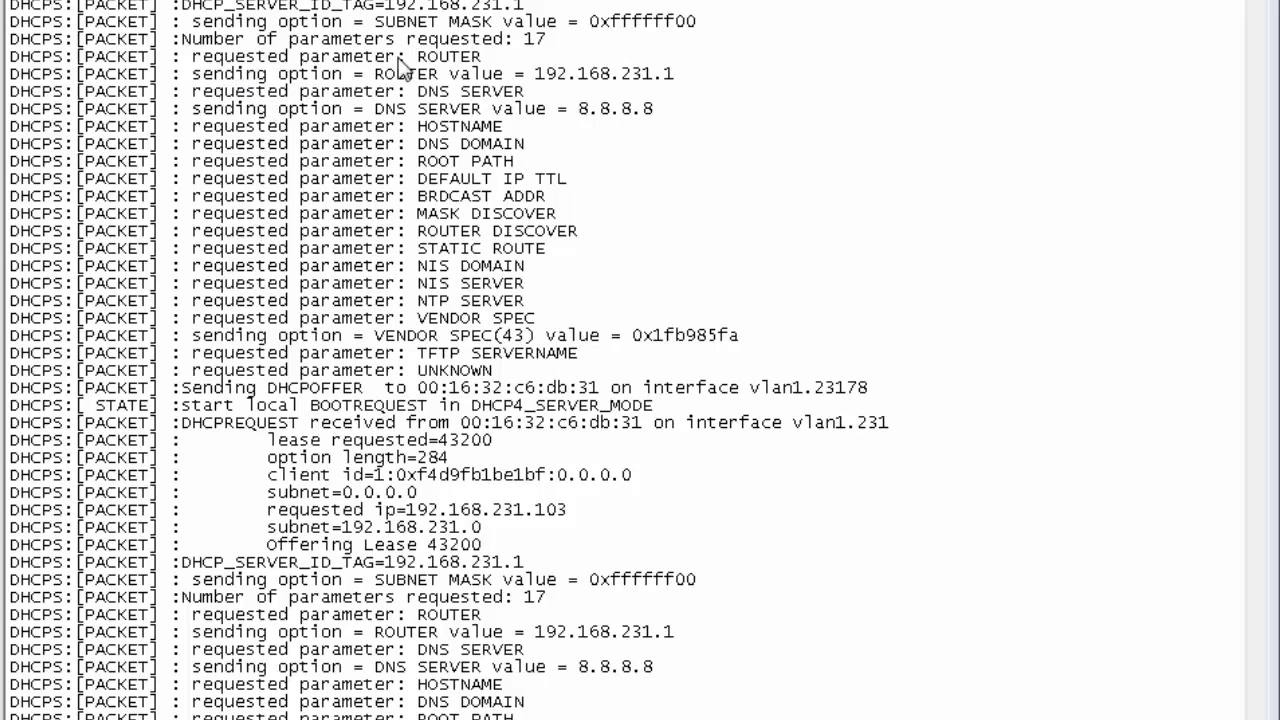
pyautogui.moveTo(495, 92)
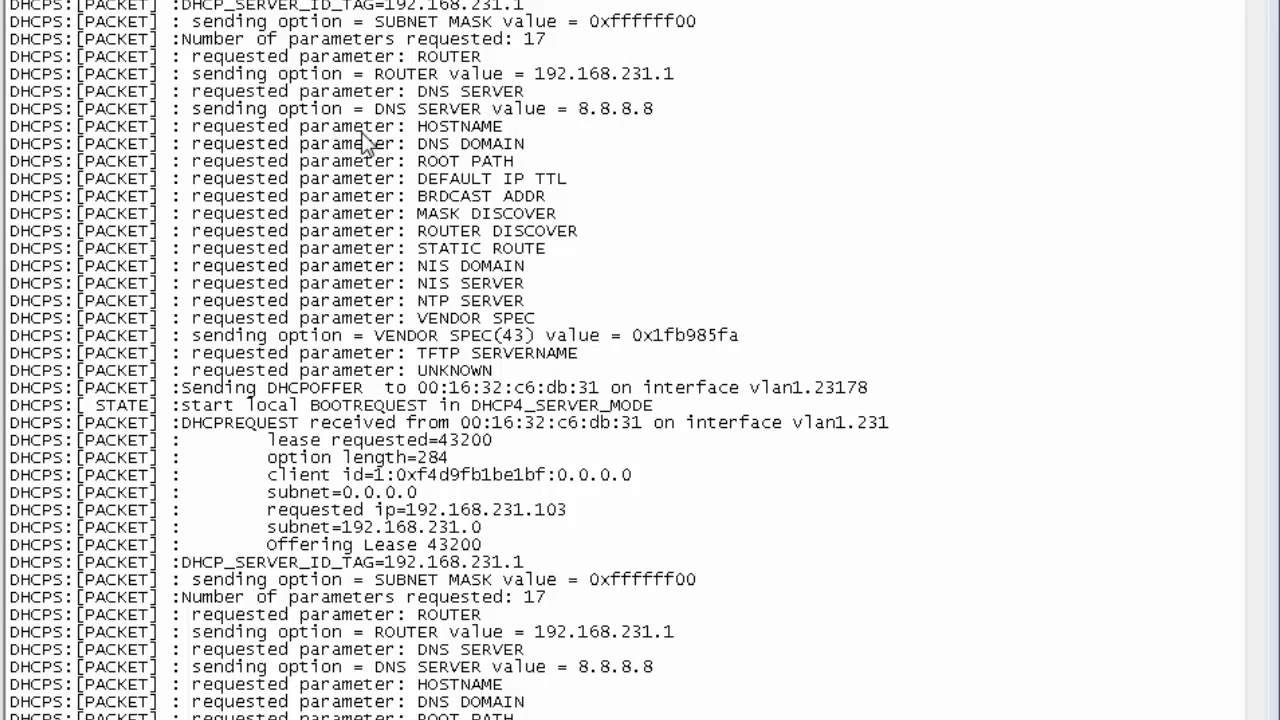
pyautogui.moveTo(360, 305)
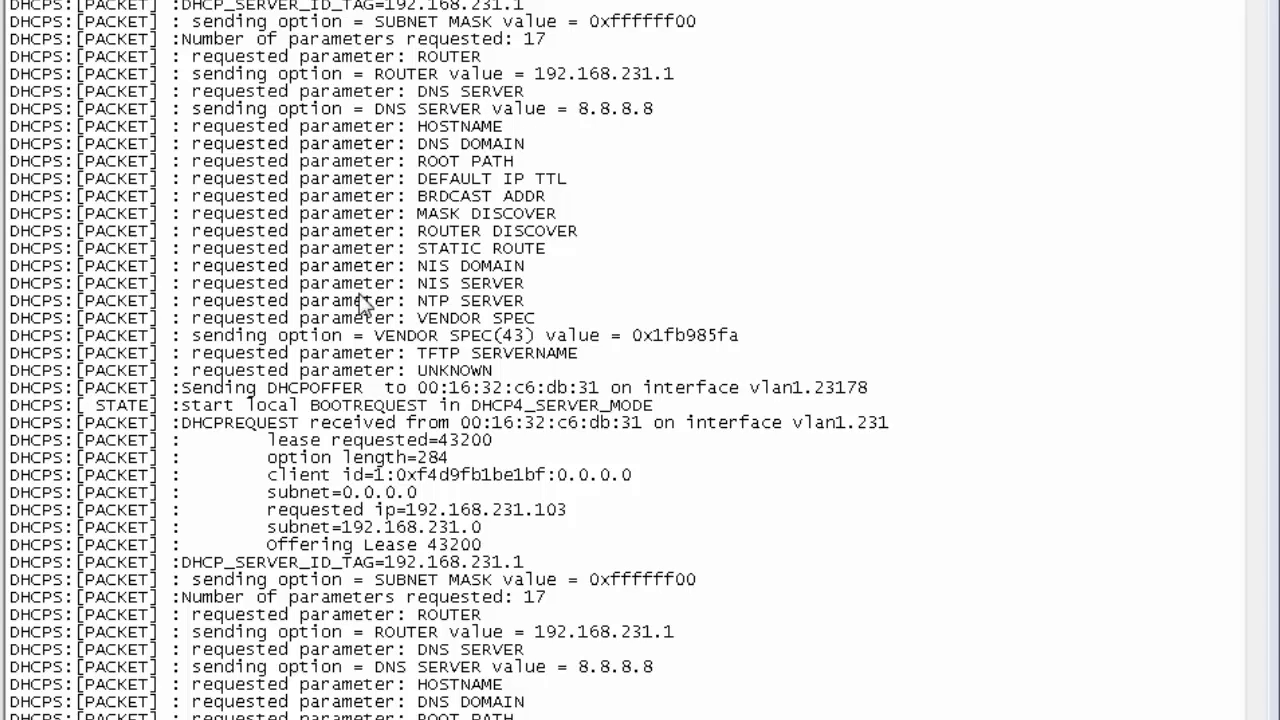
pyautogui.moveTo(355, 312)
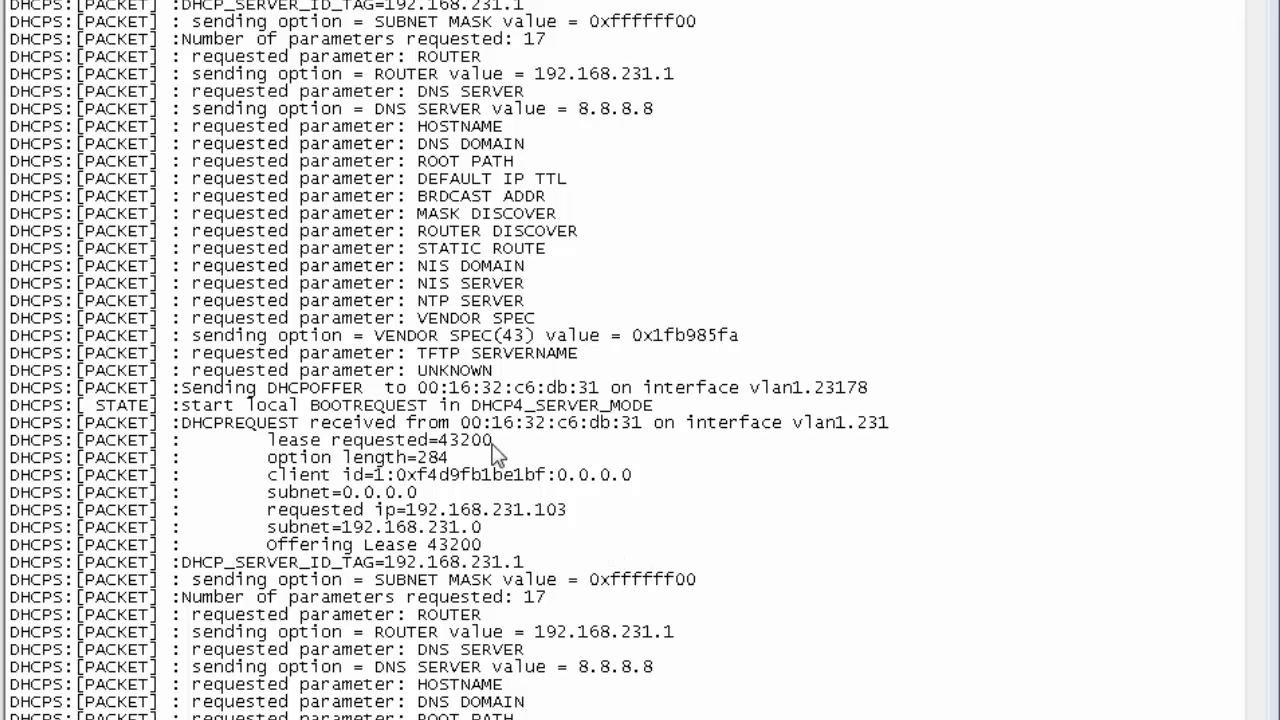
pyautogui.moveTo(310, 185)
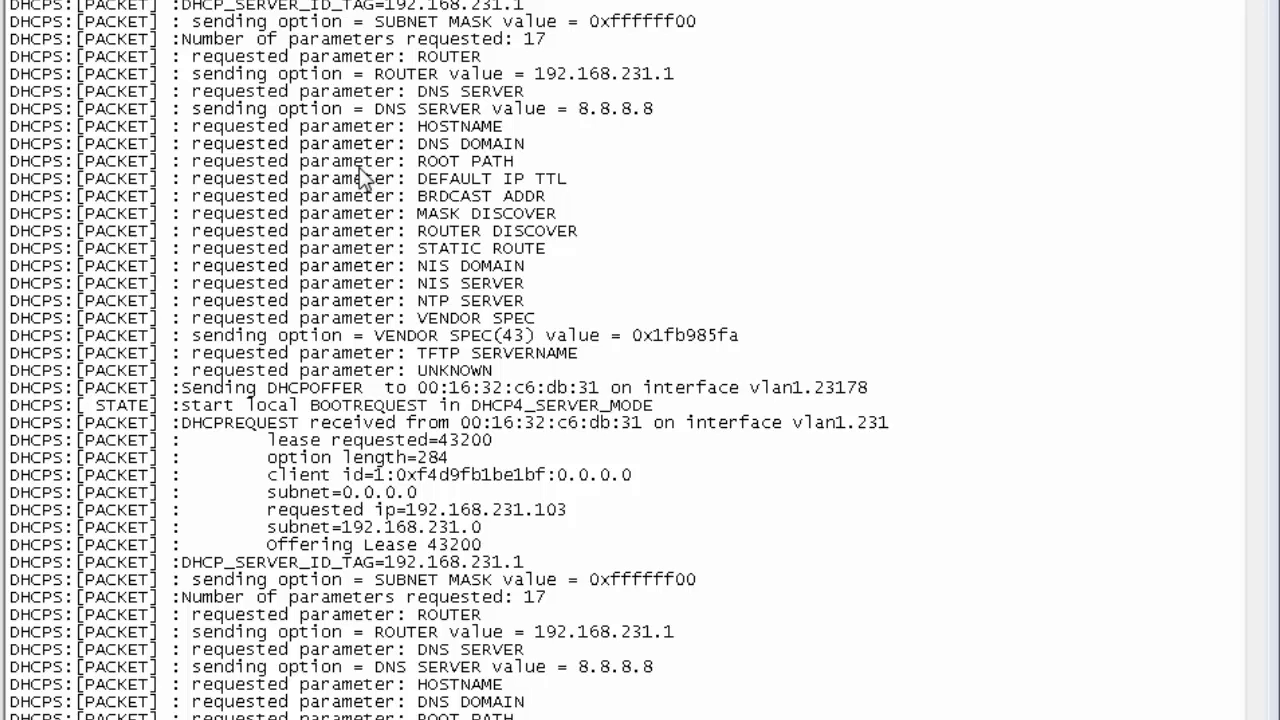
pyautogui.moveTo(368, 178)
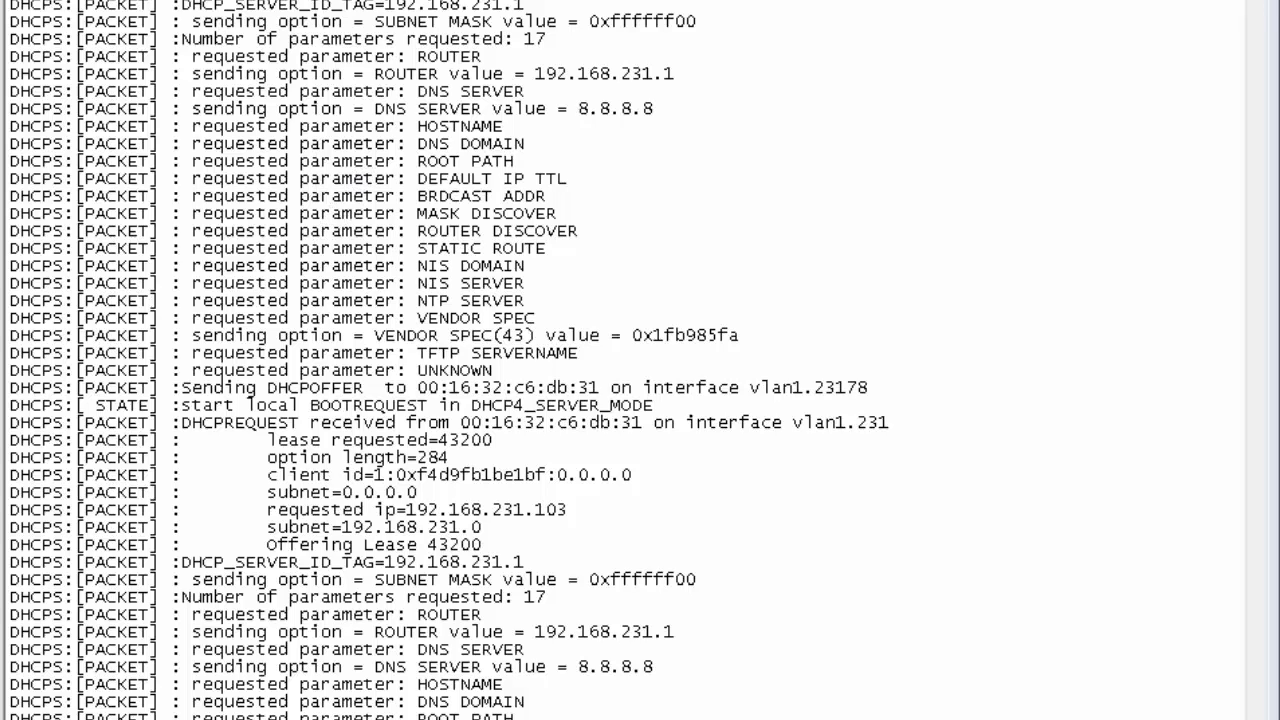